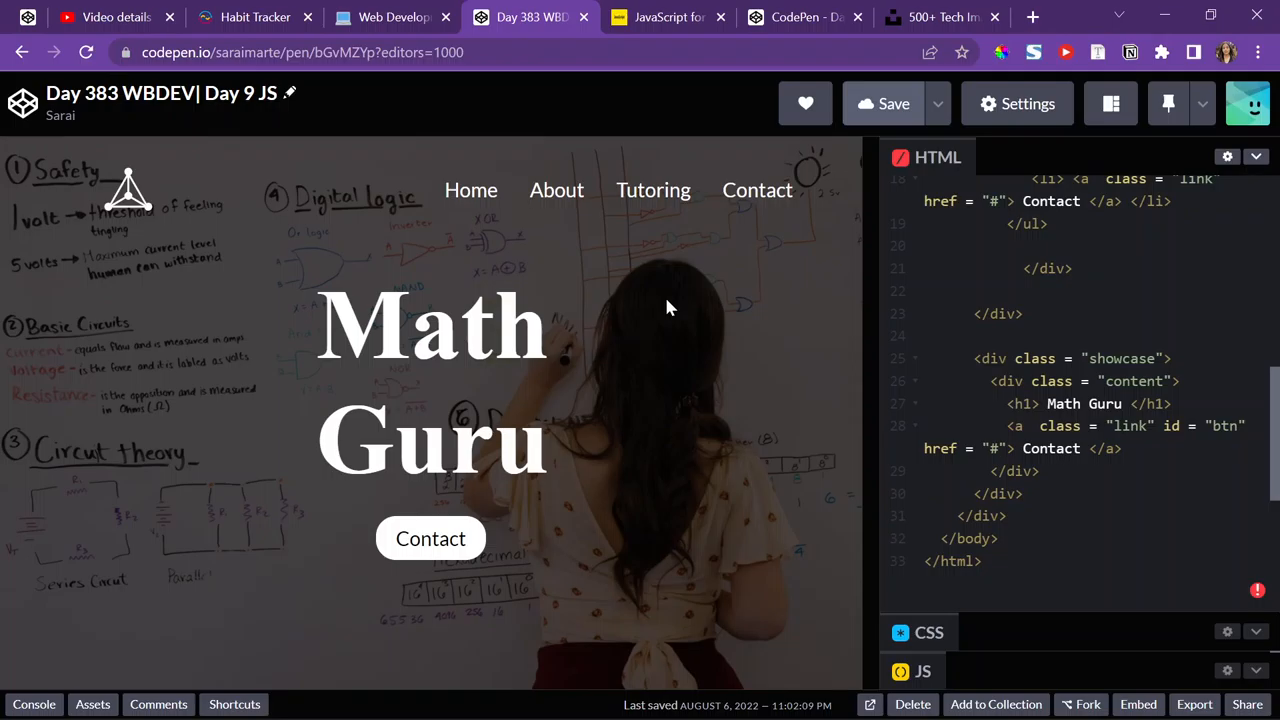
- Review the Day 9 card in the Notion JavaScript log, then open the pen's empty JS panel
{"action": "left_click", "coordinate": [882, 103]}
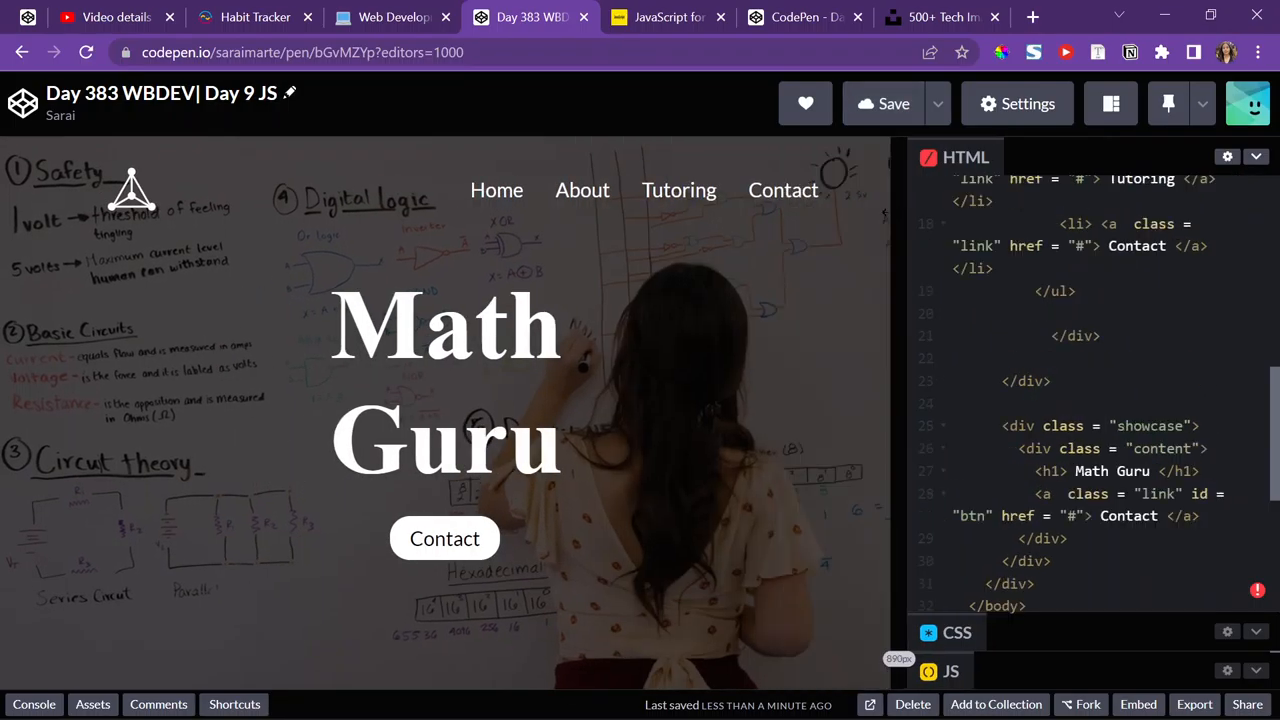
{"action": "scroll", "scroll_direction": "down", "scroll_amount": 3}
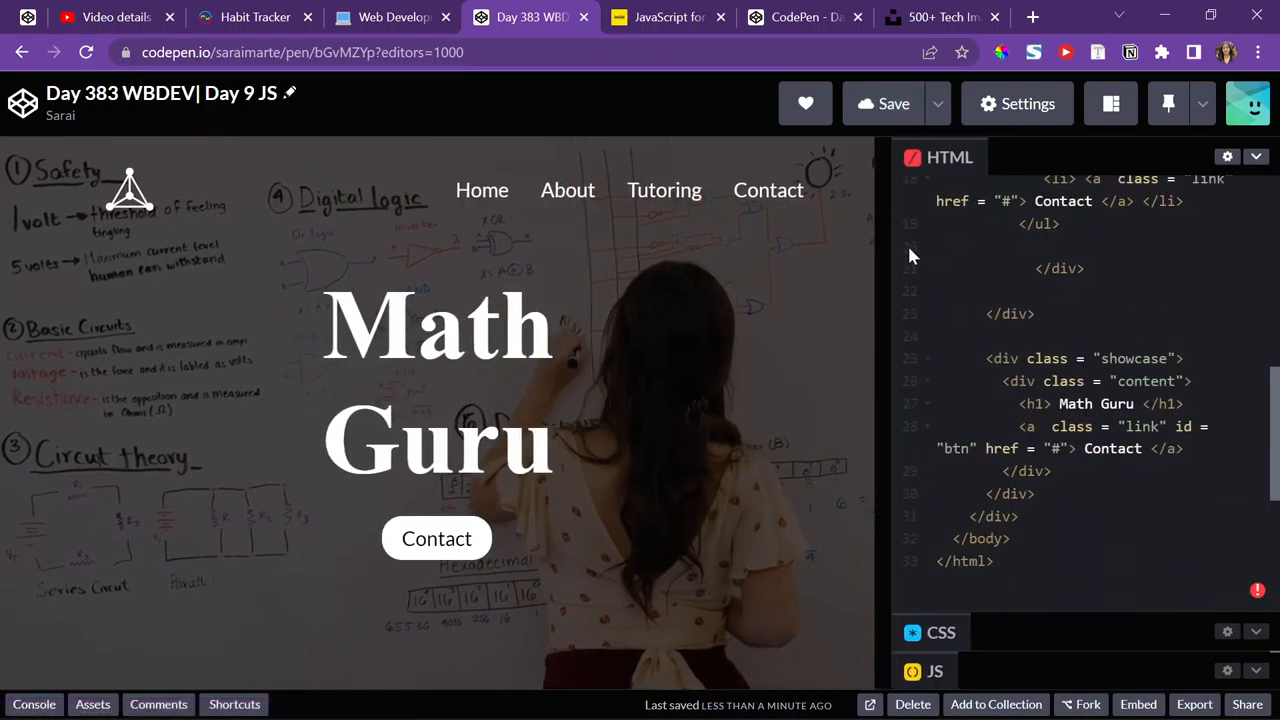
{"action": "mouse_move", "coordinate": [918, 285]}
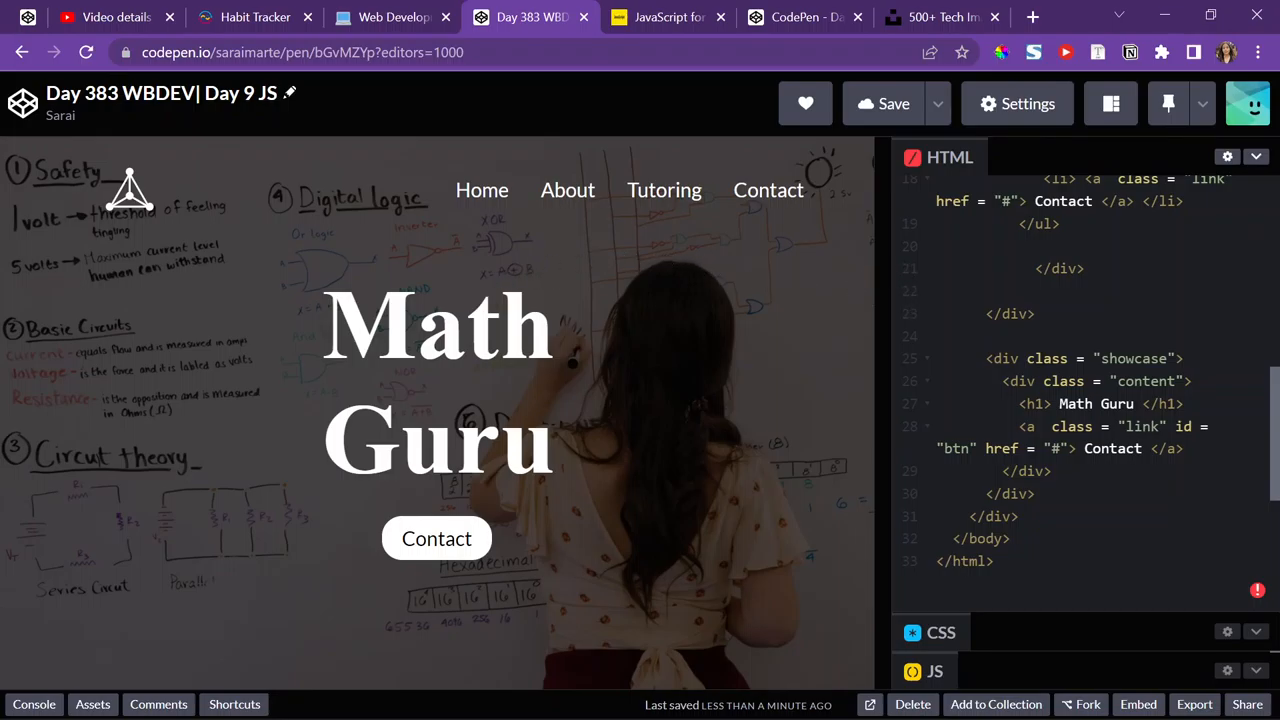
{"action": "double_click", "coordinate": [435, 325]}
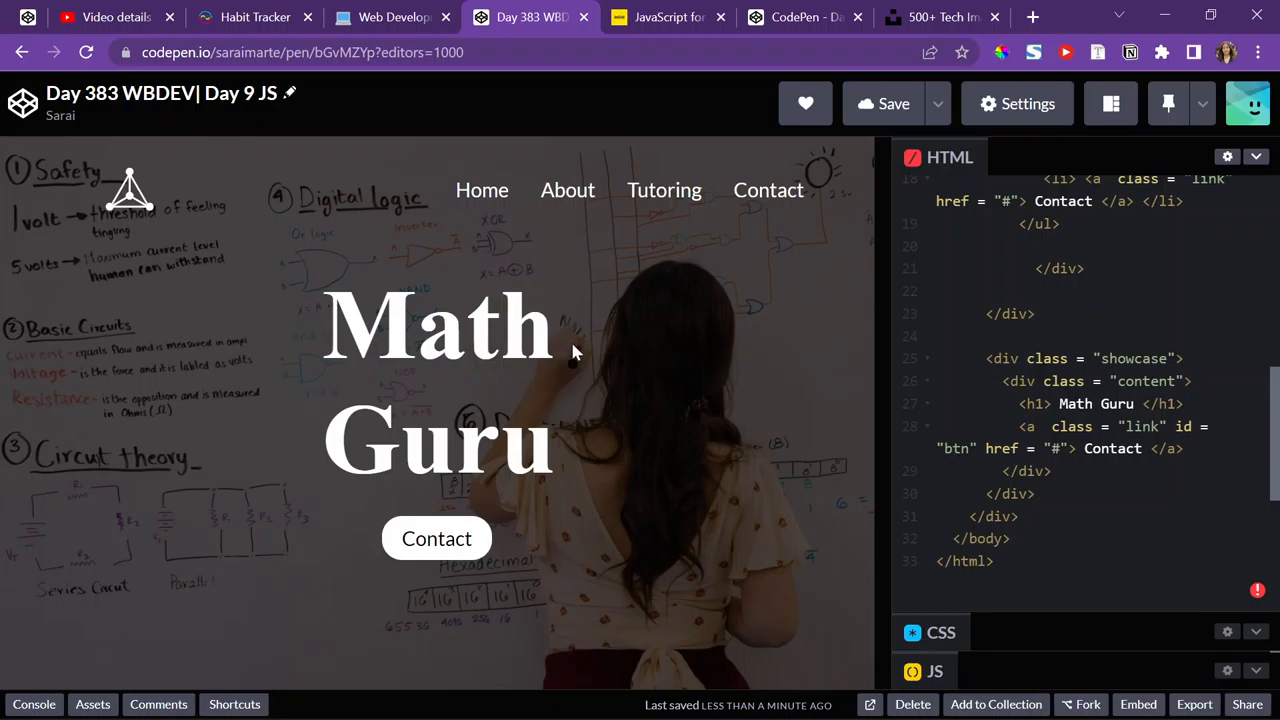
{"action": "mouse_move", "coordinate": [573, 350]}
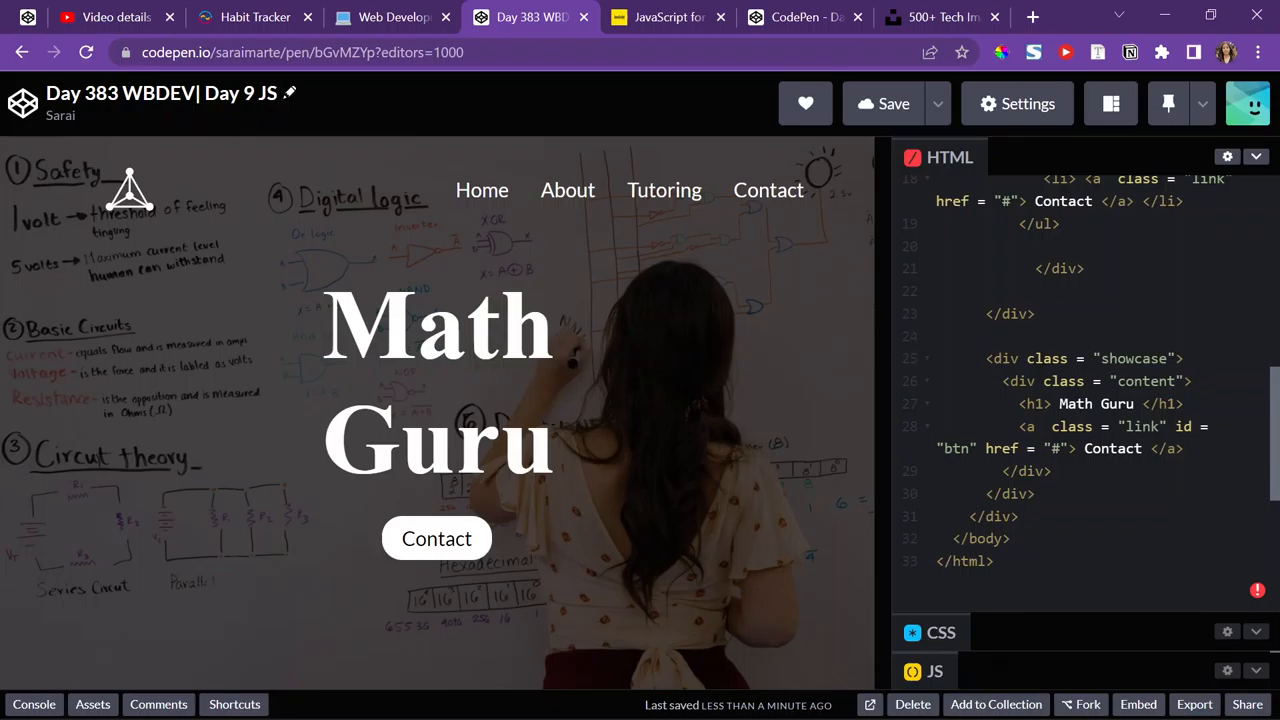
{"action": "left_click", "coordinate": [668, 17]}
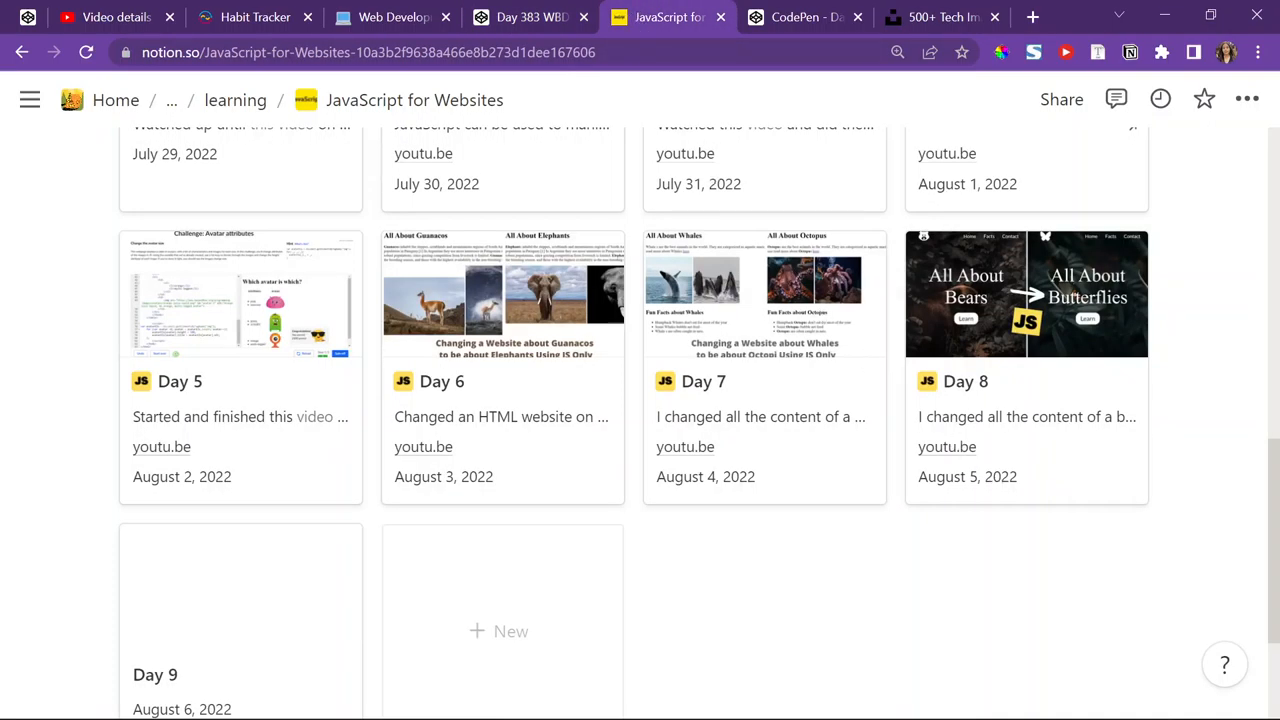
{"action": "left_click", "coordinate": [1026, 293]}
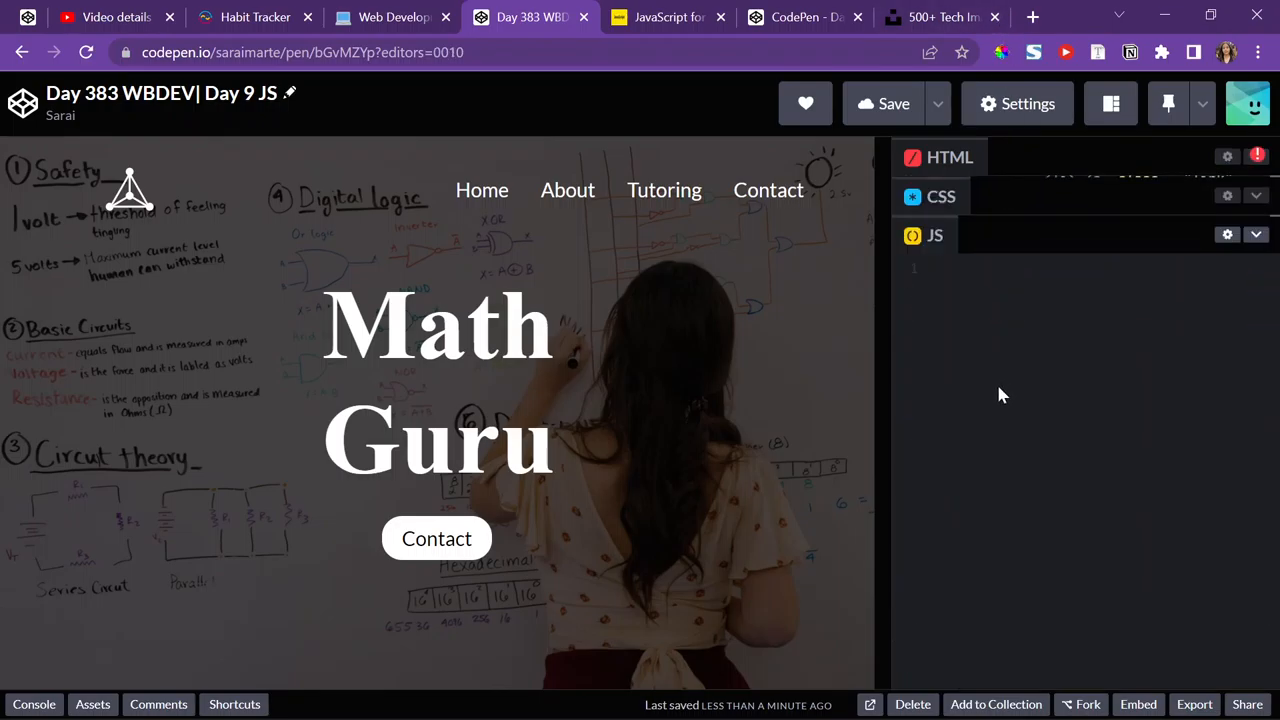
- Add JavaScript setting the subject element's innerHTML to "Tech", and save the pen
{"action": "double_click", "coordinate": [436, 325]}
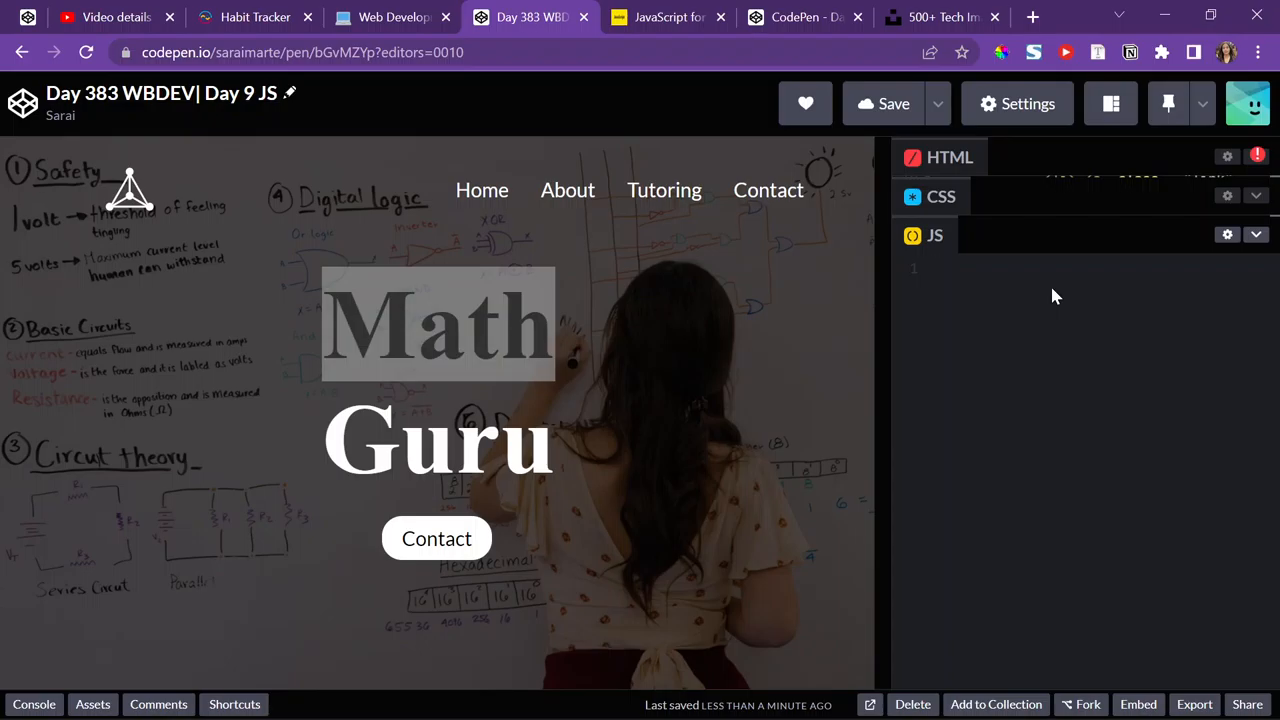
{"action": "type", "text": "document.getElementById(\"subject"}
{"action": "type", "text": "subject.innerHTML = \"Tech"}
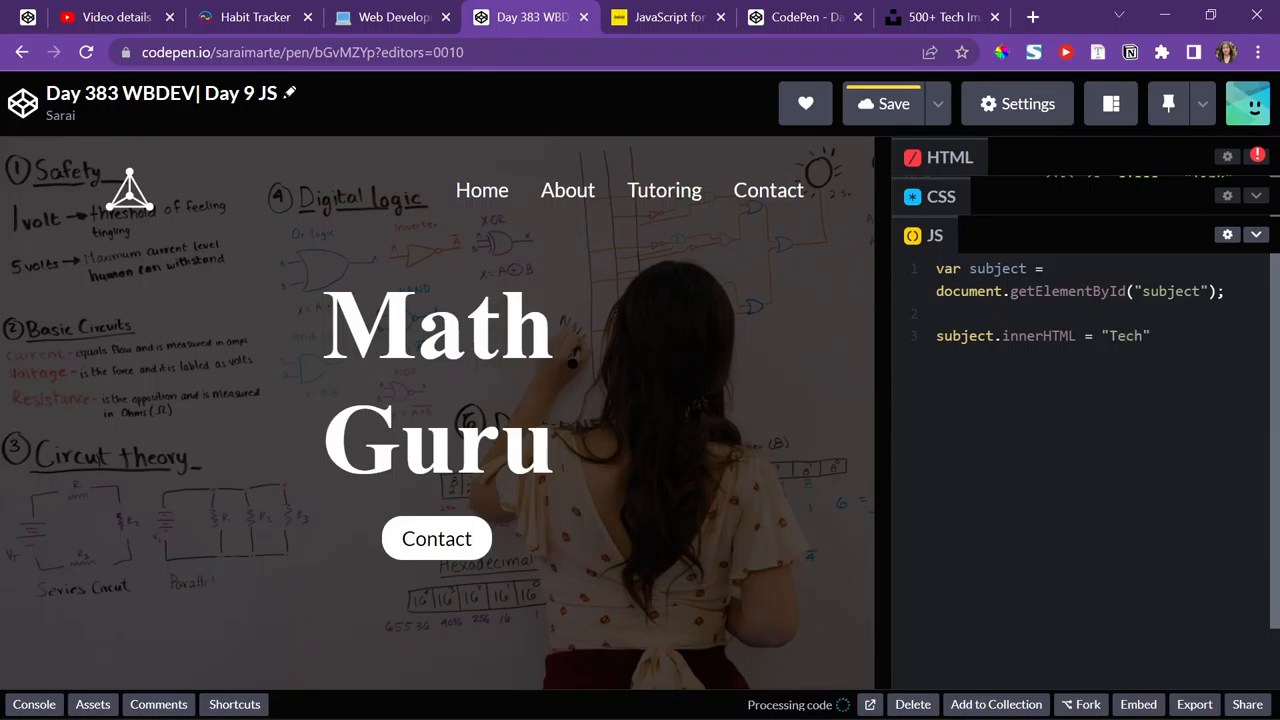
{"action": "type", "text": ";"}
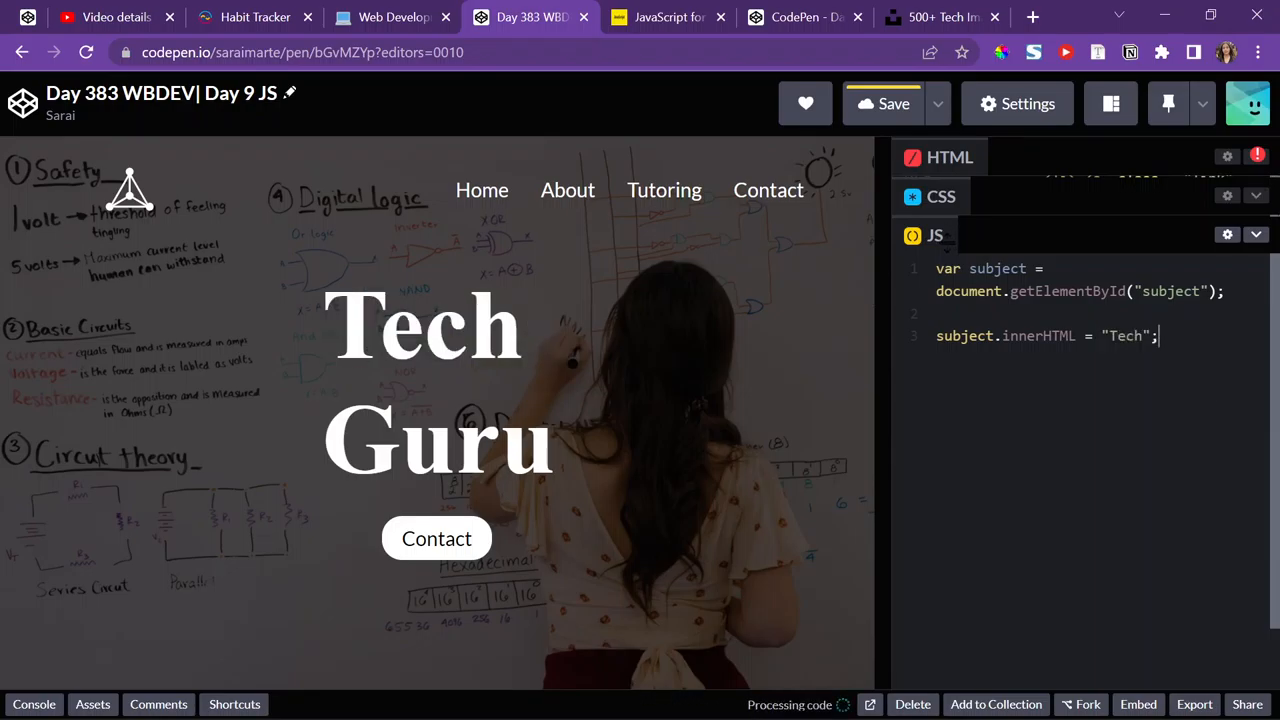
{"action": "left_click", "coordinate": [882, 103]}
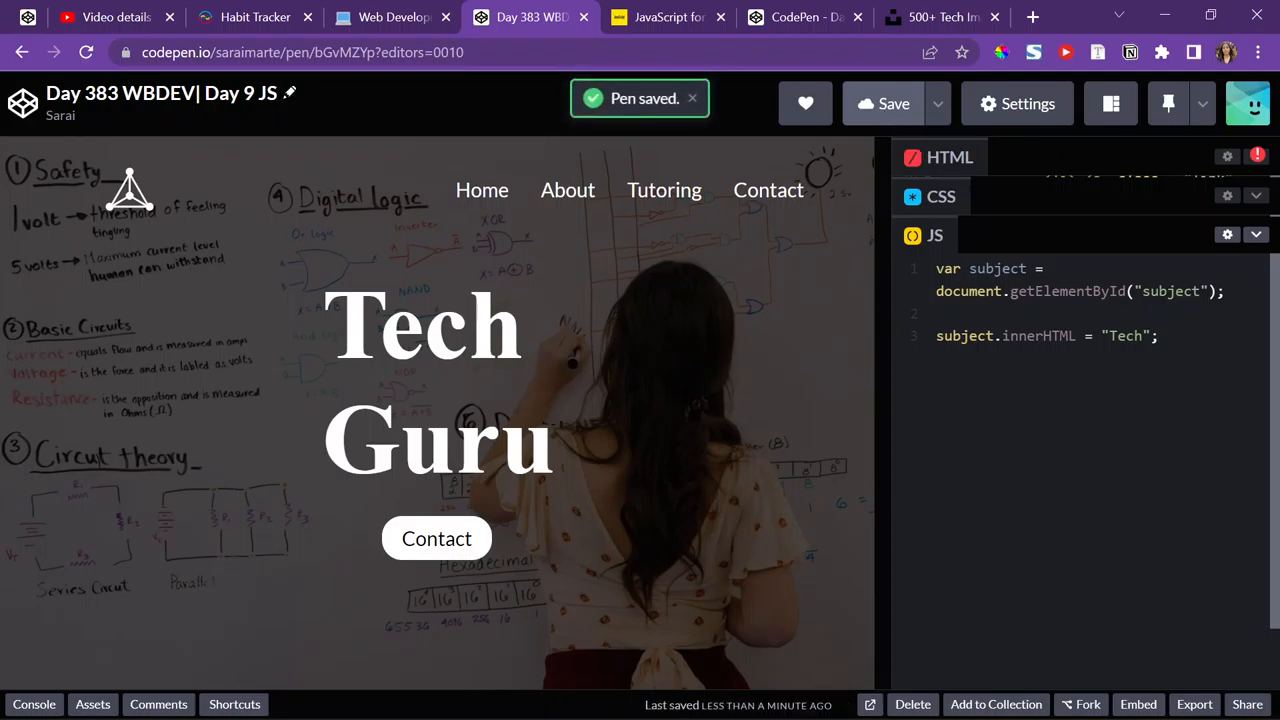
{"action": "left_click", "coordinate": [1158, 335]}
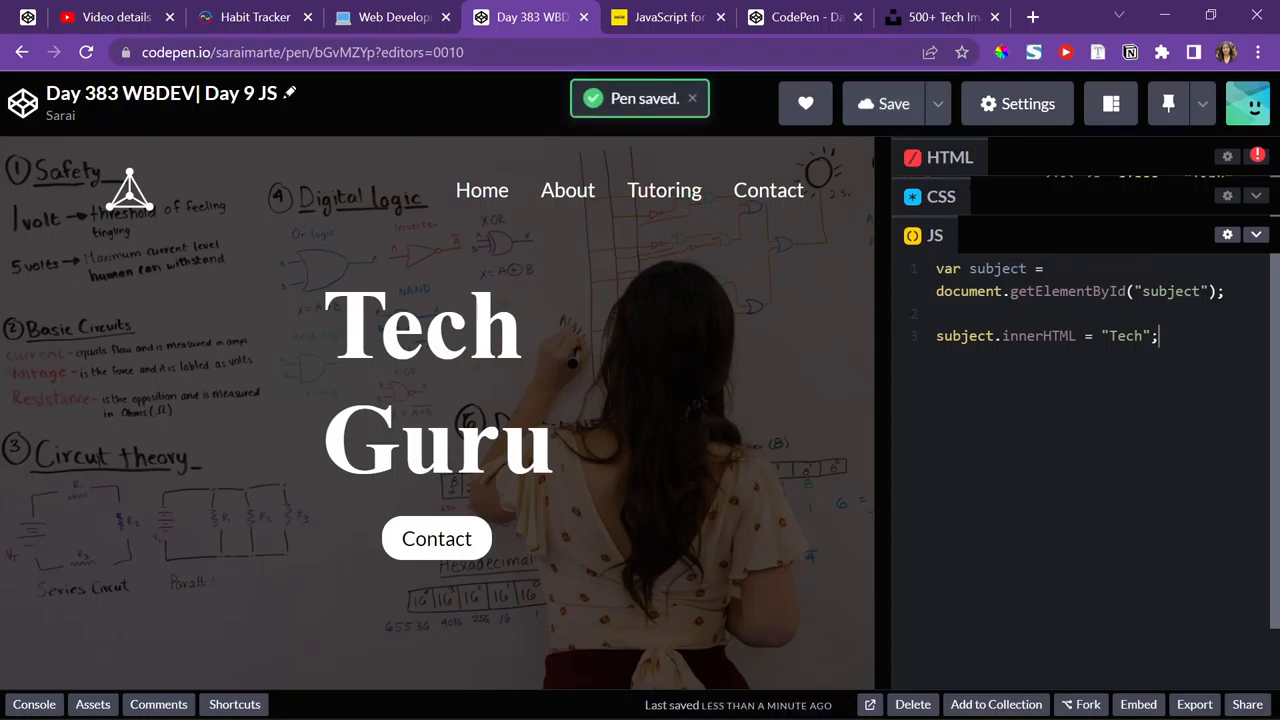
{"action": "left_click", "coordinate": [1032, 17]}
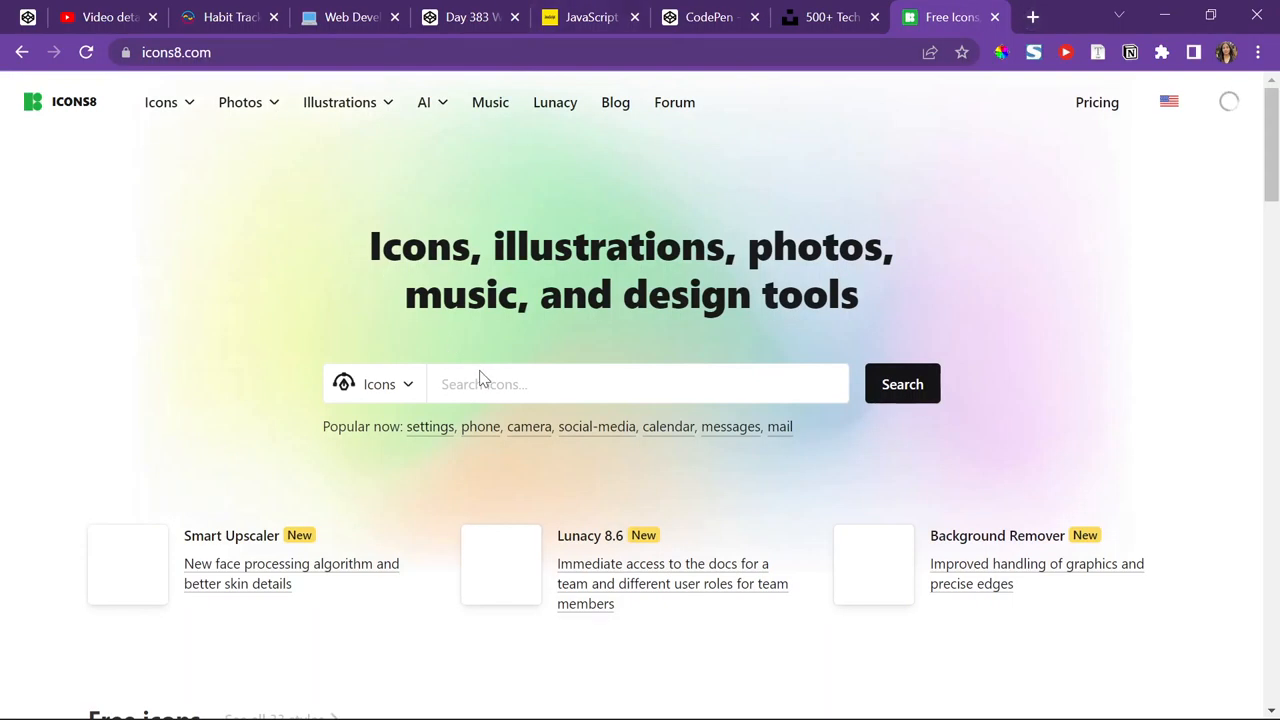
{"action": "type", "text": "tech"}
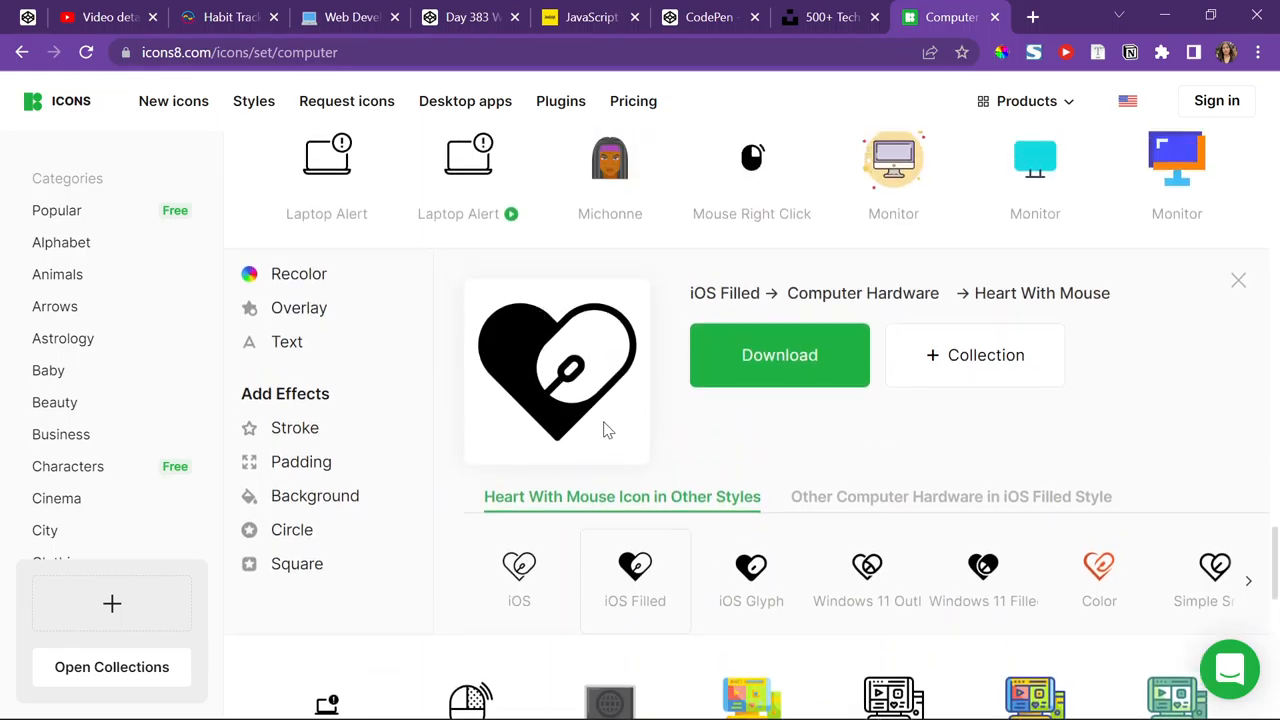
{"action": "left_click", "coordinate": [708, 17]}
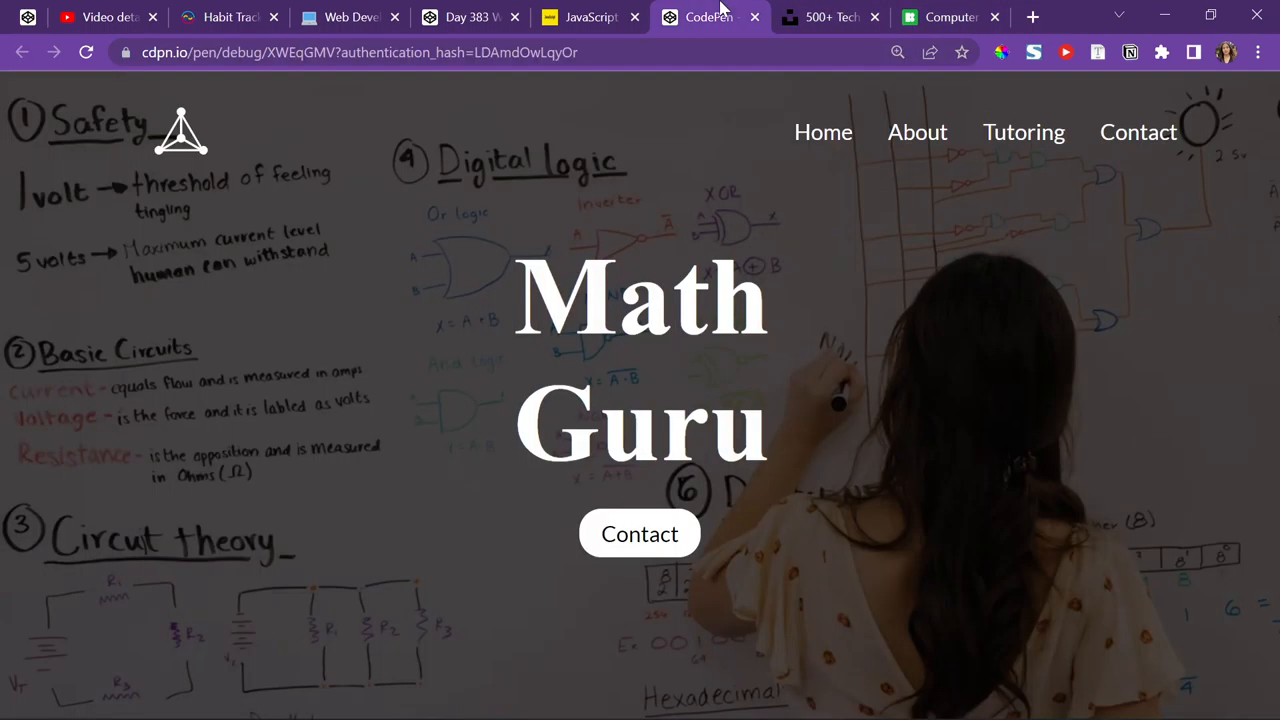
{"action": "left_click", "coordinate": [948, 17]}
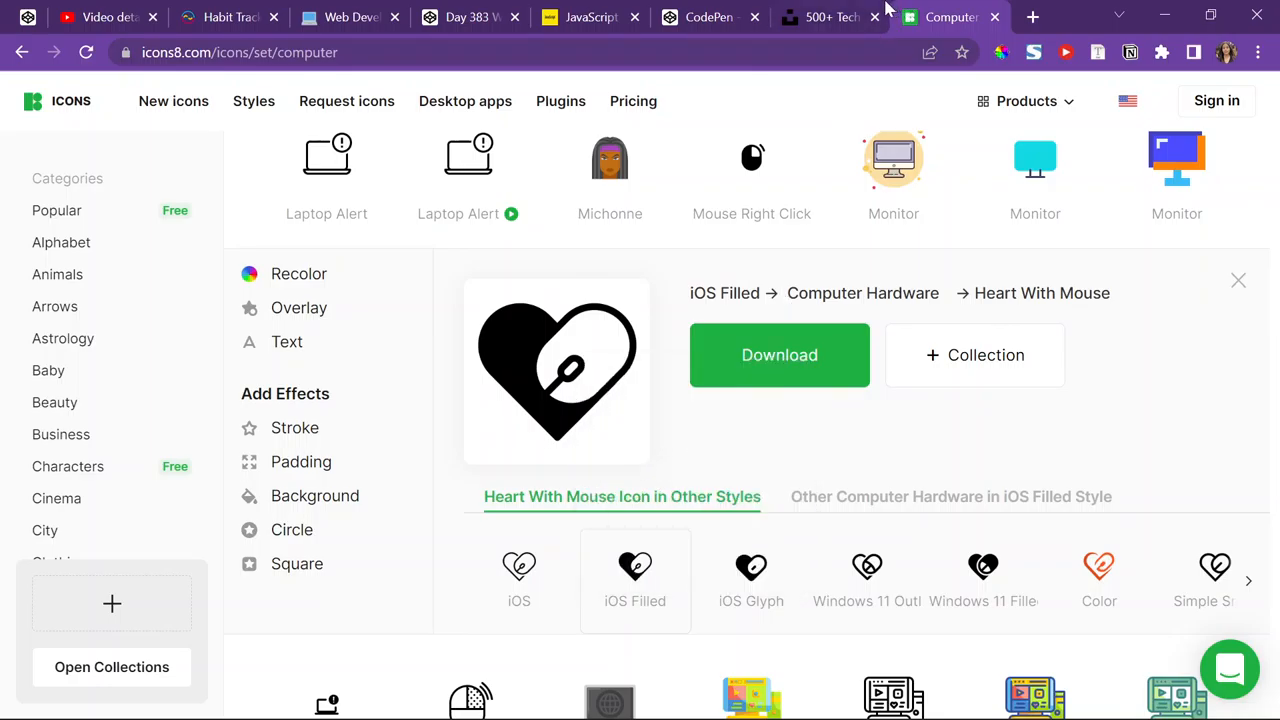
{"action": "left_click", "coordinate": [590, 17]}
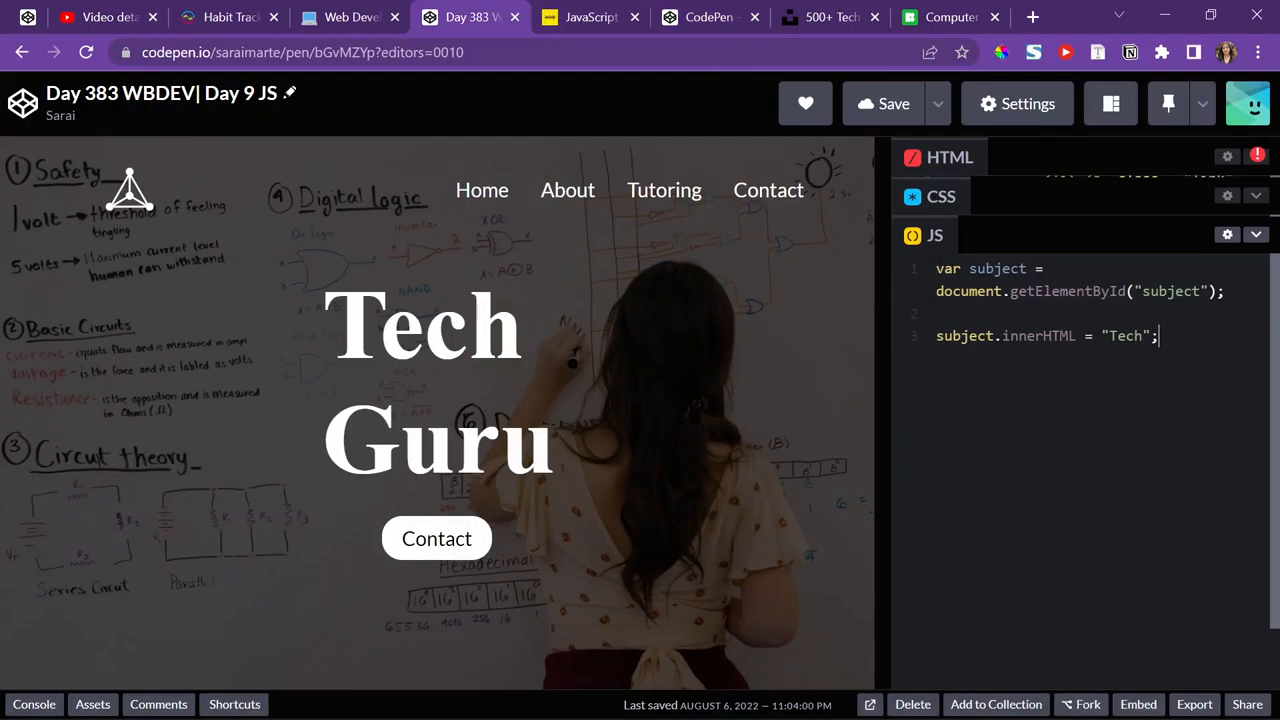
- After checking the HTML ids, add var logo = document.getElementById("logo") to the script
{"action": "key", "text": "Enter"}
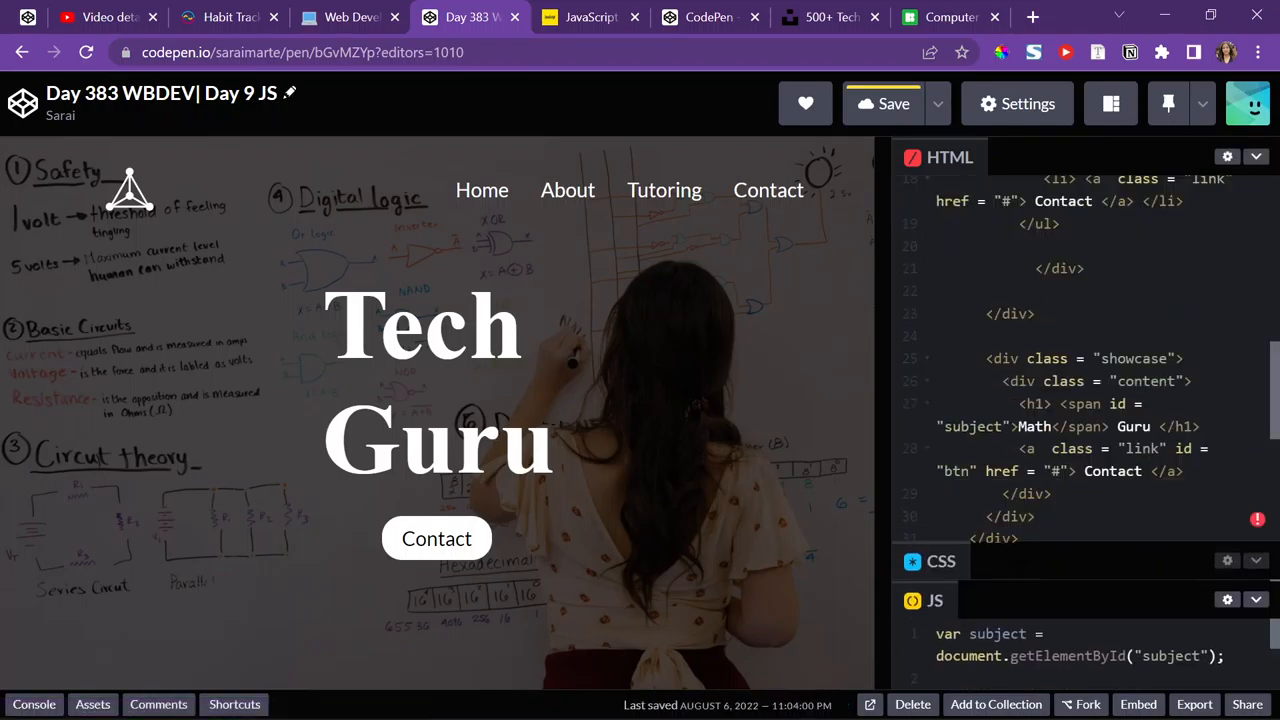
{"action": "scroll", "scroll_direction": "up", "scroll_amount": 3}
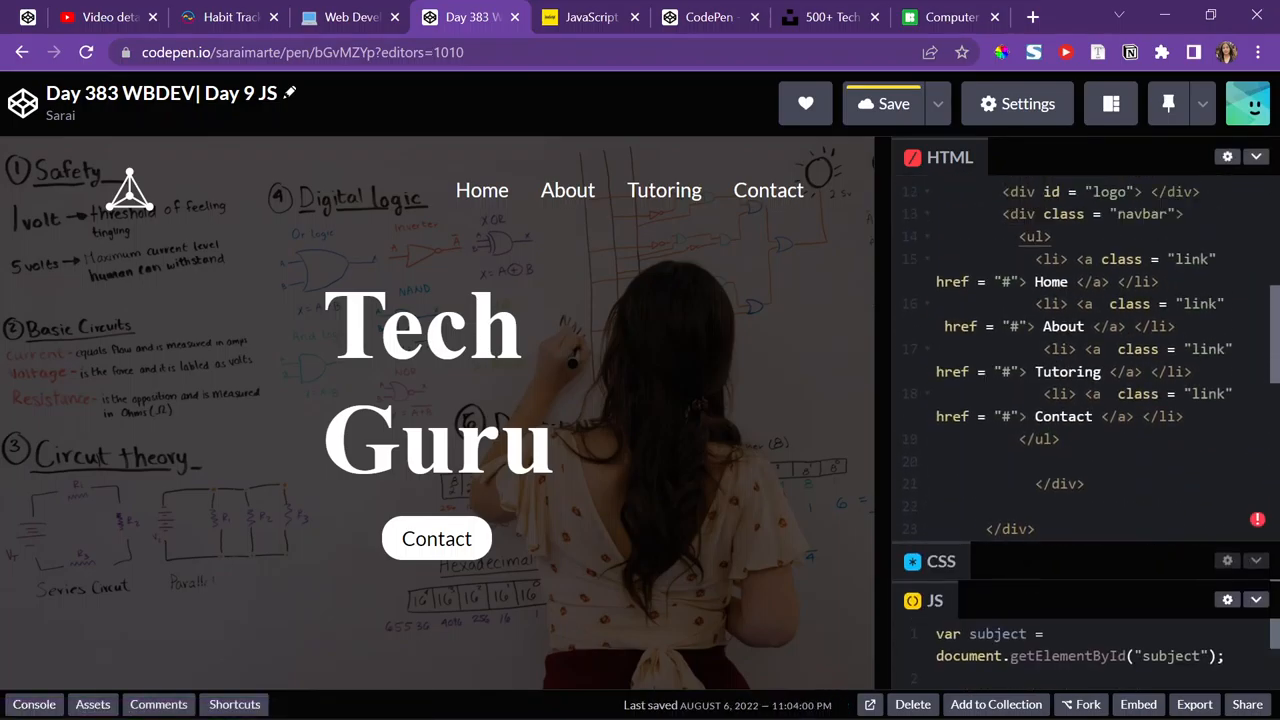
{"action": "scroll", "scroll_direction": "up", "scroll_amount": 3}
{"action": "type", "text": "a"}
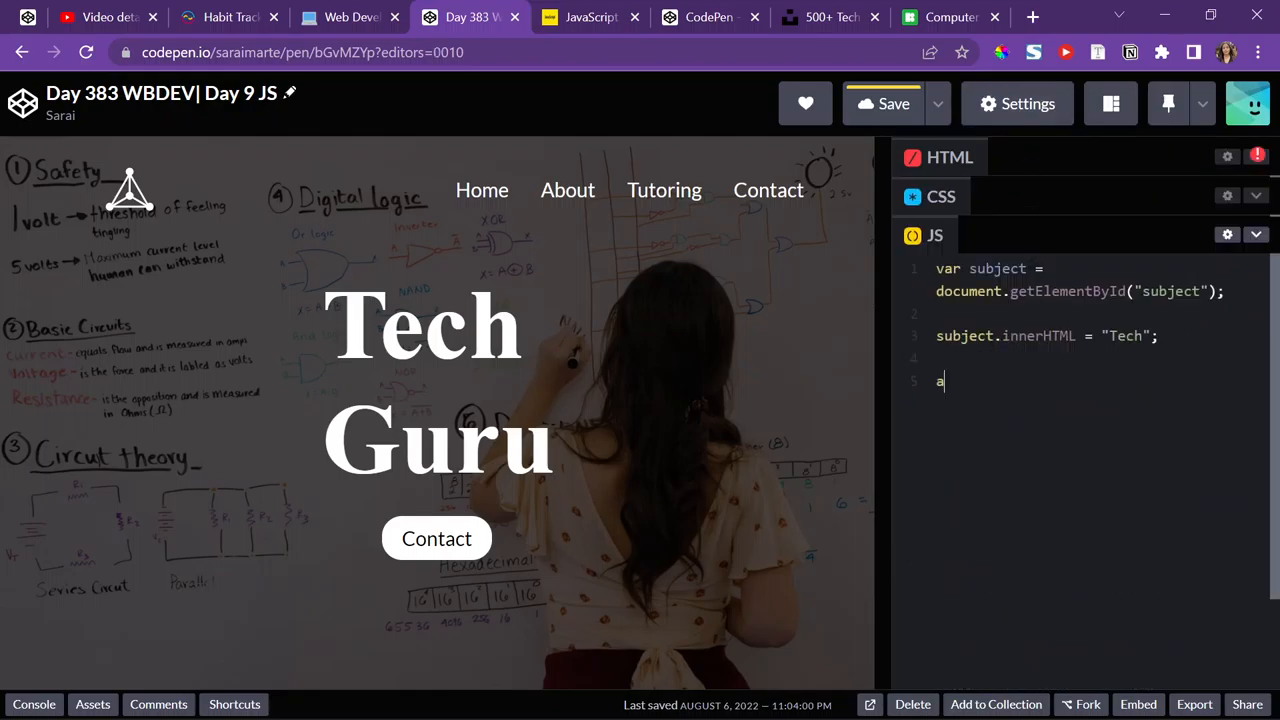
{"action": "type", "text": "var log"}
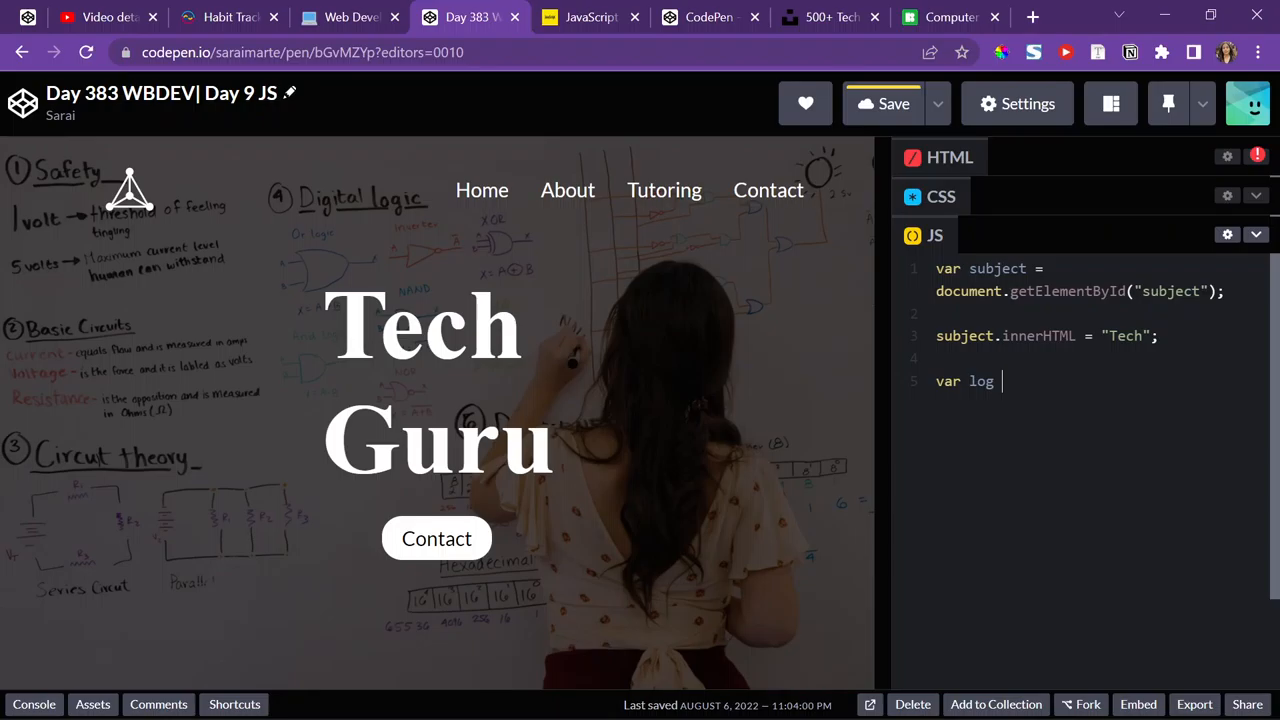
{"action": "type", "text": "o = document."}
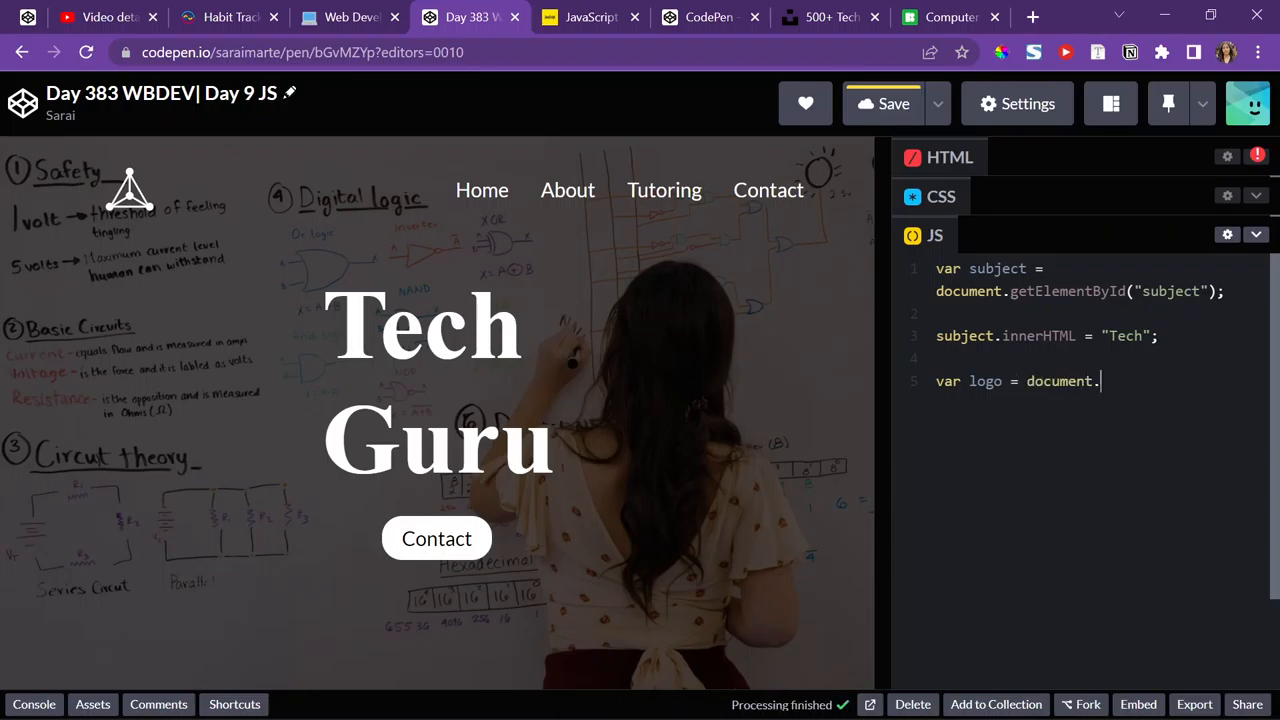
{"action": "type", "text": "getElementById(\"o"}
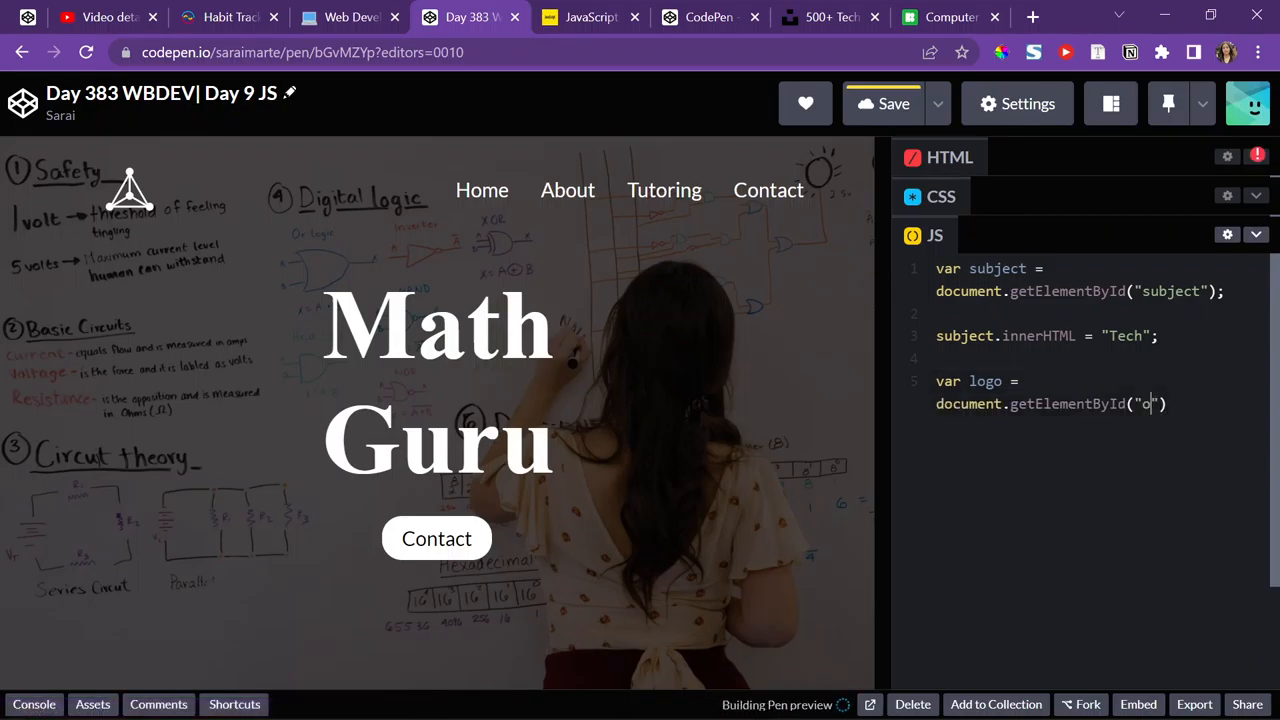
{"action": "type", "text": "logo\")"}
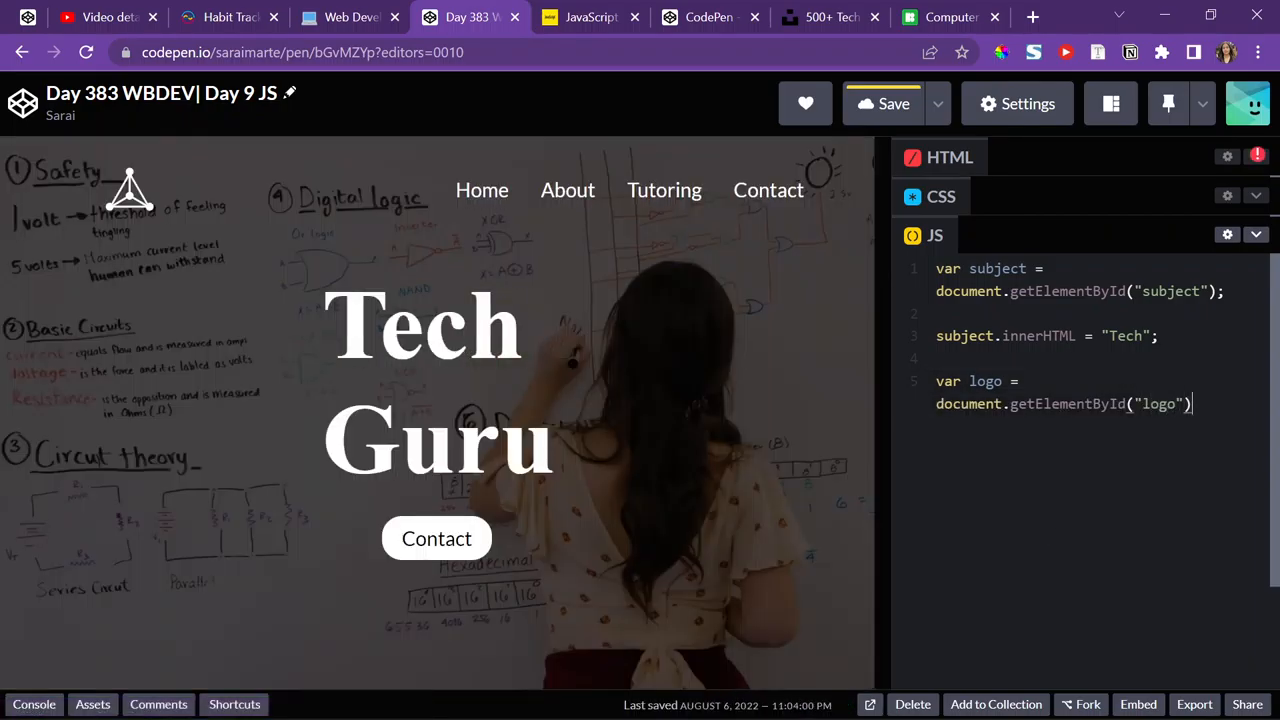
- Set logo.style.background to the Icons8 heart-with-mouse.png image URL
{"action": "type", "text": ";"}
{"action": "type", "text": "logo."}
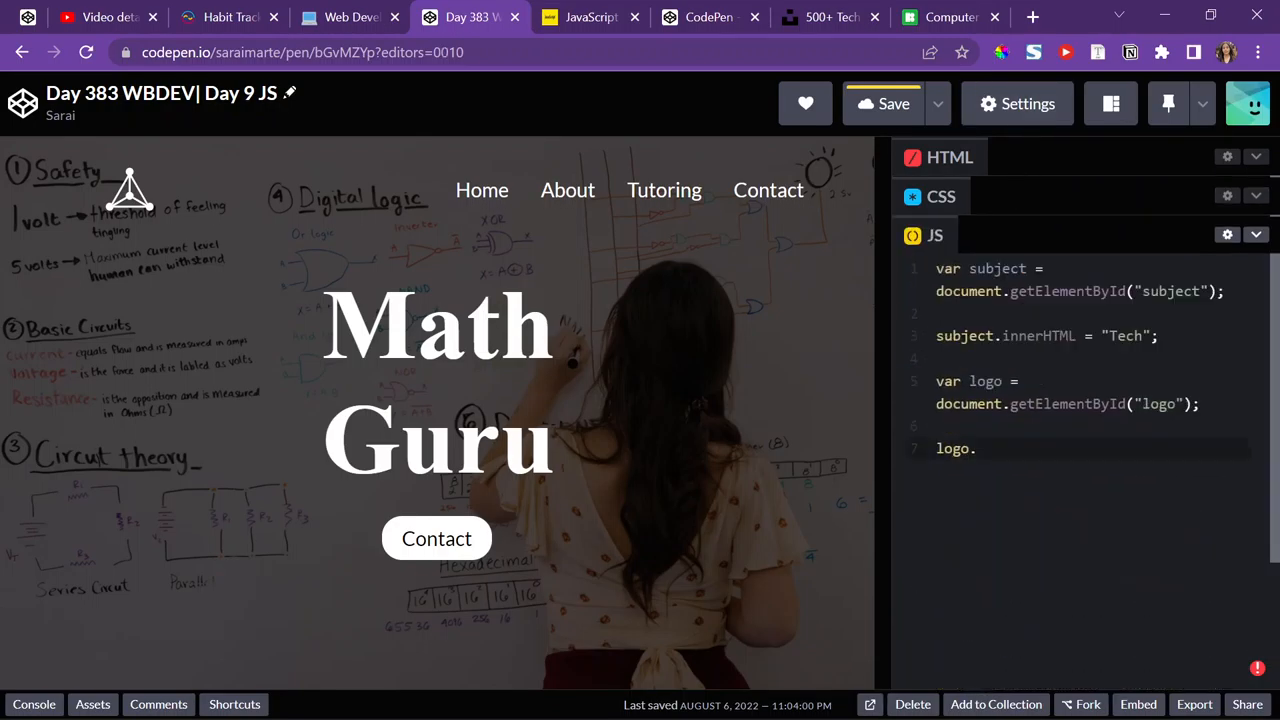
{"action": "left_click", "coordinate": [975, 448]}
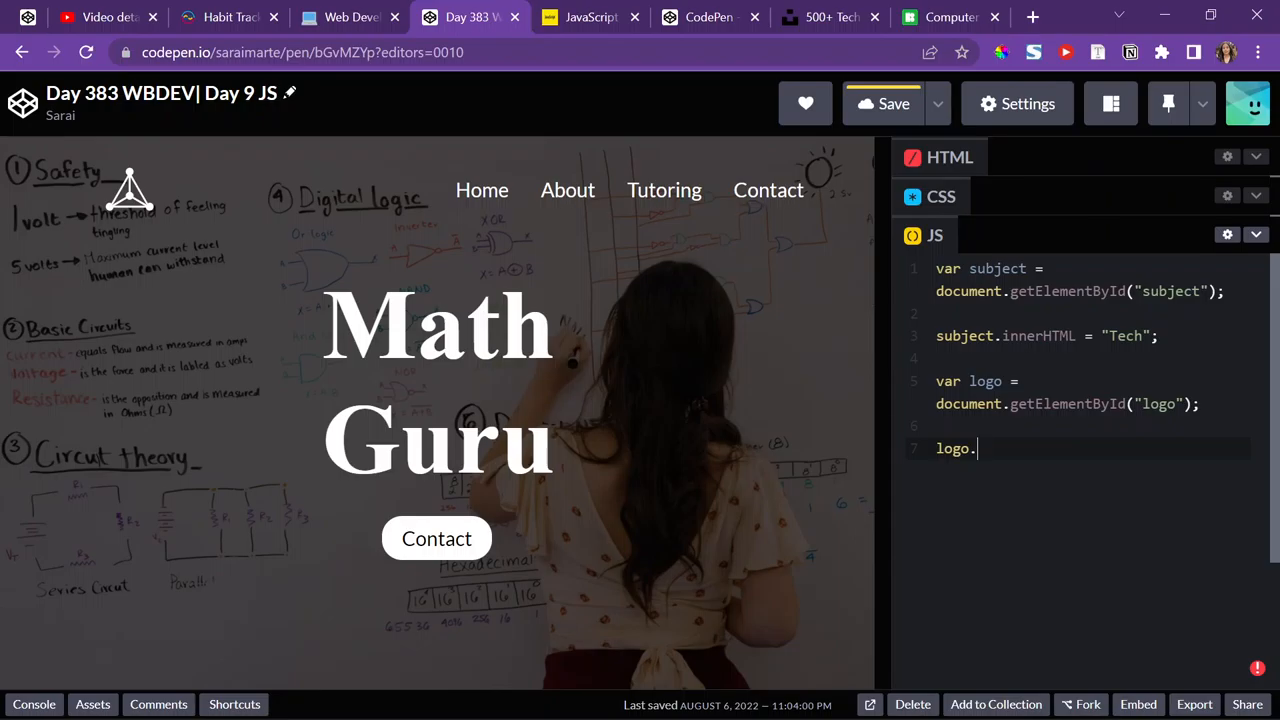
{"action": "type", "text": "st"}
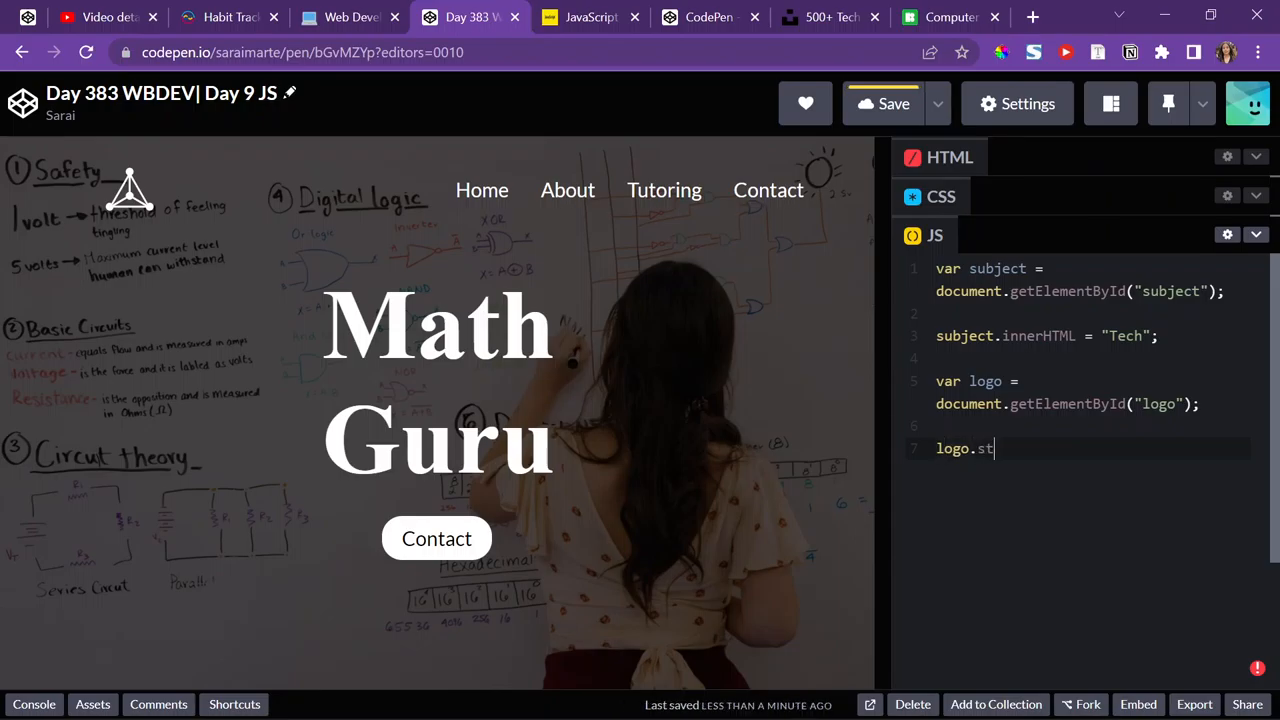
{"action": "type", "text": "yle."}
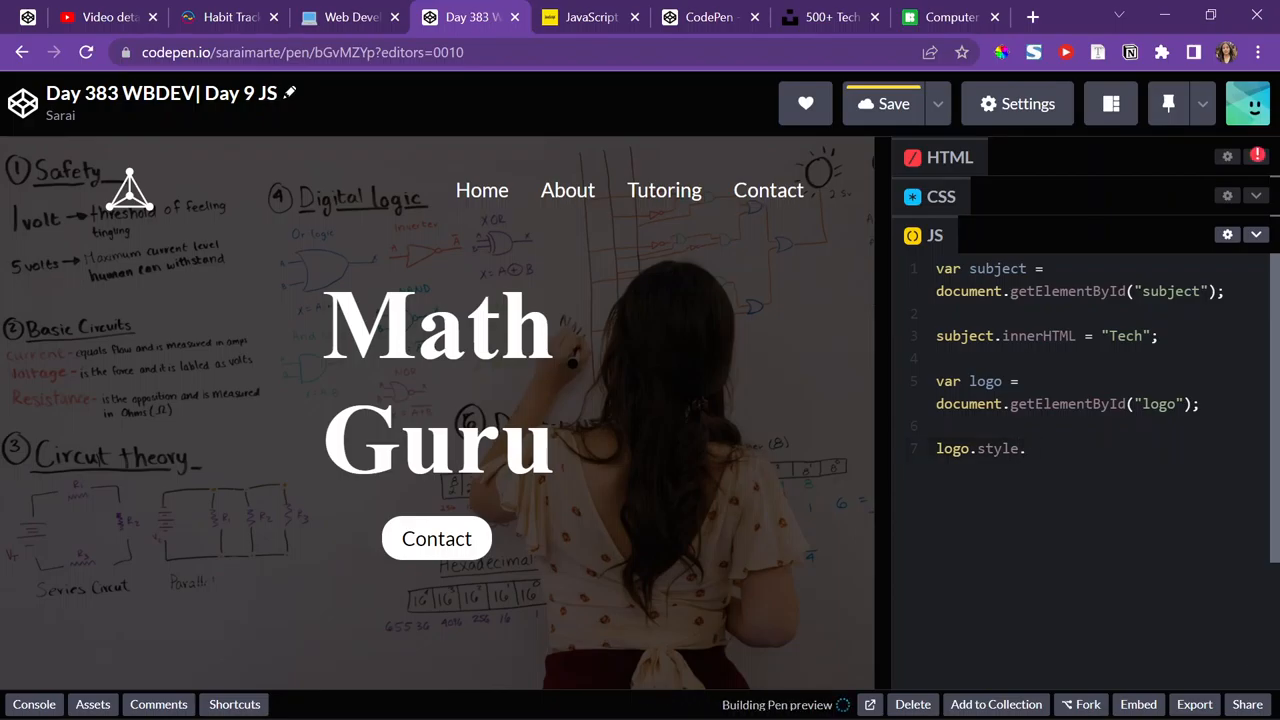
{"action": "type", "text": "background = \"url"}
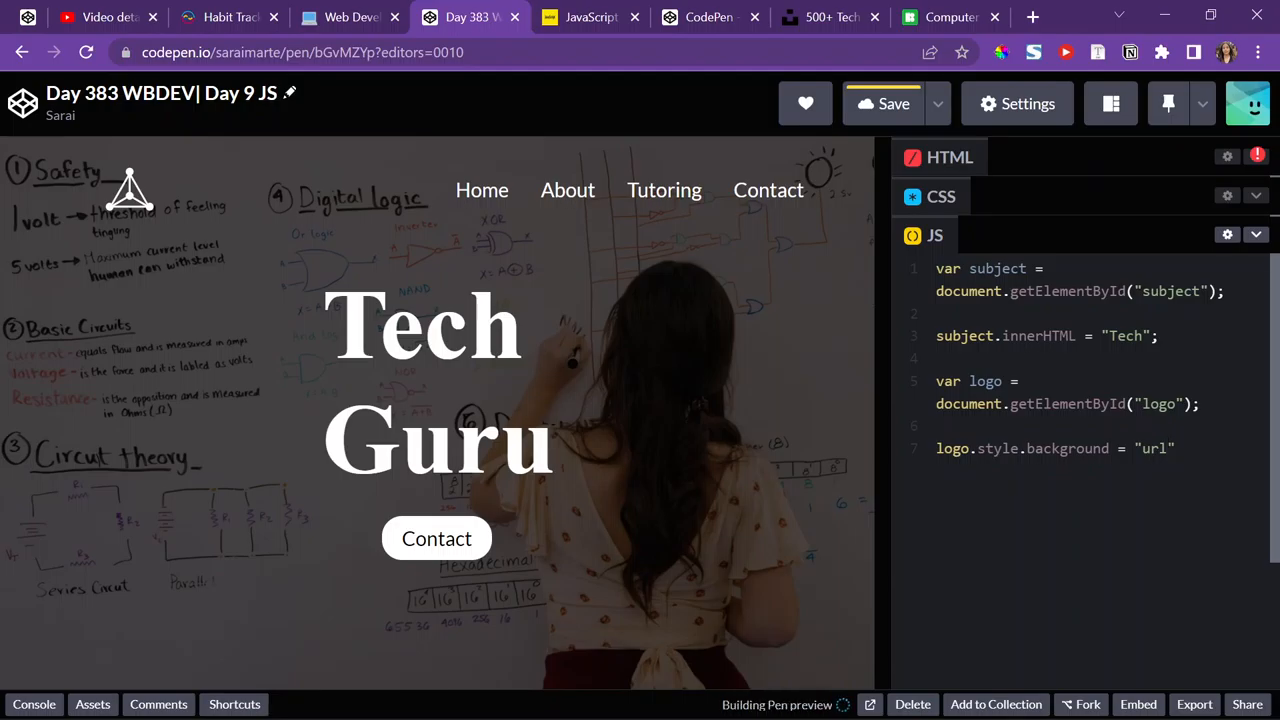
{"action": "type", "text": "(\"\")\""}
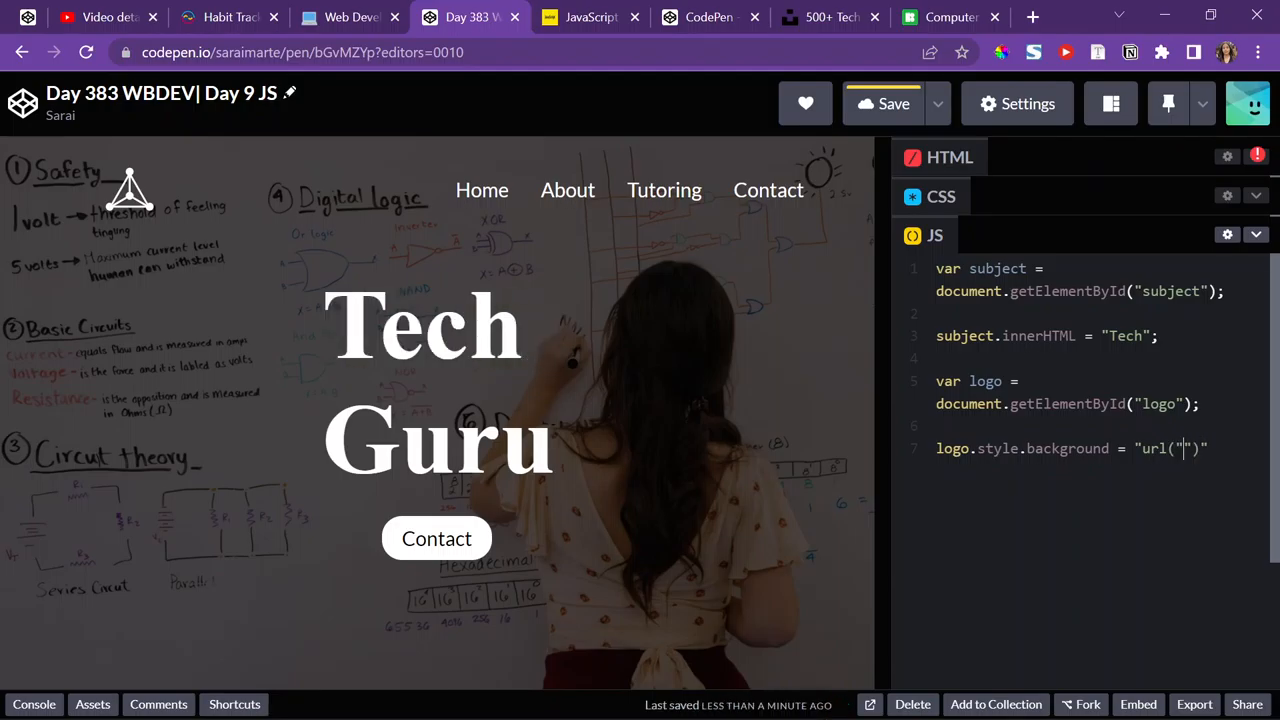
{"action": "type", "text": "https://img.icons8.com/ios-filled/344/heart-with-mouse.png\\"}
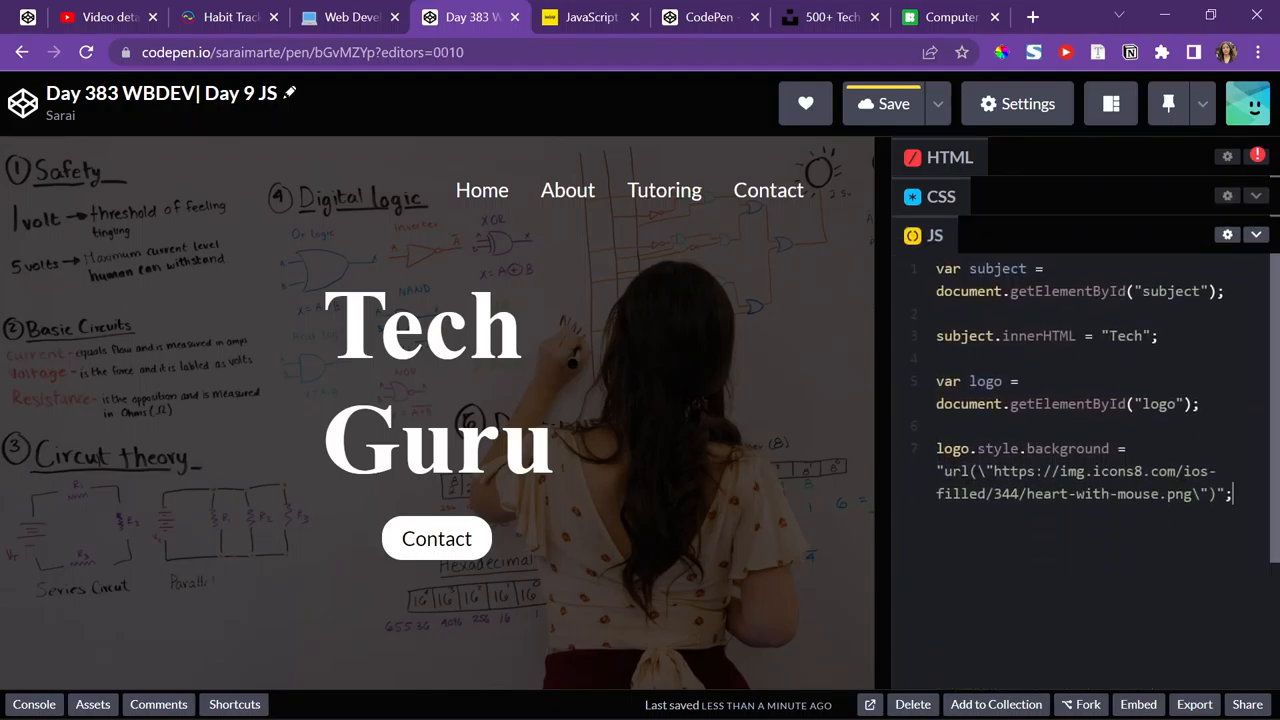
- Set the logo's style width and height to "50px" on new script lines
{"action": "key", "text": "Enter"}
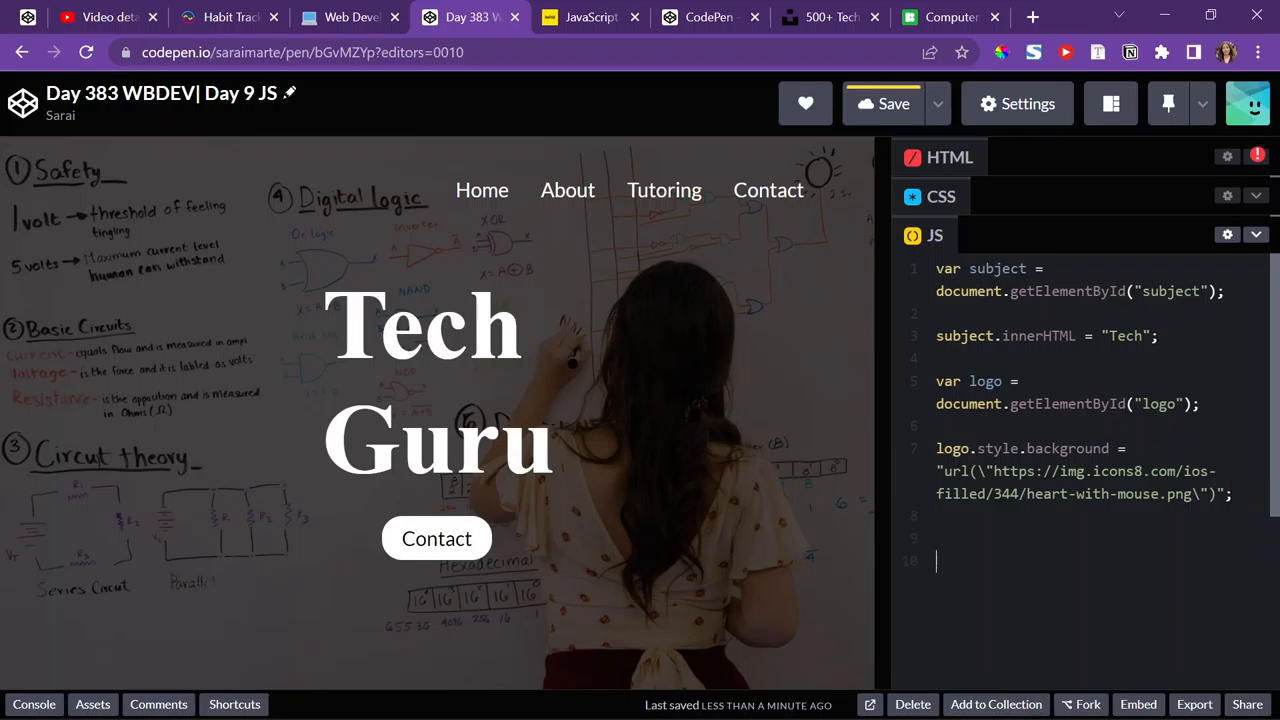
{"action": "type", "text": "logo."}
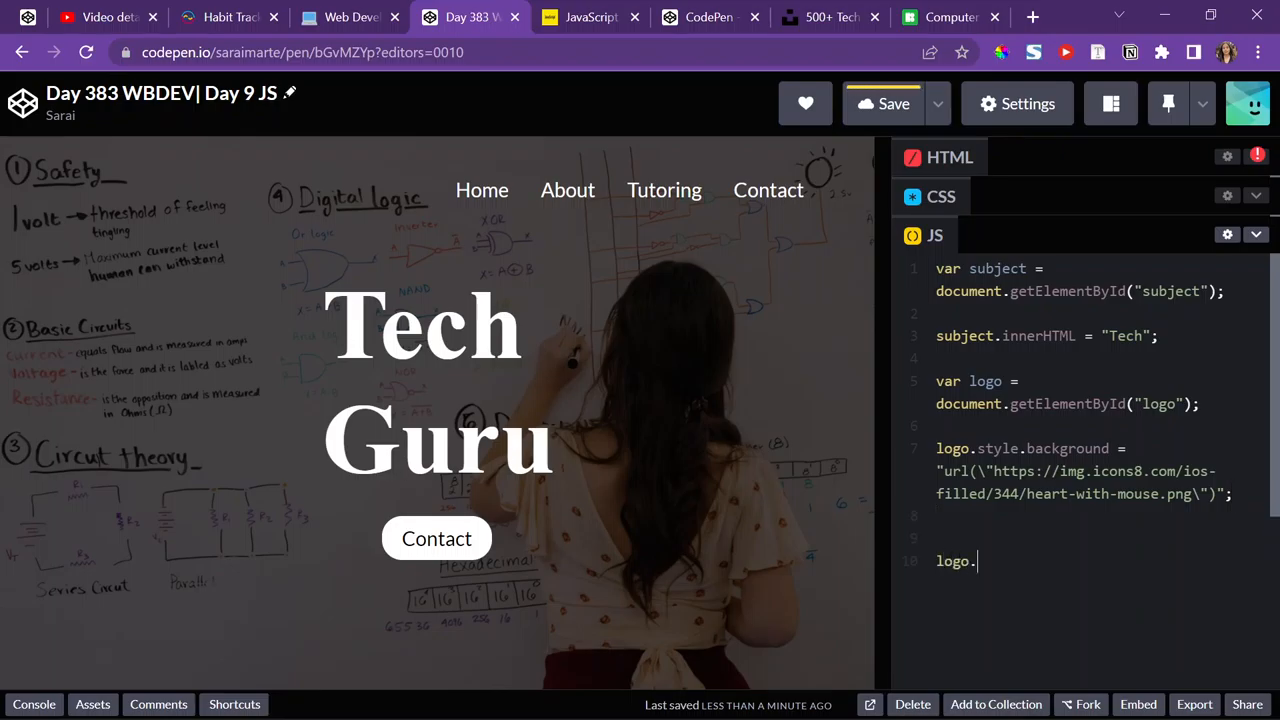
{"action": "type", "text": "style.width"}
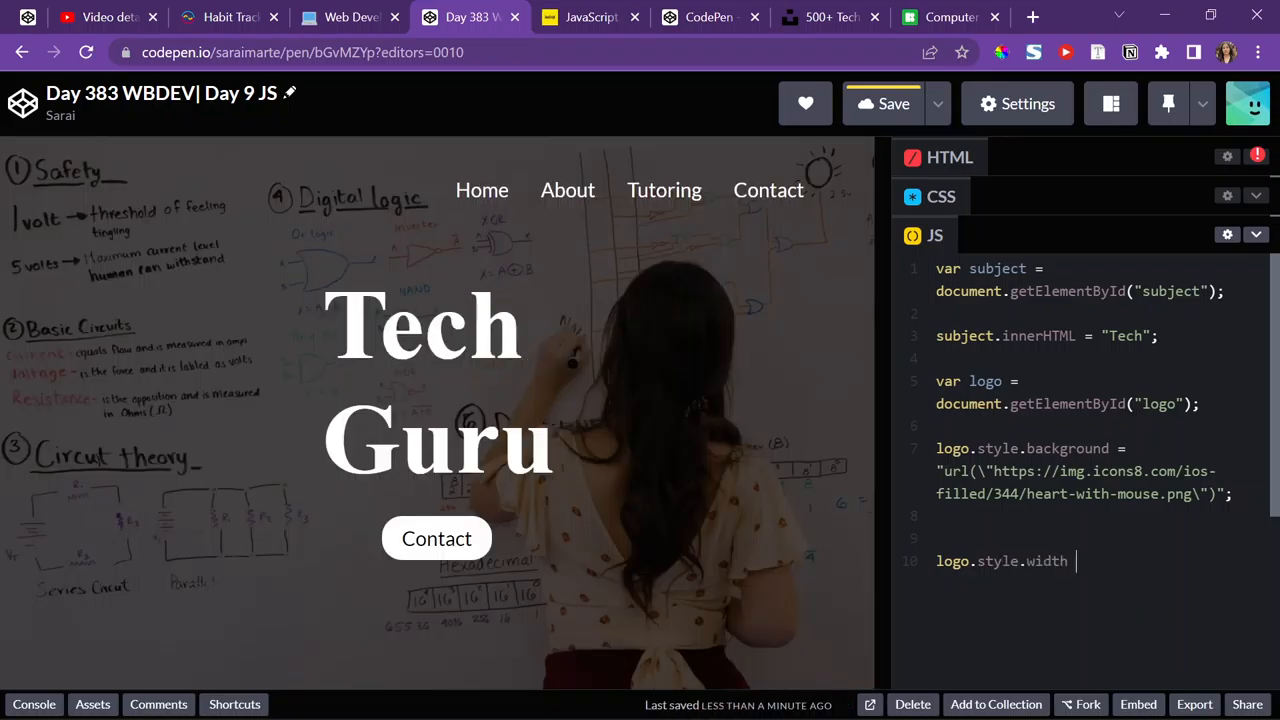
{"action": "type", "text": "= \"50\""}
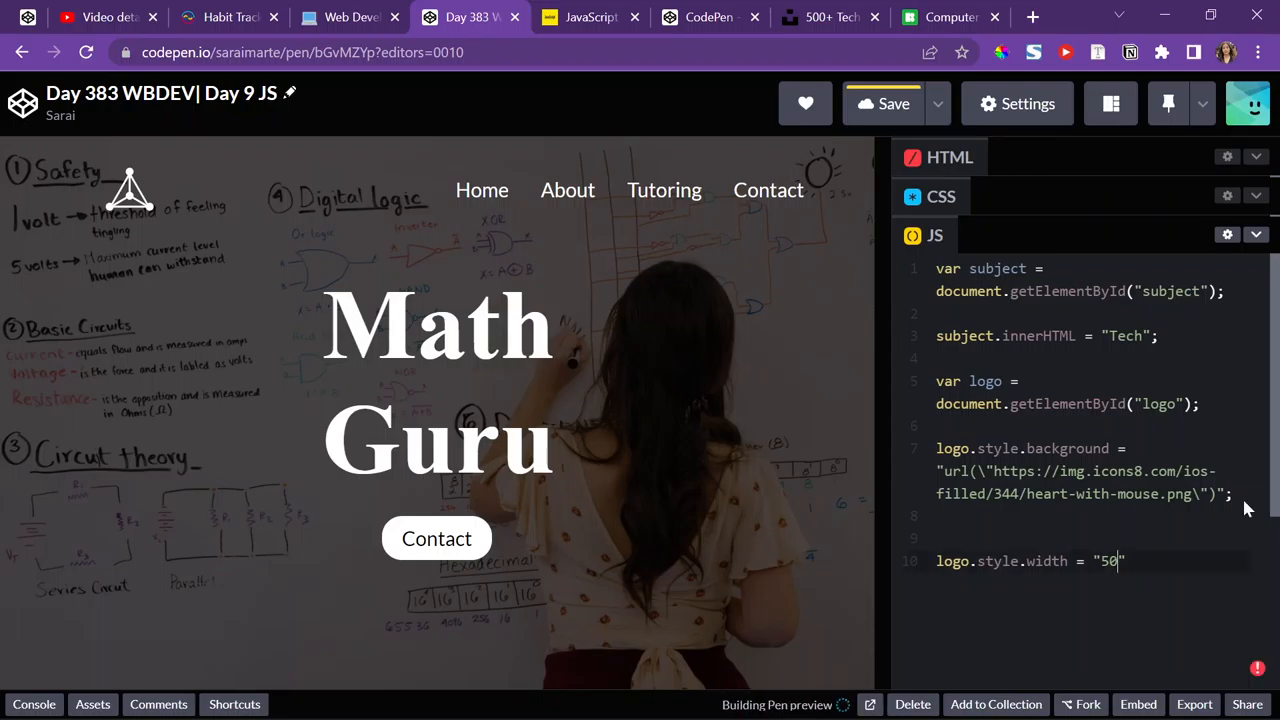
{"action": "type", "text": "px"}
{"action": "type", "text": "log"}
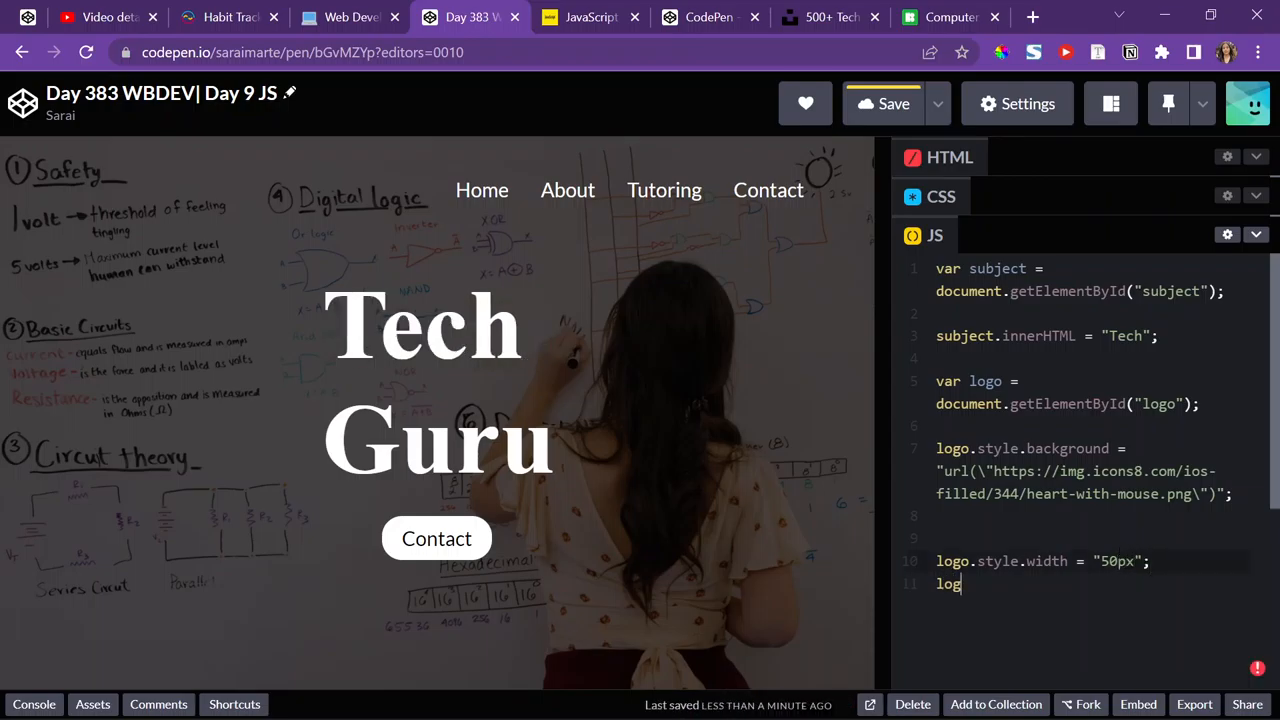
{"action": "type", "text": "o/"}
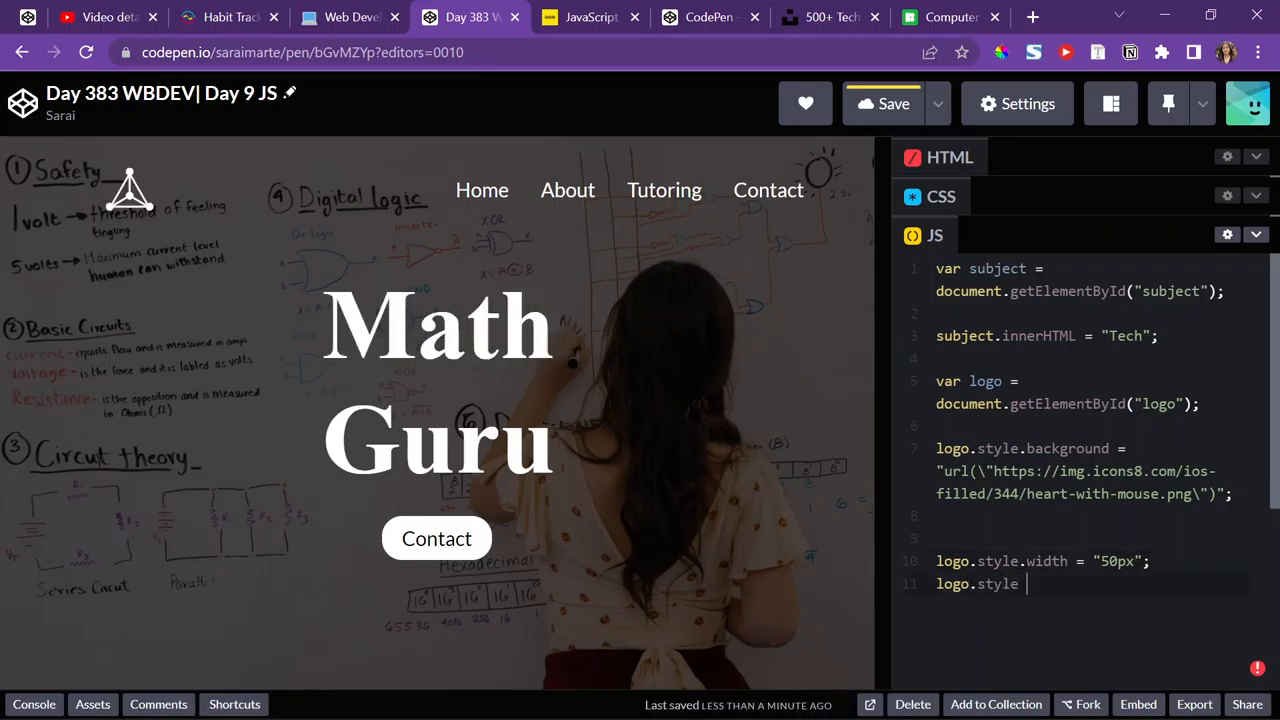
{"action": "type", "text": ".height ="}
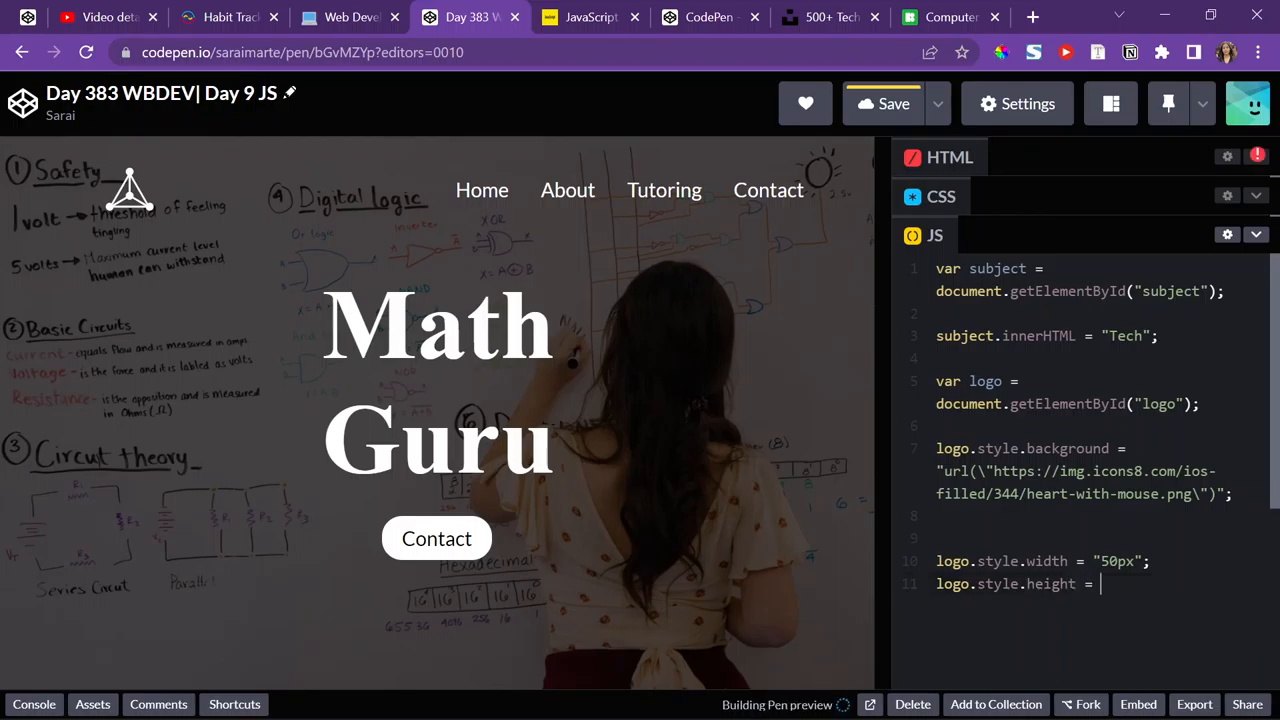
{"action": "type", "text": "\"50px;\""}
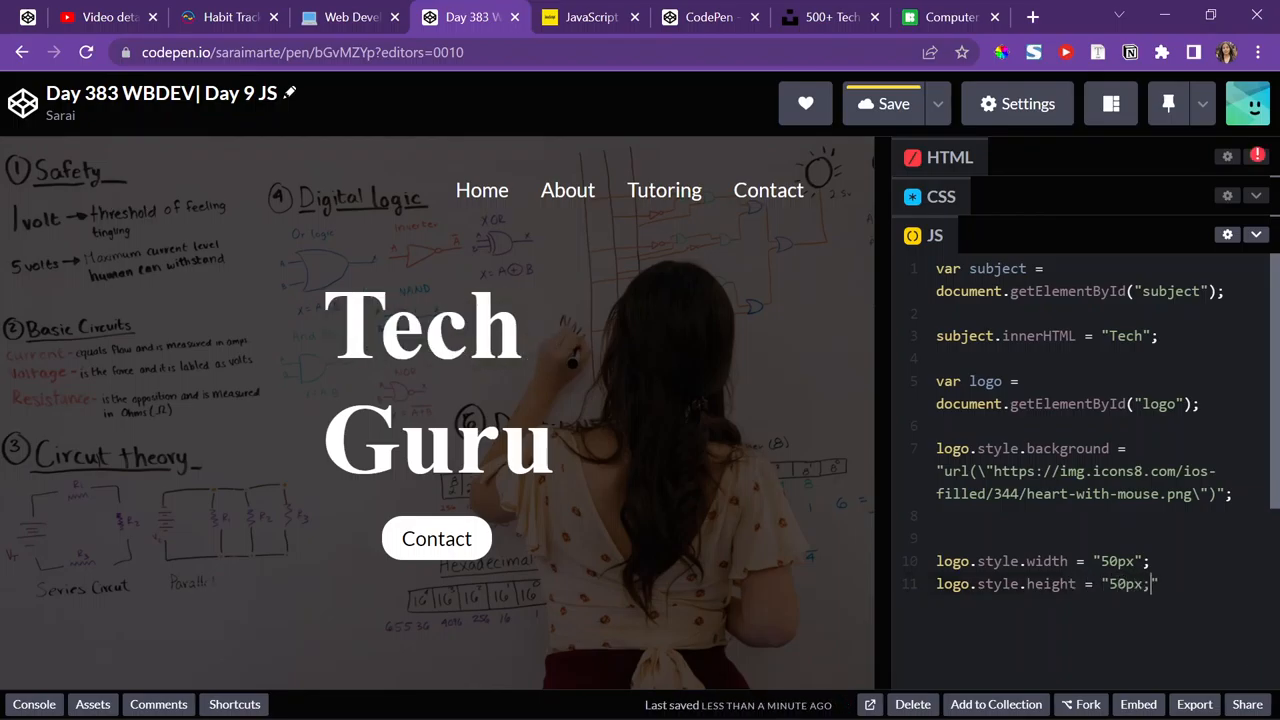
{"action": "key", "text": "Backspace"}
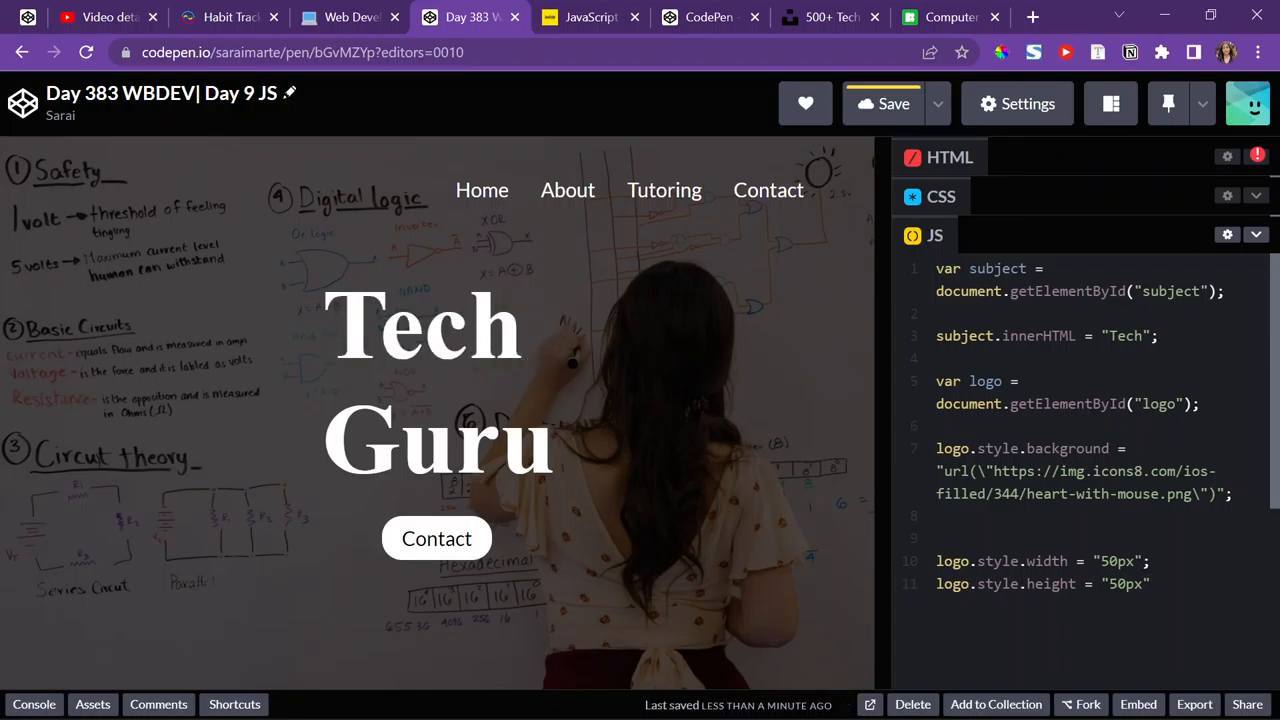
{"action": "type", "text": "s"}
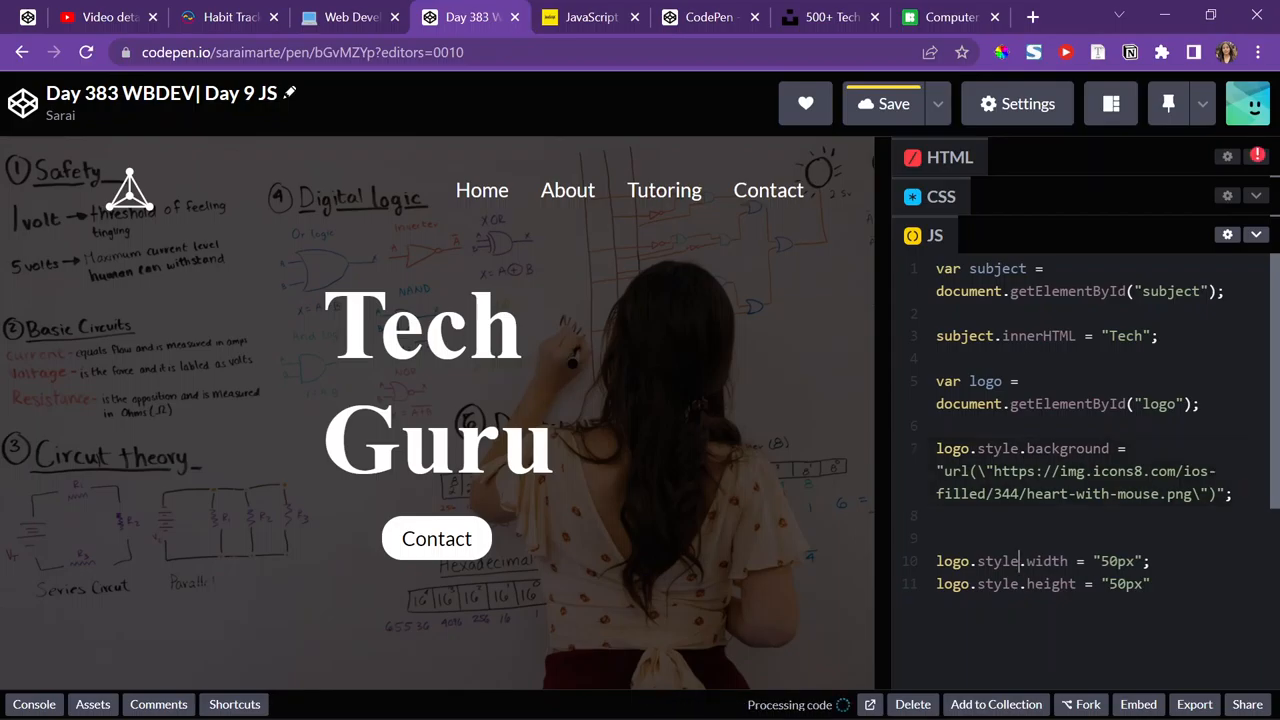
- Save the pen with the new logo width and height code
{"action": "left_click", "coordinate": [884, 103]}
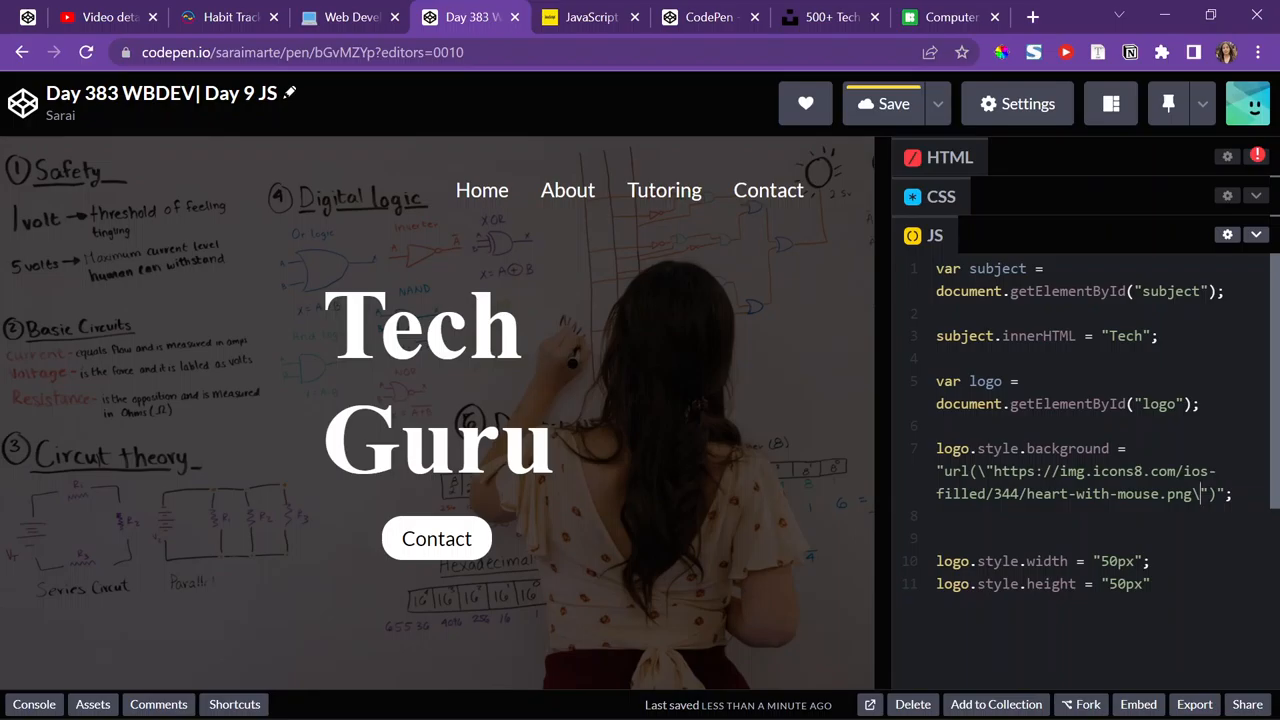
{"action": "left_click", "coordinate": [948, 17]}
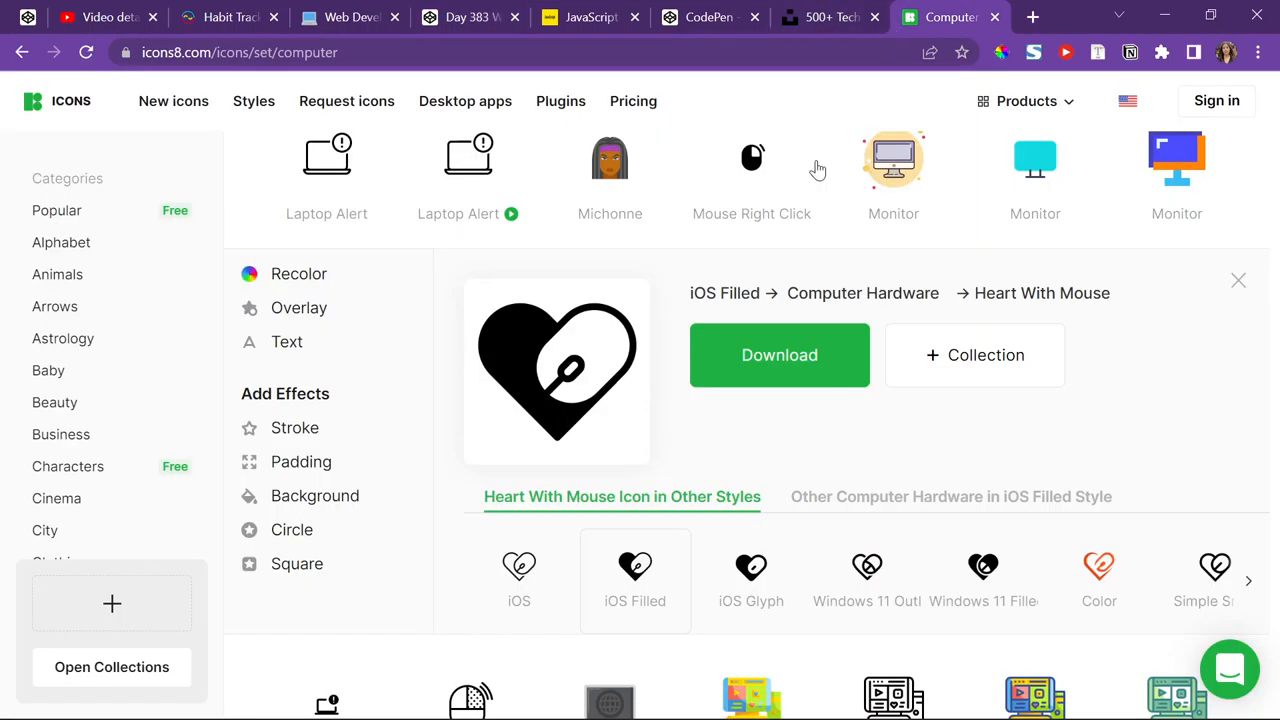
{"action": "left_click", "coordinate": [590, 17]}
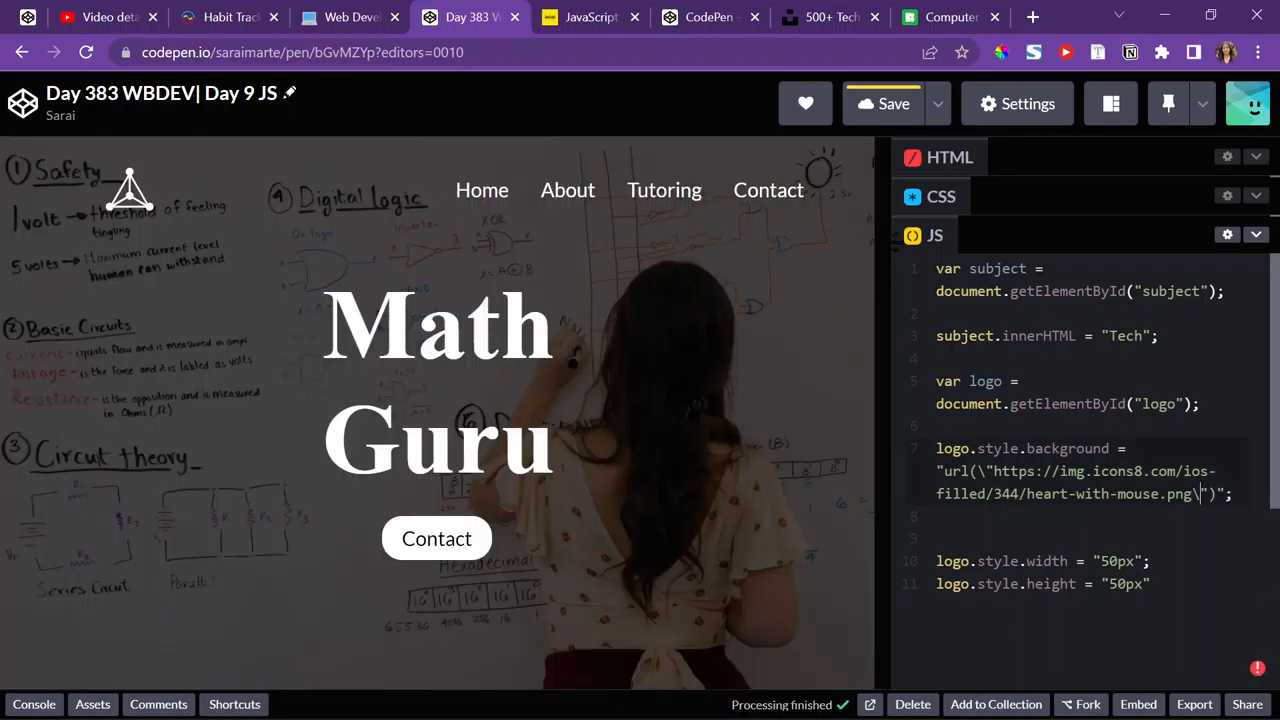
{"action": "left_click", "coordinate": [883, 103]}
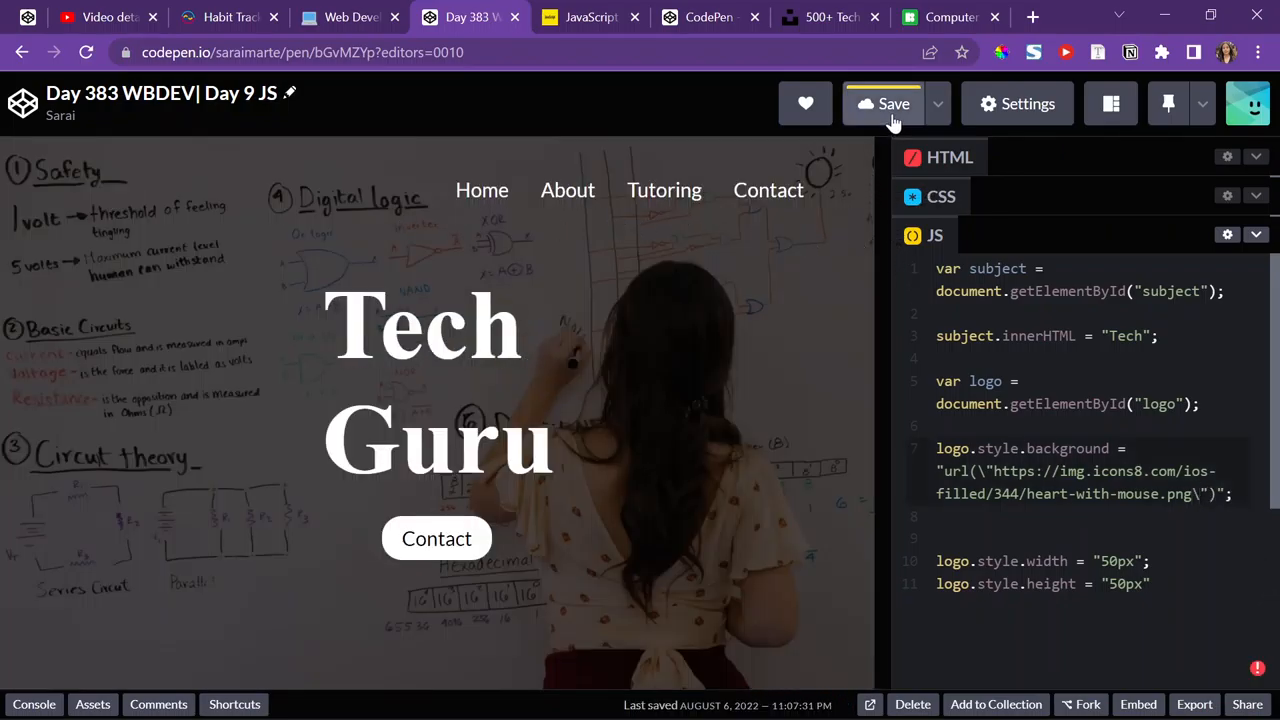
{"action": "left_click", "coordinate": [893, 103]}
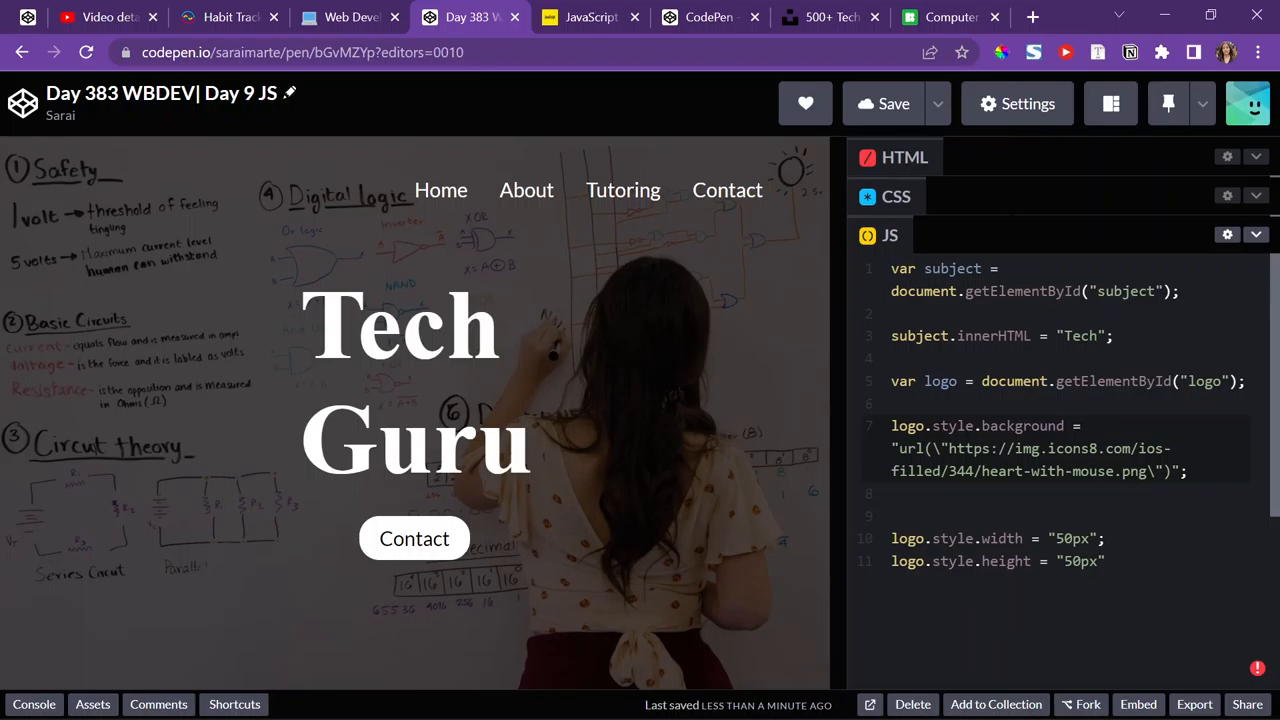
- Copy the Hardworking icon's image address from Icons8 for the logo background
{"action": "left_click", "coordinate": [950, 17]}
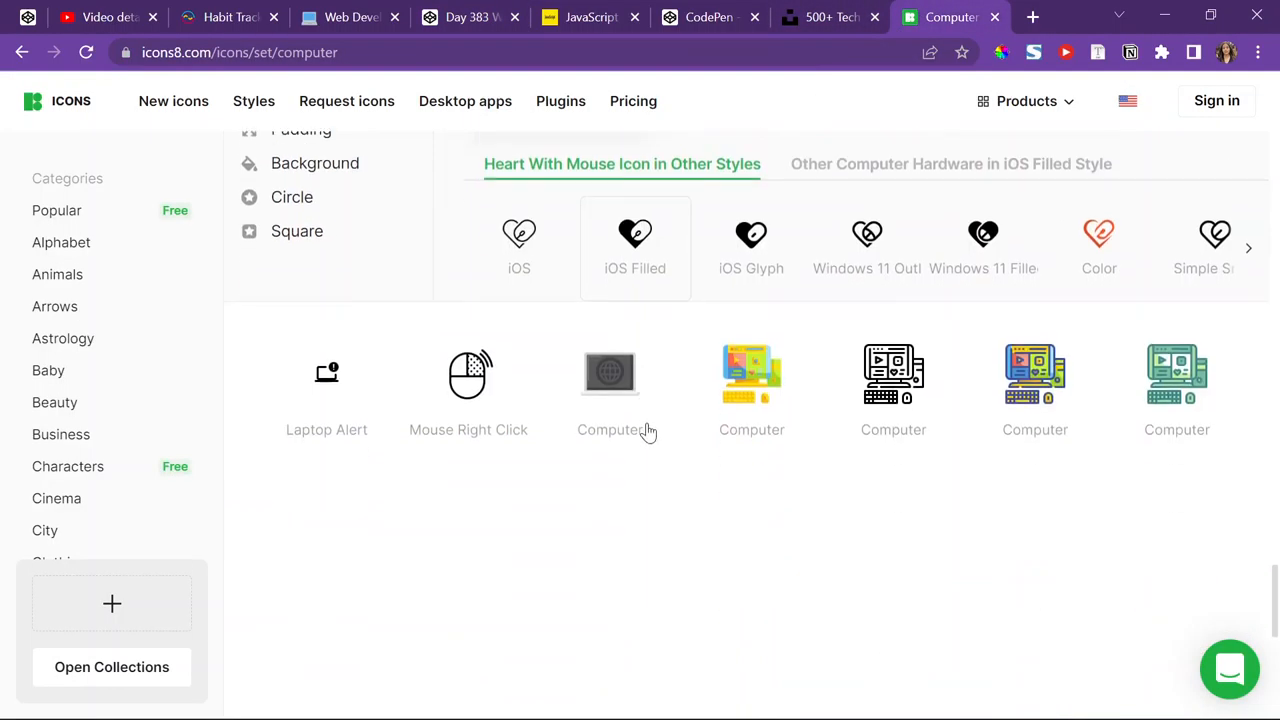
{"action": "right_click", "coordinate": [610, 372]}
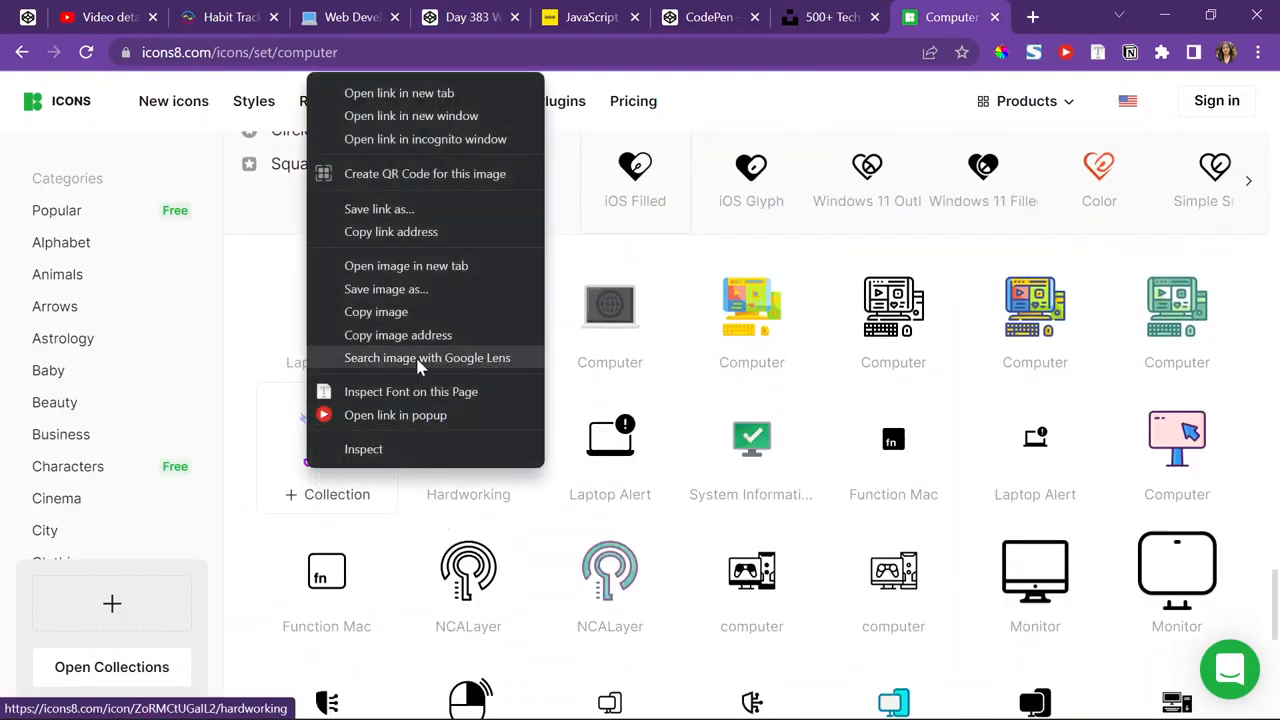
{"action": "left_click", "coordinate": [828, 17]}
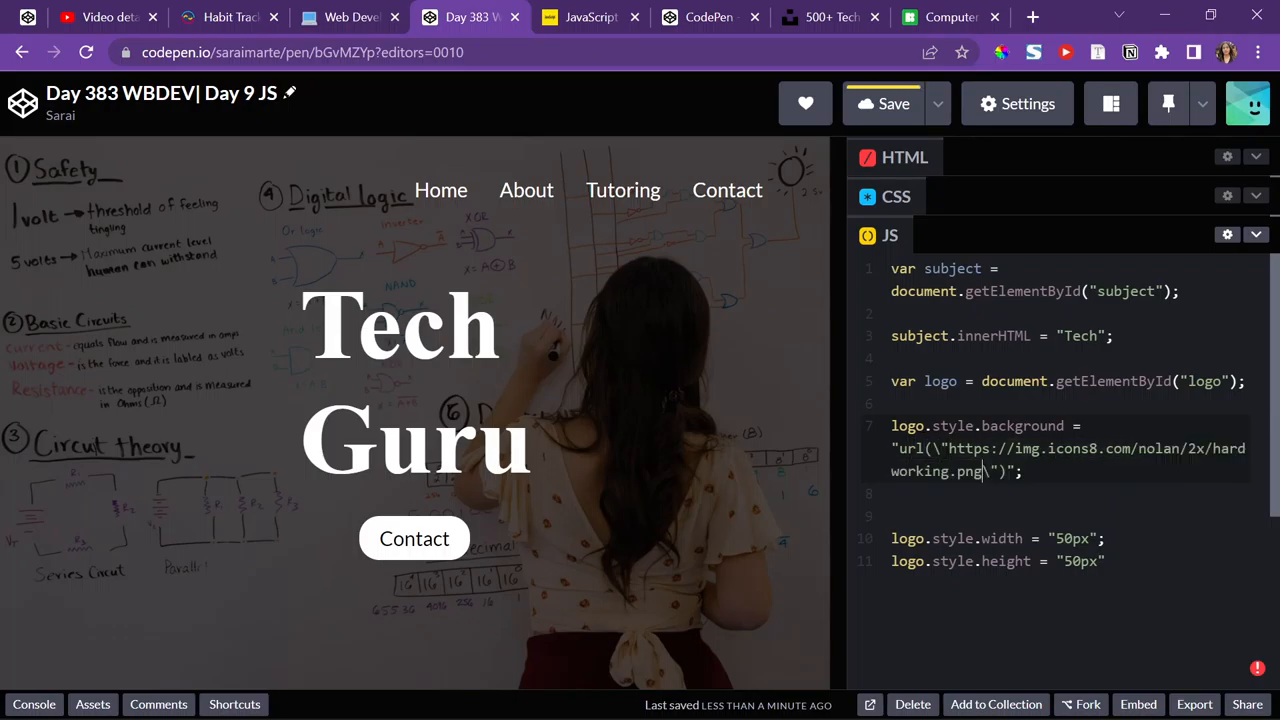
- Restore the heart-with-mouse URL and add logo.style.backgroundSize = "cover"
{"action": "left_click", "coordinate": [884, 103]}
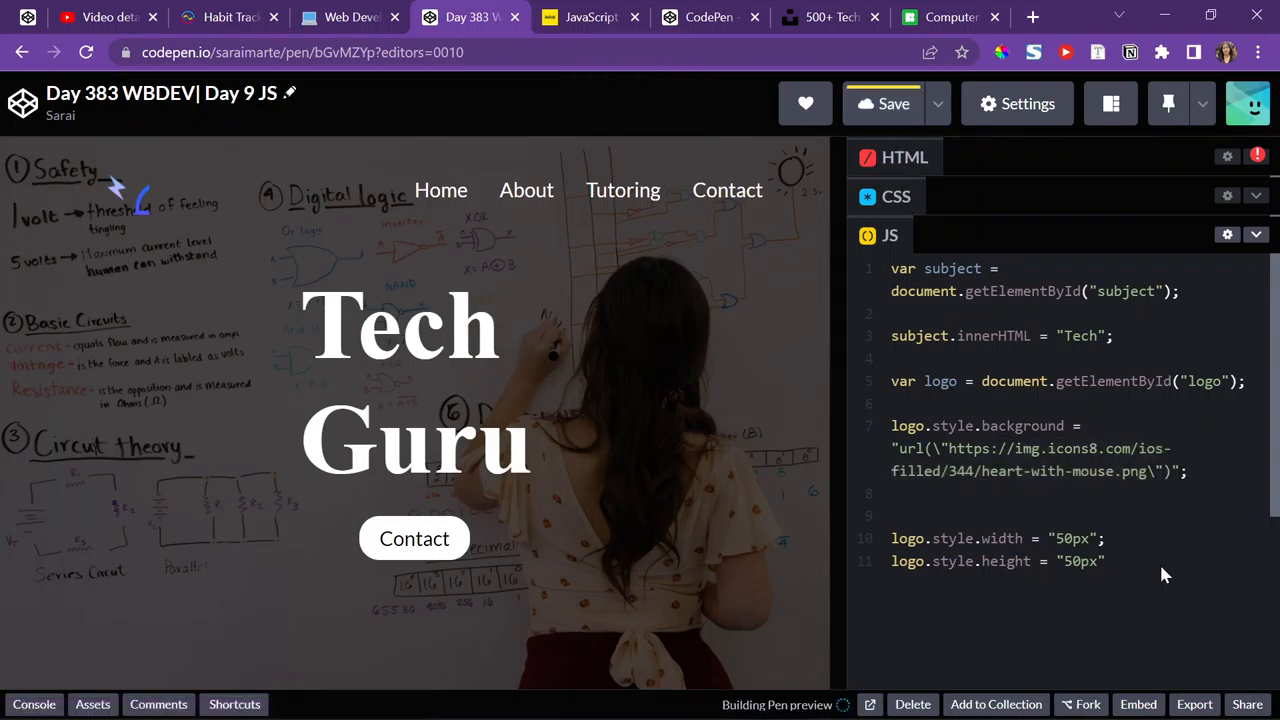
{"action": "type", "text": "logo."}
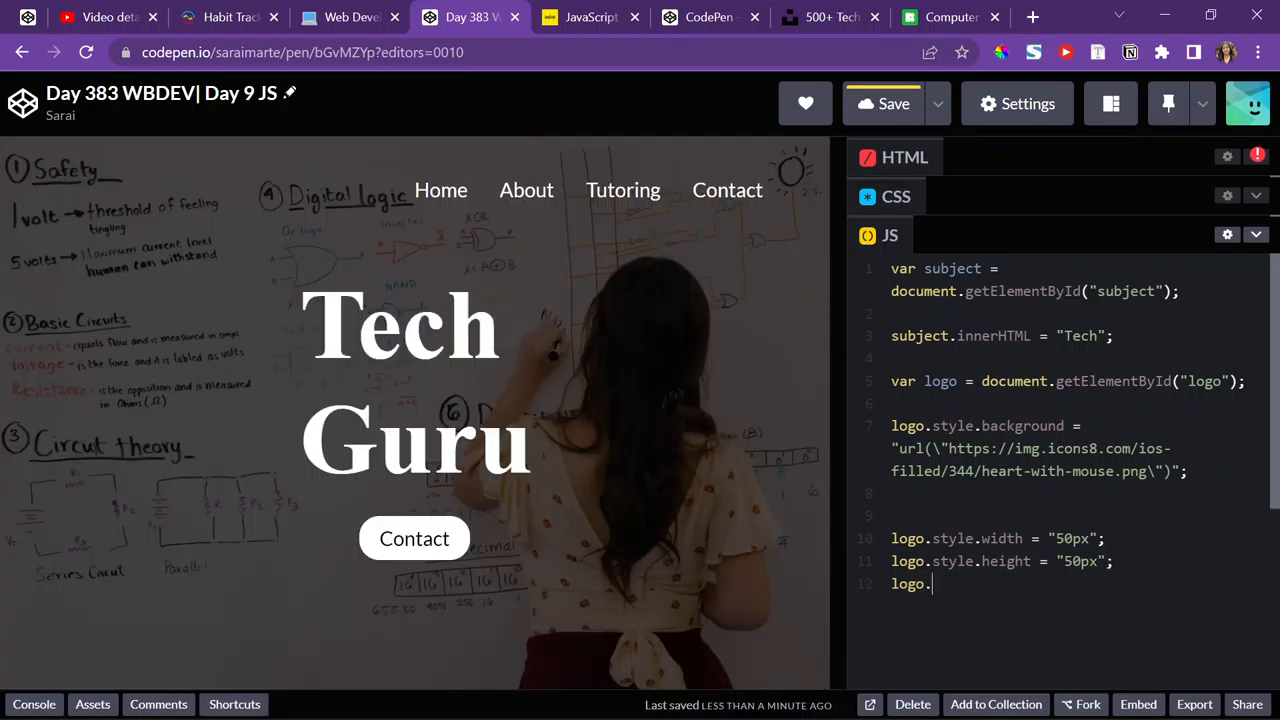
{"action": "type", "text": "style.backgroundSize = \"cover\";"}
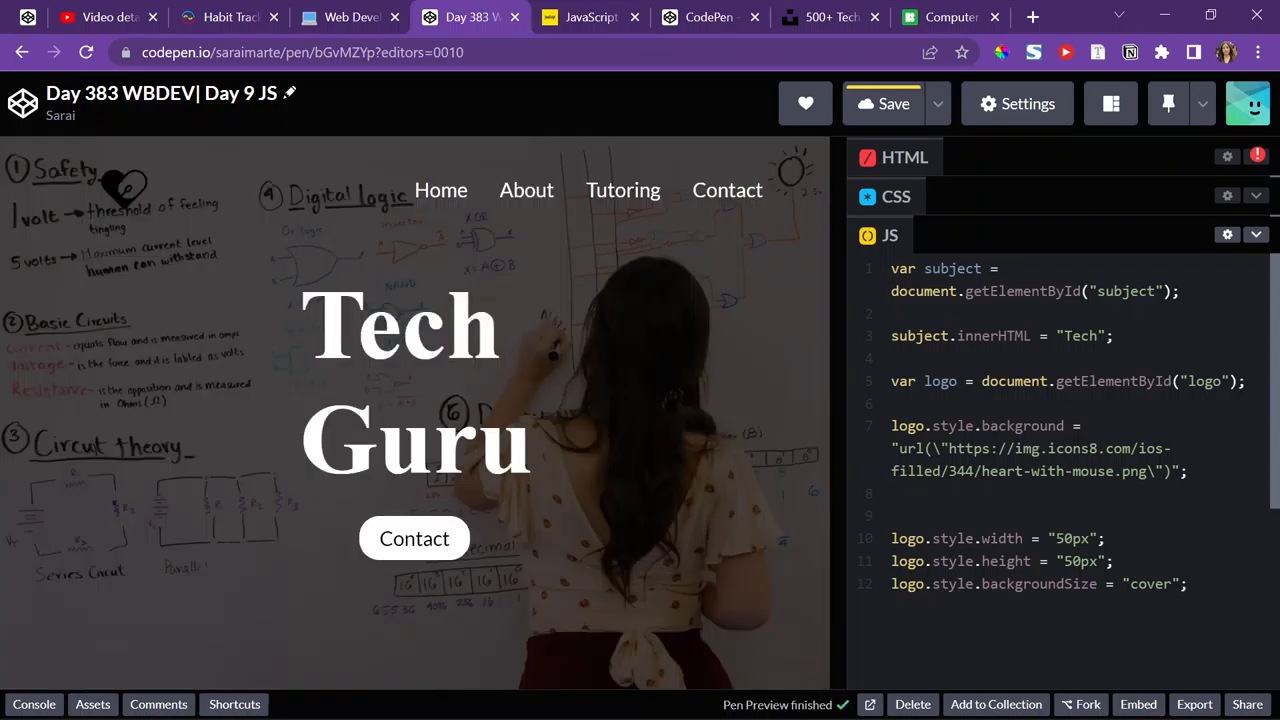
{"action": "left_click", "coordinate": [884, 103]}
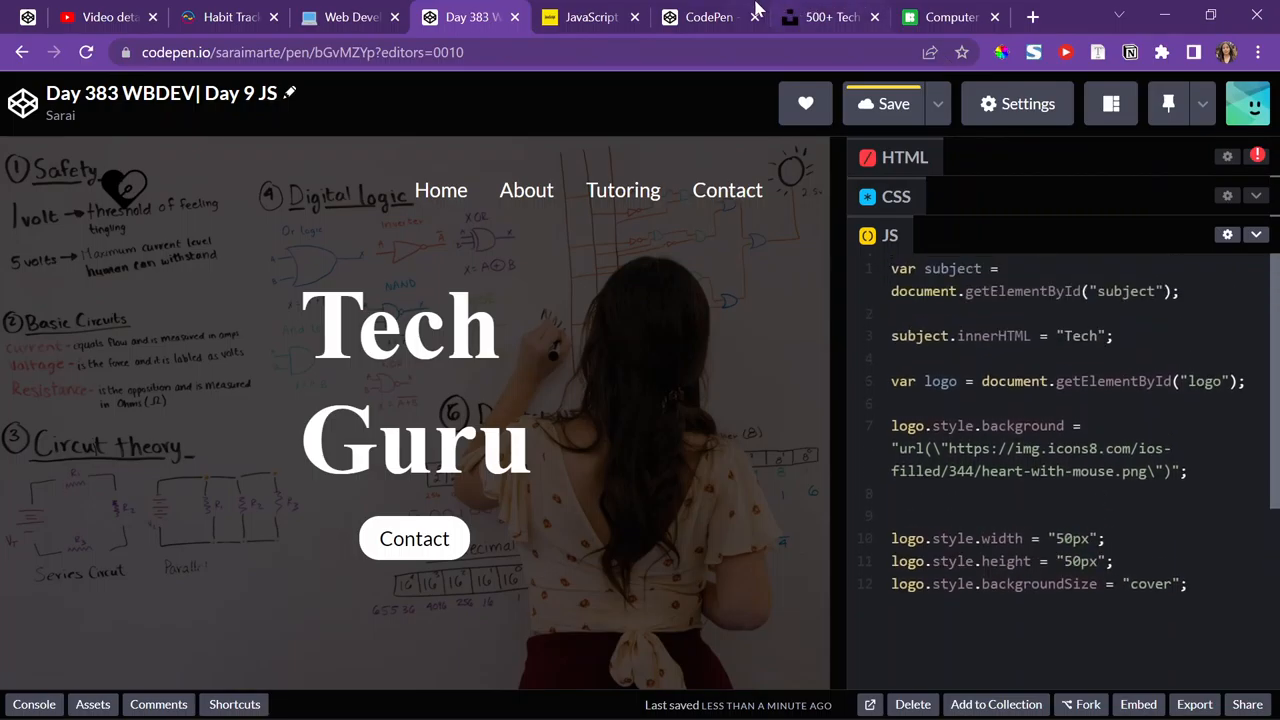
- Recolour the Icons8 heart-with-mouse icon white for the logo background
{"action": "left_click", "coordinate": [950, 17]}
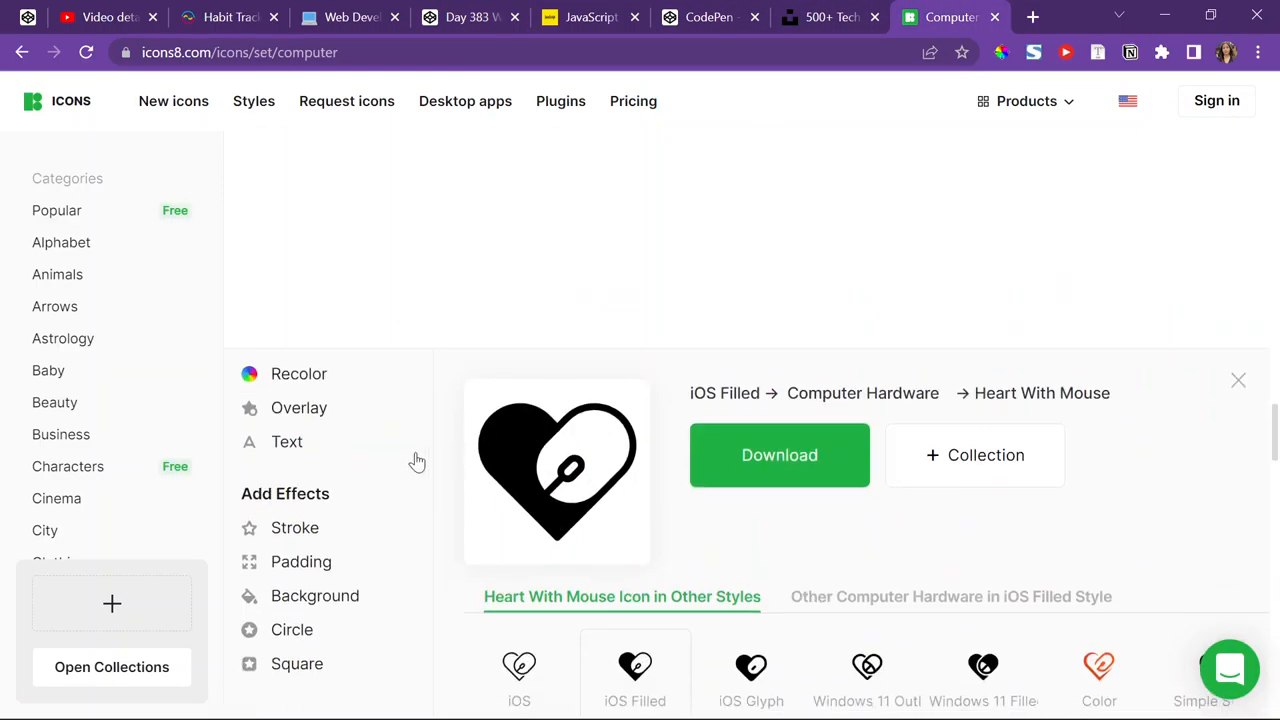
{"action": "scroll", "scroll_direction": "down", "scroll_amount": 3}
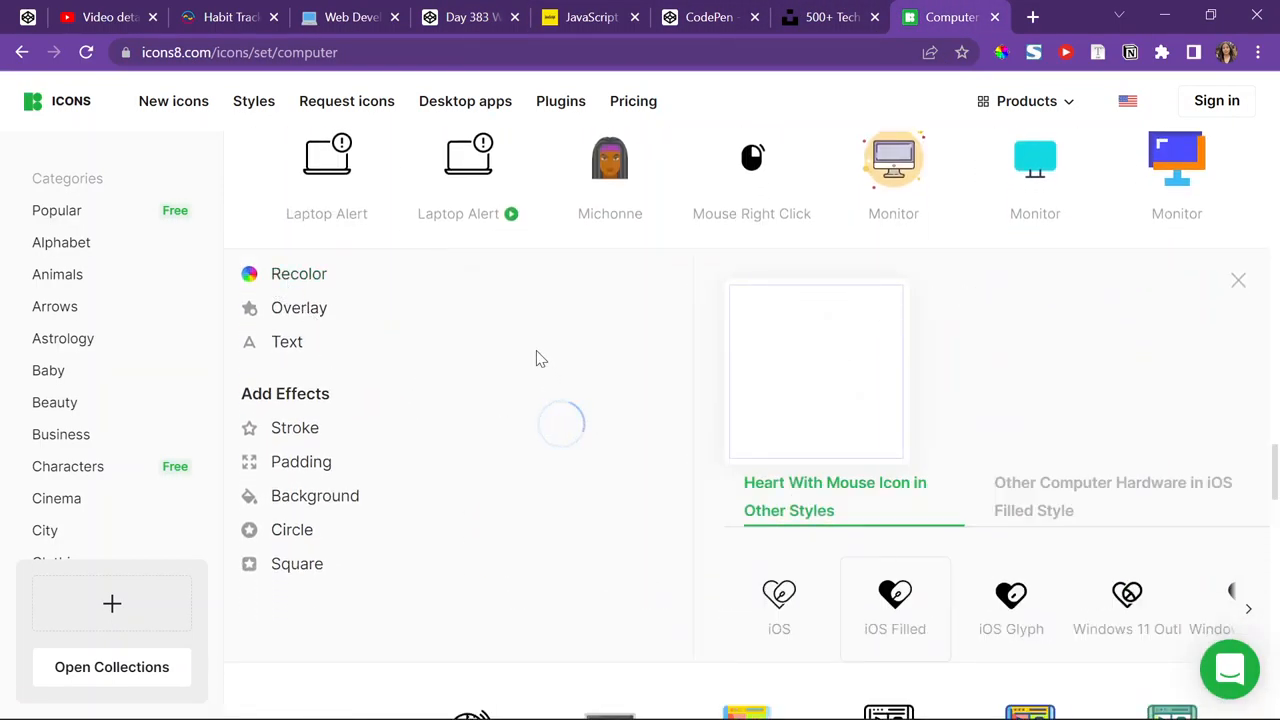
{"action": "left_click", "coordinate": [411, 273]}
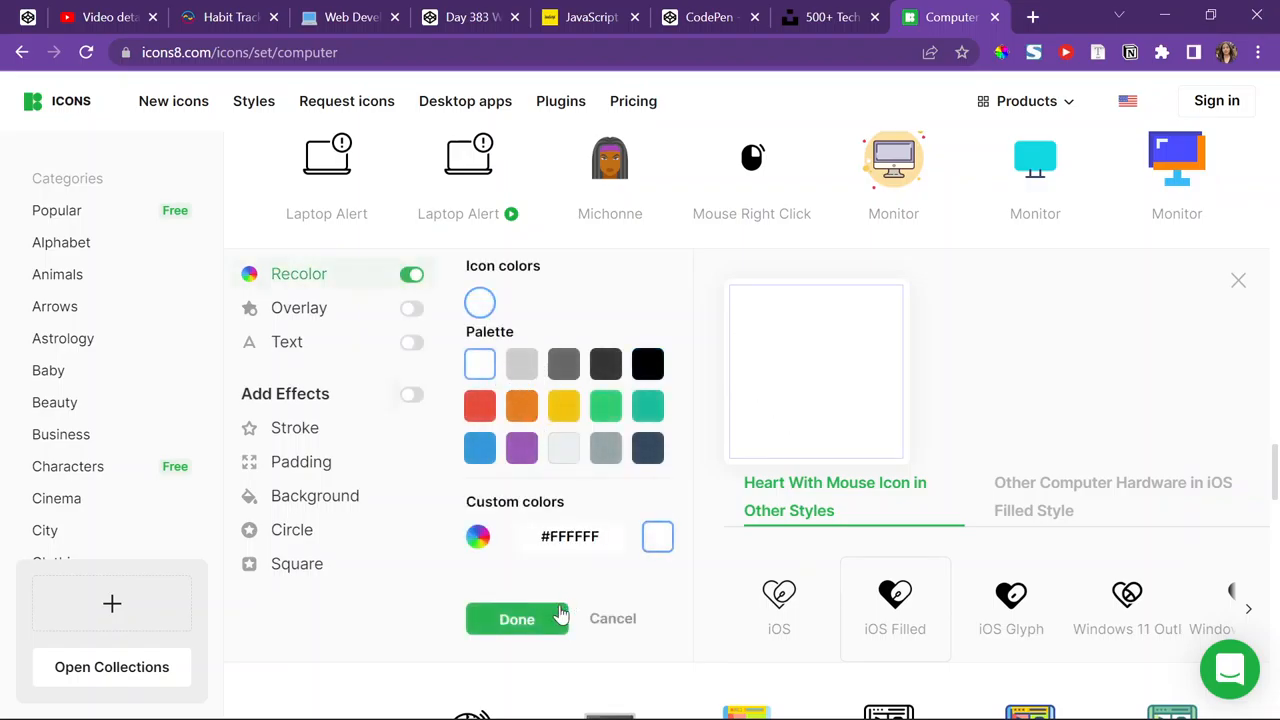
{"action": "left_click", "coordinate": [516, 618]}
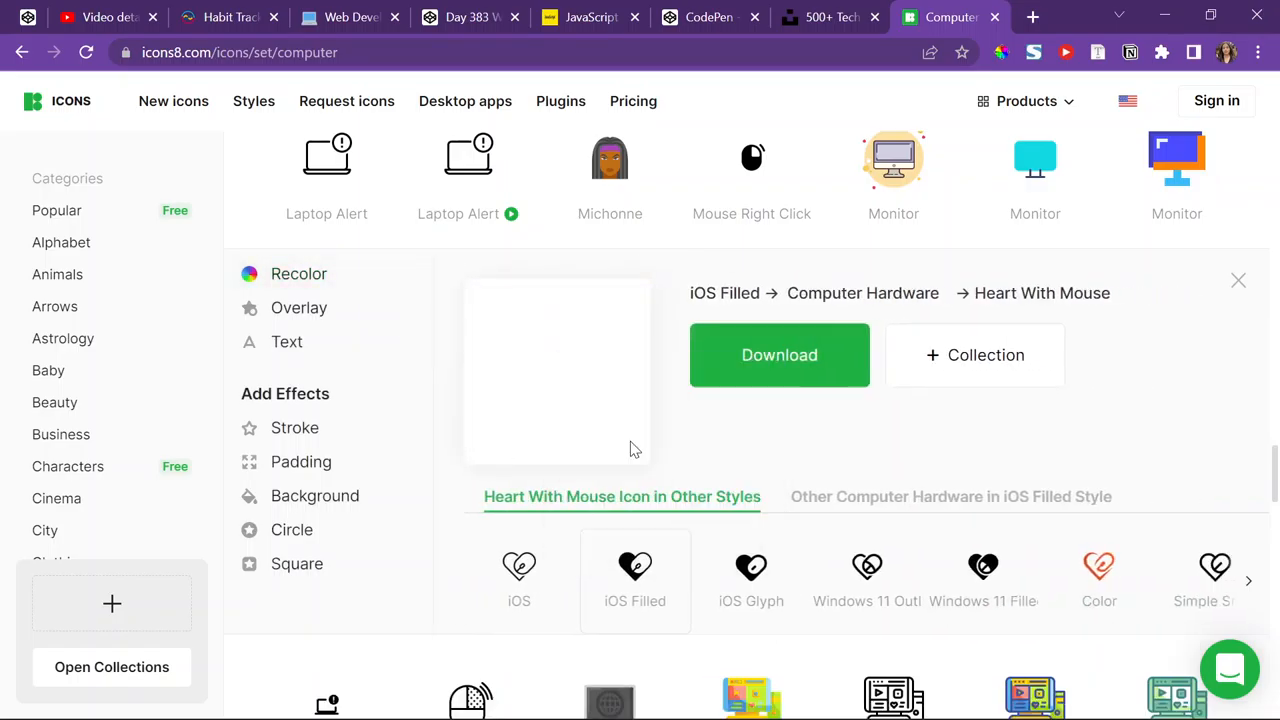
{"action": "left_click", "coordinate": [468, 17]}
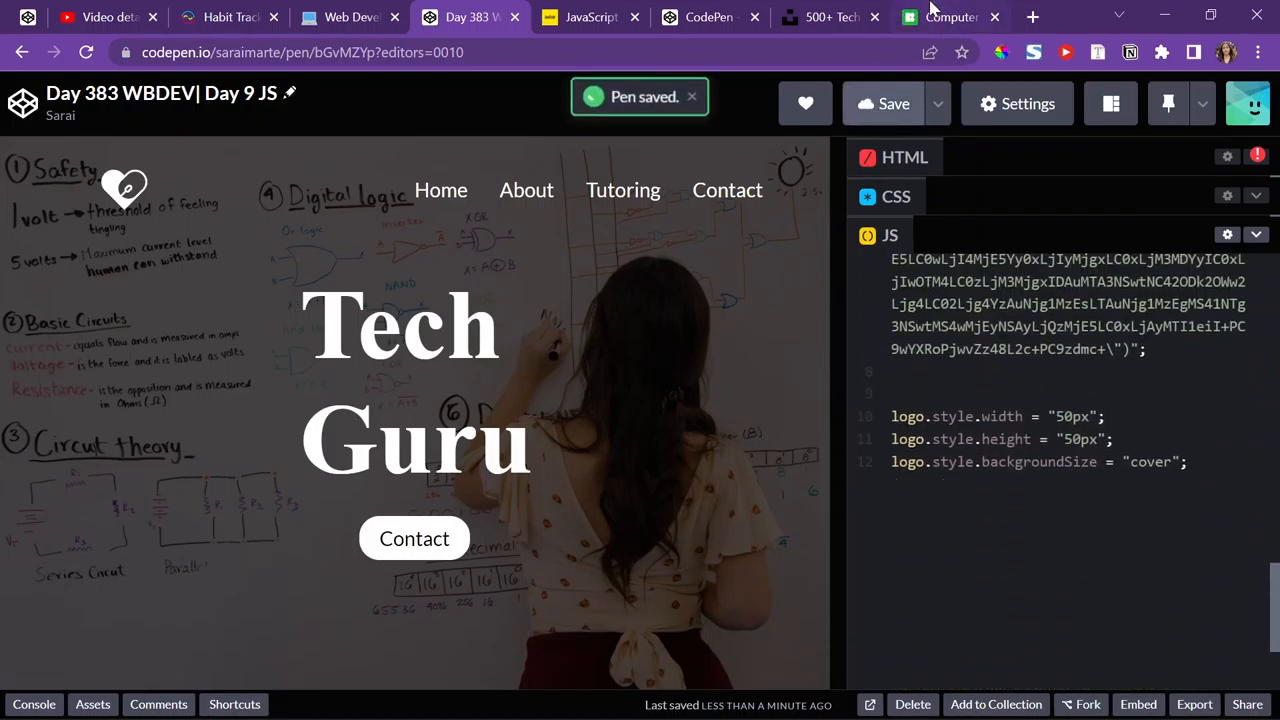
- Scroll through the Unsplash tech photo results and open the VR-headset photo
{"action": "left_click", "coordinate": [830, 17]}
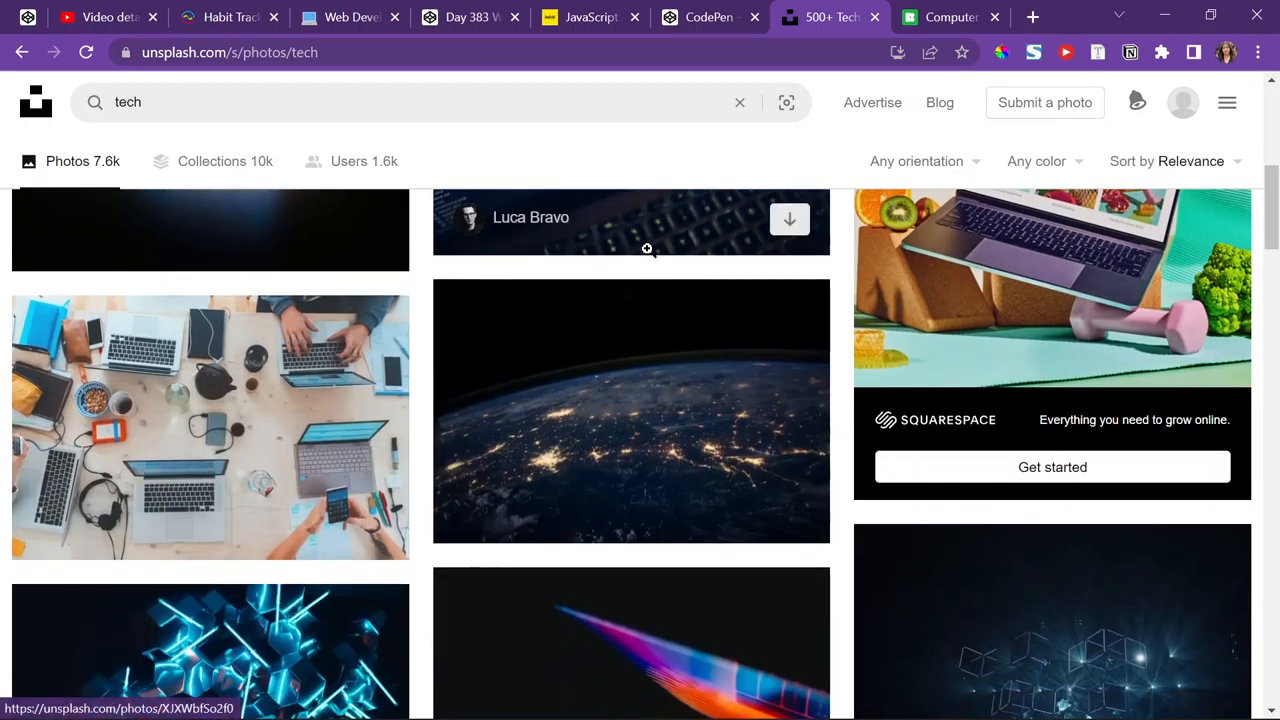
{"action": "scroll", "scroll_direction": "down", "scroll_amount": 3}
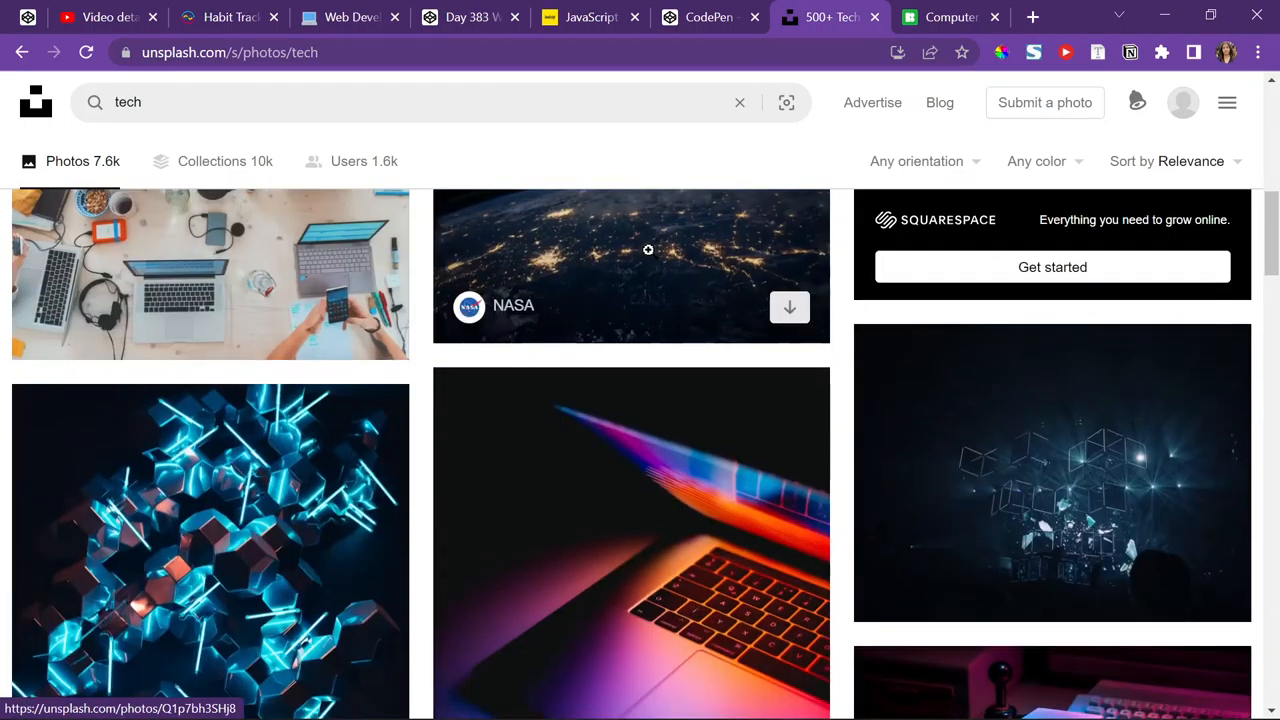
{"action": "scroll", "scroll_direction": "down", "scroll_amount": 3}
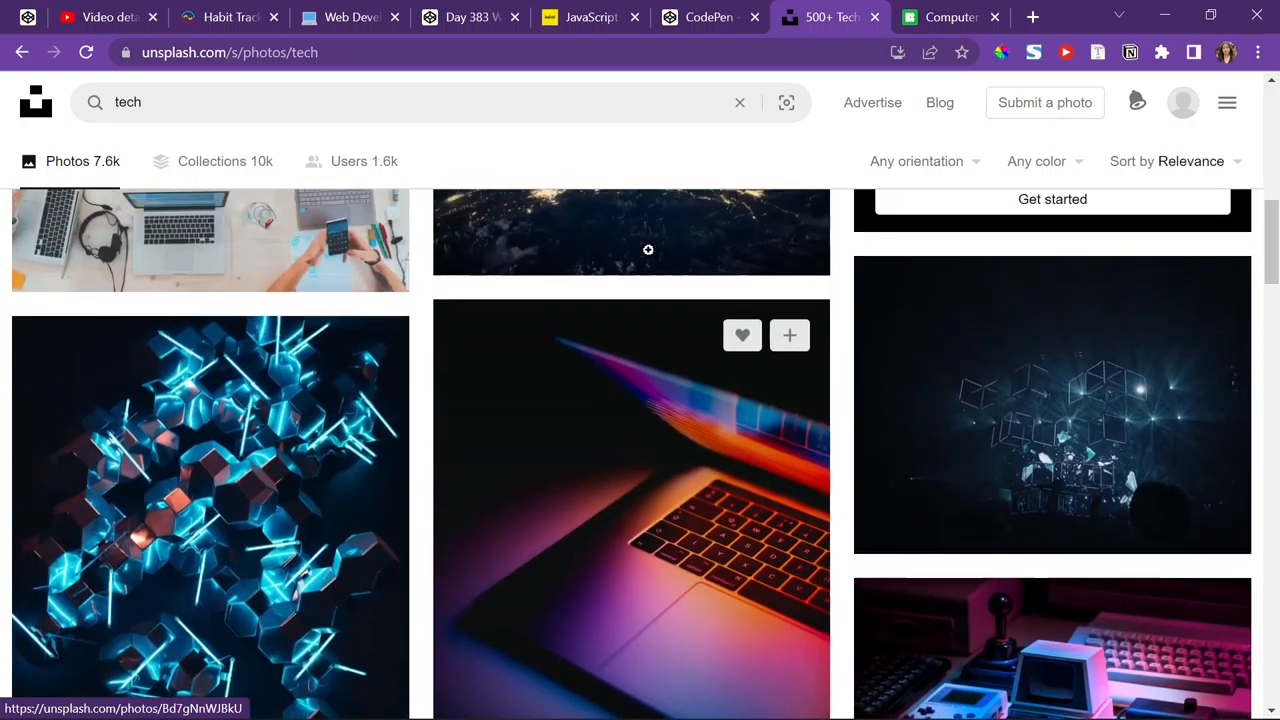
{"action": "scroll", "scroll_direction": "down", "scroll_amount": 3}
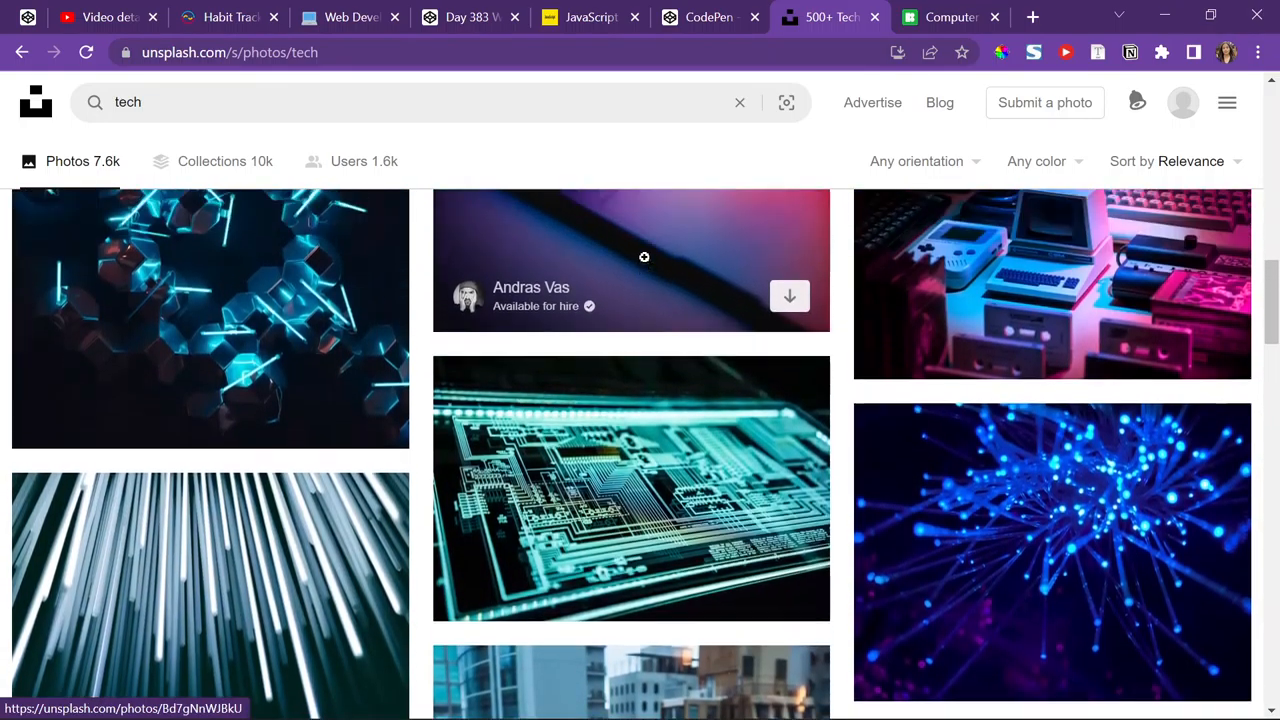
{"action": "scroll", "scroll_direction": "up", "scroll_amount": 3}
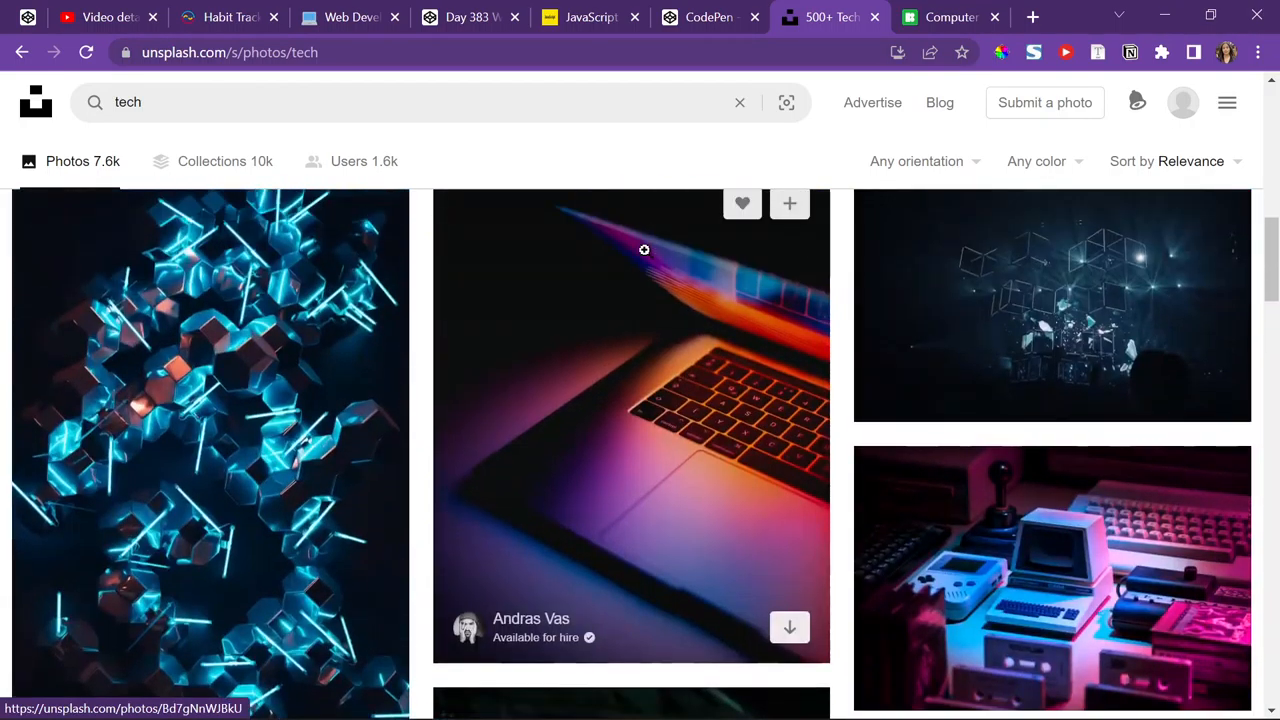
{"action": "scroll", "scroll_direction": "down", "scroll_amount": 3}
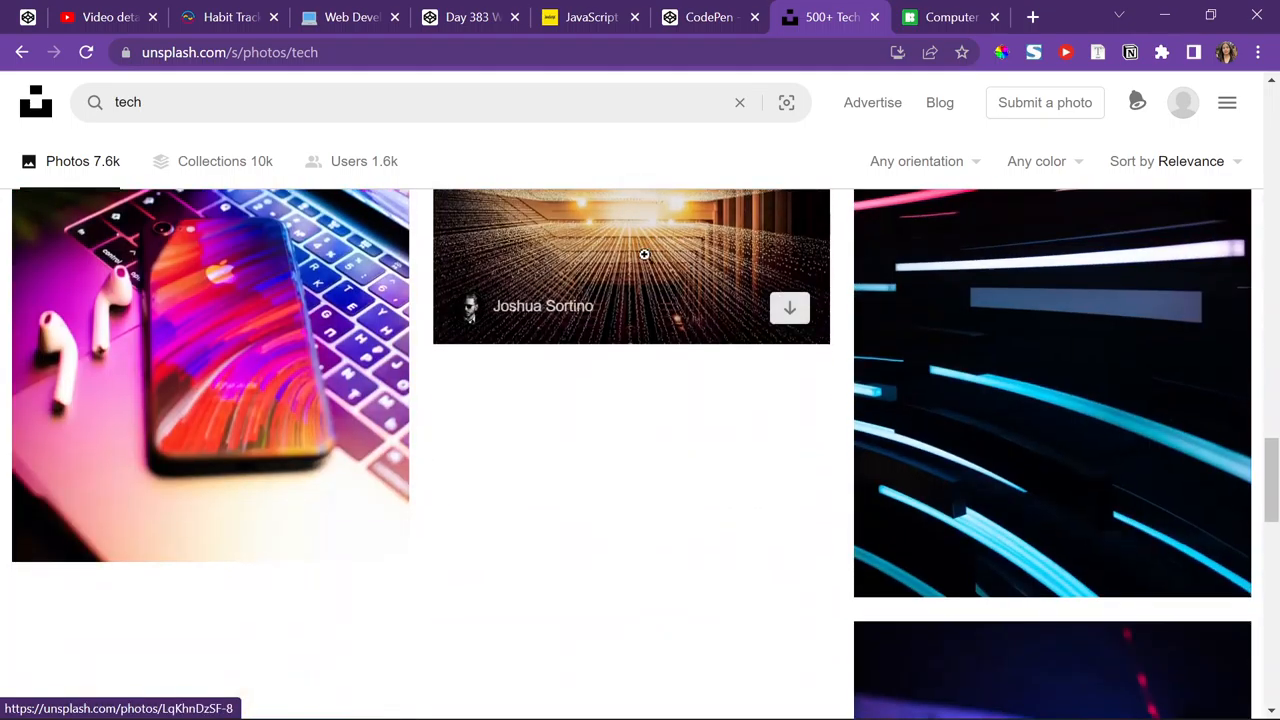
{"action": "scroll", "scroll_direction": "down", "scroll_amount": 3}
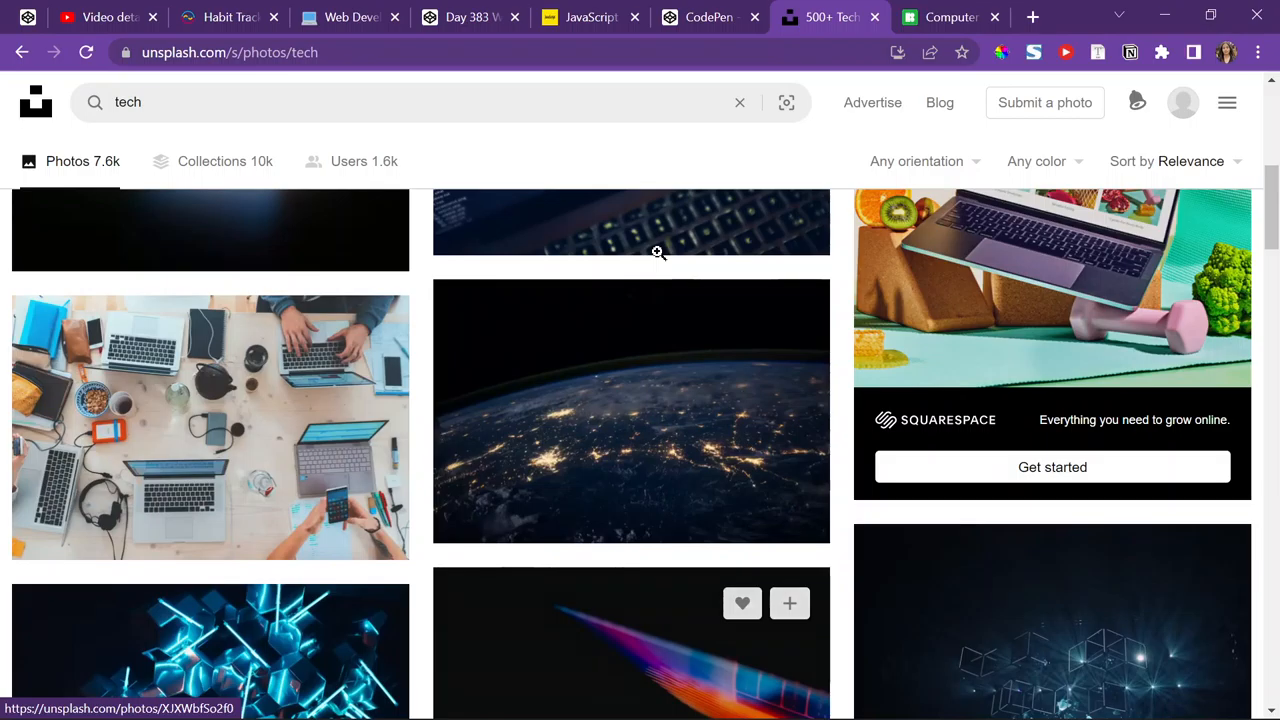
{"action": "scroll", "scroll_direction": "down", "scroll_amount": 3}
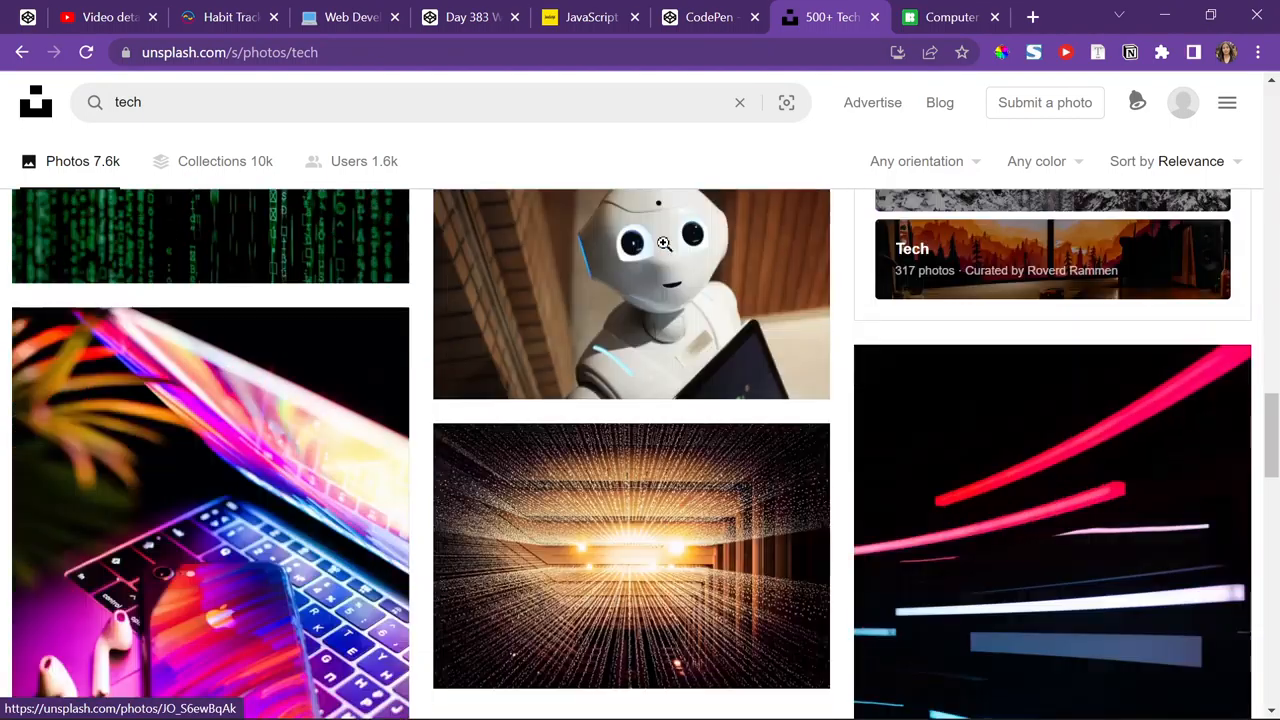
{"action": "left_click", "coordinate": [631, 290]}
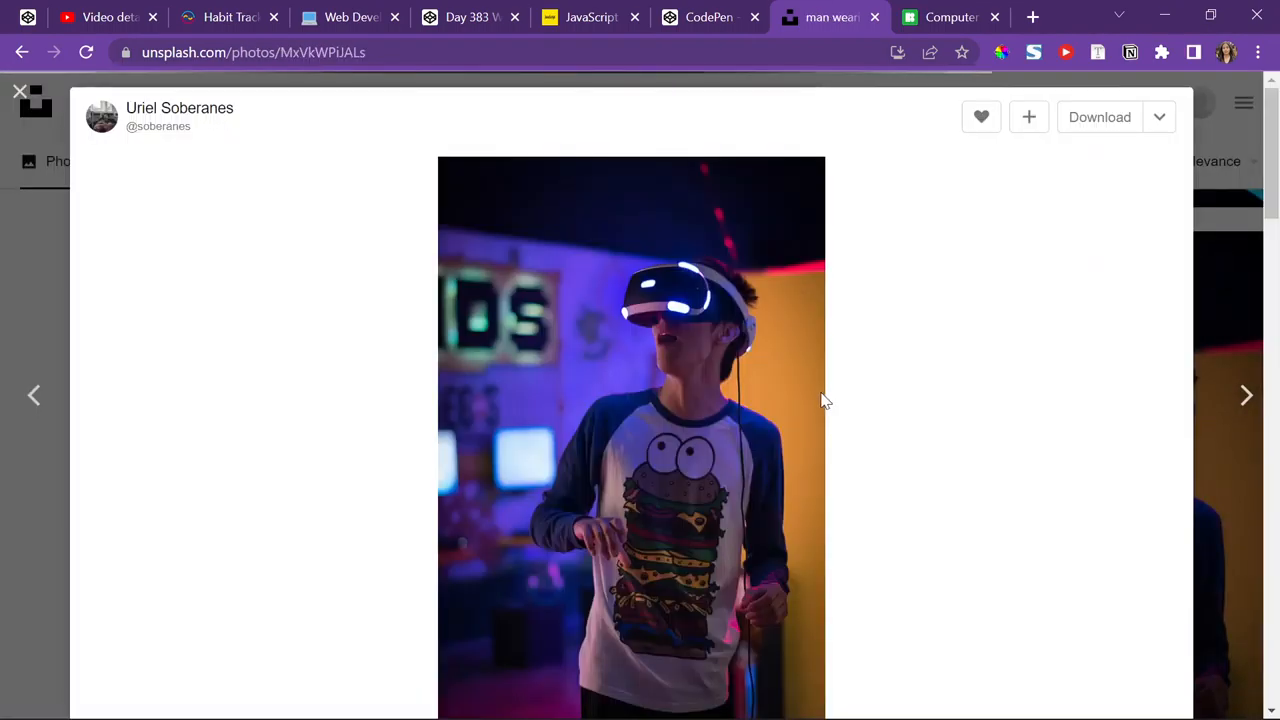
{"action": "right_click", "coordinate": [690, 400]}
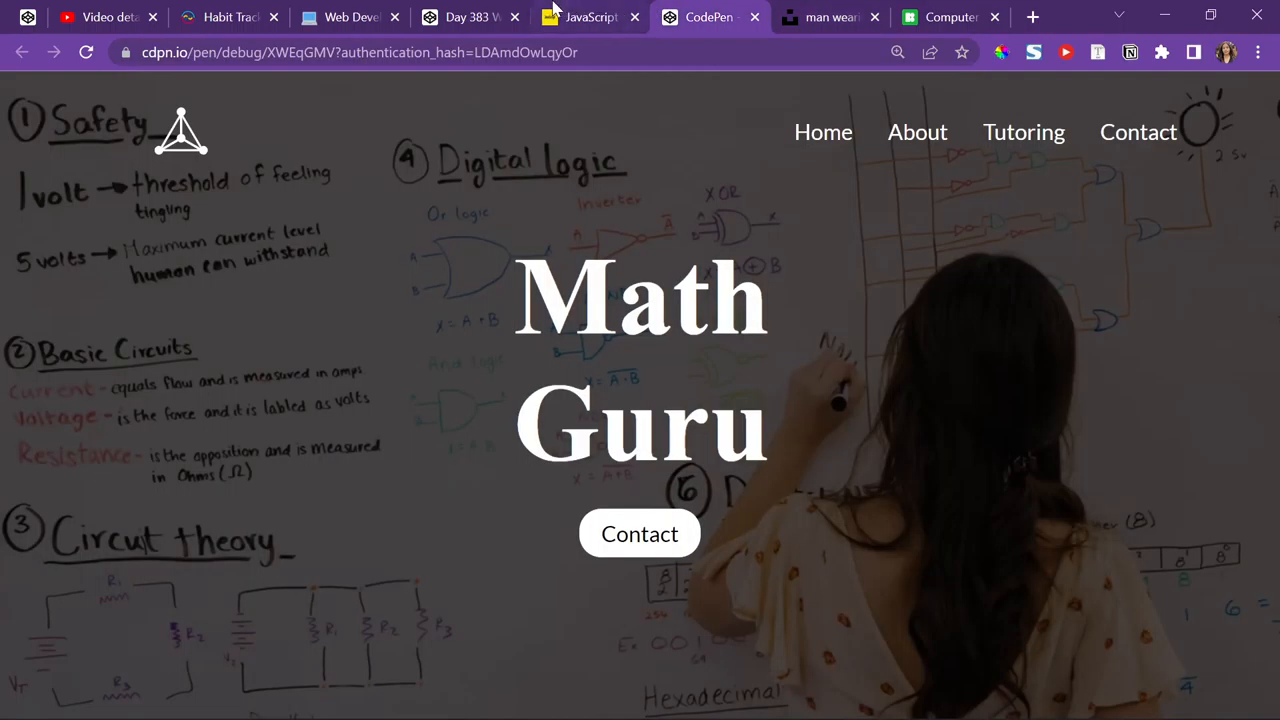
- Add id="show" to the Tech Guru showcase div, then open the Math Guru template pen
{"action": "left_click", "coordinate": [470, 17]}
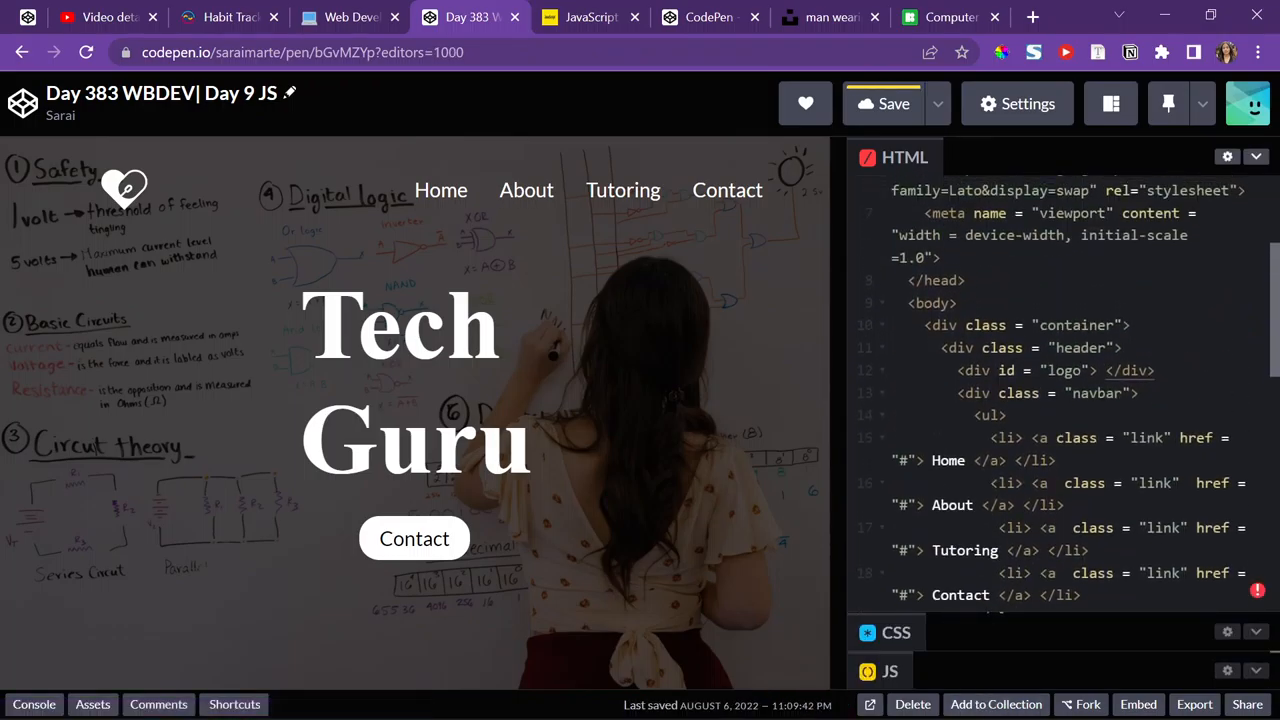
{"action": "scroll", "scroll_direction": "down", "scroll_amount": 3}
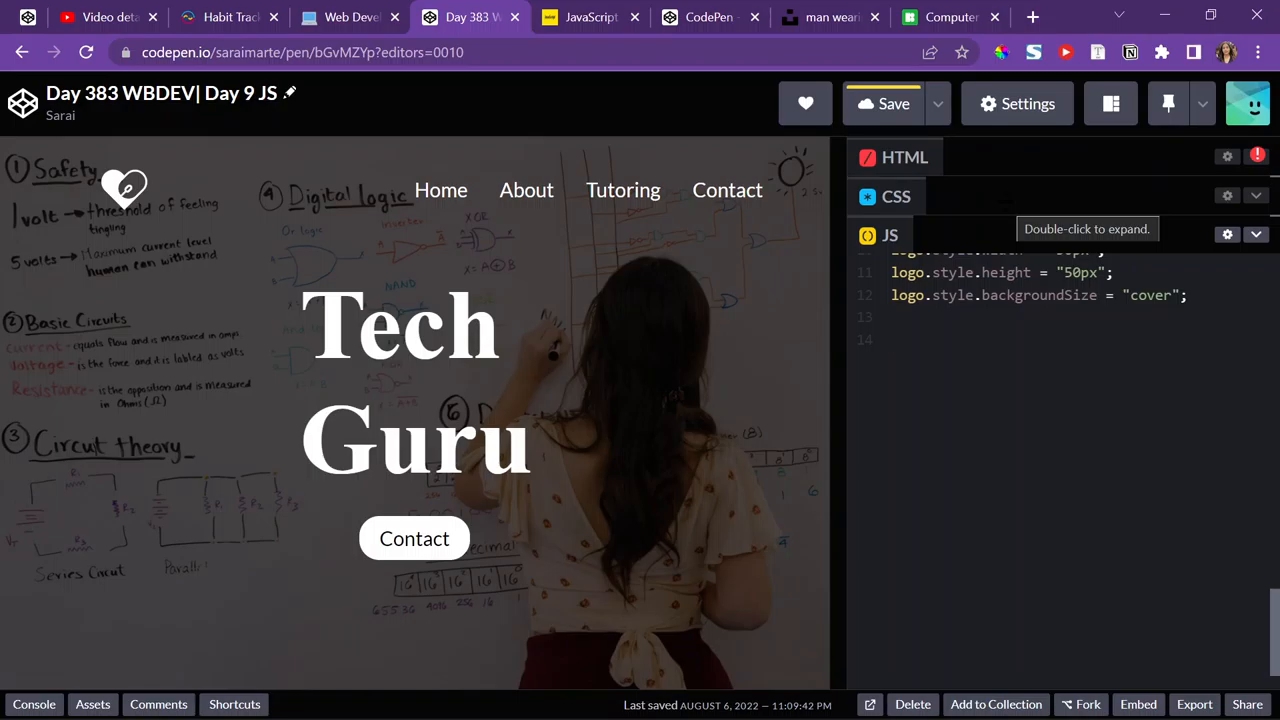
{"action": "left_click", "coordinate": [895, 339]}
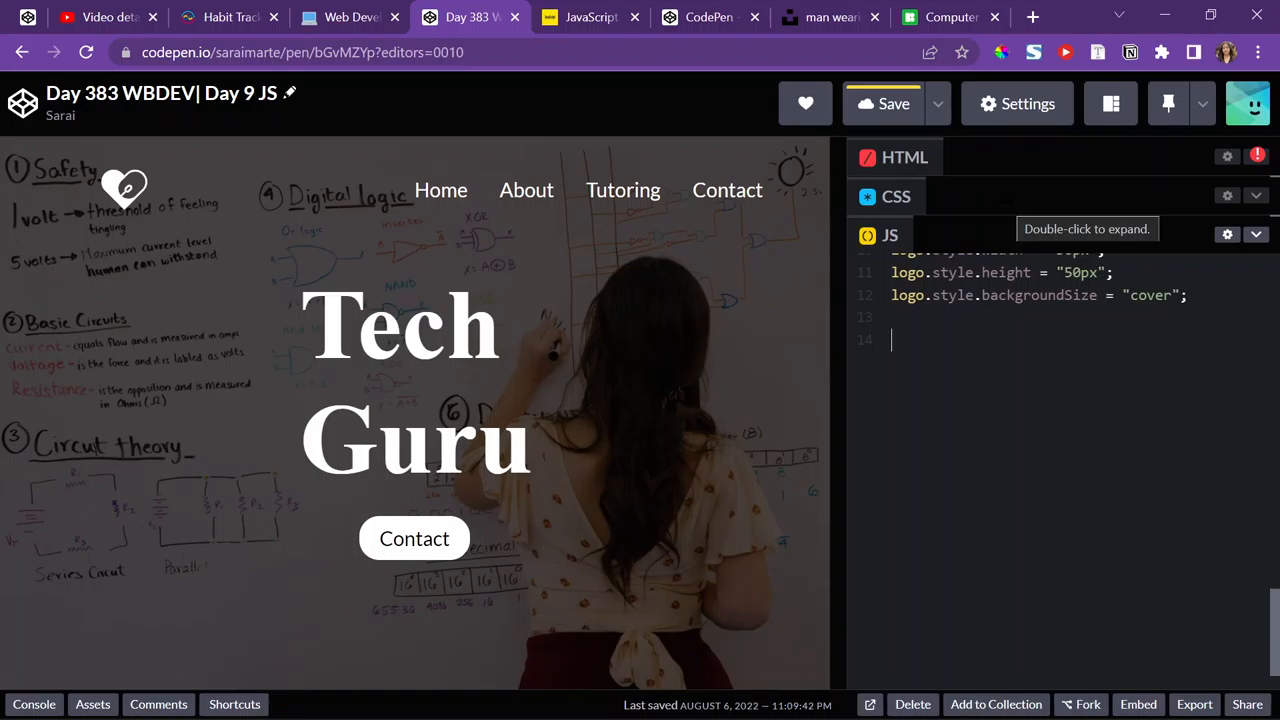
{"action": "double_click", "coordinate": [905, 157]}
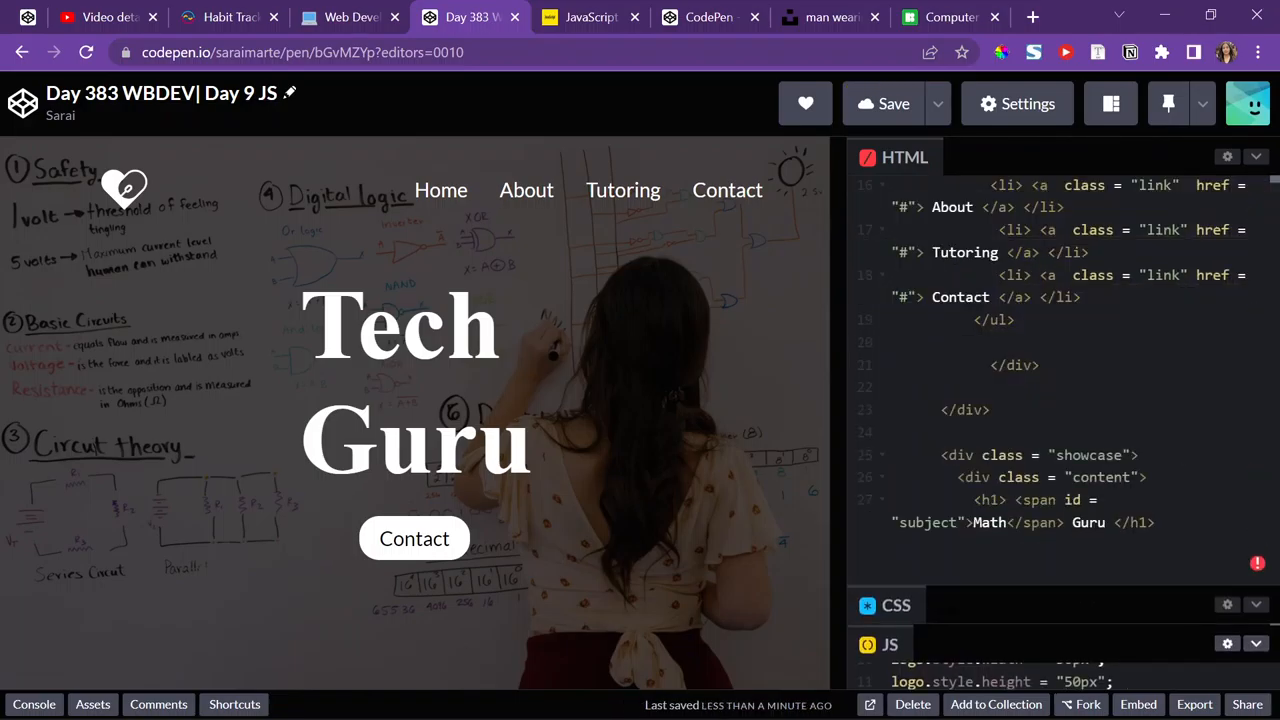
{"action": "scroll", "scroll_direction": "down", "scroll_amount": 3}
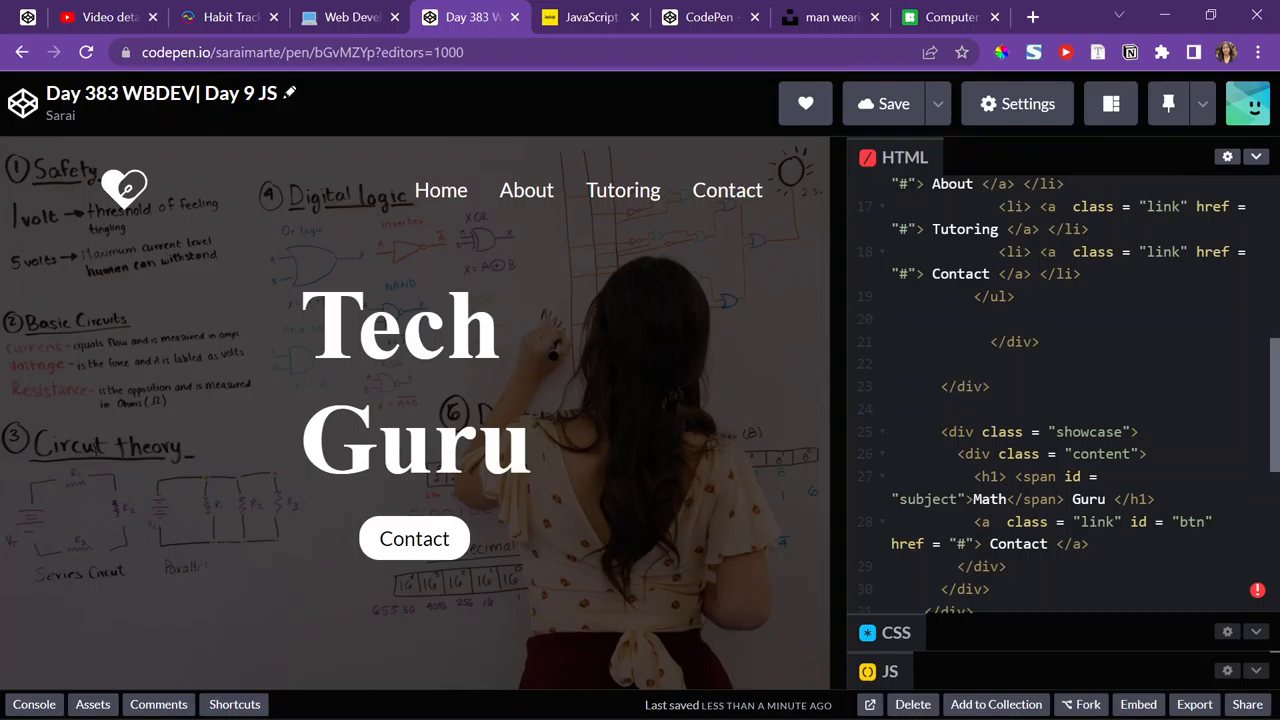
{"action": "type", "text": "id = \"\""}
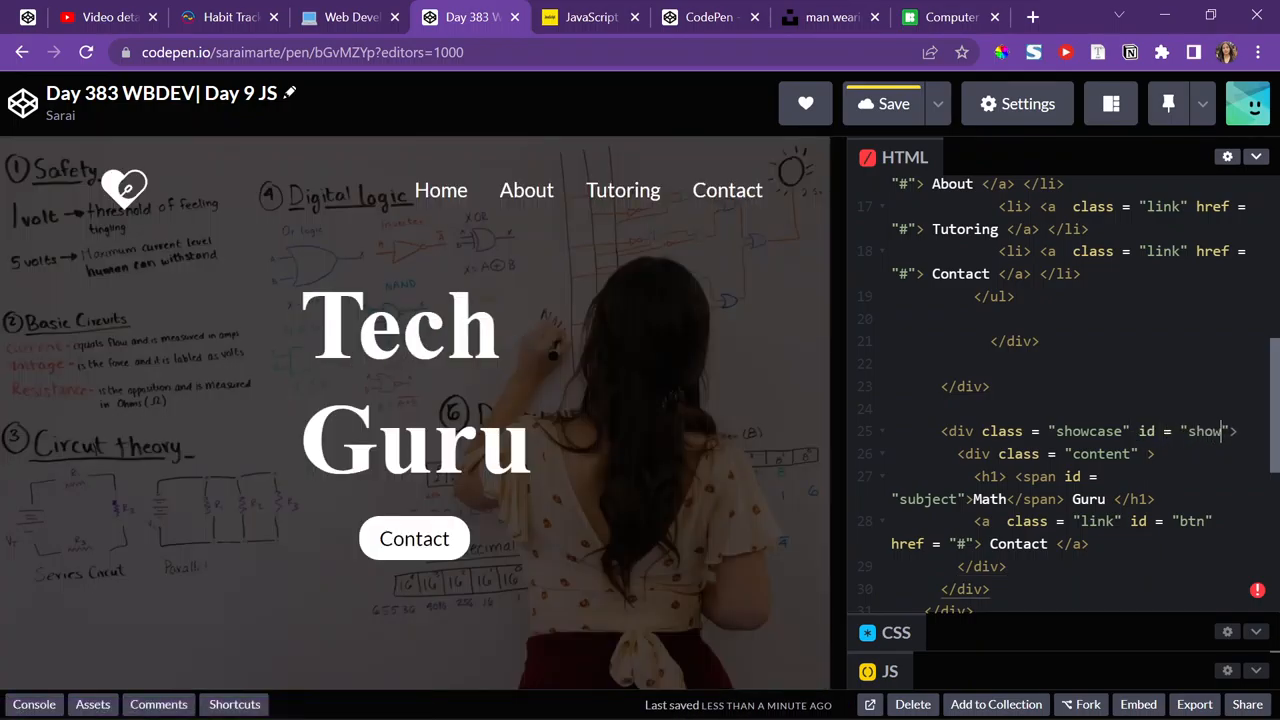
{"action": "left_click", "coordinate": [895, 632]}
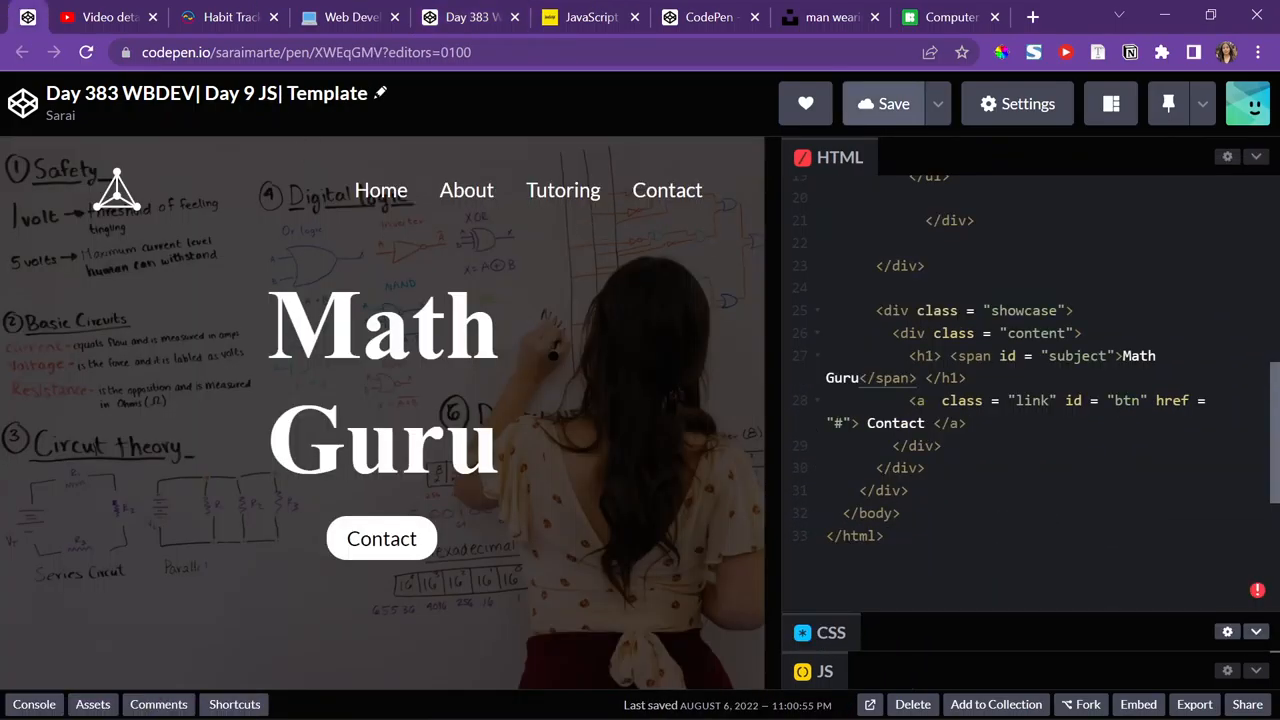
- Add id="showcase" to the Math Guru template's showcase div and save the template
{"action": "scroll", "scroll_direction": "up", "scroll_amount": 3}
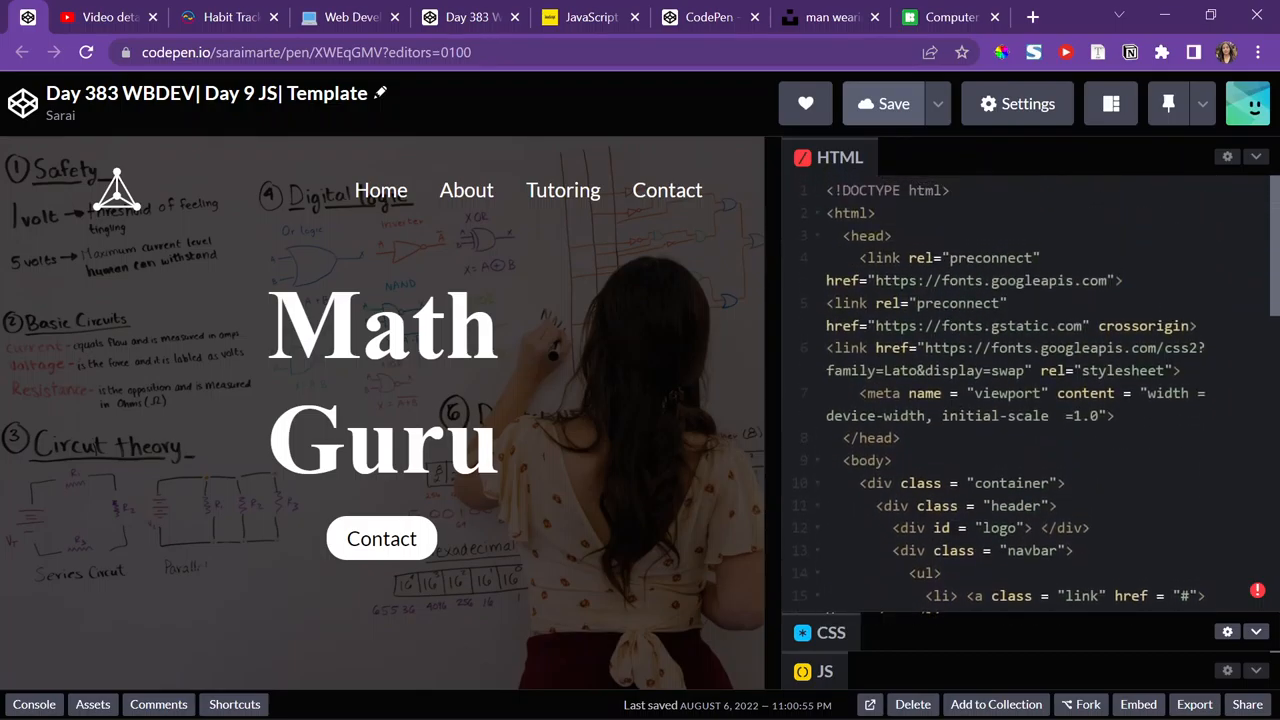
{"action": "scroll", "scroll_direction": "down", "scroll_amount": 3}
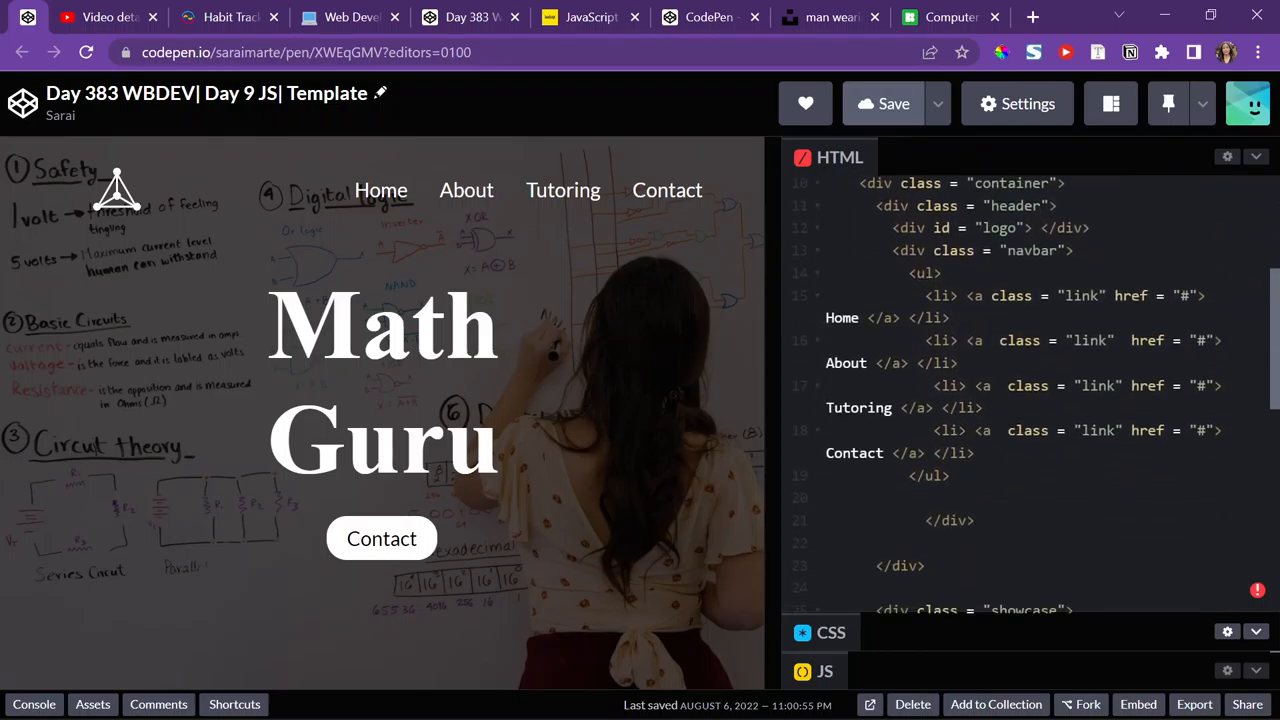
{"action": "scroll", "scroll_direction": "down", "scroll_amount": 3}
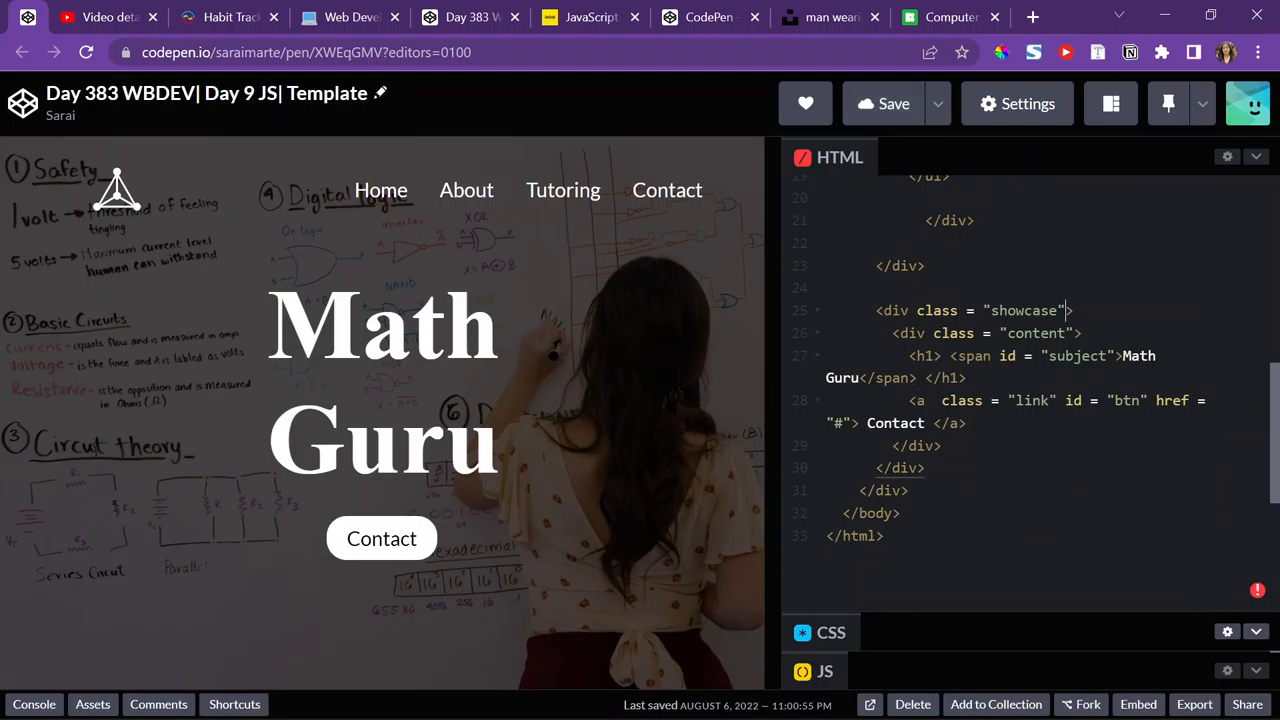
{"action": "type", "text": "id = \"sho\""}
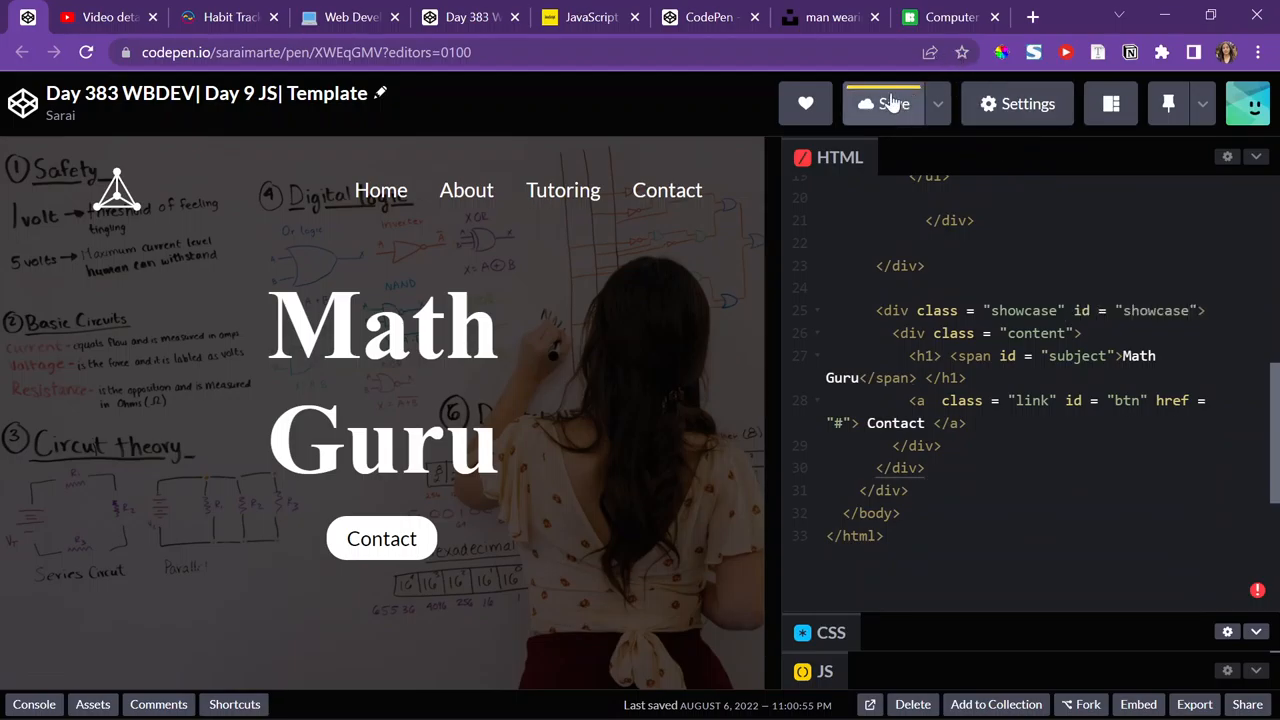
{"action": "left_click", "coordinate": [590, 17]}
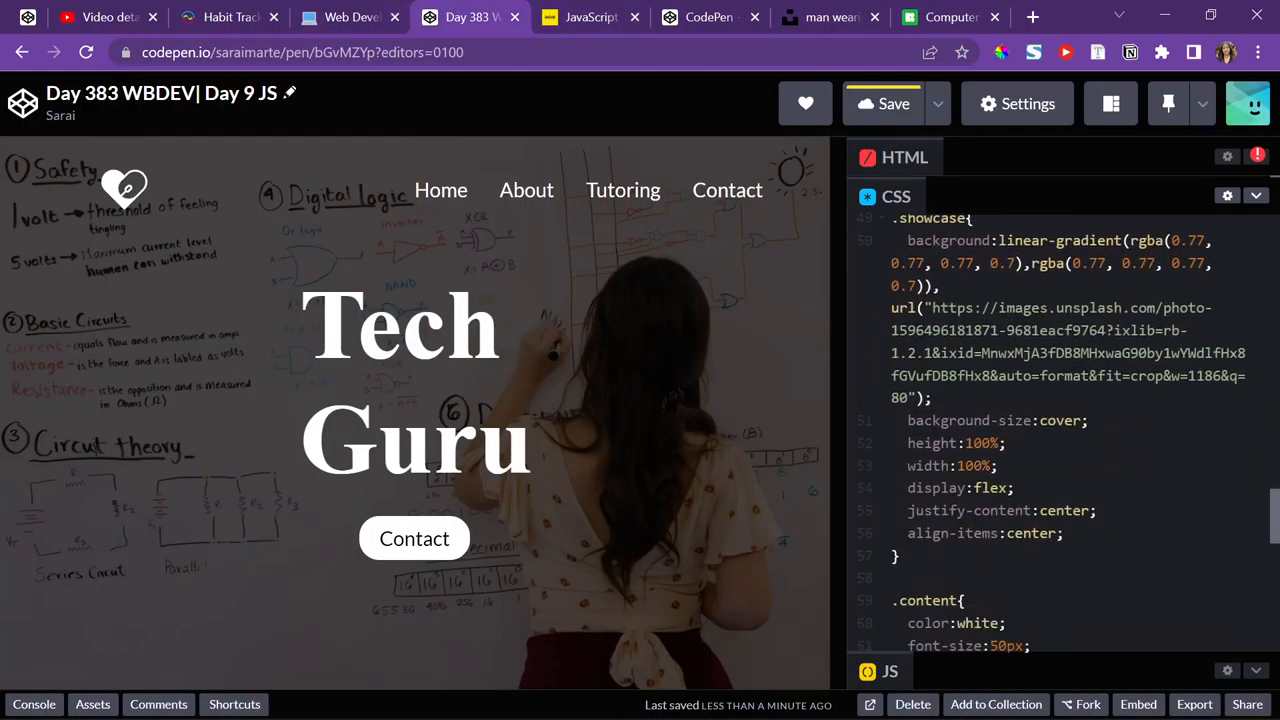
- Declare var showcase = document.getElementById for the showcase section in the JS panel
{"action": "left_click", "coordinate": [889, 235]}
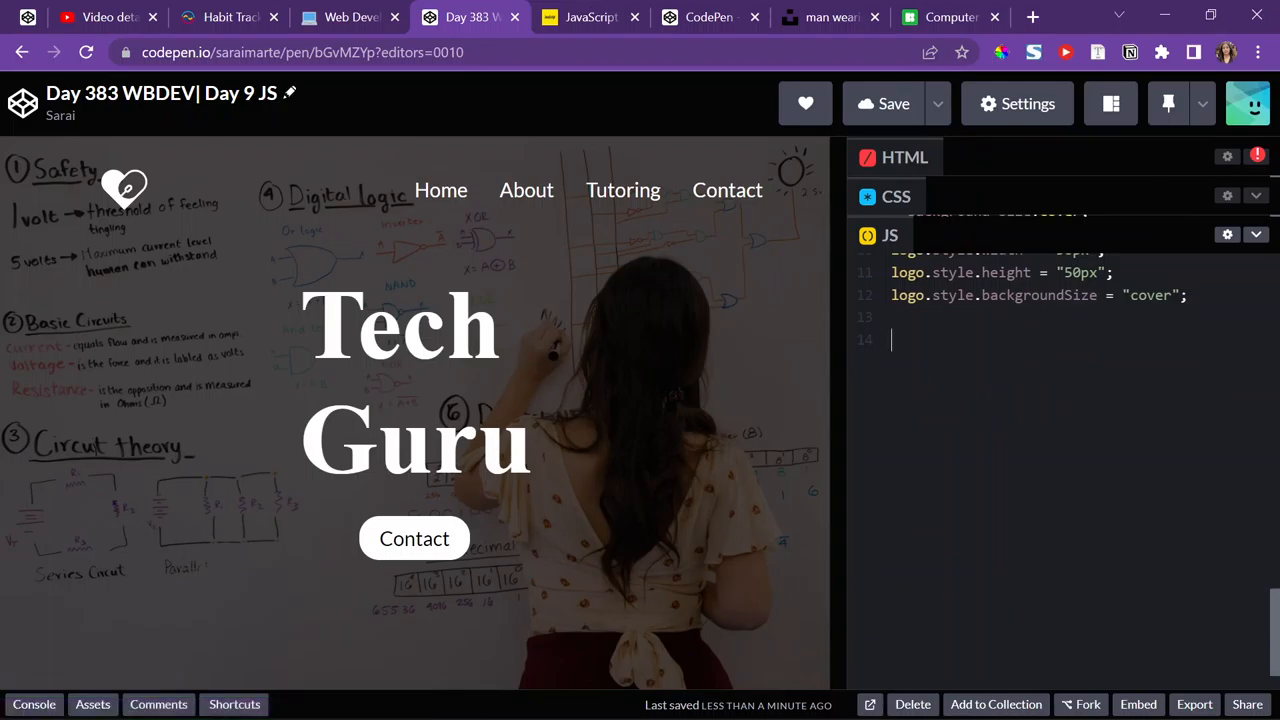
{"action": "type", "text": "var"}
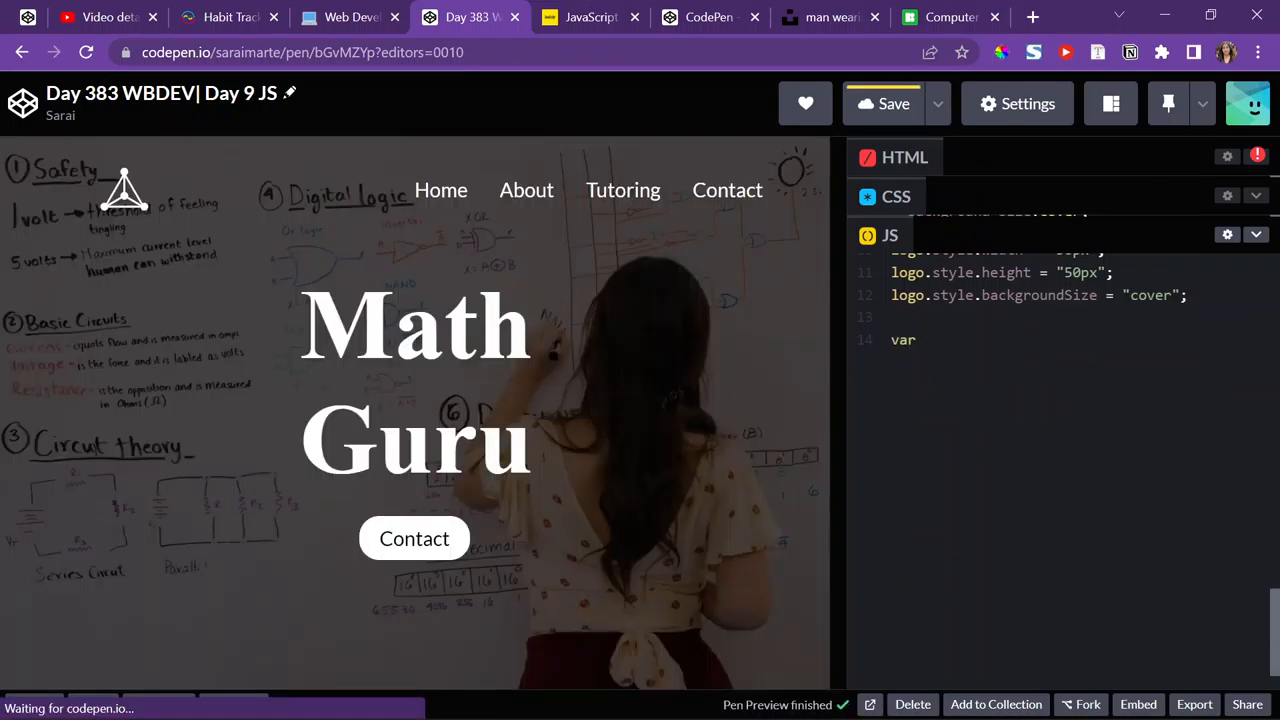
{"action": "type", "text": "showcase ="}
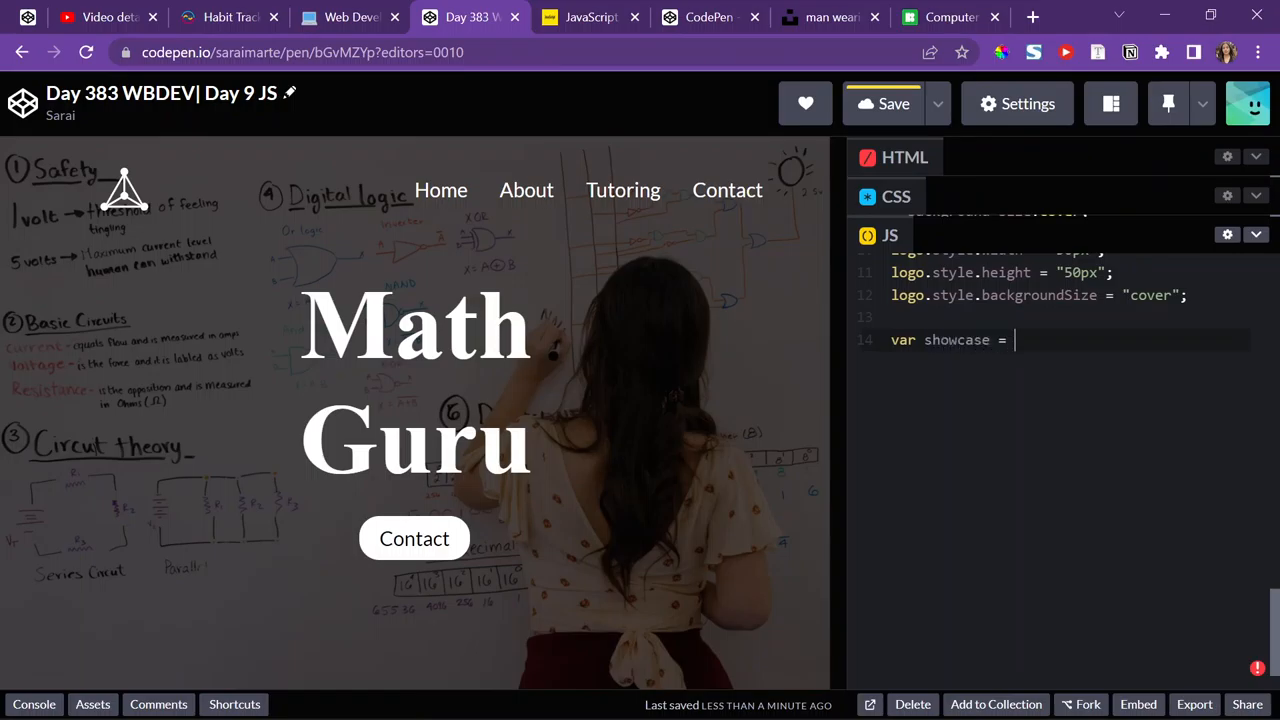
{"action": "type", "text": "document.get"}
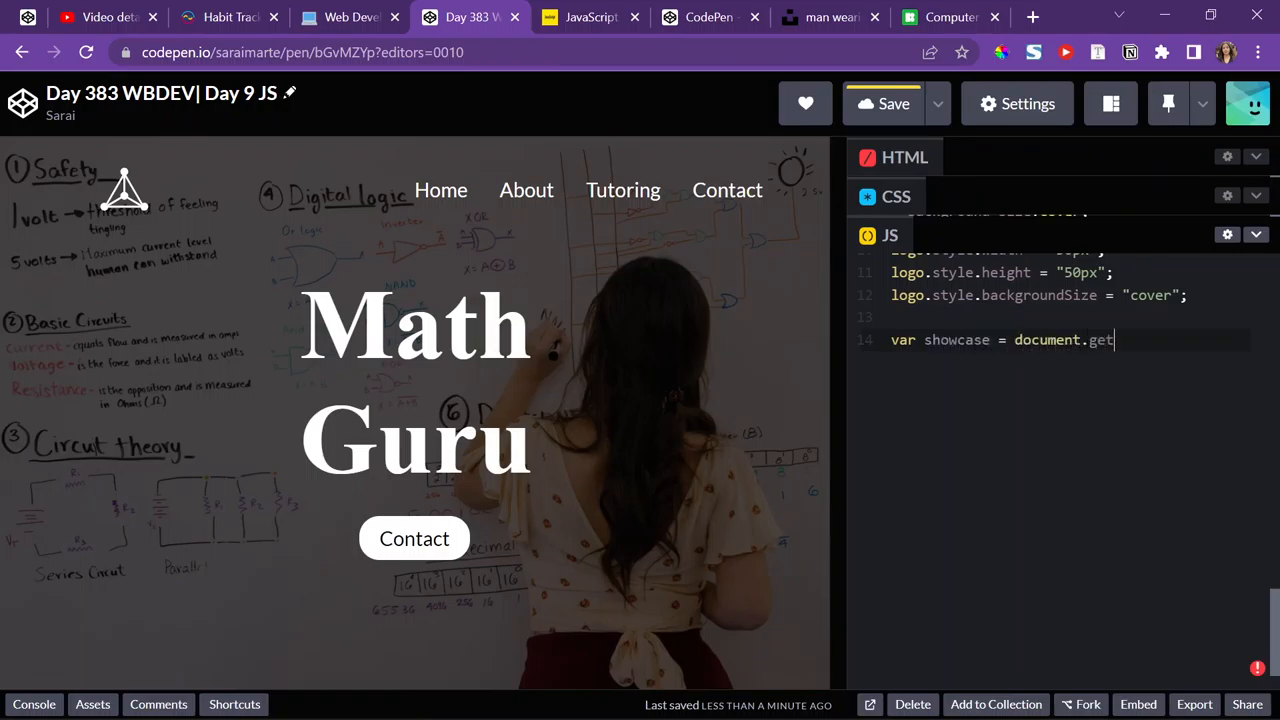
{"action": "type", "text": "Element"}
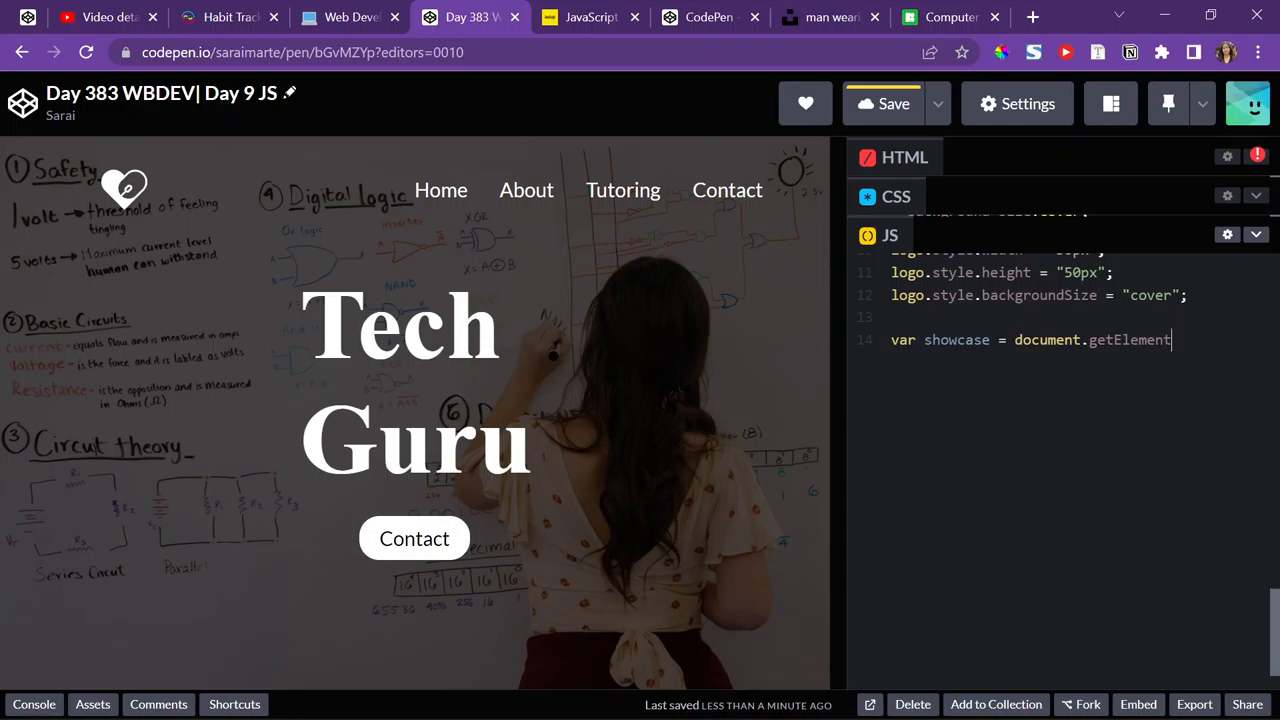
{"action": "type", "text": "ById(\"showcase\");"}
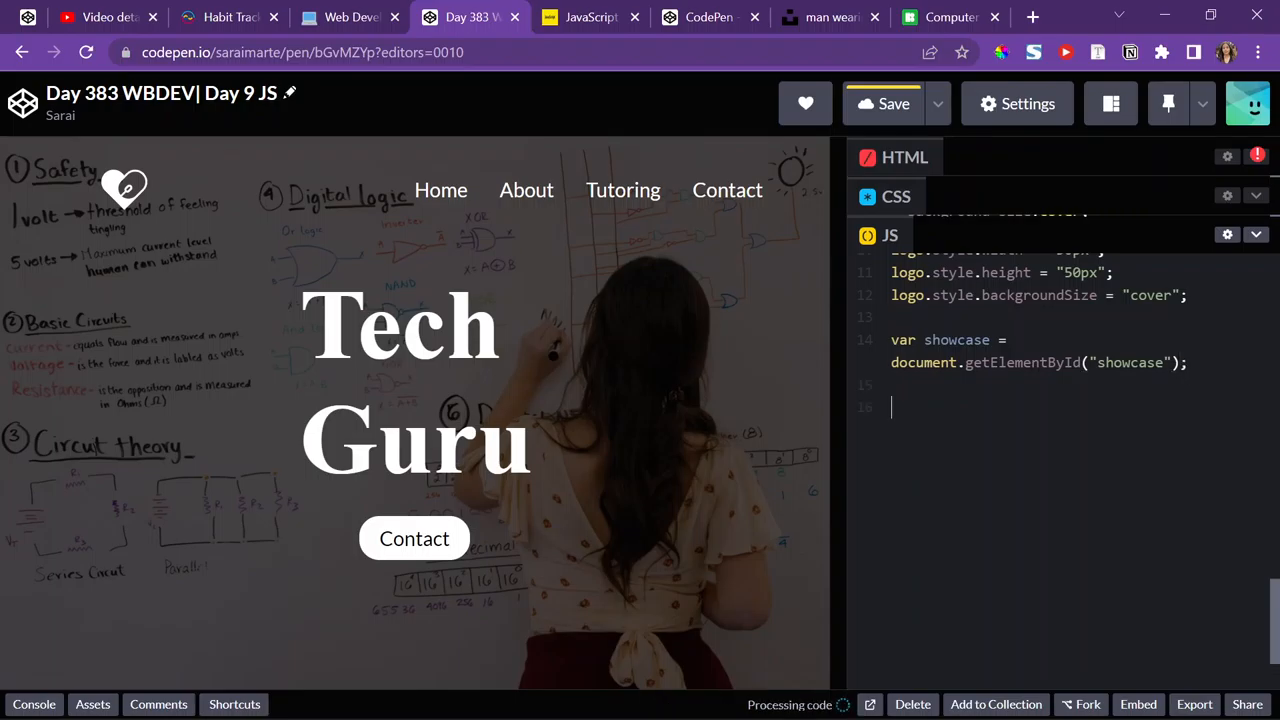
- Add showcase.style.background = url("") with the Unsplash image address and corrected quotes
{"action": "left_click", "coordinate": [893, 103]}
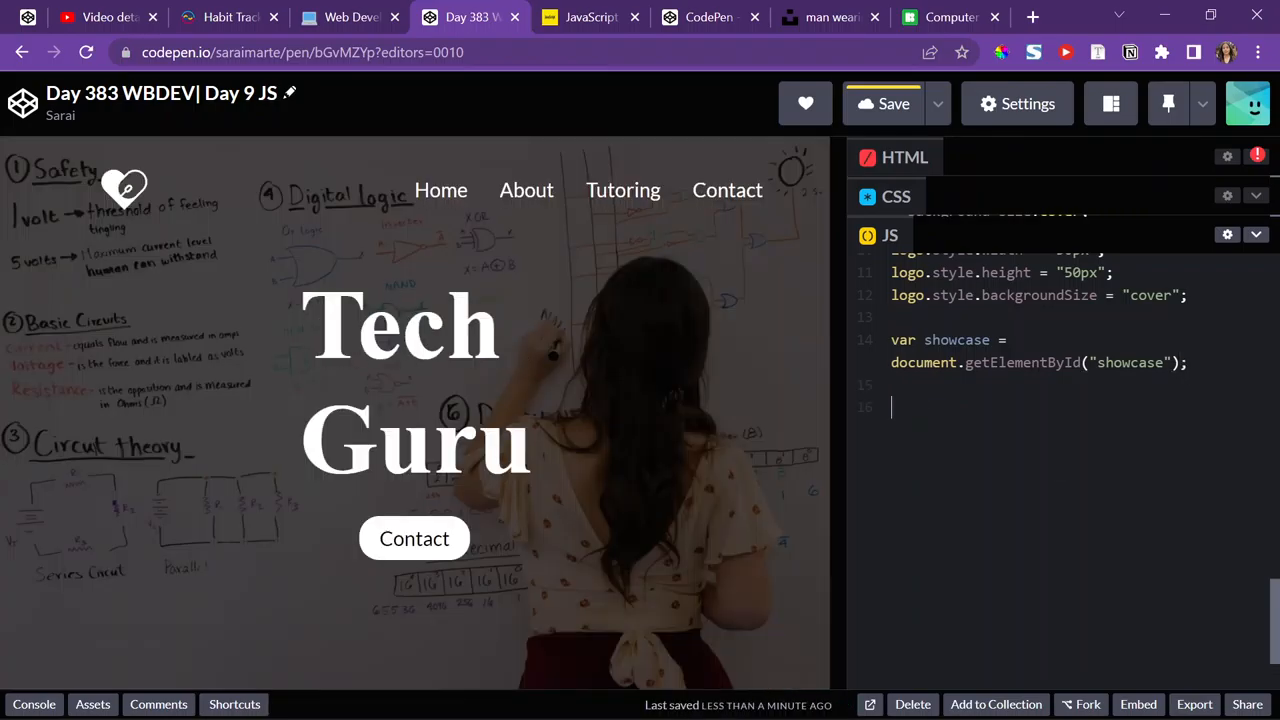
{"action": "type", "text": "showcase.ba"}
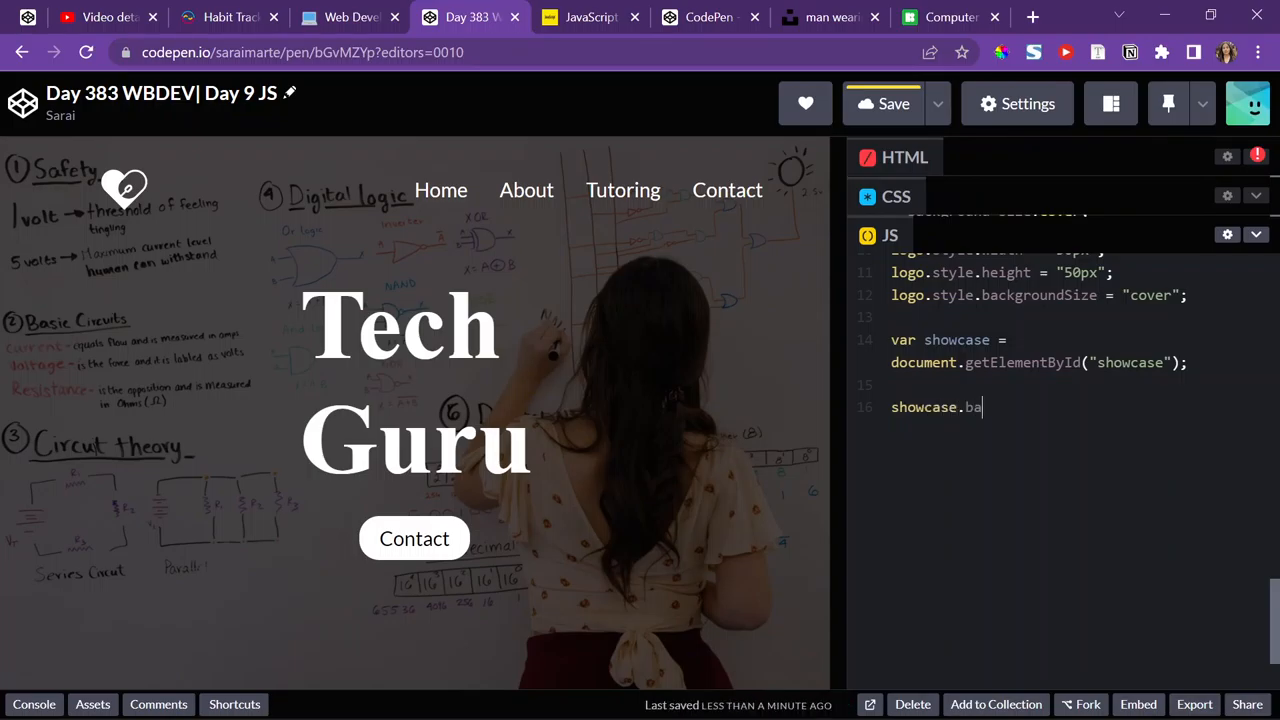
{"action": "type", "text": "ckground"}
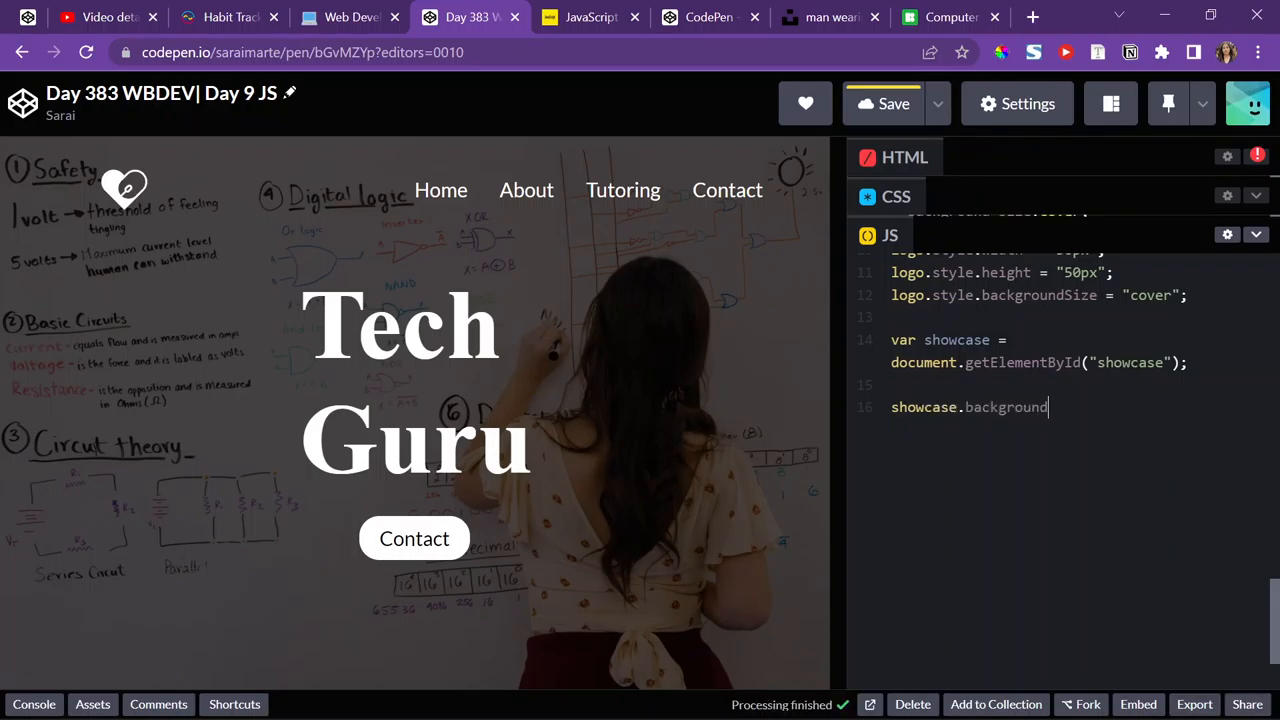
{"action": "type", "text": ".style"}
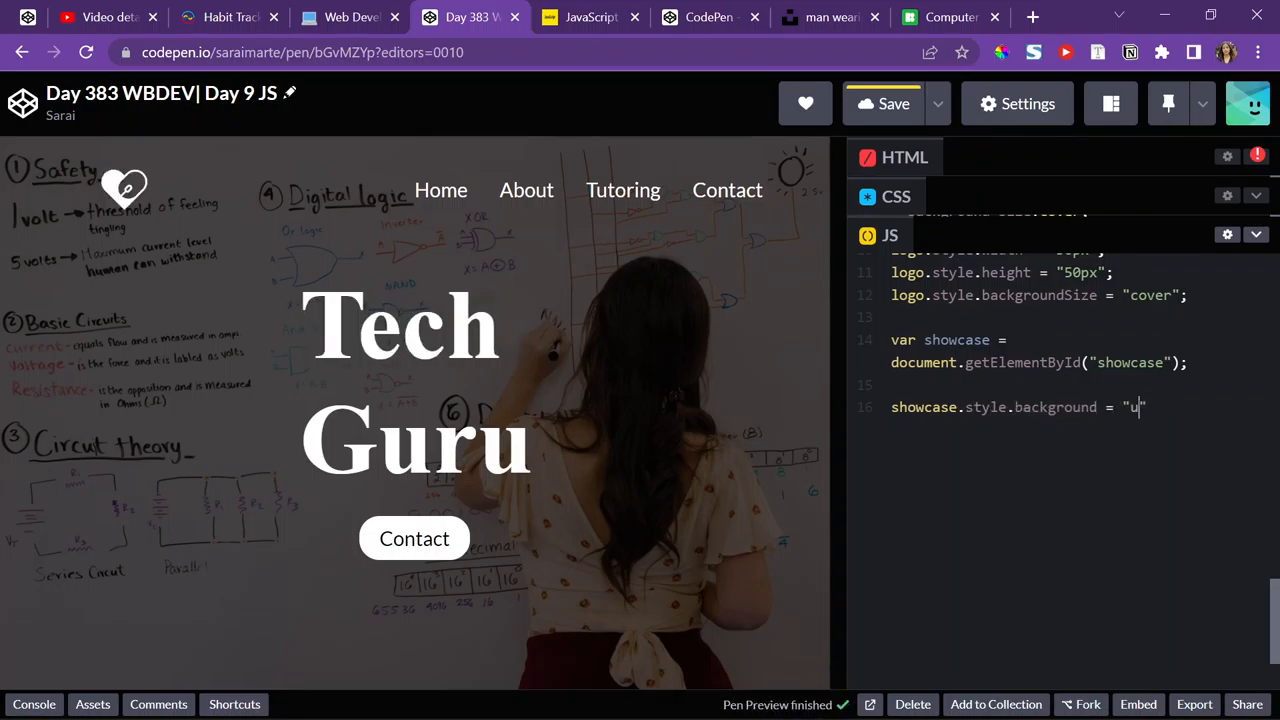
{"action": "type", "text": "rl(\"\")"}
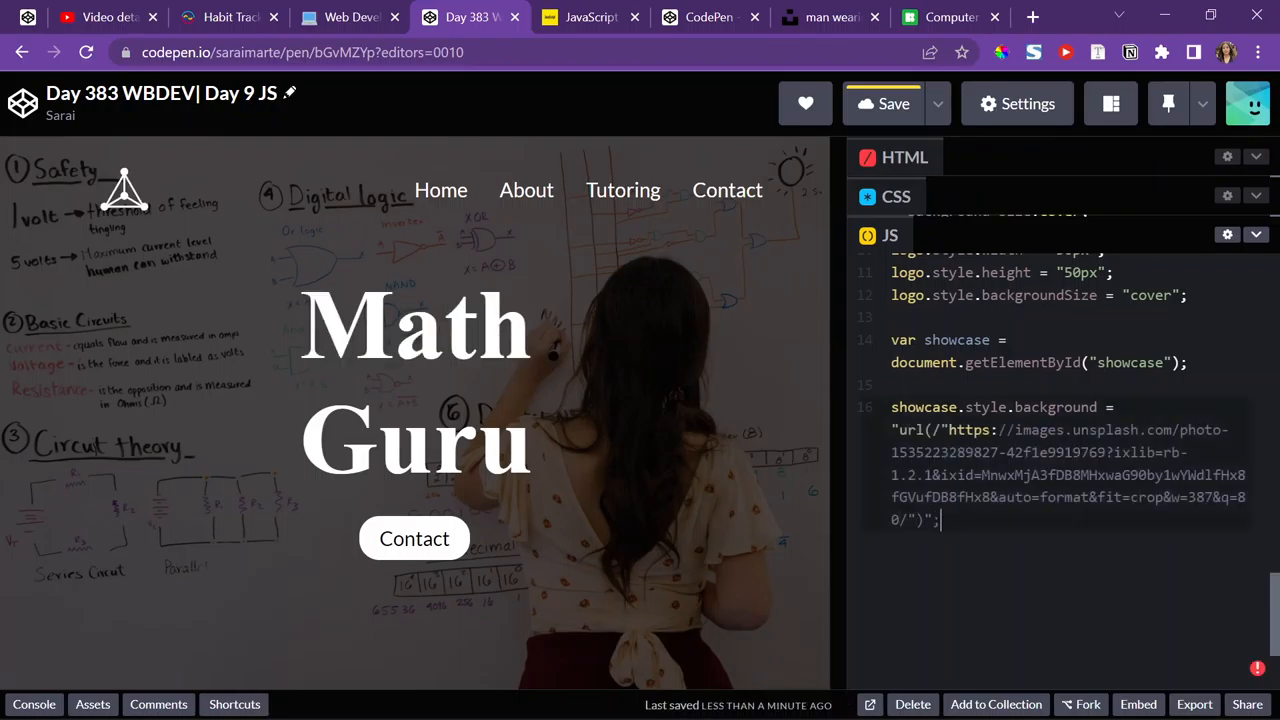
{"action": "key", "text": "enter"}
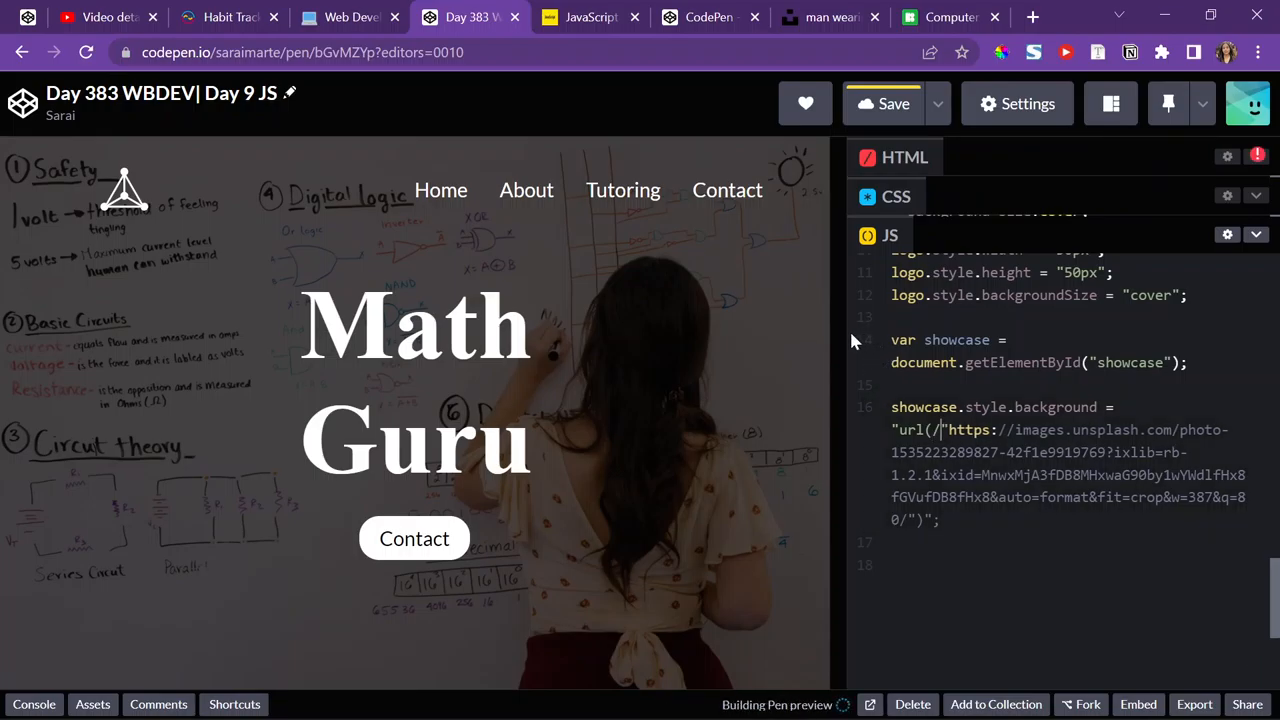
{"action": "left_click", "coordinate": [885, 103]}
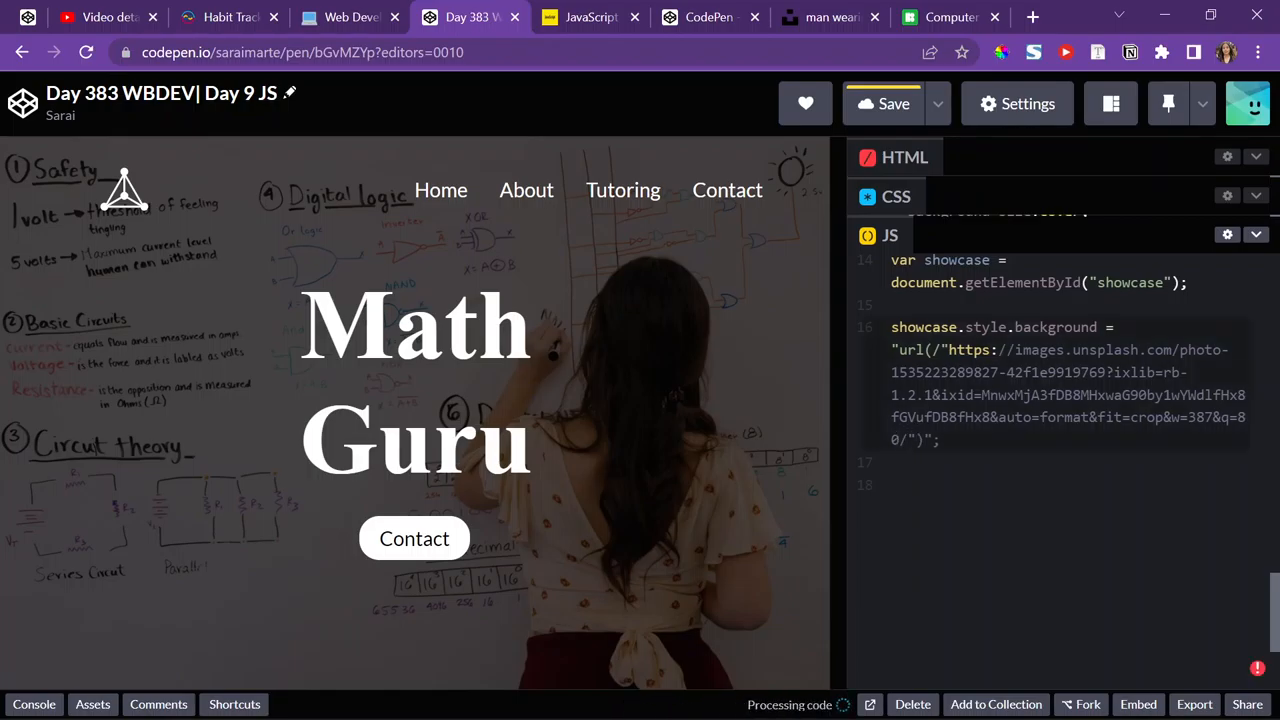
{"action": "left_click", "coordinate": [883, 103]}
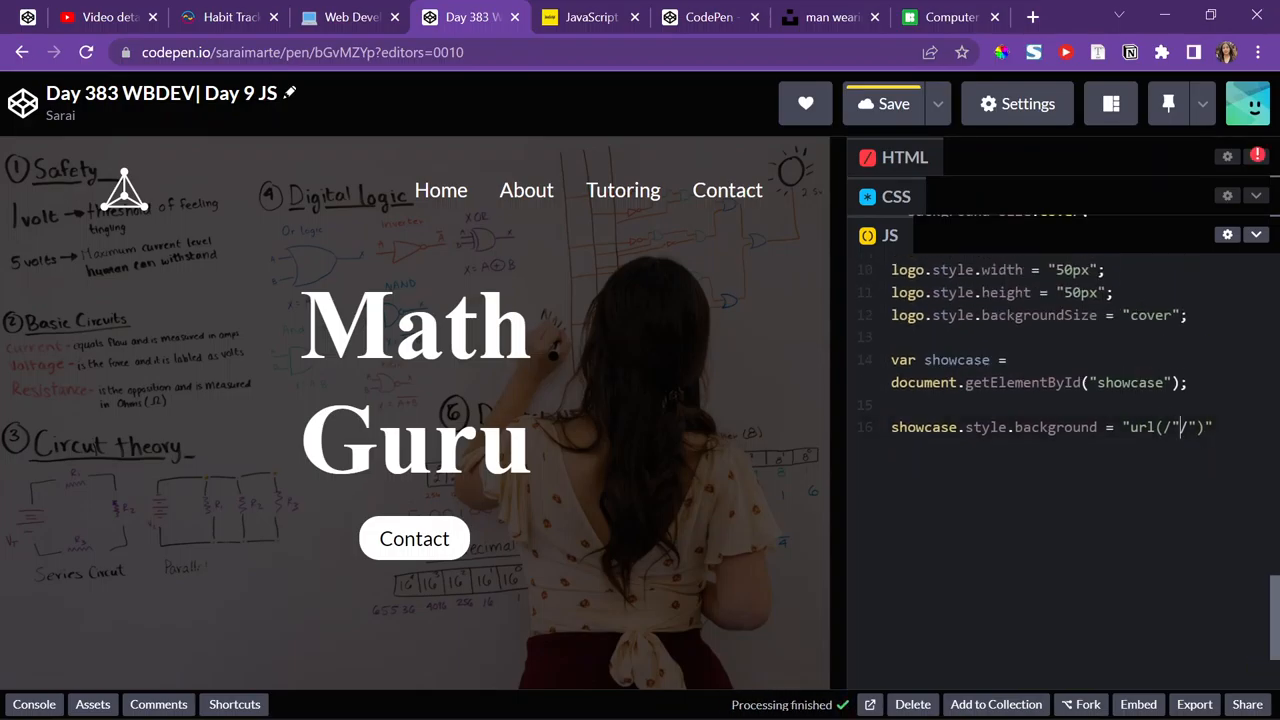
{"action": "left_click", "coordinate": [893, 103]}
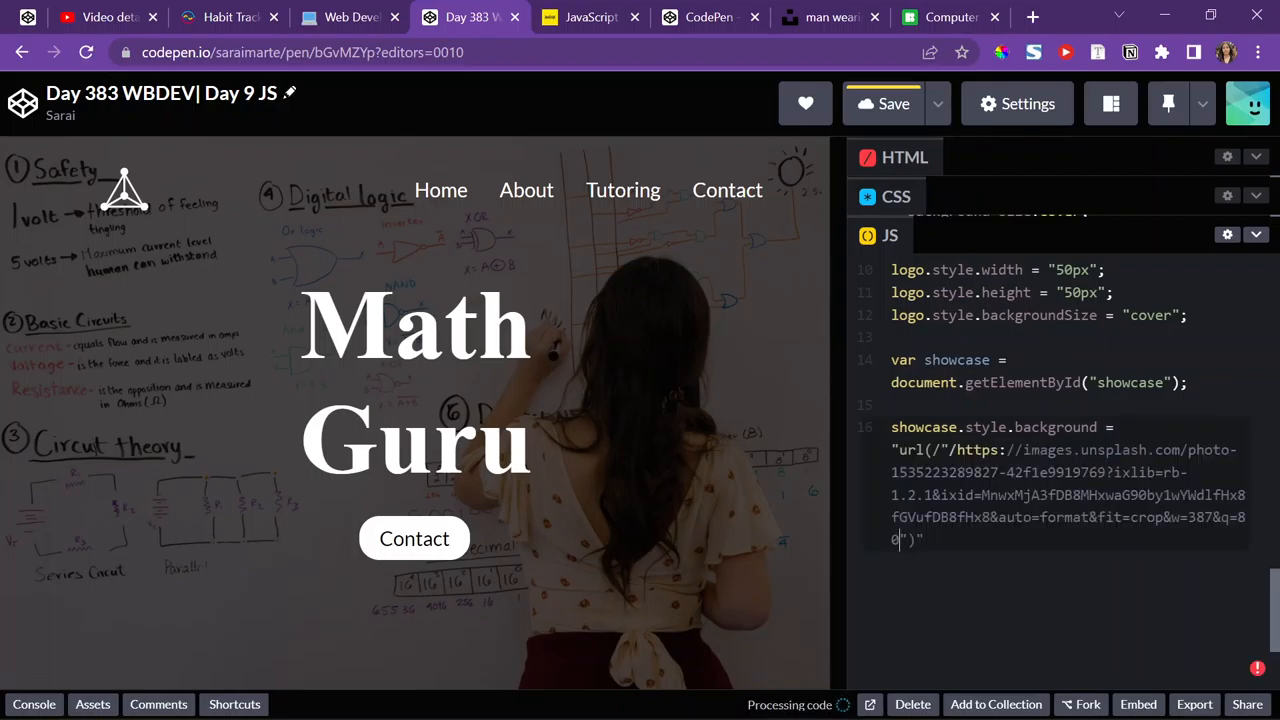
{"action": "left_click", "coordinate": [884, 104]}
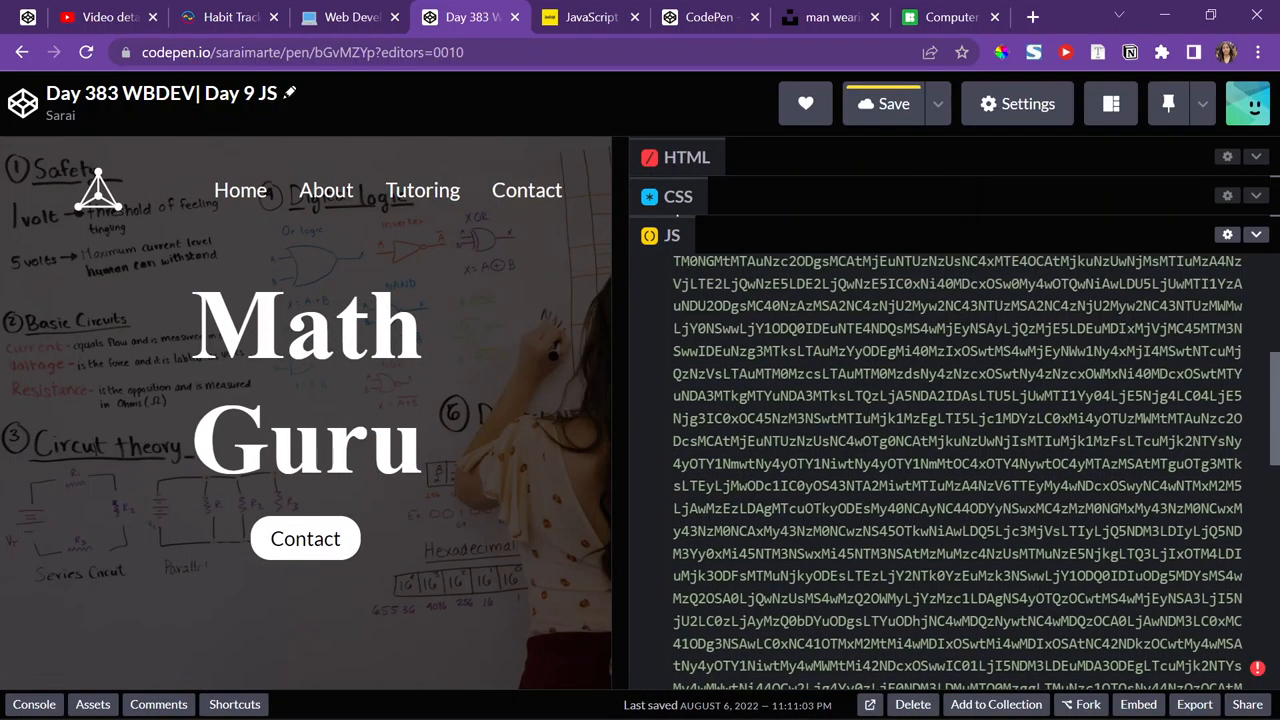
- Scroll through the JS panel to review the logo's long background code
{"action": "scroll", "scroll_direction": "up", "scroll_amount": 3}
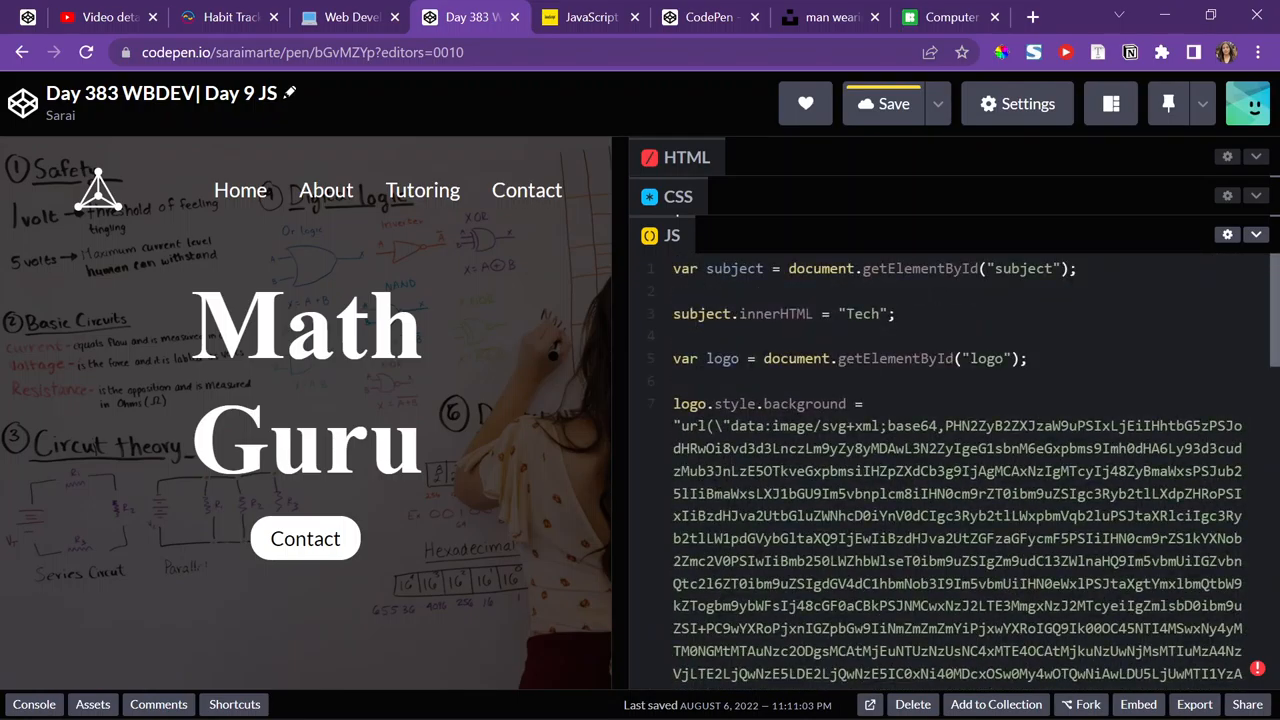
{"action": "scroll", "scroll_direction": "down", "scroll_amount": 3}
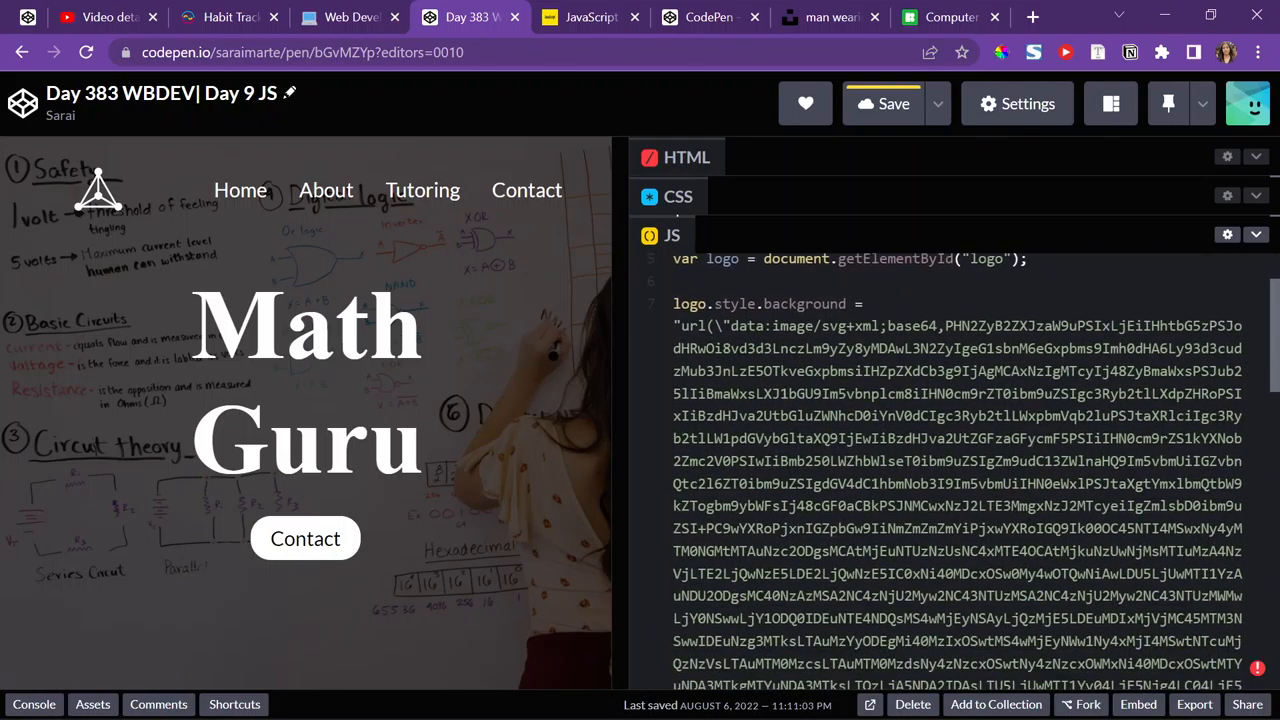
{"action": "scroll", "scroll_direction": "down", "scroll_amount": 3}
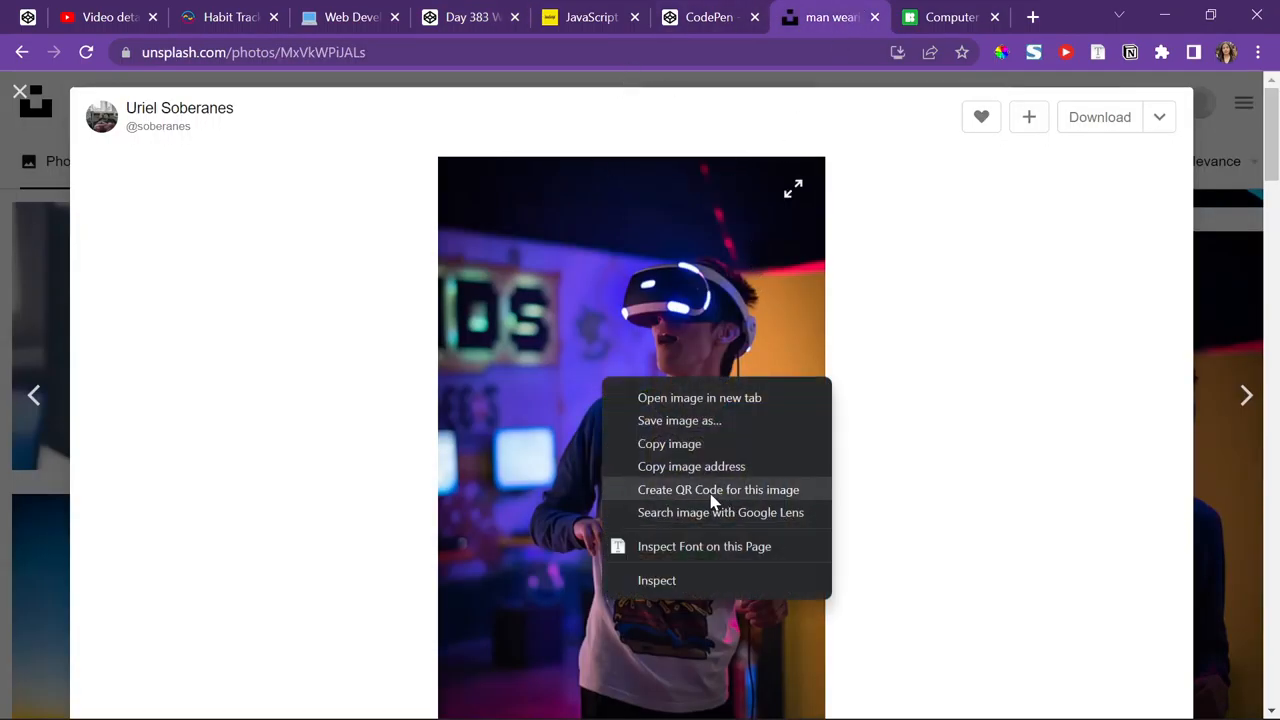
- Copy the VR-headset photo's image address from Unsplash
{"action": "left_click", "coordinate": [470, 17]}
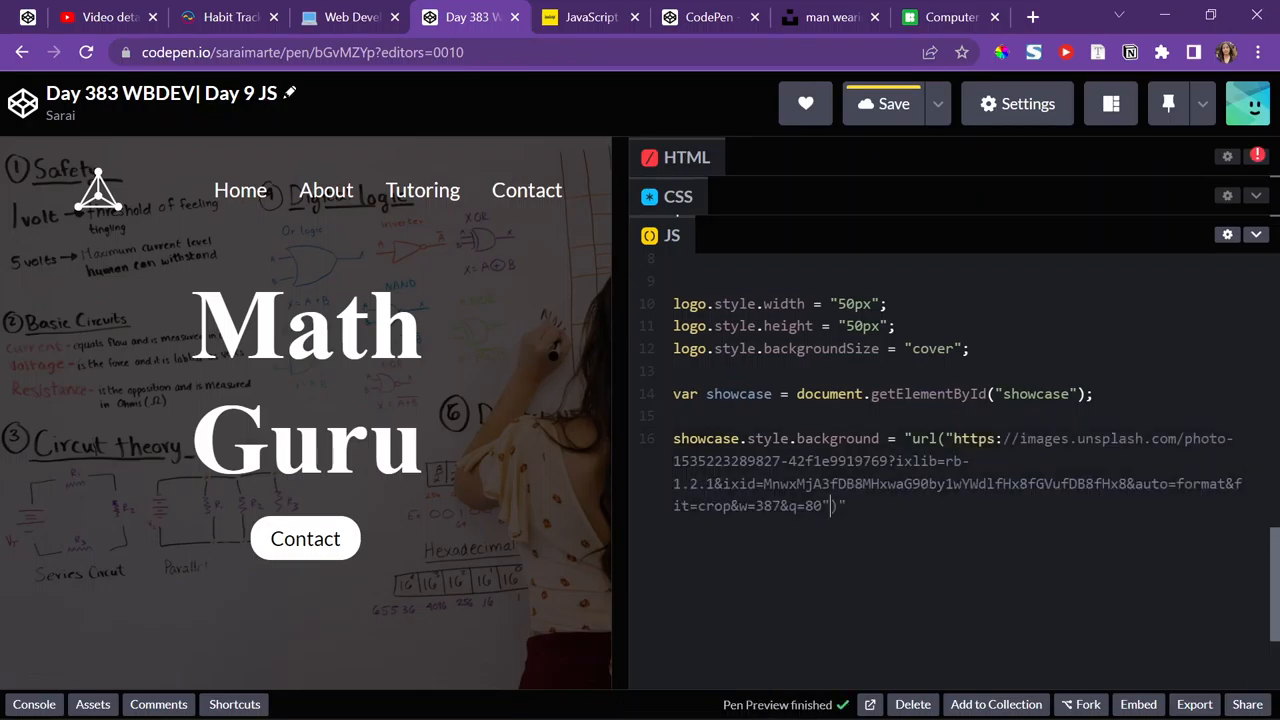
- End the background statement with a semicolon, add blank lines, and save the pen
{"action": "type", "text": ";"}
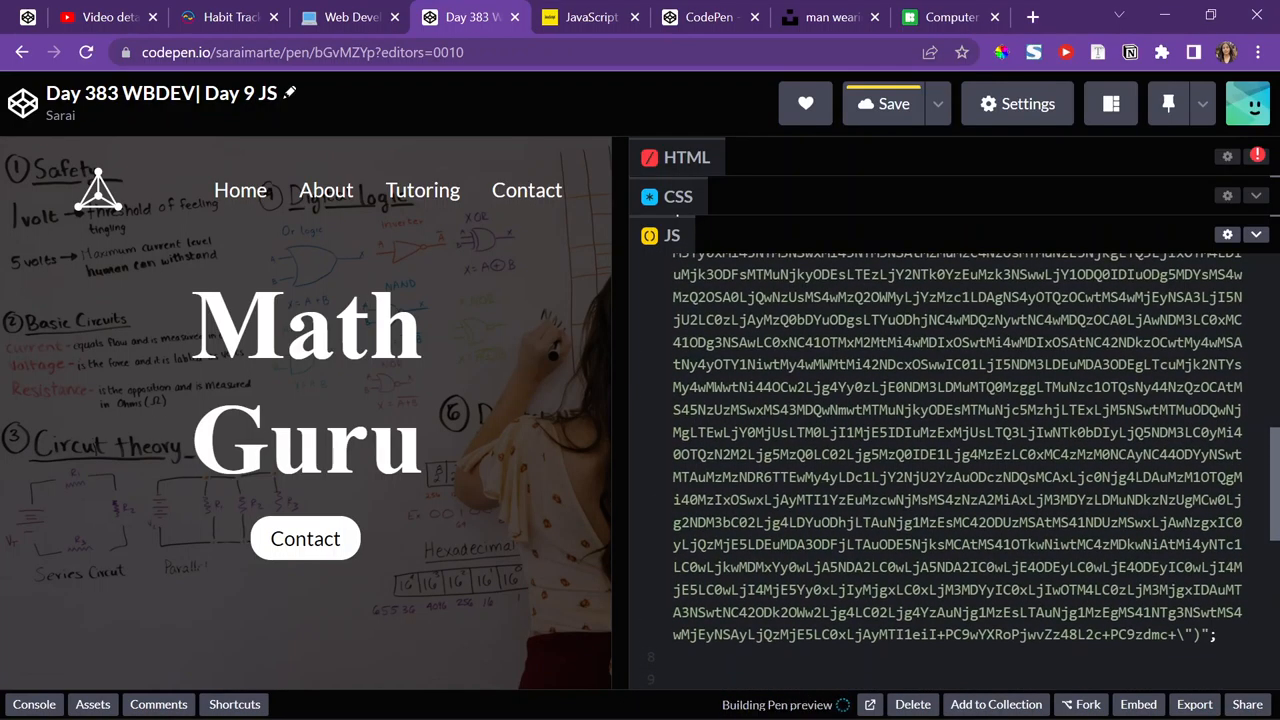
{"action": "scroll", "scroll_direction": "down", "scroll_amount": 3}
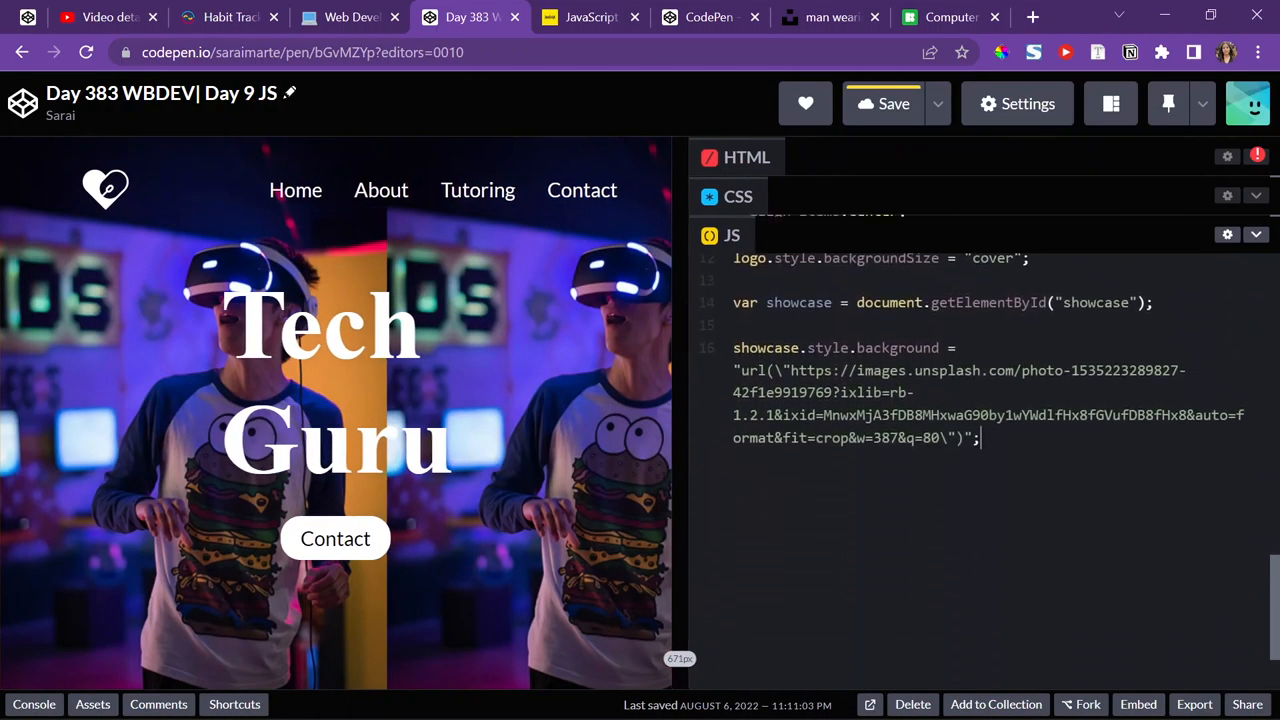
{"action": "key", "text": "enter"}
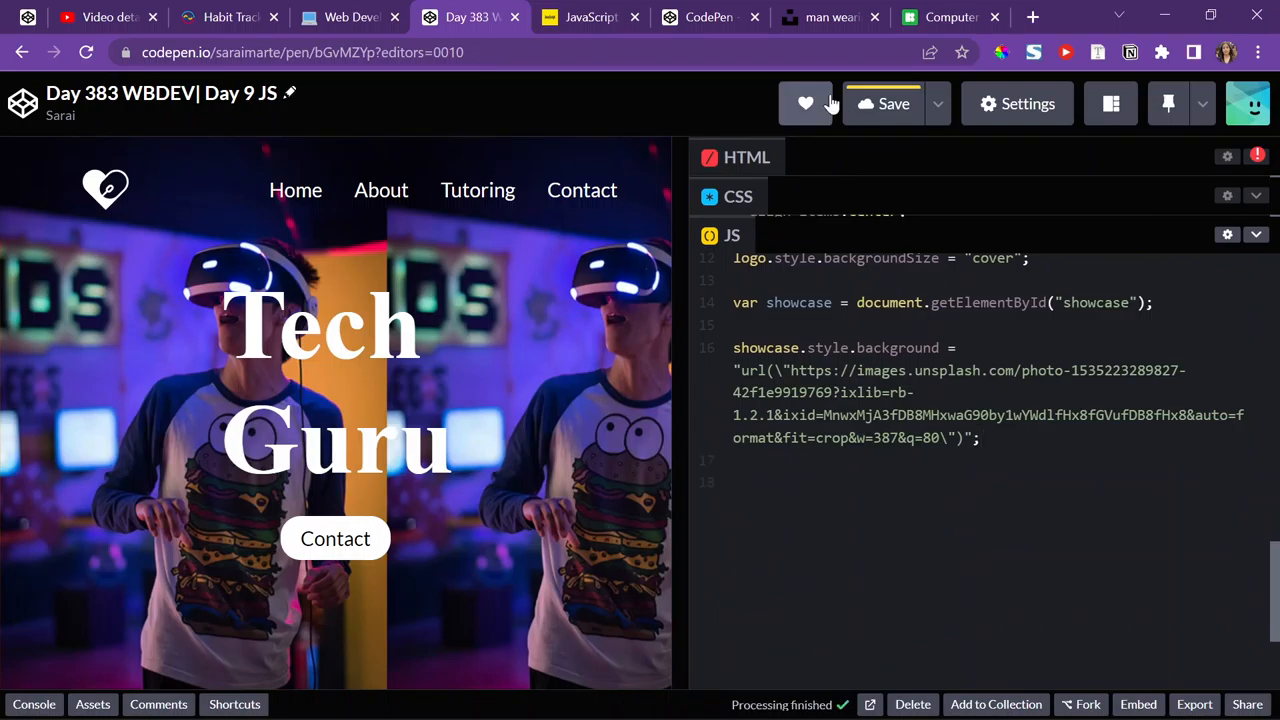
{"action": "left_click", "coordinate": [708, 17]}
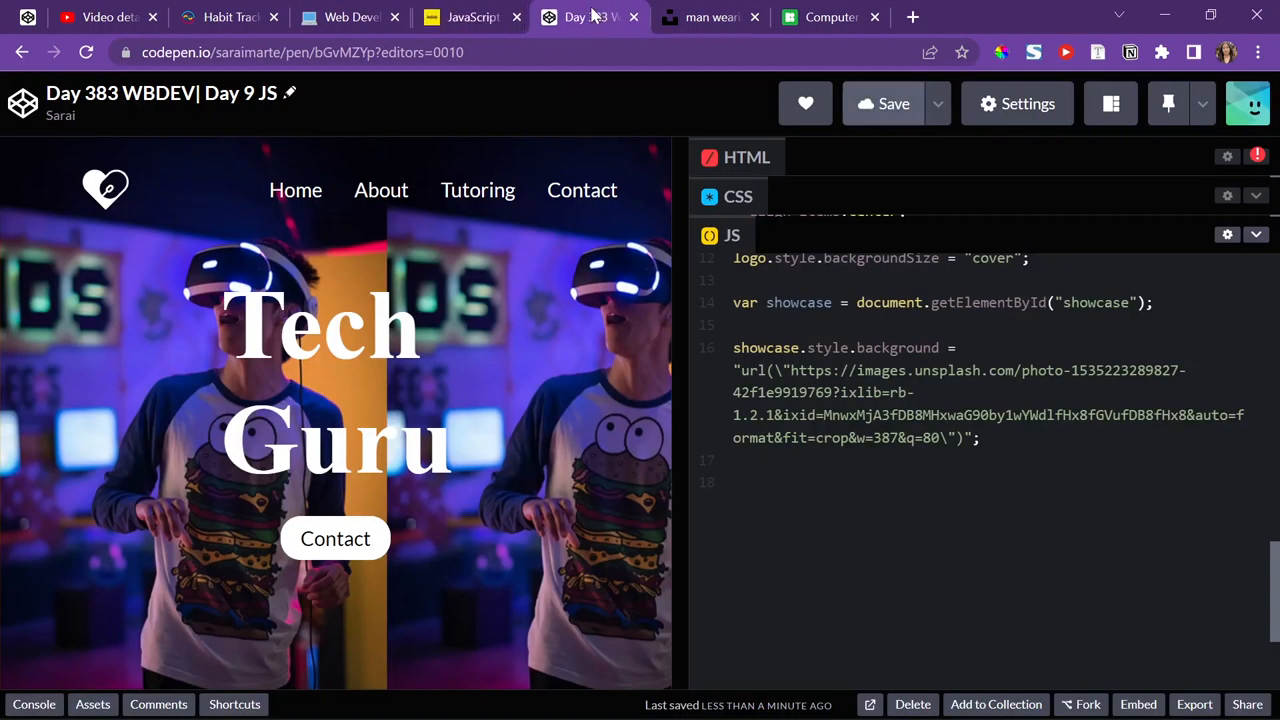
- Preview the pen in Debug mode, then return to the editor
{"action": "left_click", "coordinate": [1111, 103]}
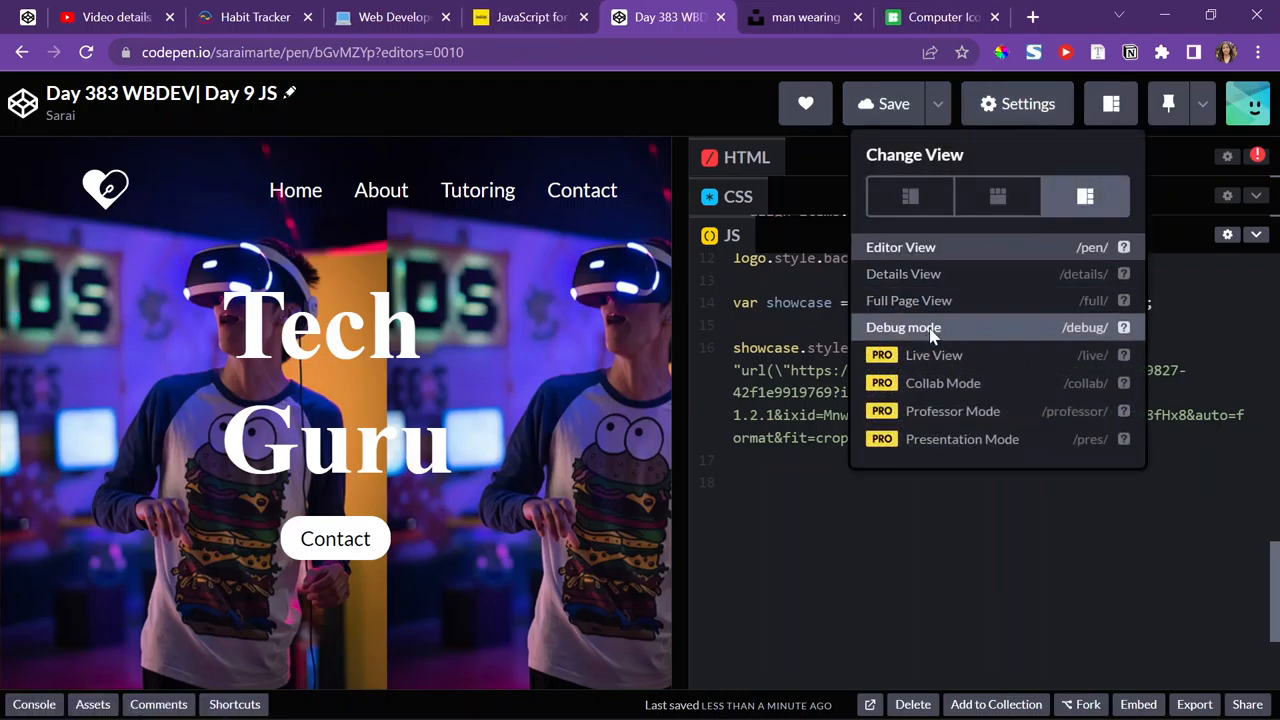
{"action": "left_click", "coordinate": [903, 327]}
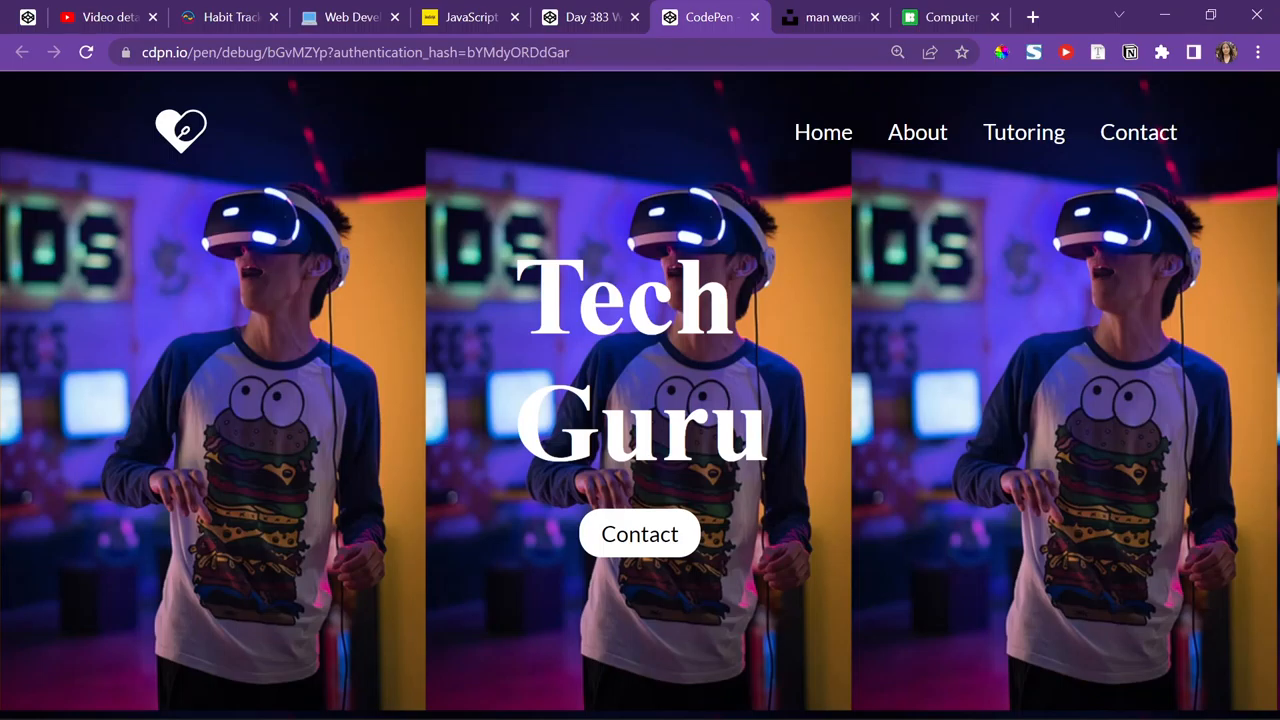
{"action": "left_click", "coordinate": [588, 17]}
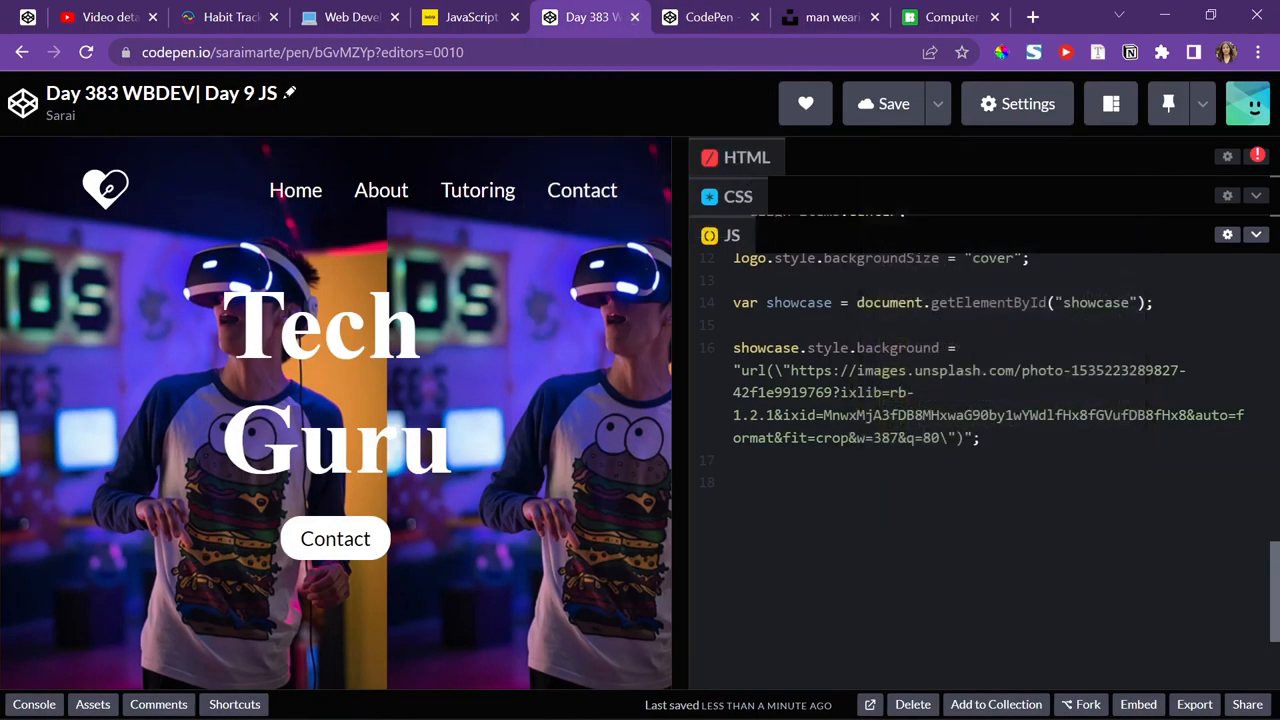
- Start a second showcase.style.background line assigning a "linear-gradient" value
{"action": "type", "text": "s"}
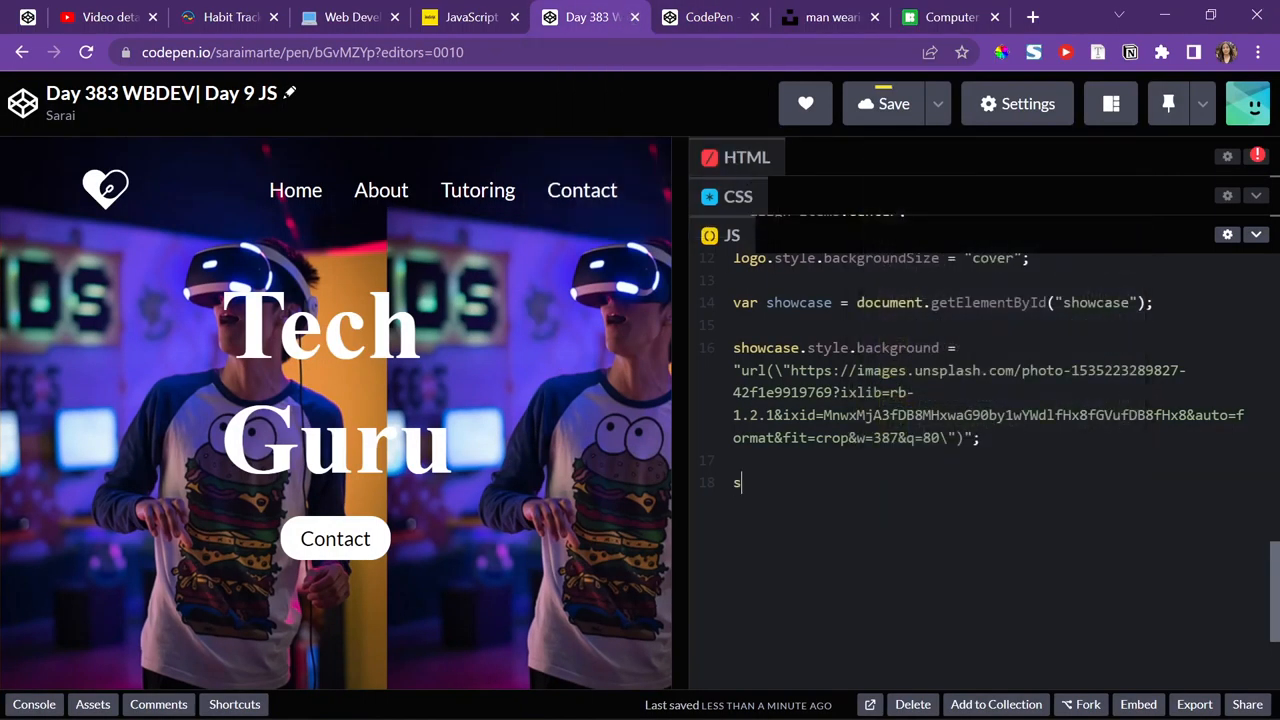
{"action": "type", "text": "howcase.s"}
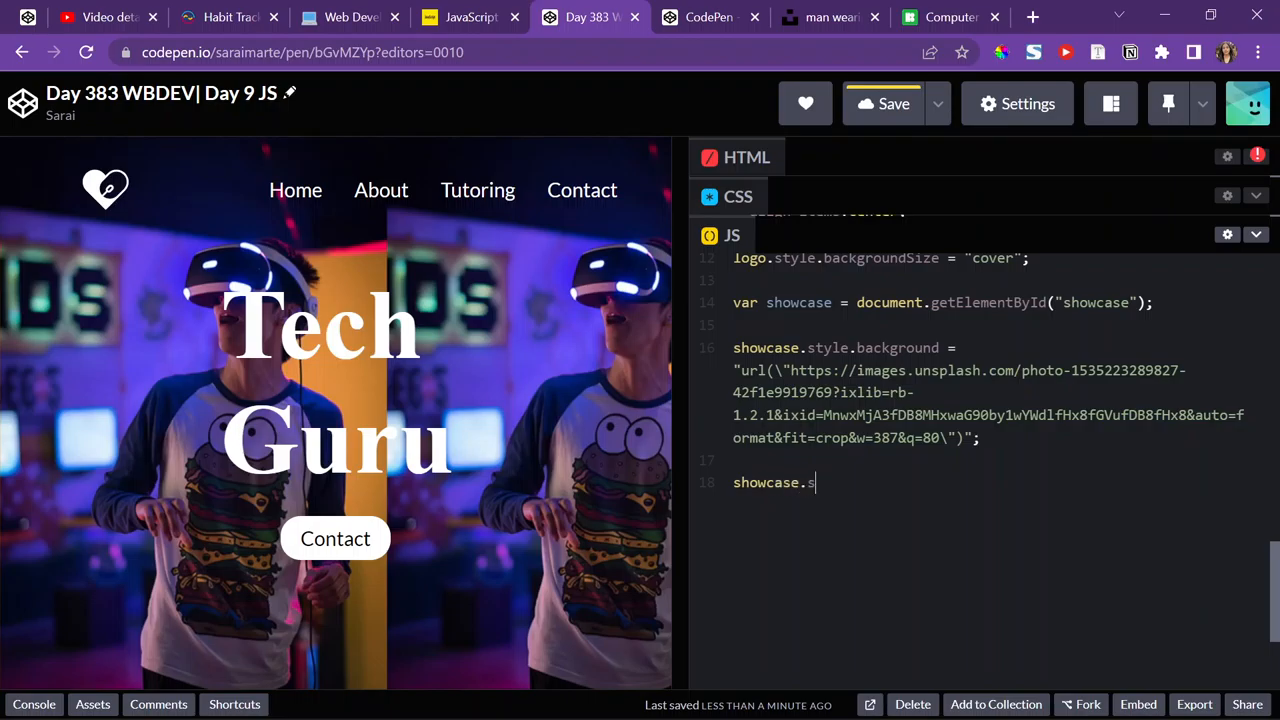
{"action": "type", "text": "tyle.bac"}
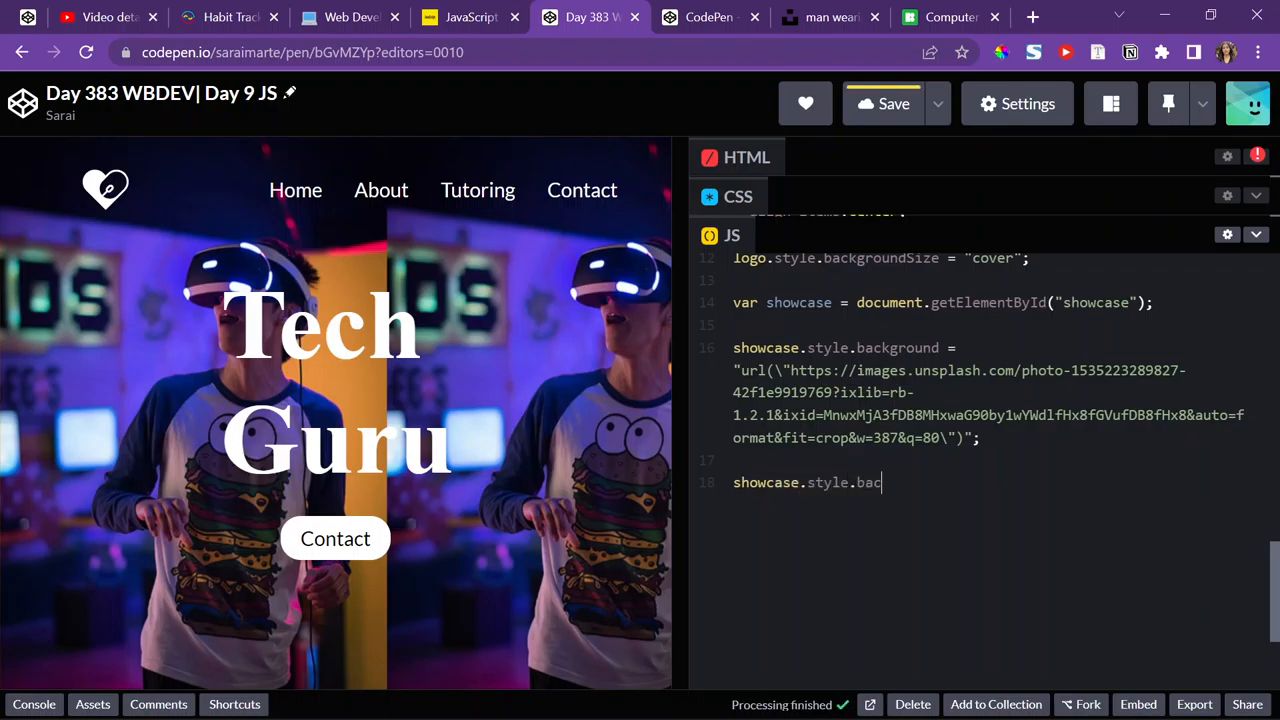
{"action": "type", "text": "kground ="}
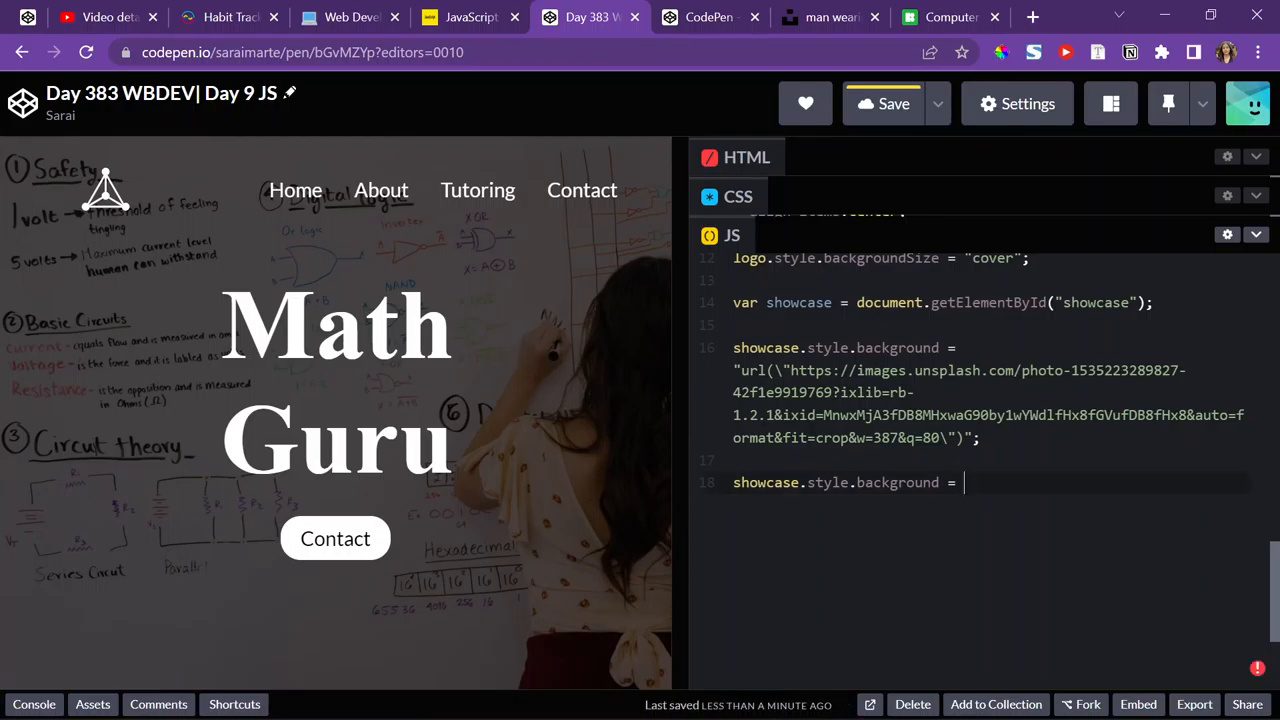
{"action": "type", "text": "\"linear-\""}
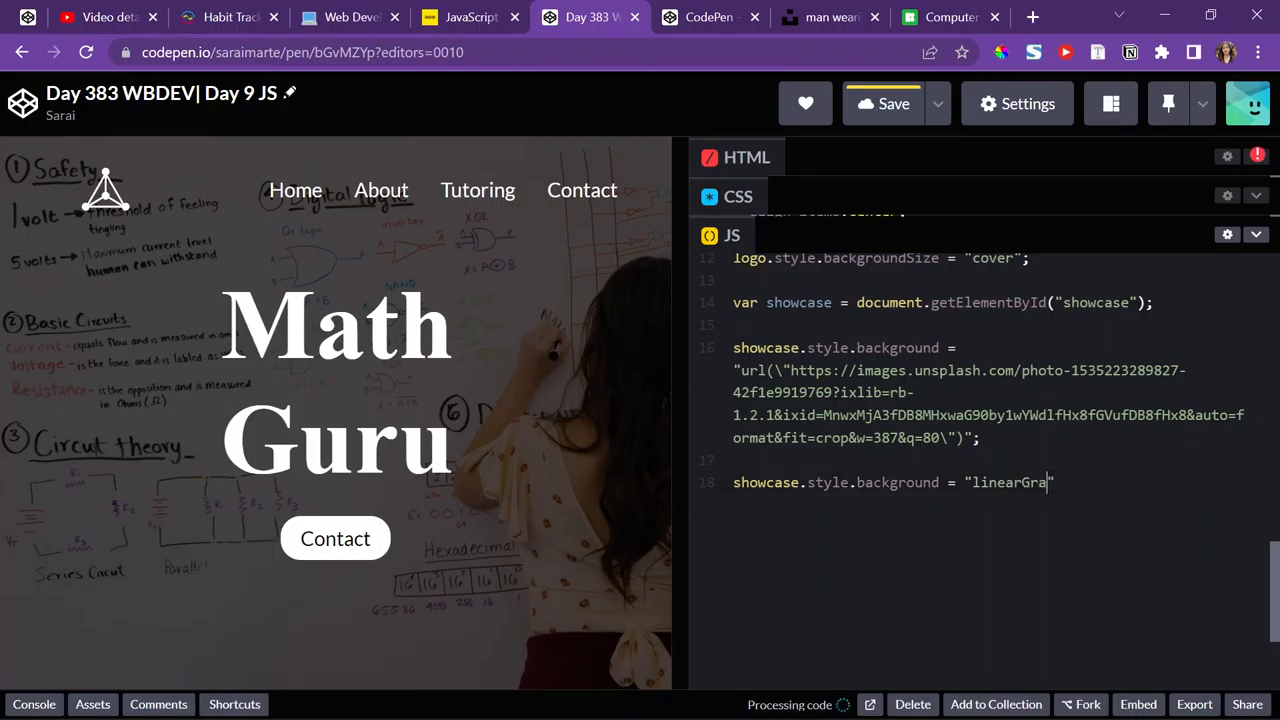
{"action": "type", "text": "dein"}
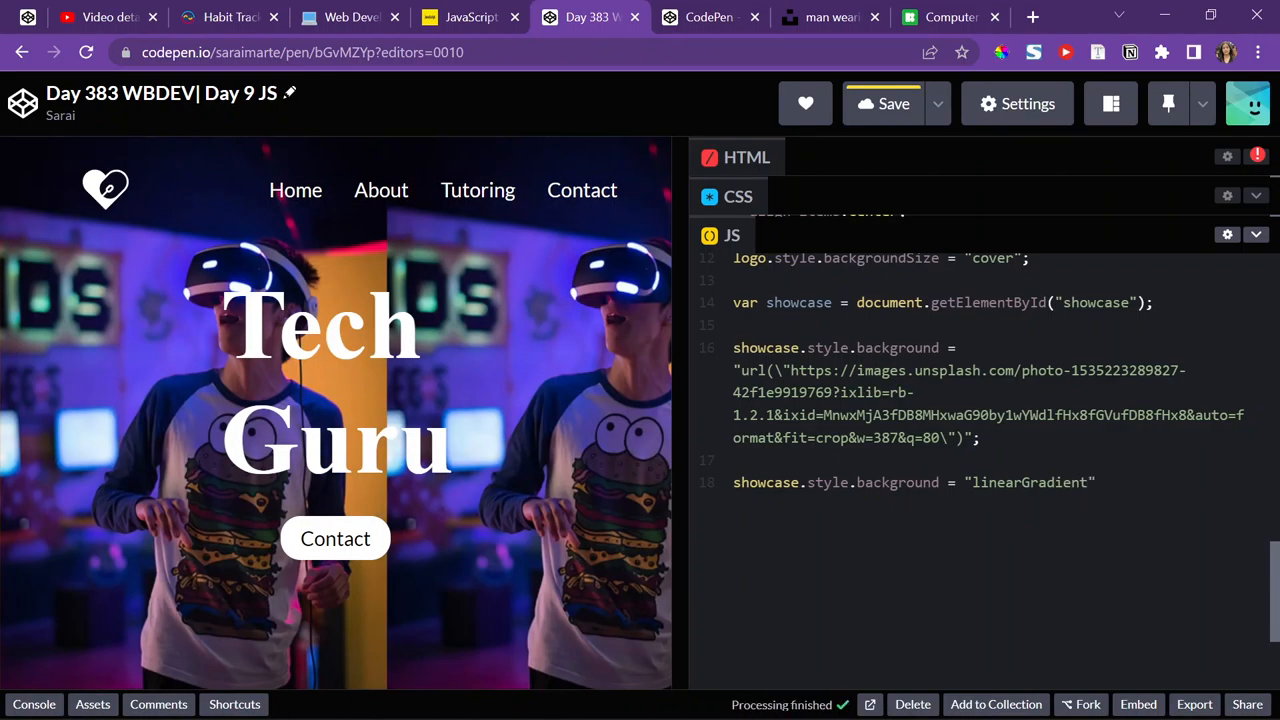
- Fill the gradient with two rgba(0.77, 0.77, 0.77, 0.7) colours, end with a semicolon, open a new tab
{"action": "type", "text": "(rgba)"}
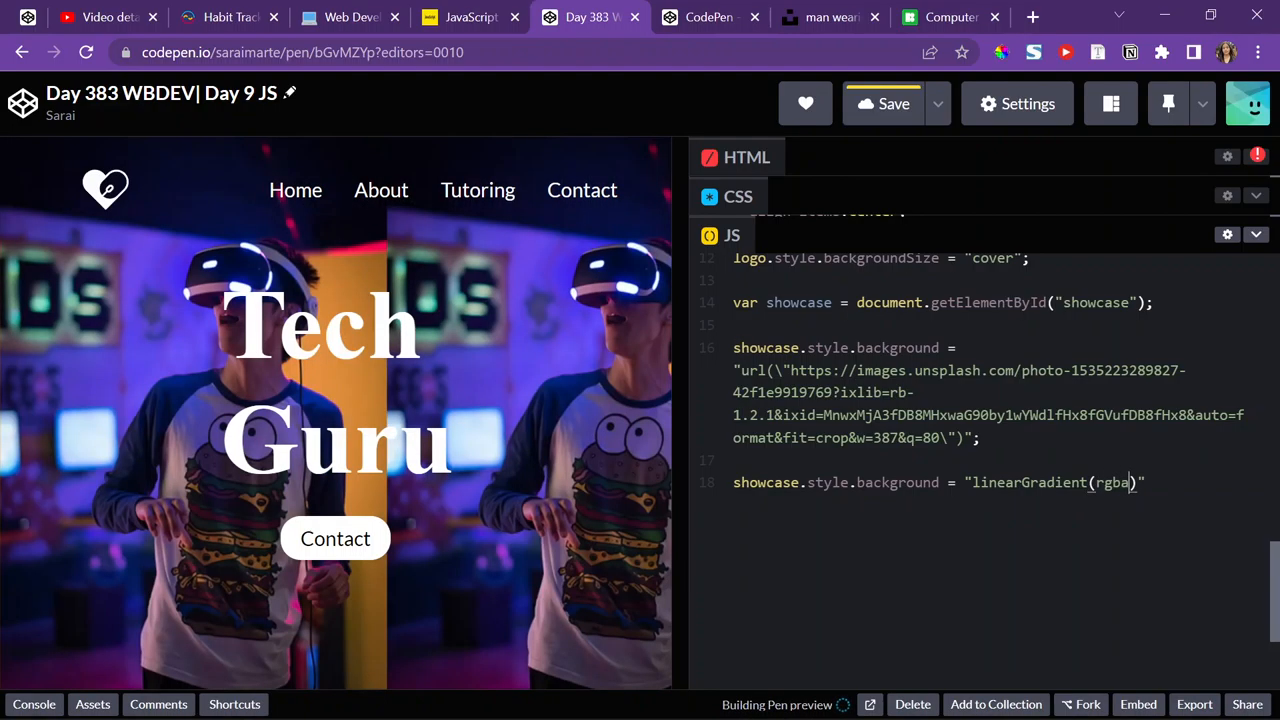
{"action": "type", "text": "0.77, 0.77, 0.77,)"}
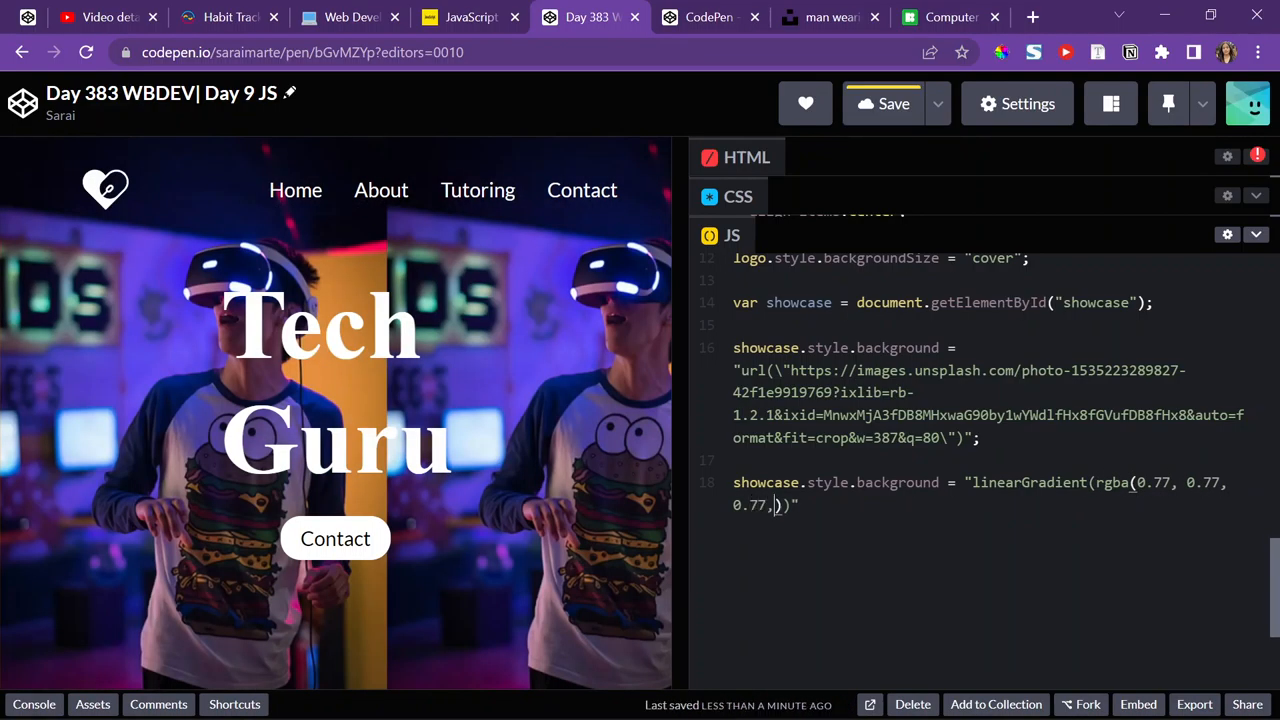
{"action": "type", "text": "0.7"}
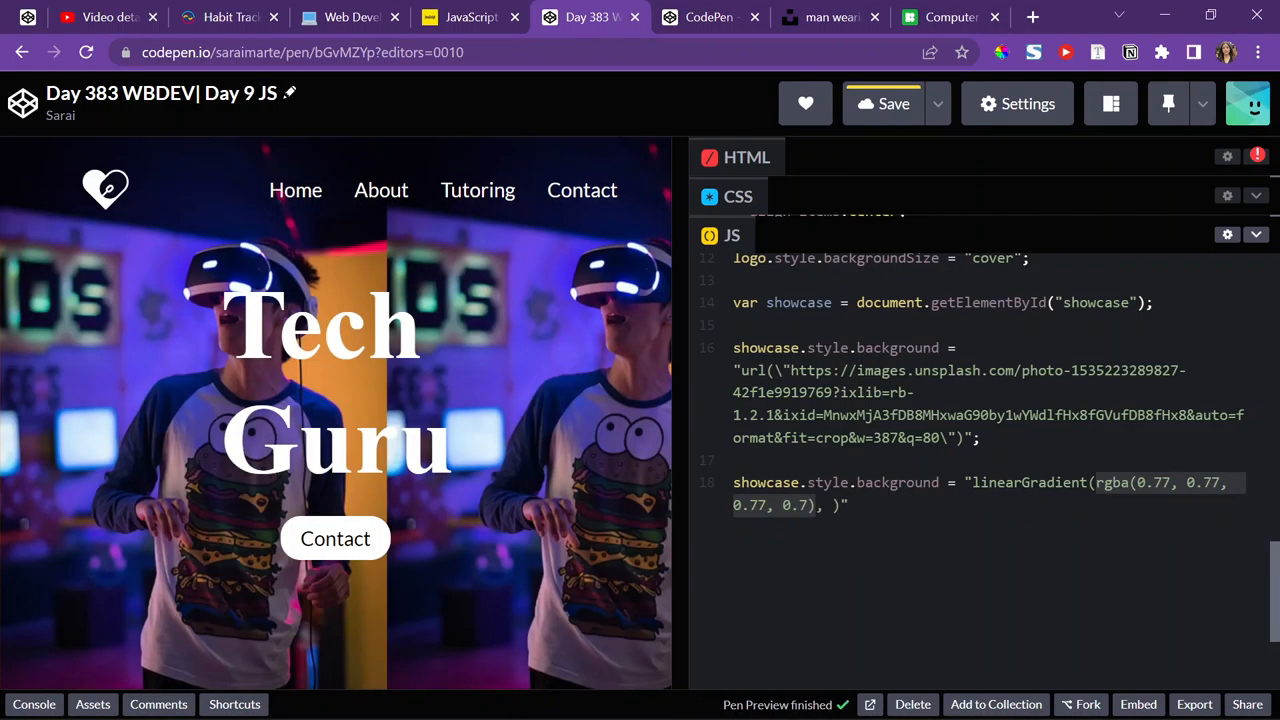
{"action": "type", "text": ",rgba(0.77, 0.77, 0.77, 0.7)"}
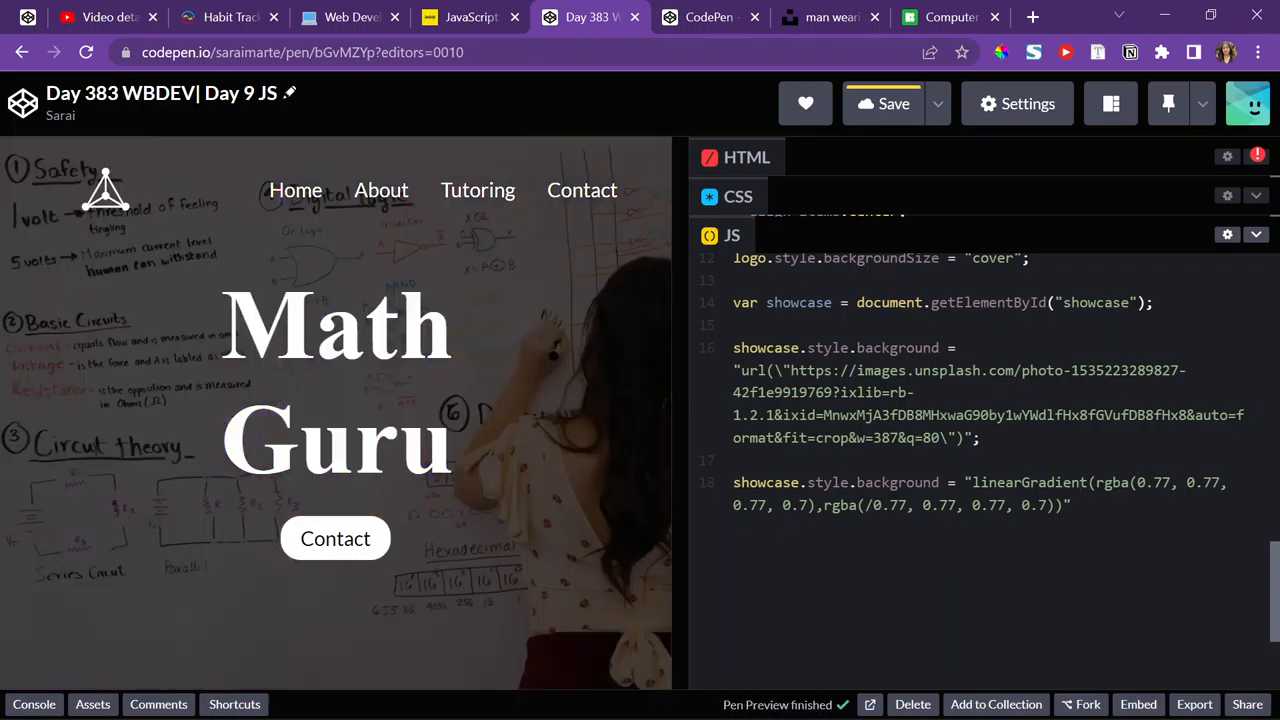
{"action": "left_click", "coordinate": [892, 103]}
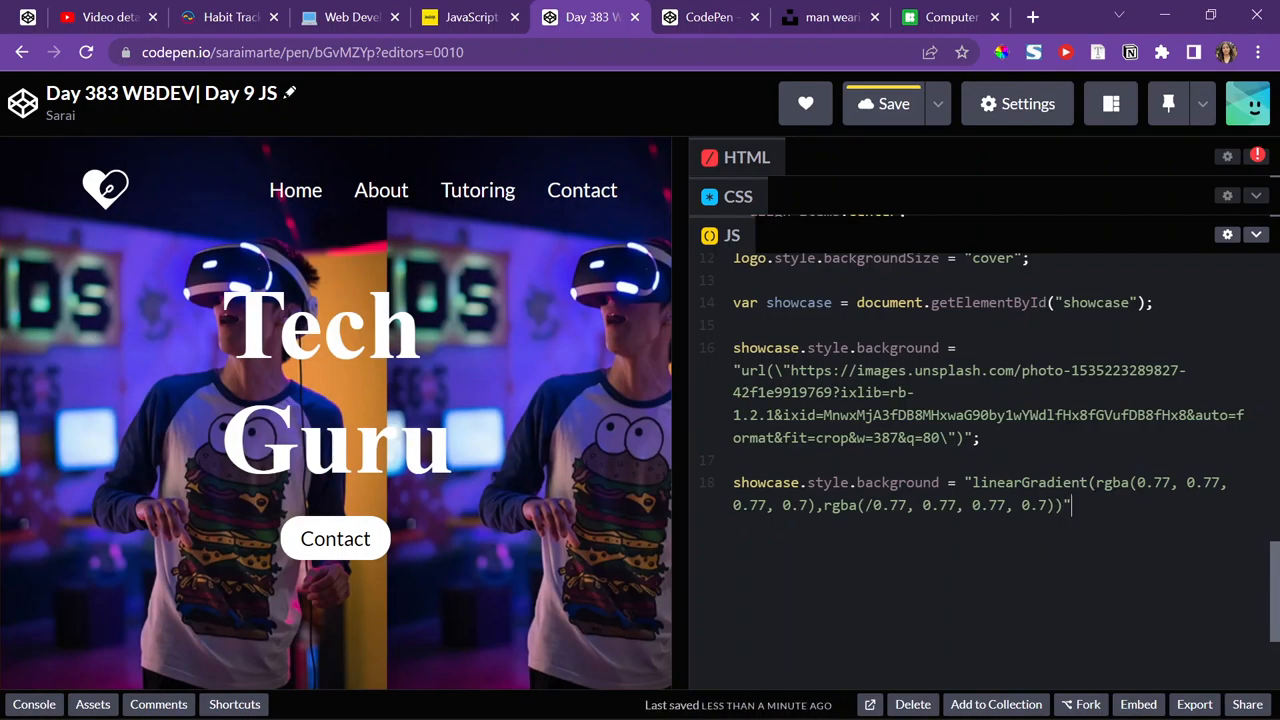
{"action": "type", "text": ";"}
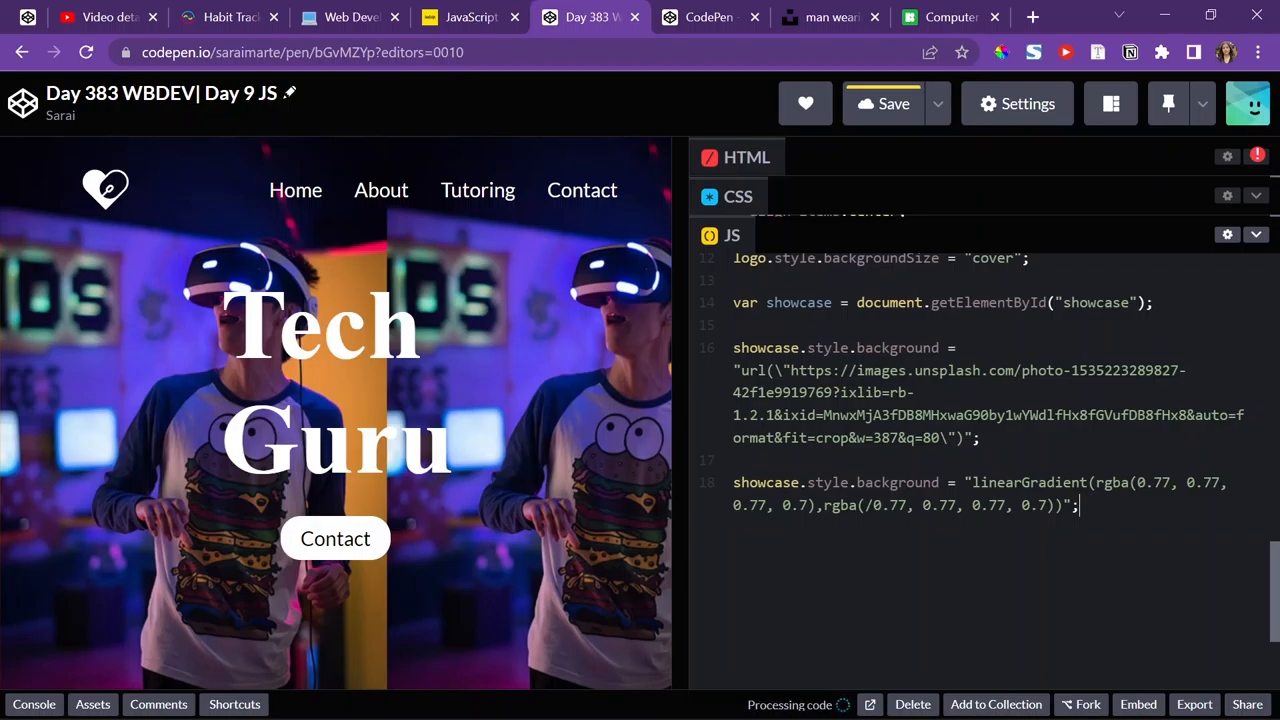
{"action": "left_click", "coordinate": [1032, 17]}
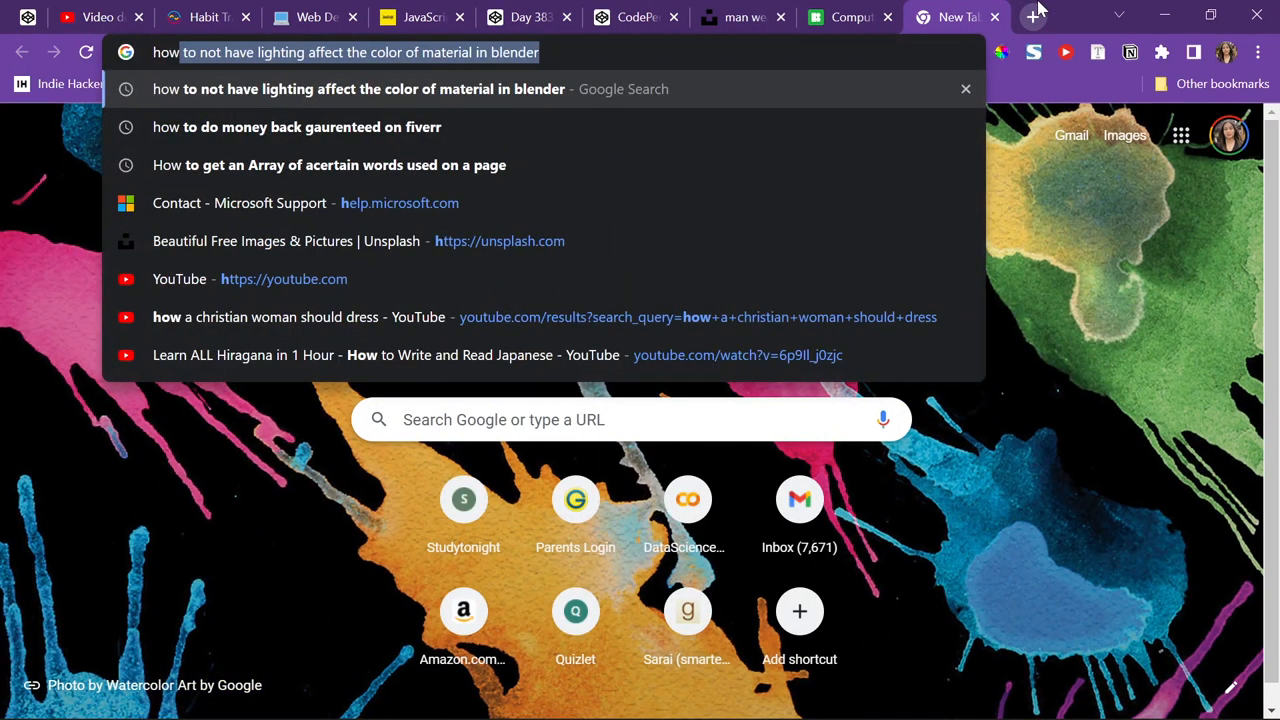
- Search 'how to access linear gradient in javascript' and open 'Using JavaScript to edit CSS gradient'
{"action": "type", "text": "how to acsess linear grad"}
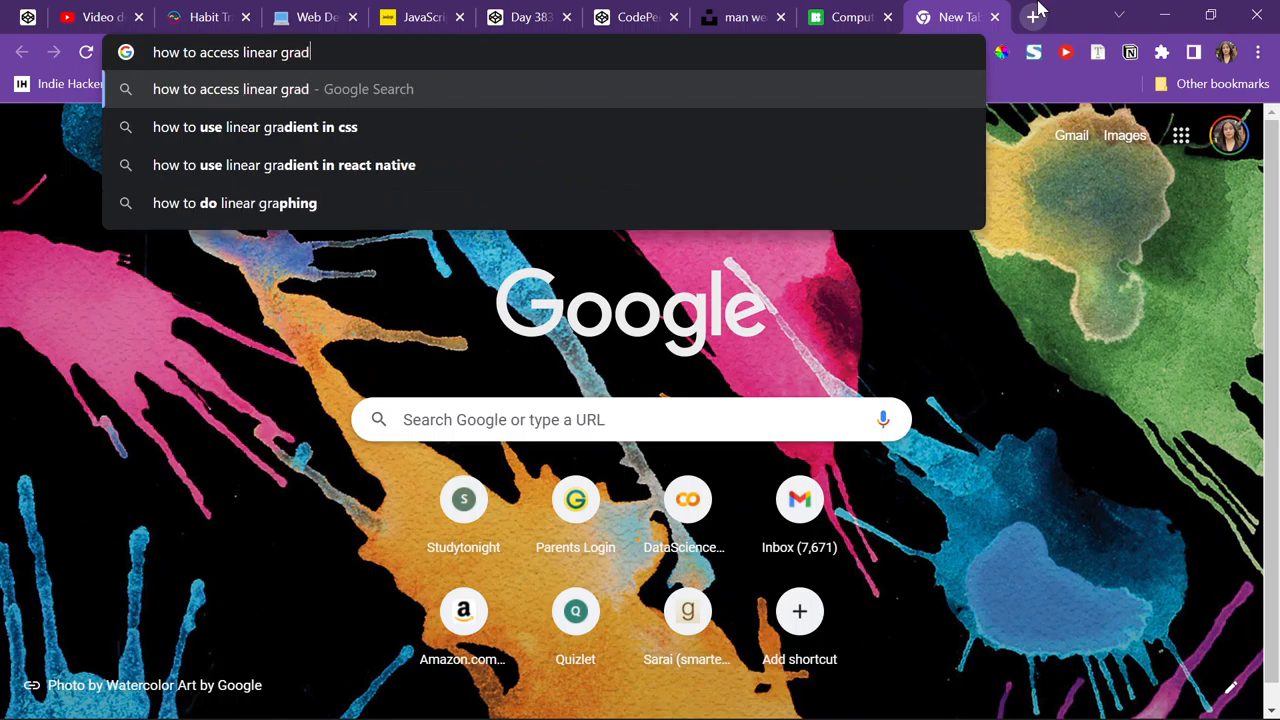
{"action": "type", "text": "ient in"}
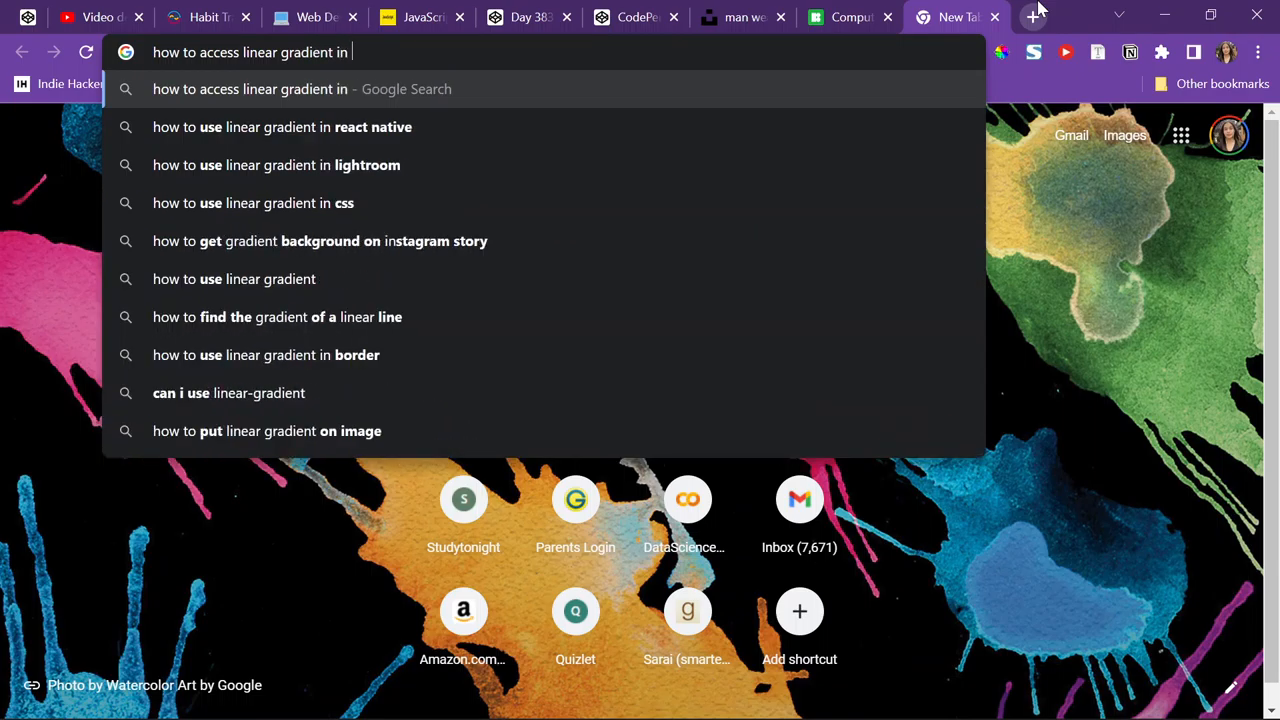
{"action": "type", "text": "javasc"}
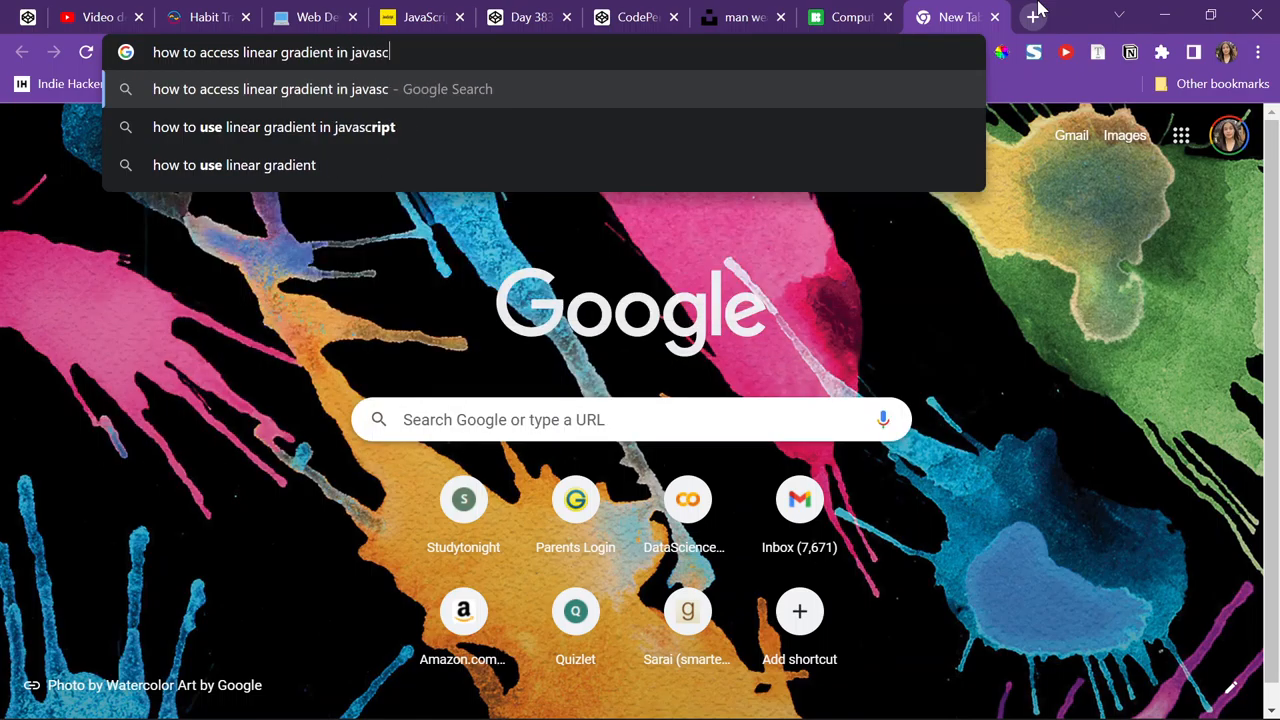
{"action": "type", "text": "ript"}
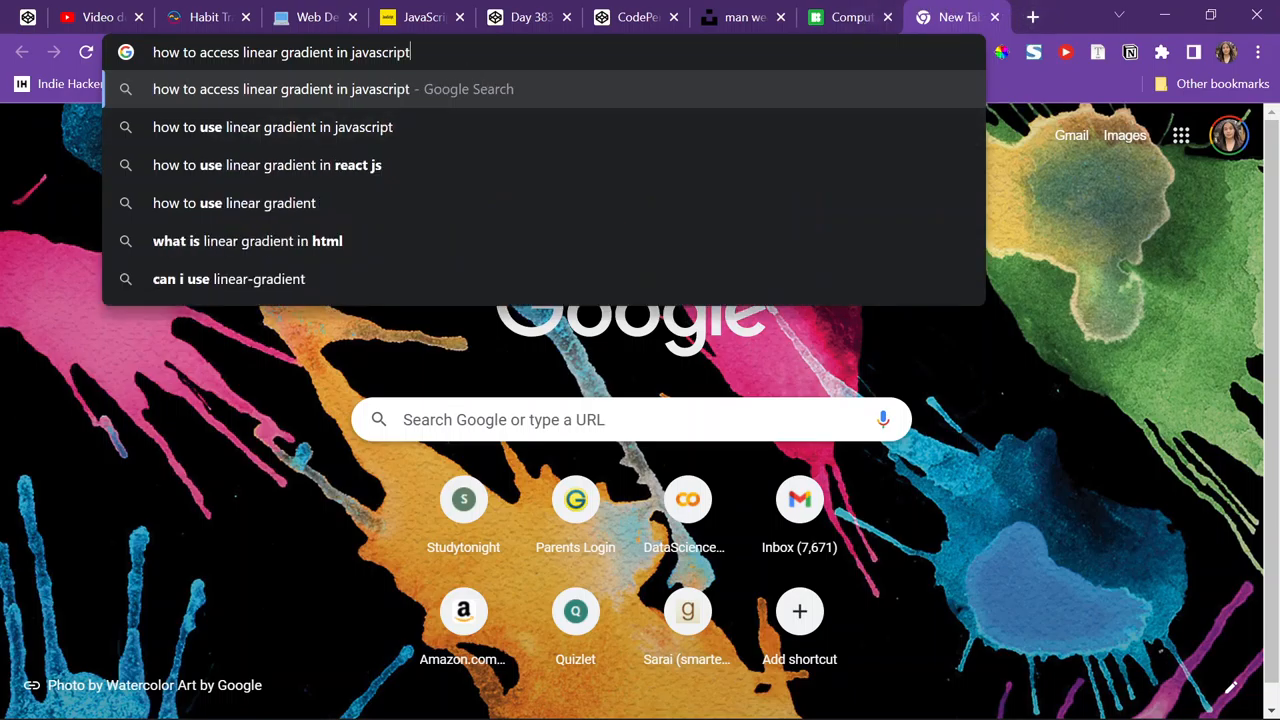
{"action": "key", "text": "Return"}
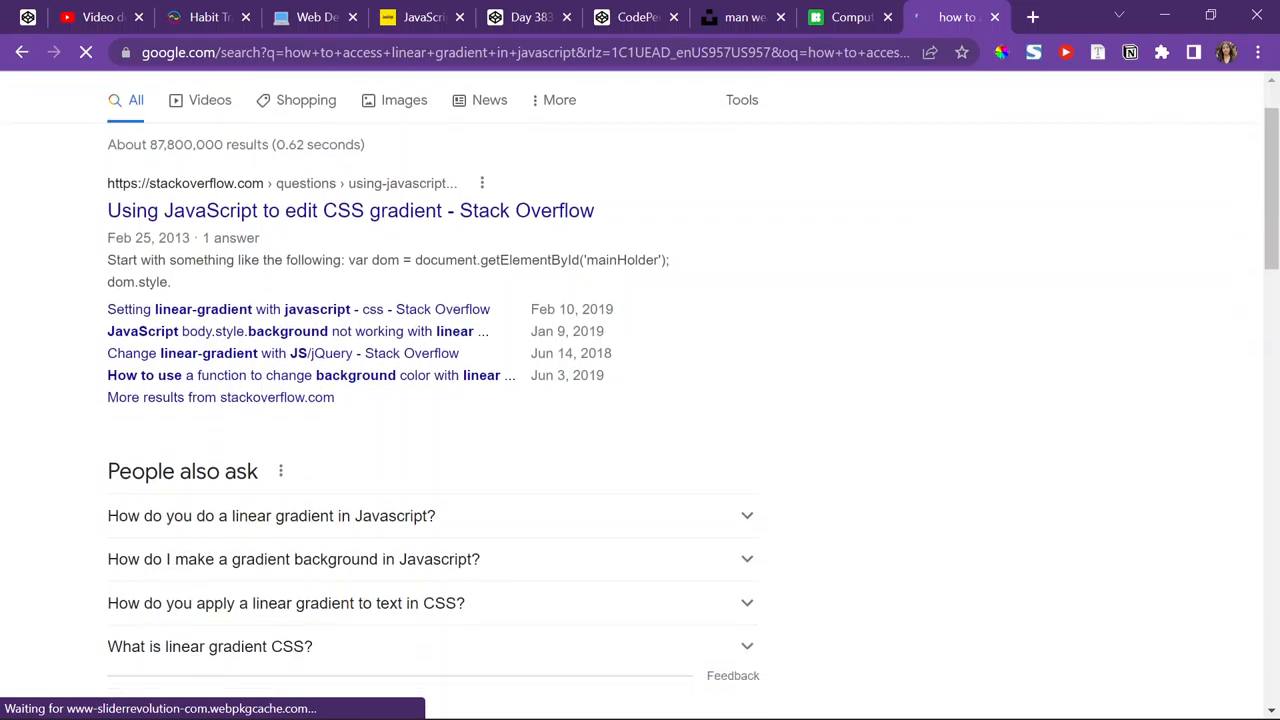
{"action": "scroll", "scroll_direction": "down", "scroll_amount": 3}
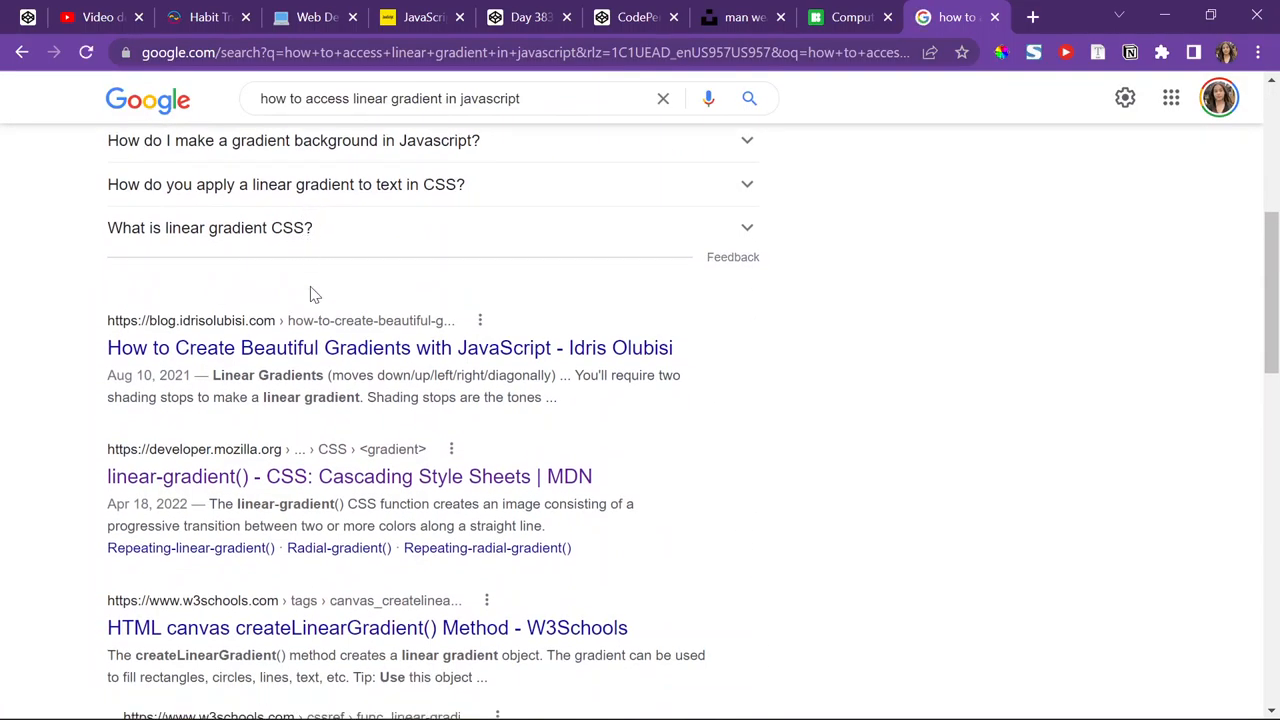
{"action": "scroll", "scroll_direction": "up", "scroll_amount": 3}
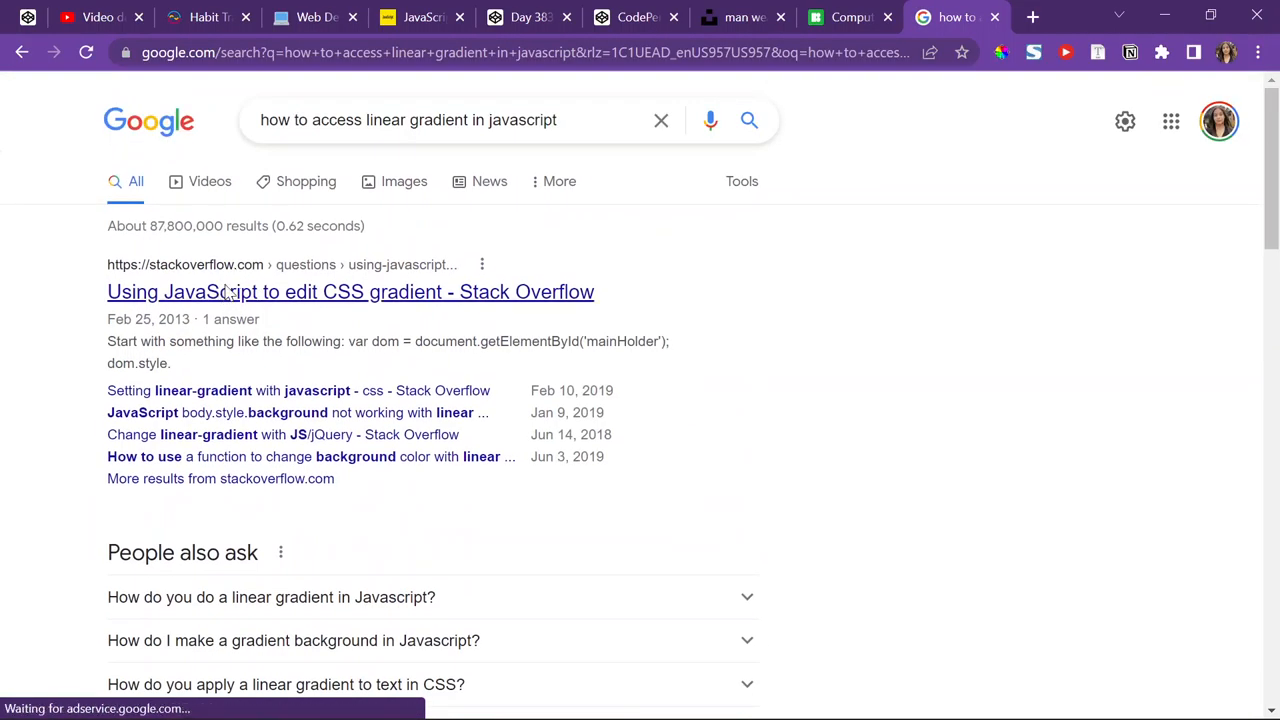
{"action": "mouse_move", "coordinate": [222, 291]}
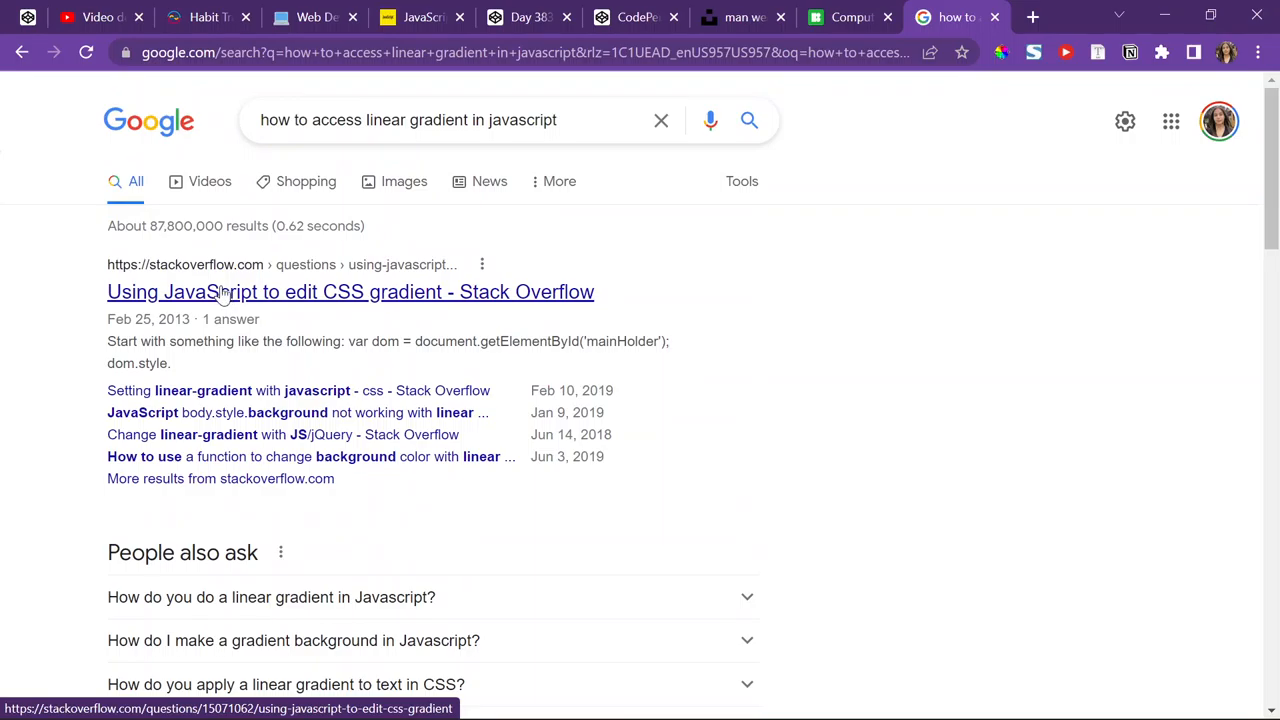
{"action": "left_click", "coordinate": [350, 291]}
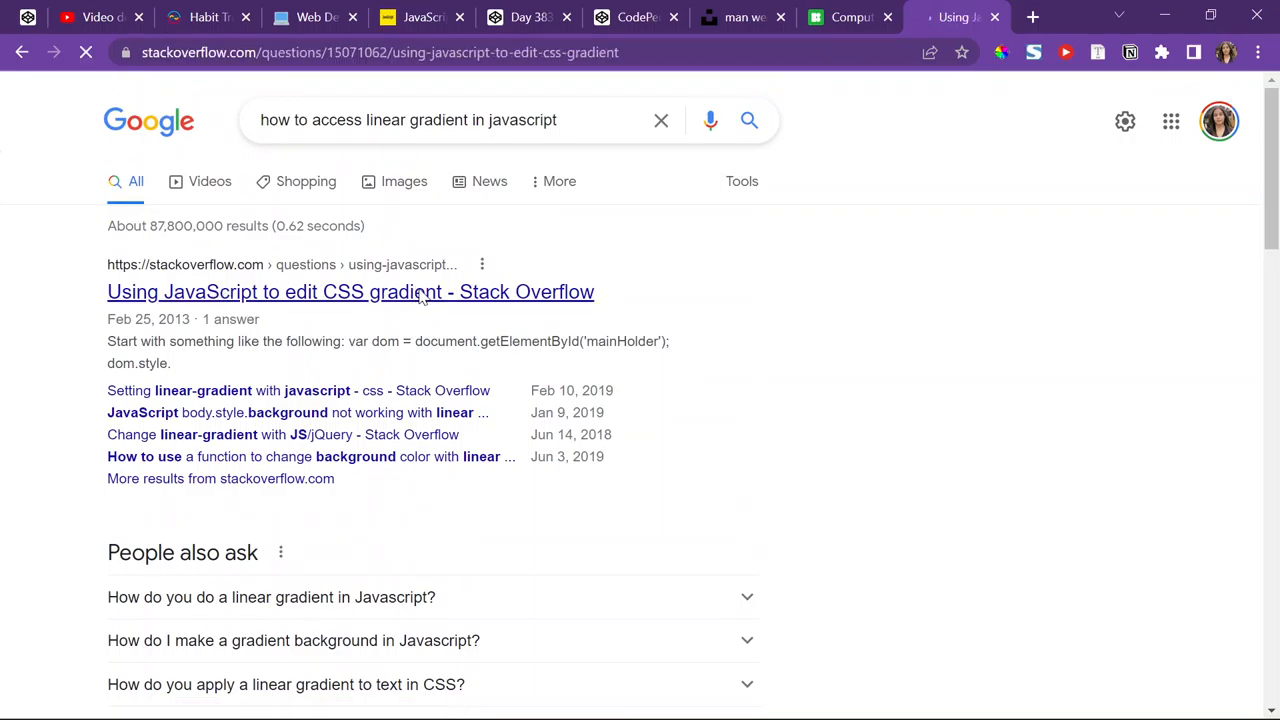
- Read down to the accepted -moz-linear-gradient answer, then switch back to the Day 383 pen
{"action": "left_click", "coordinate": [350, 291]}
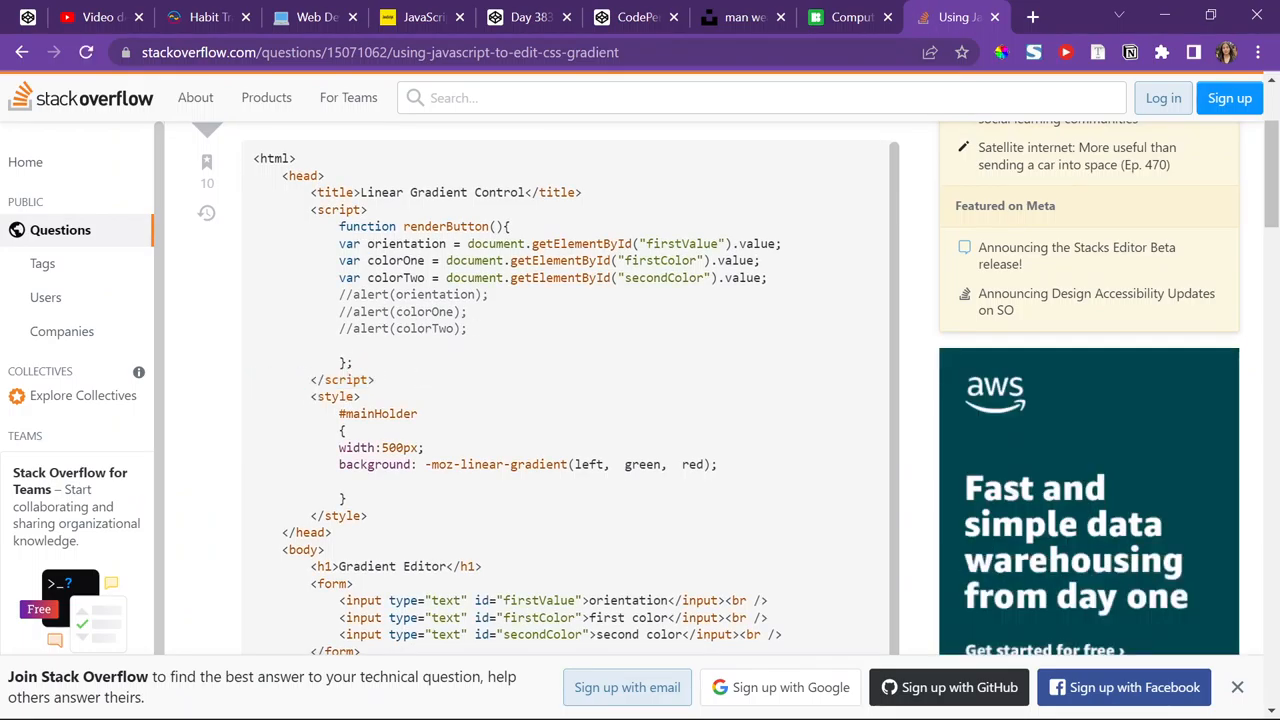
{"action": "scroll", "scroll_direction": "down", "scroll_amount": 3}
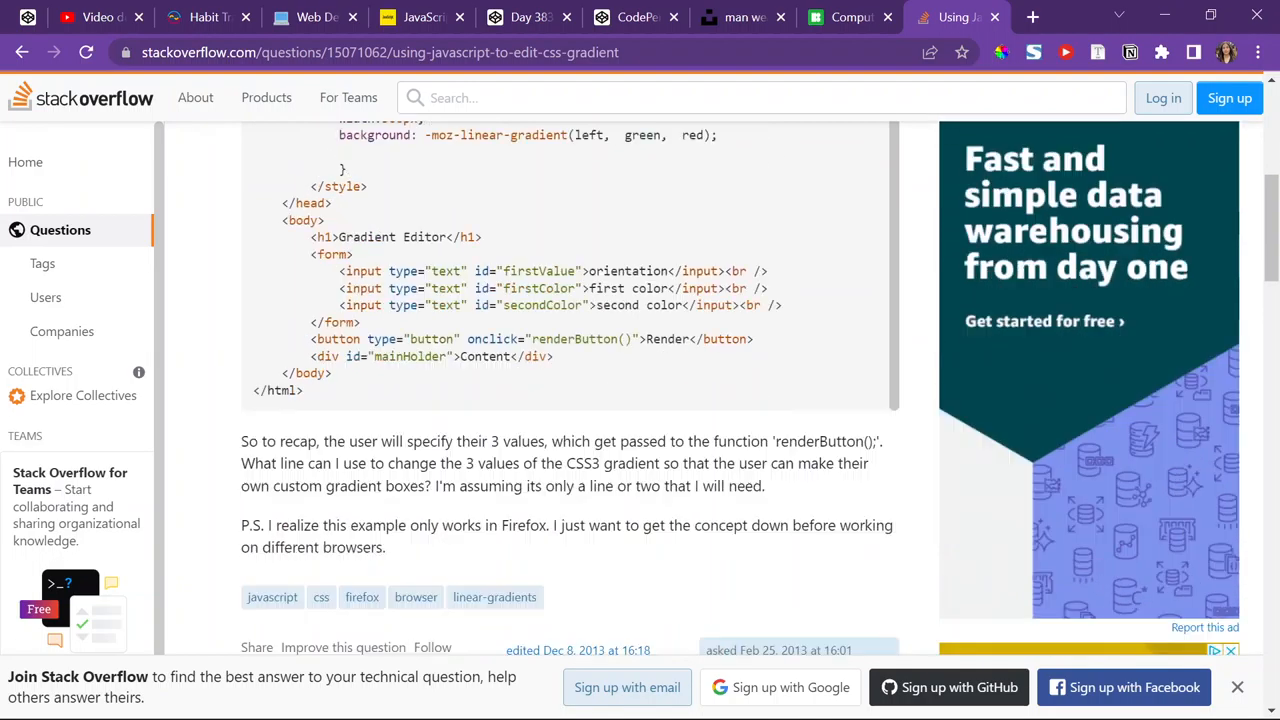
{"action": "scroll", "scroll_direction": "down", "scroll_amount": 3}
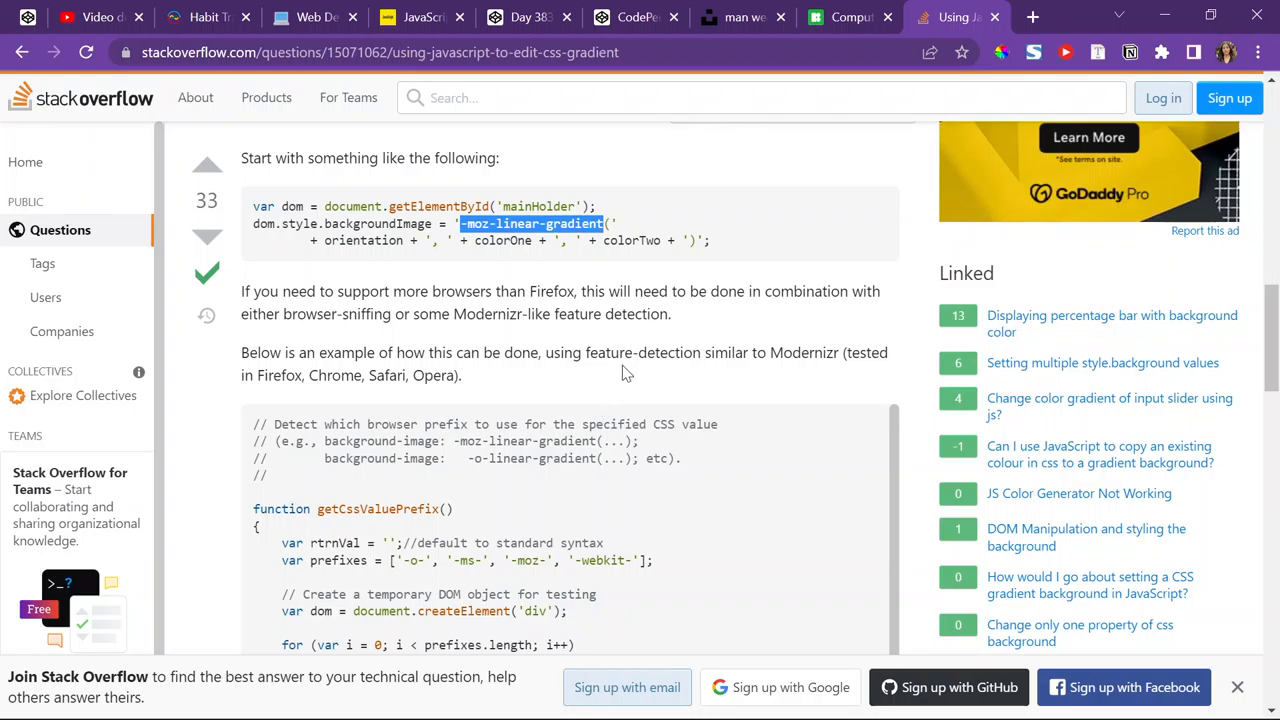
{"action": "left_click", "coordinate": [520, 17]}
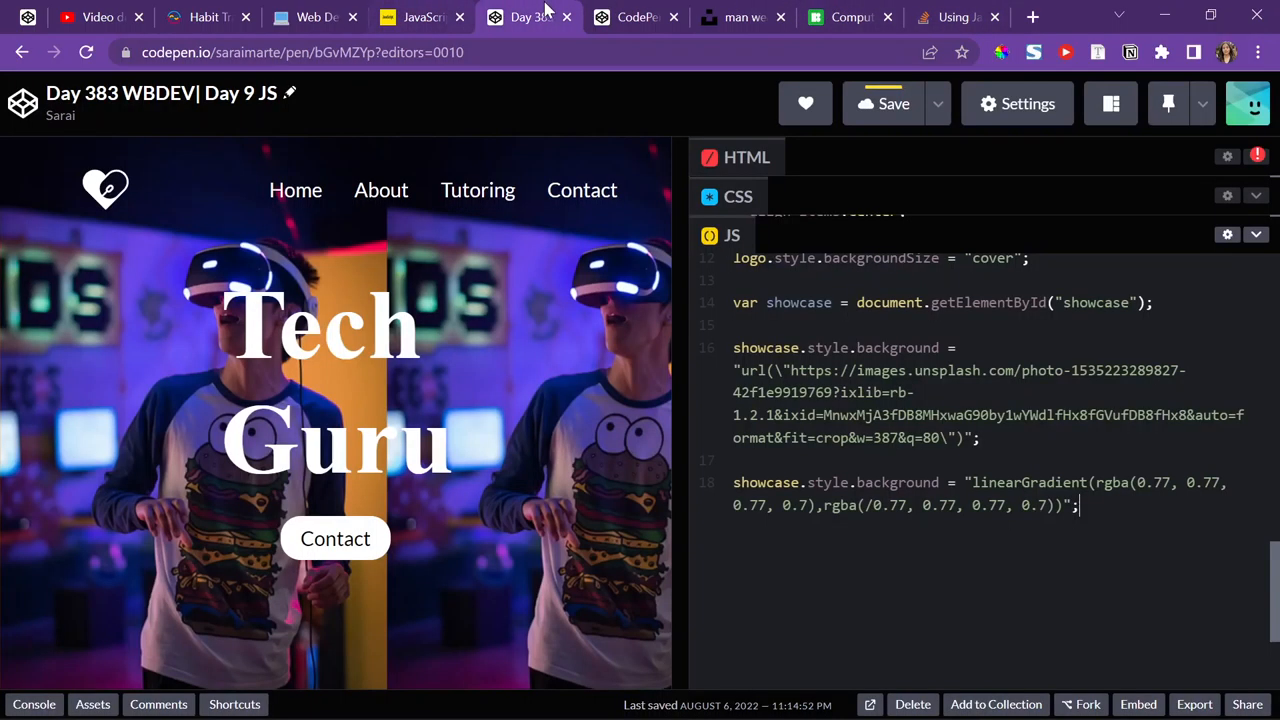
- Replace linearGradient with -moz-linear-gradient, escape the quotes around the rgba values, and save
{"action": "double_click", "coordinate": [1025, 482]}
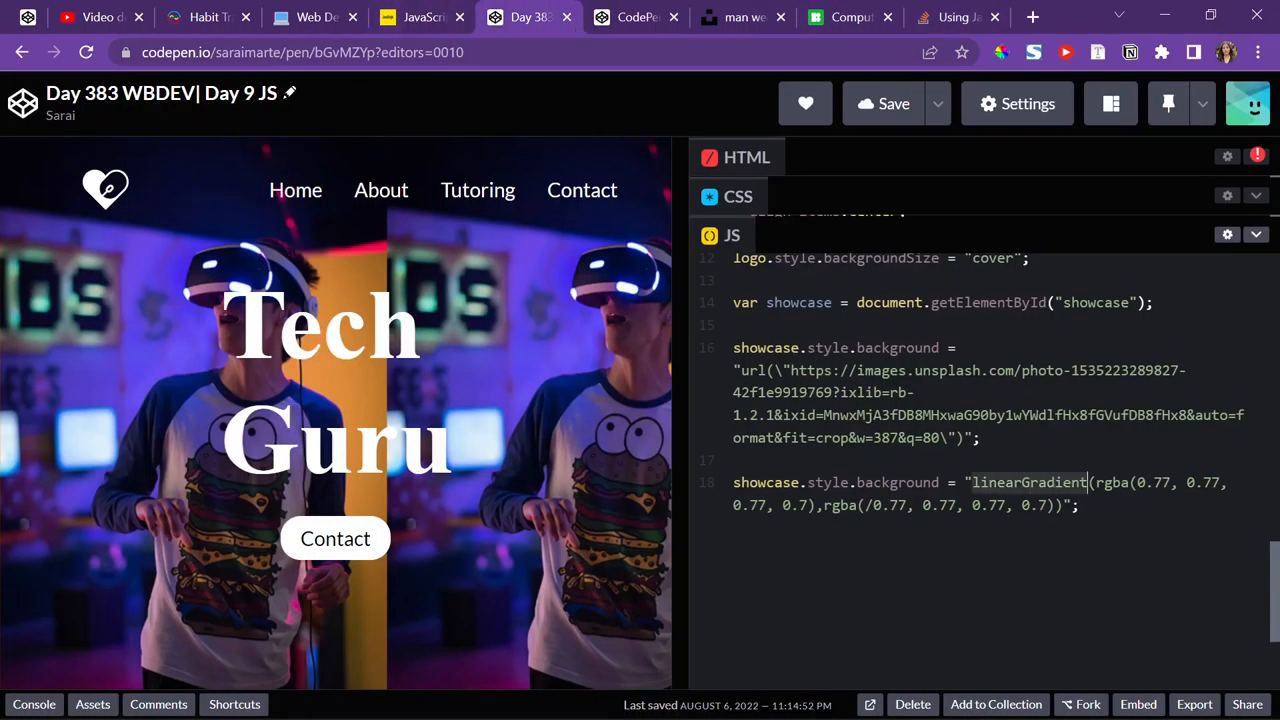
{"action": "type", "text": "-moz-linear-gradient"}
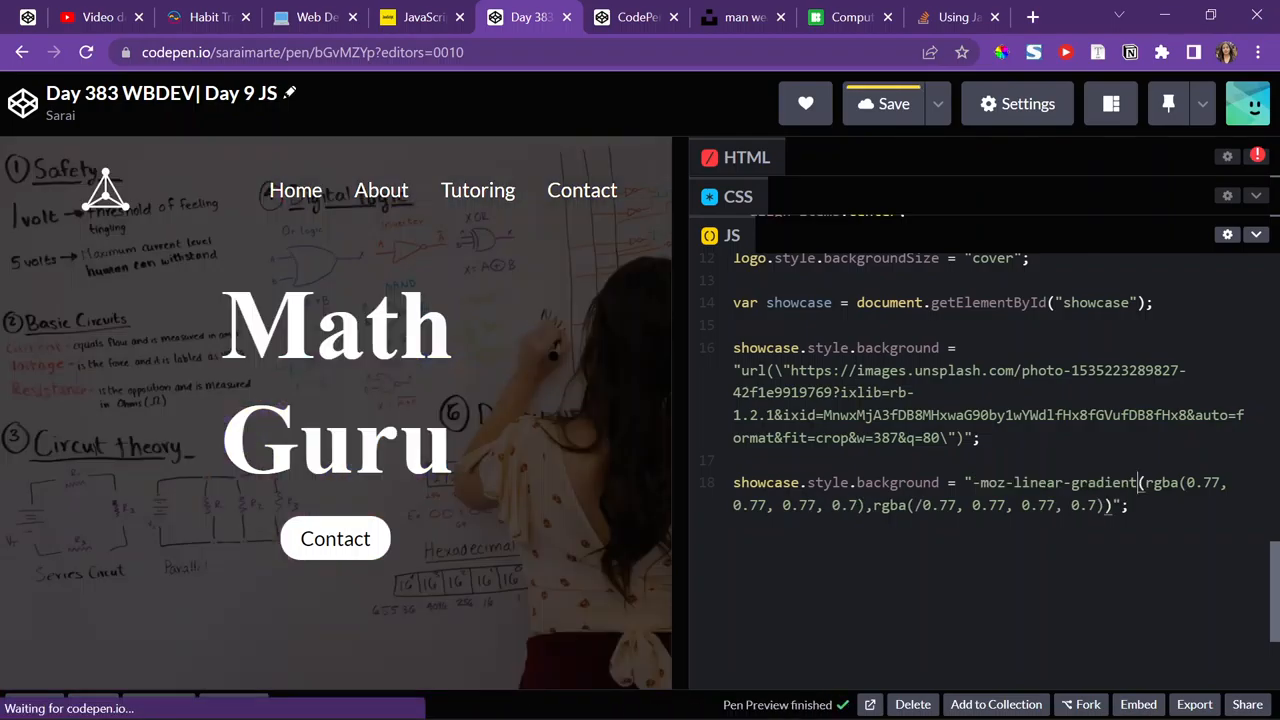
{"action": "left_click", "coordinate": [957, 17]}
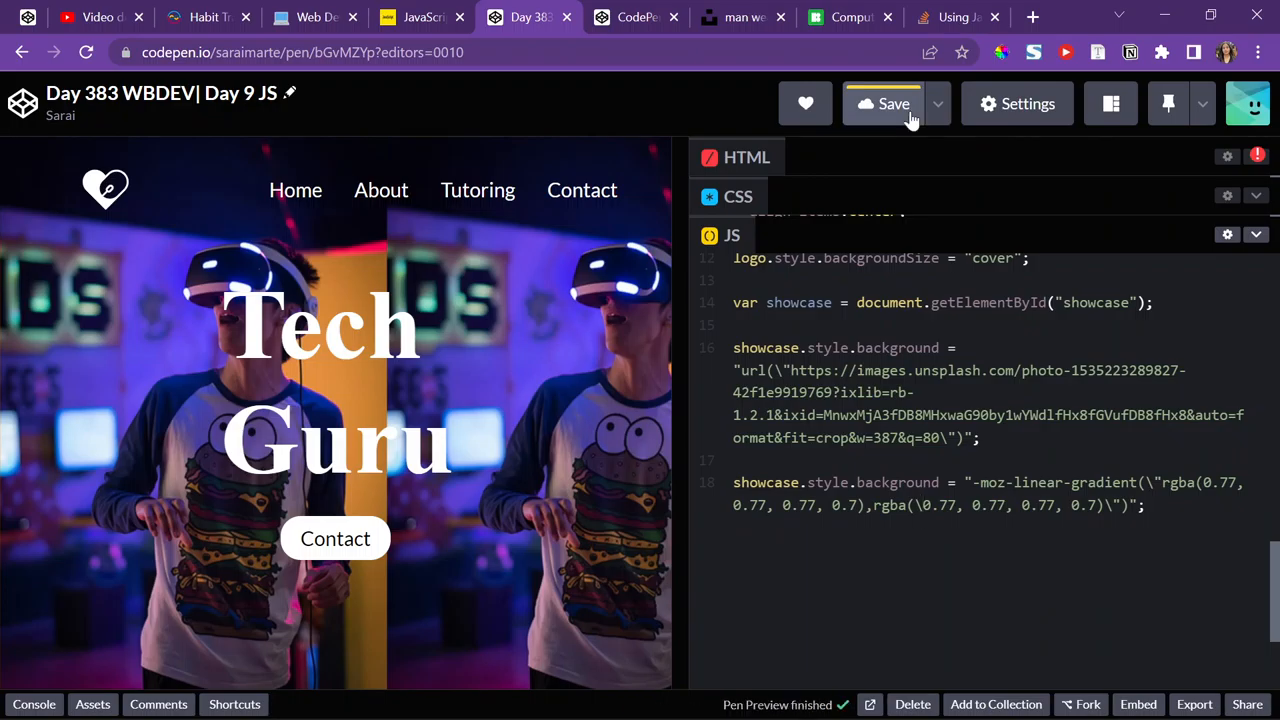
{"action": "left_click", "coordinate": [955, 17]}
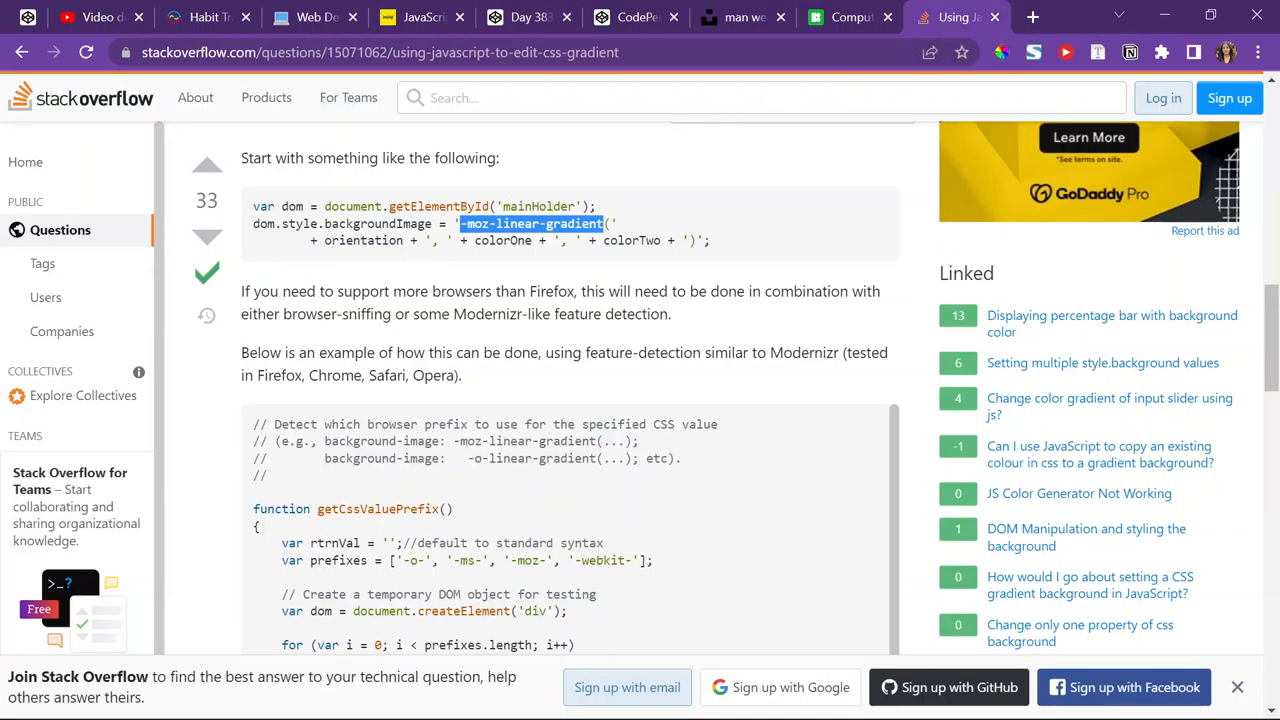
- Read the answer's browser-prefix detection code and comments, then go back to the Google results
{"action": "scroll", "scroll_direction": "down", "scroll_amount": 3}
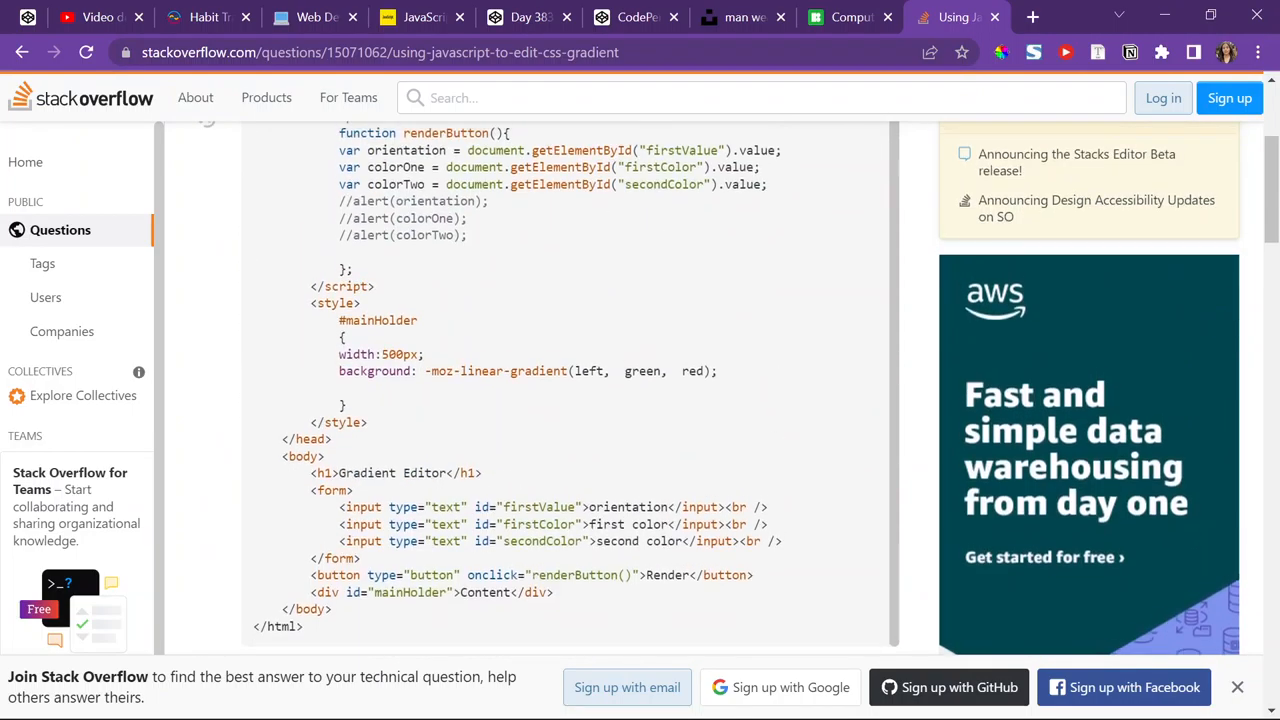
{"action": "scroll", "scroll_direction": "up", "scroll_amount": 3}
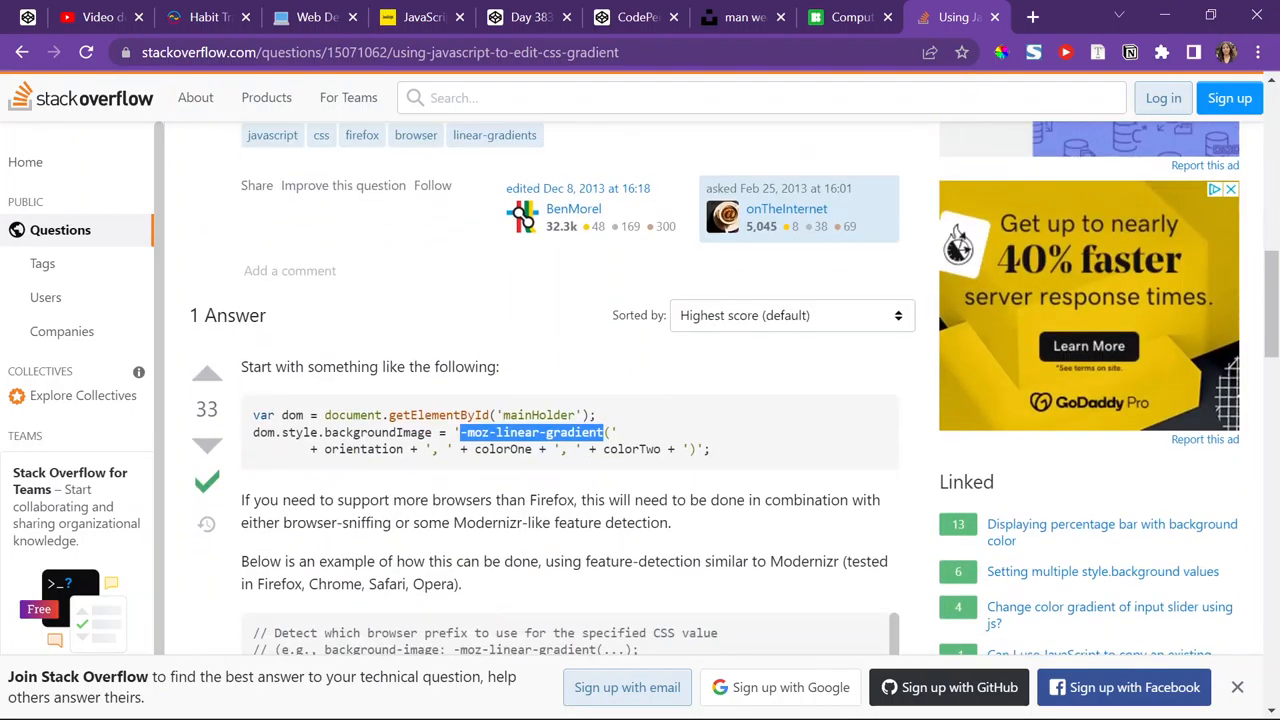
{"action": "scroll", "scroll_direction": "down", "scroll_amount": 3}
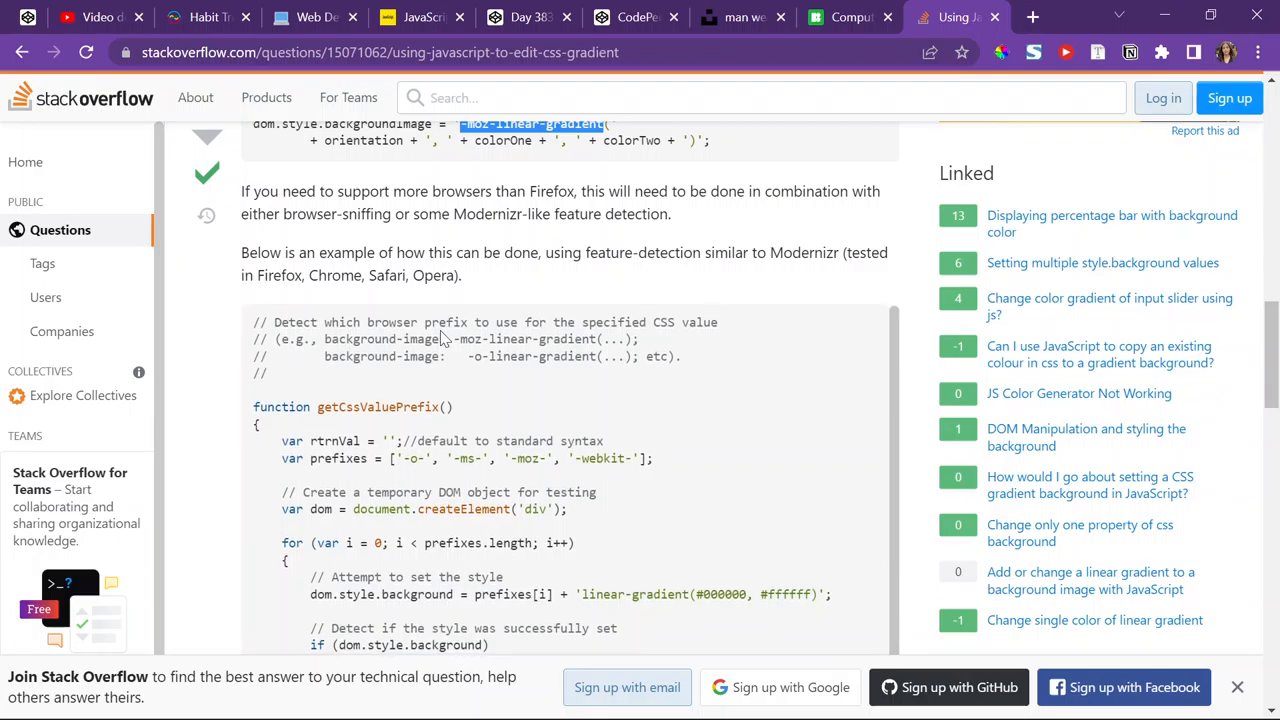
{"action": "scroll", "scroll_direction": "down", "scroll_amount": 3}
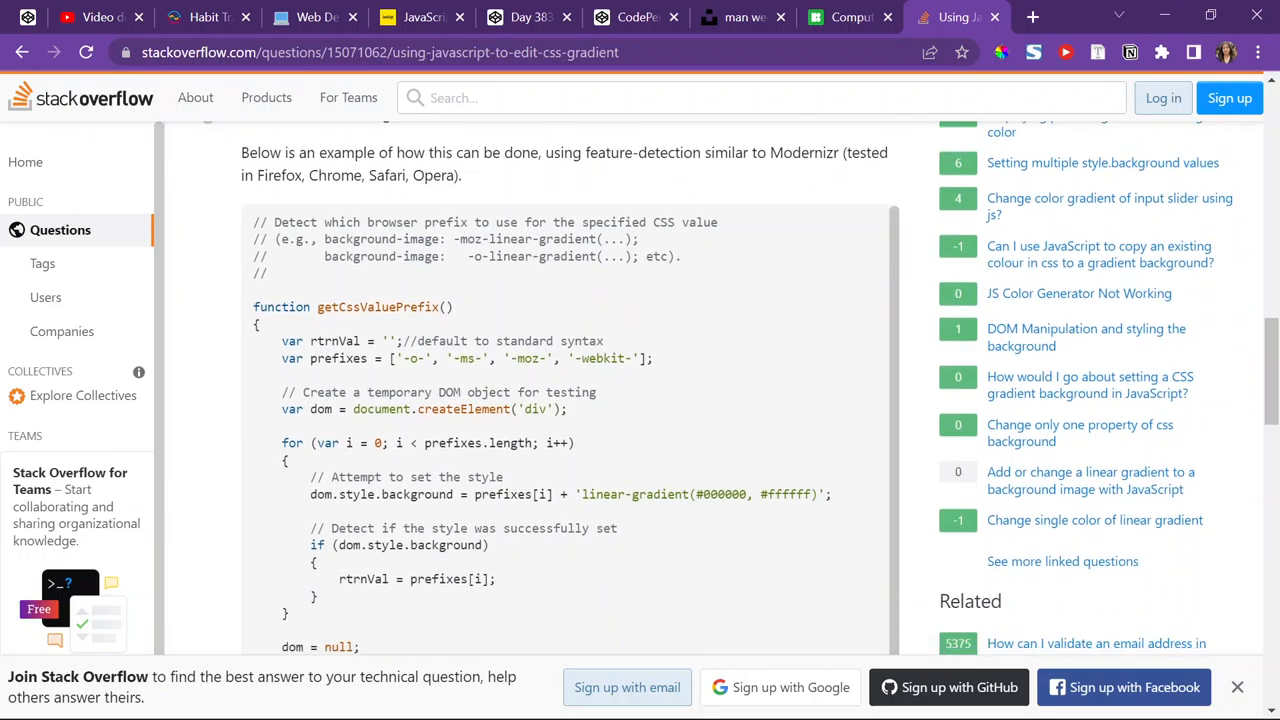
{"action": "scroll", "scroll_direction": "down", "scroll_amount": 3}
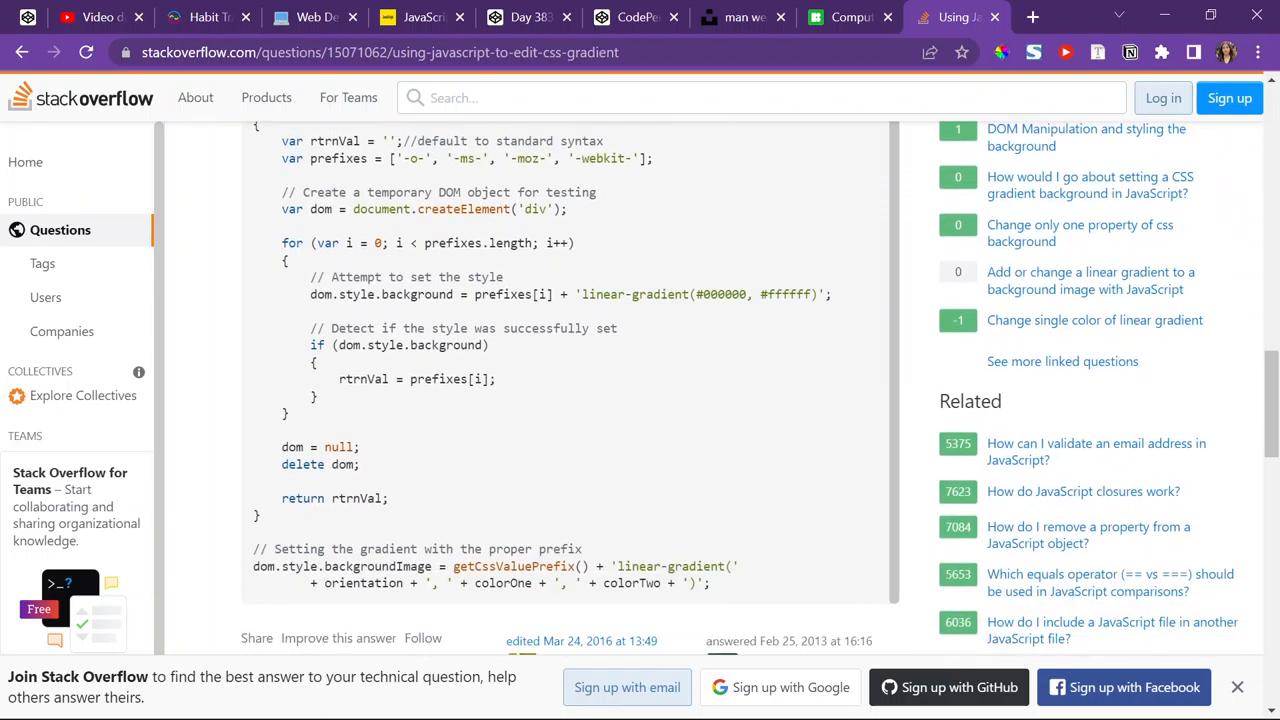
{"action": "scroll", "scroll_direction": "down", "scroll_amount": 3}
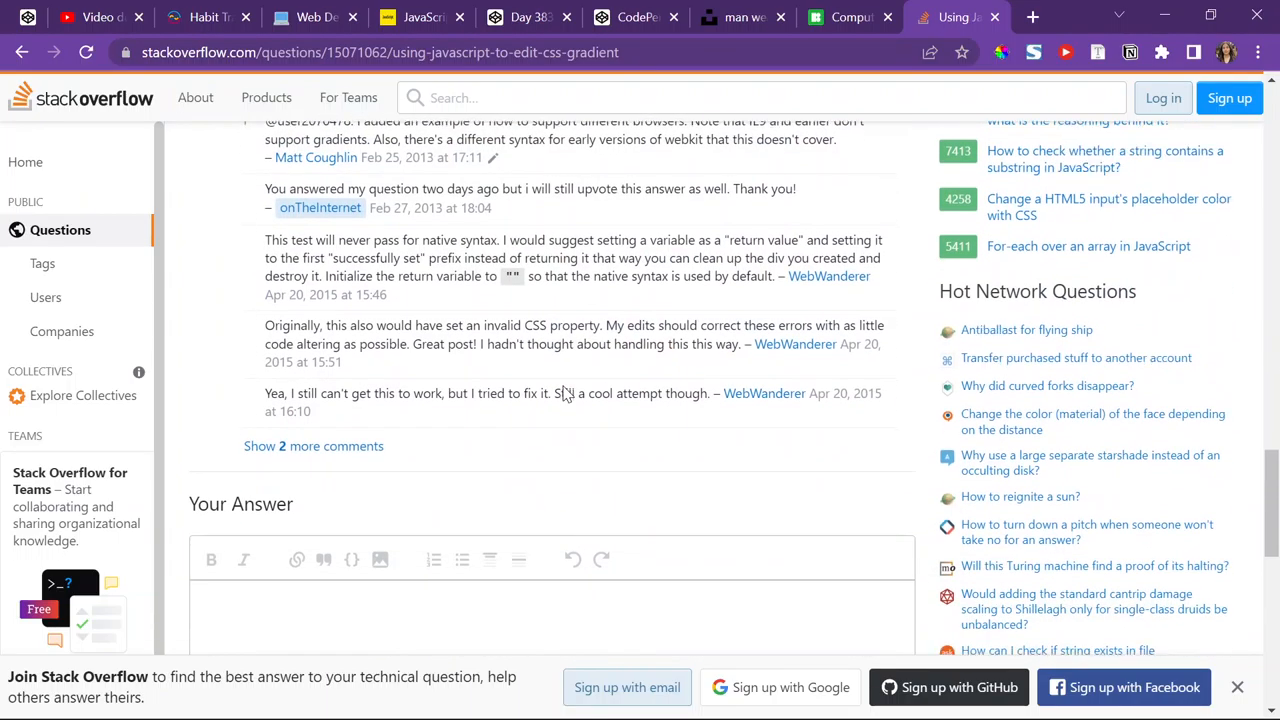
{"action": "left_click", "coordinate": [955, 17]}
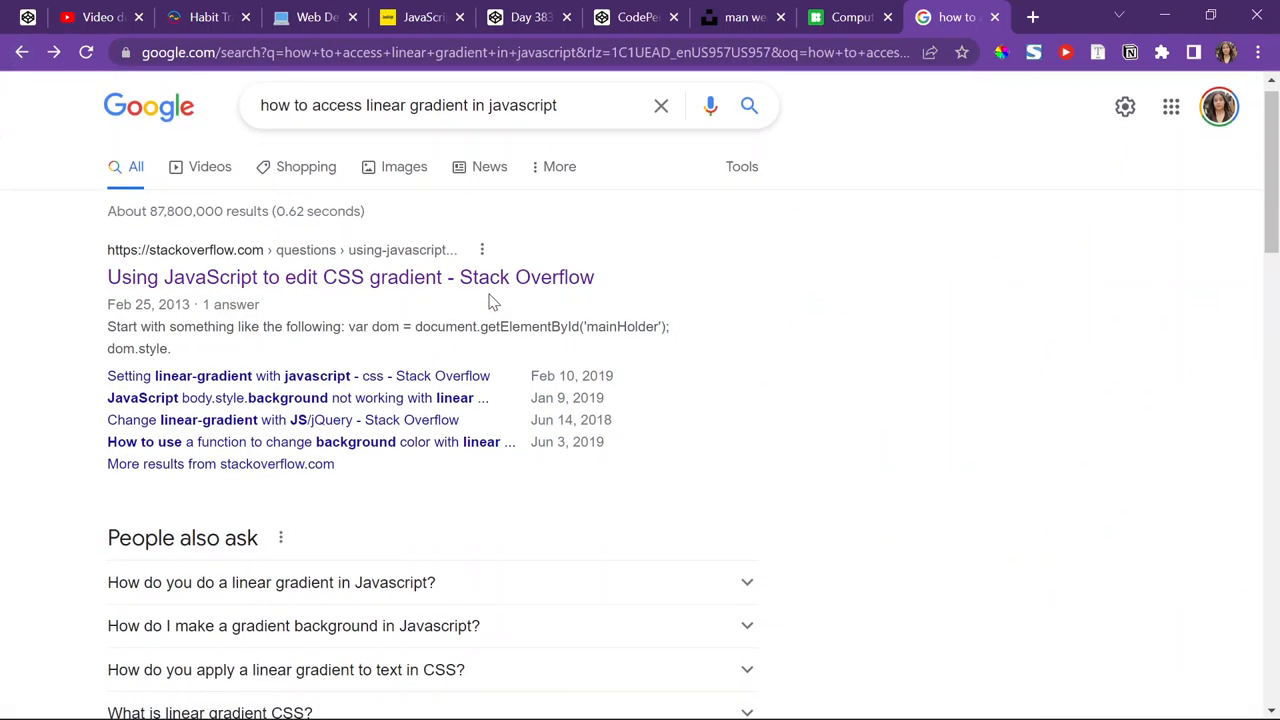
- Open the codegrepper.com result 'how to use linear gradient in javascript Code Example'
{"action": "scroll", "scroll_direction": "down", "scroll_amount": 3}
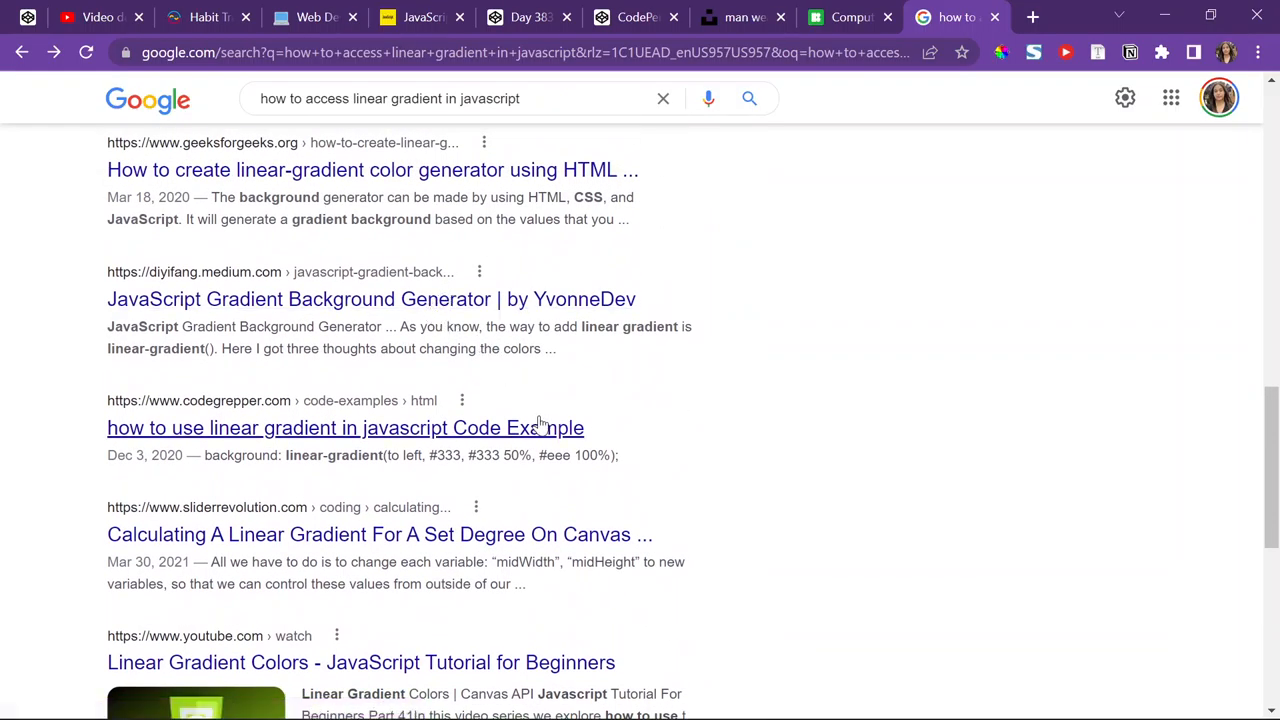
{"action": "mouse_move", "coordinate": [350, 420]}
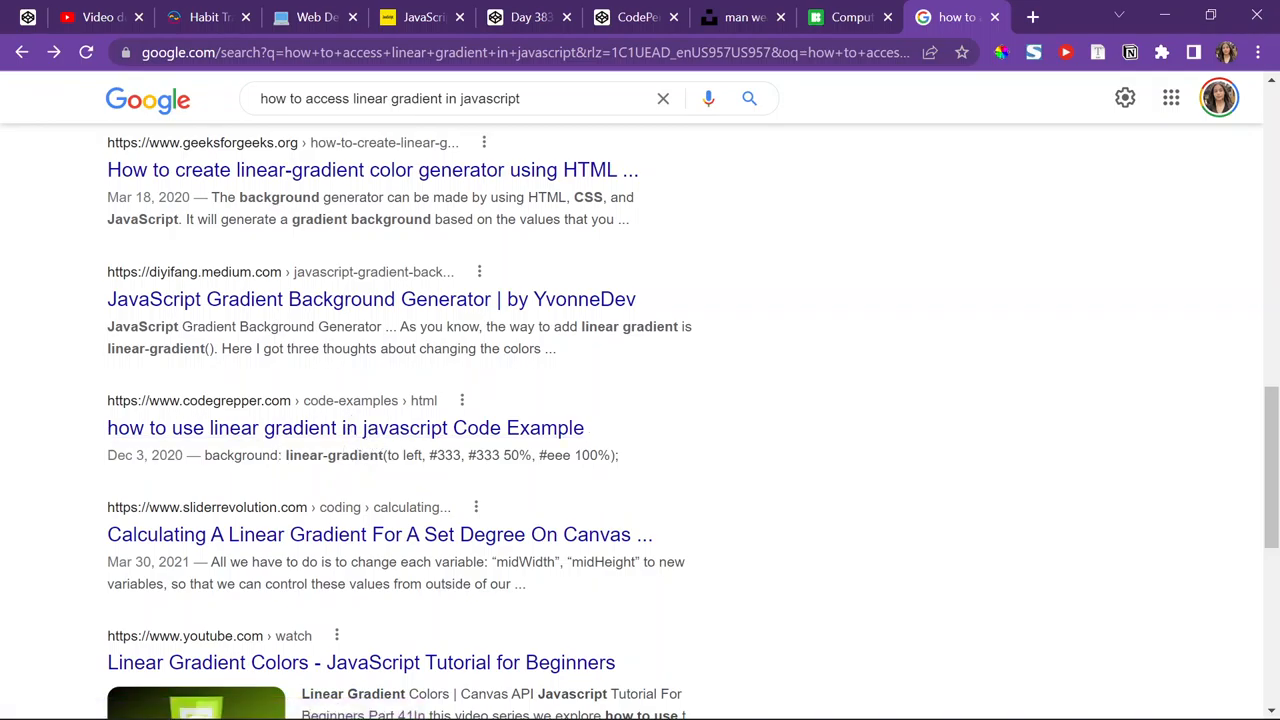
{"action": "left_click", "coordinate": [345, 427]}
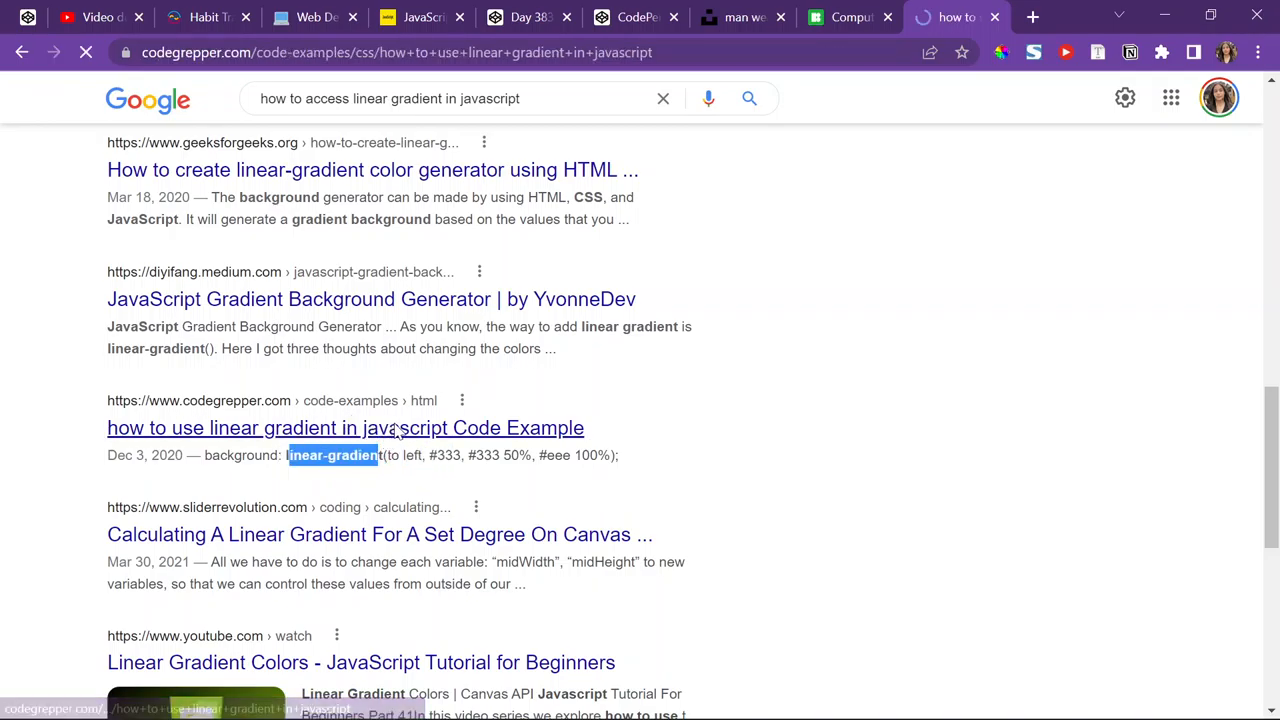
{"action": "left_click", "coordinate": [345, 427]}
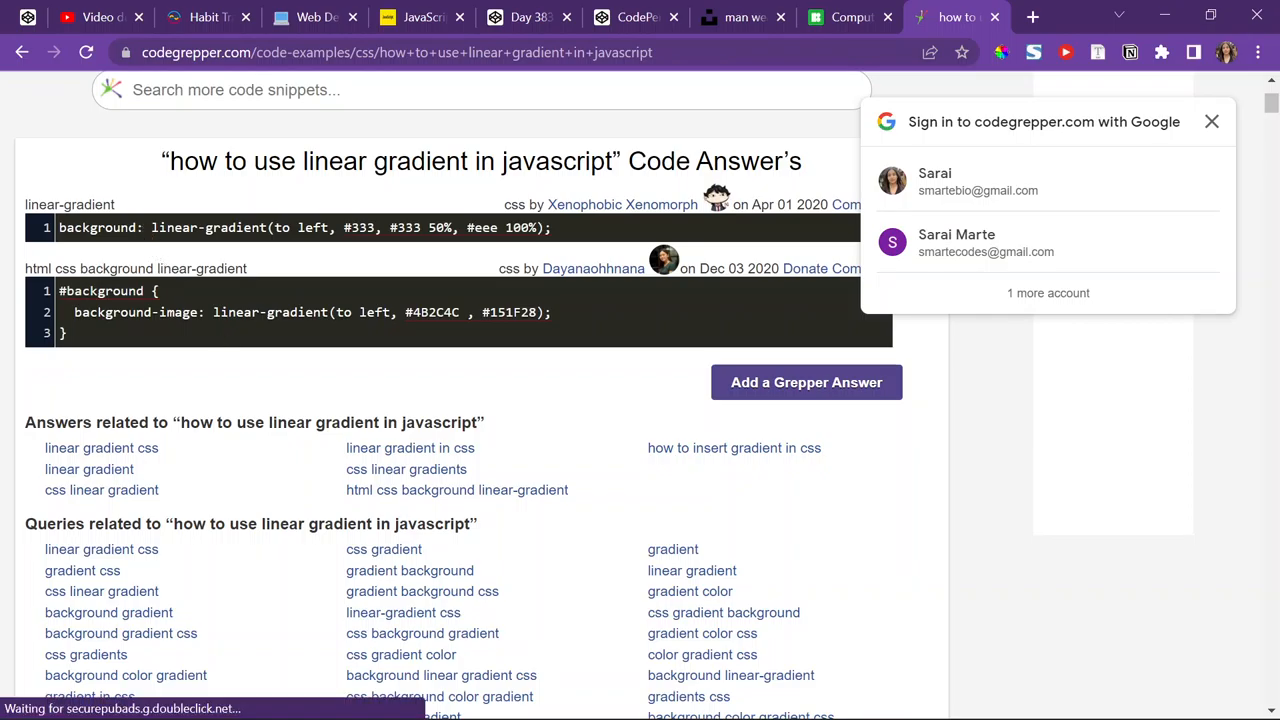
- Scroll through the Grepper CSS linear-gradient background code answers
{"action": "scroll", "scroll_direction": "down", "scroll_amount": 3}
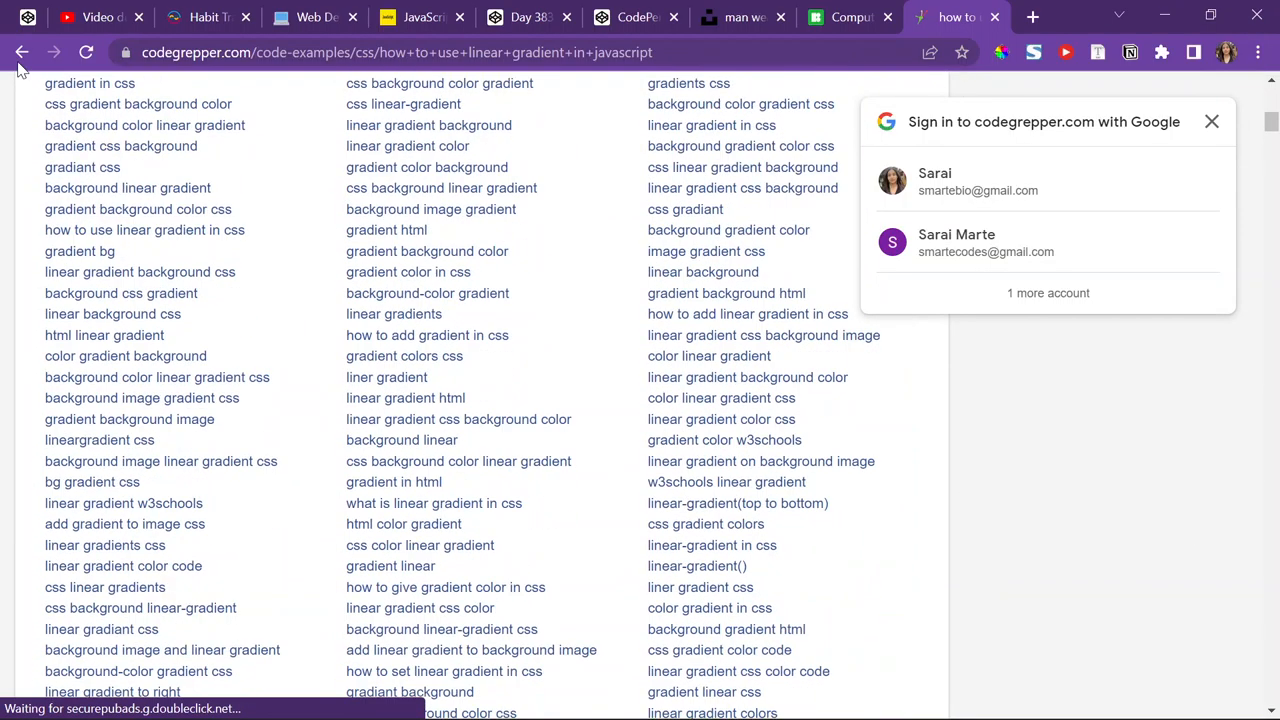
{"action": "scroll", "scroll_direction": "down", "scroll_amount": 3}
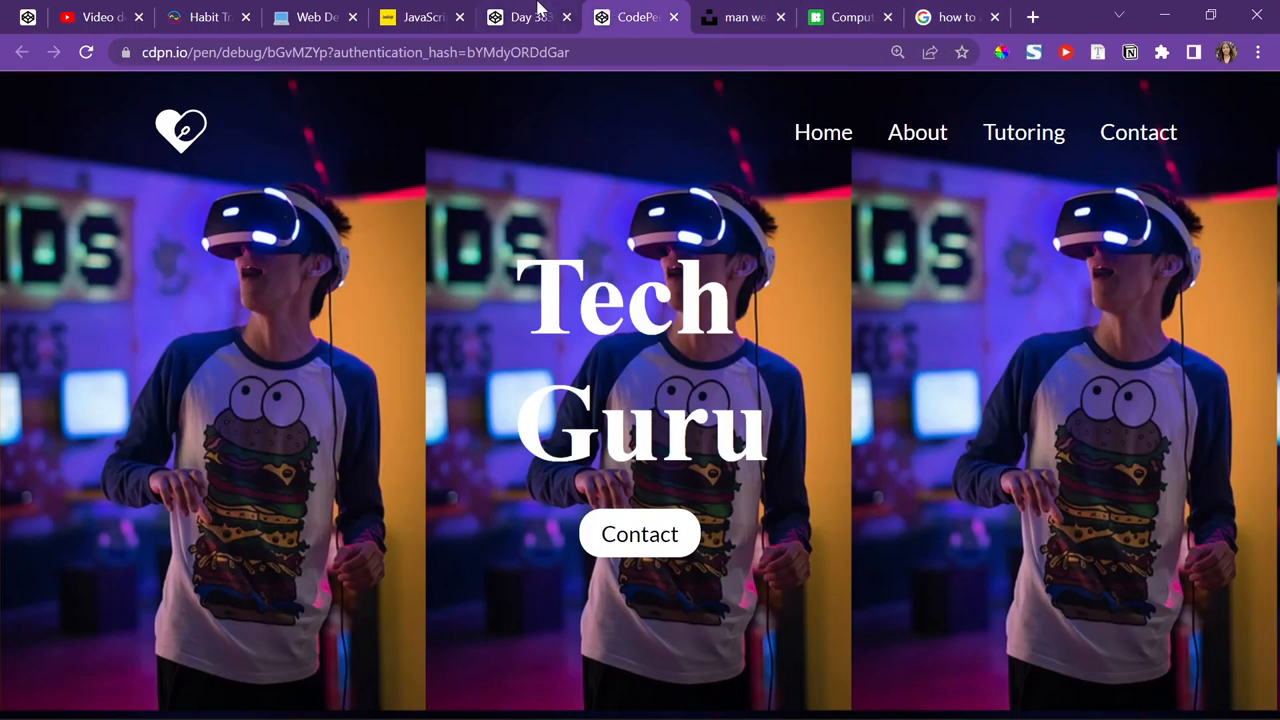
- Delete the showcase background image and gradient lines, keeping only the showcase variable
{"action": "left_click", "coordinate": [528, 17]}
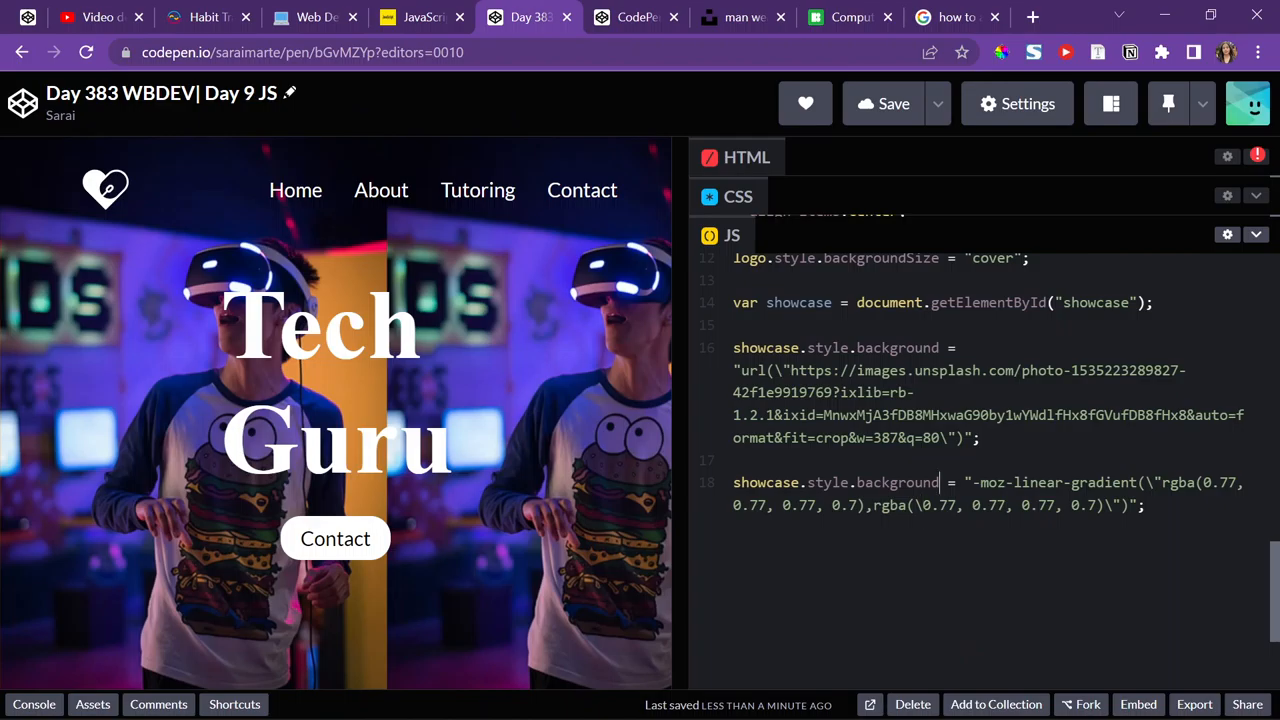
{"action": "type", "text": ".linear"}
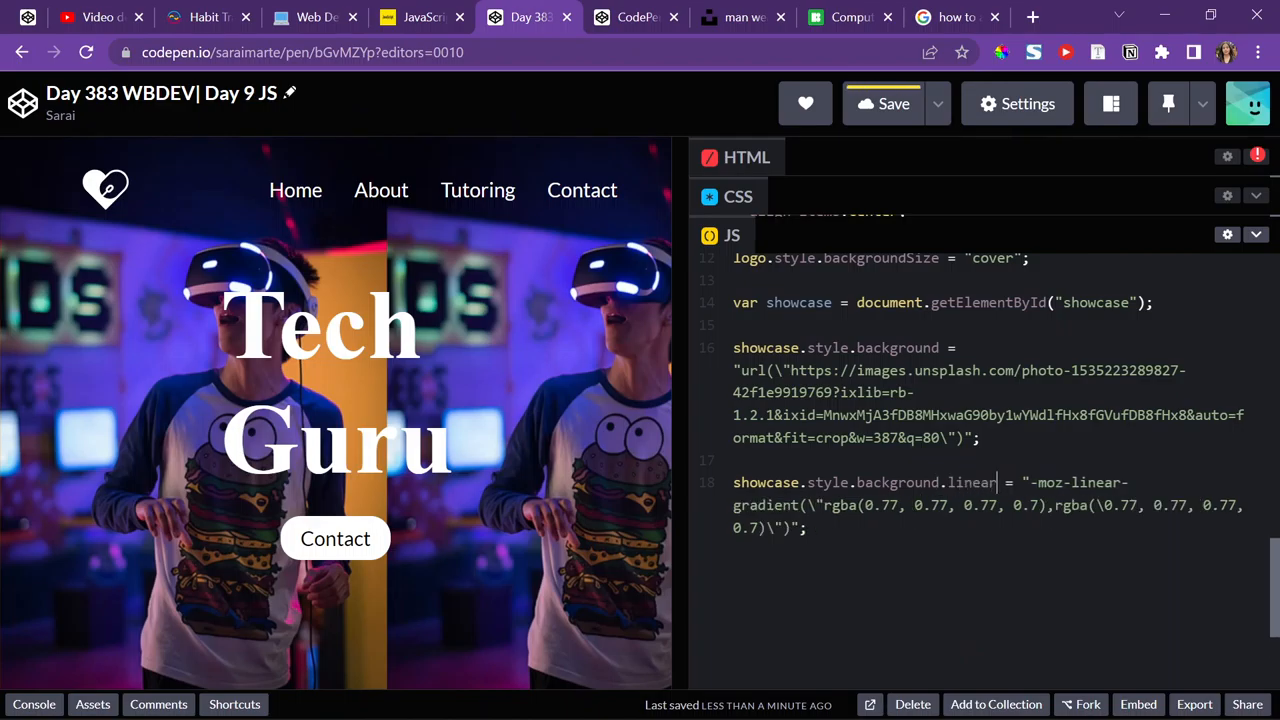
{"action": "key", "text": "Backspace"}
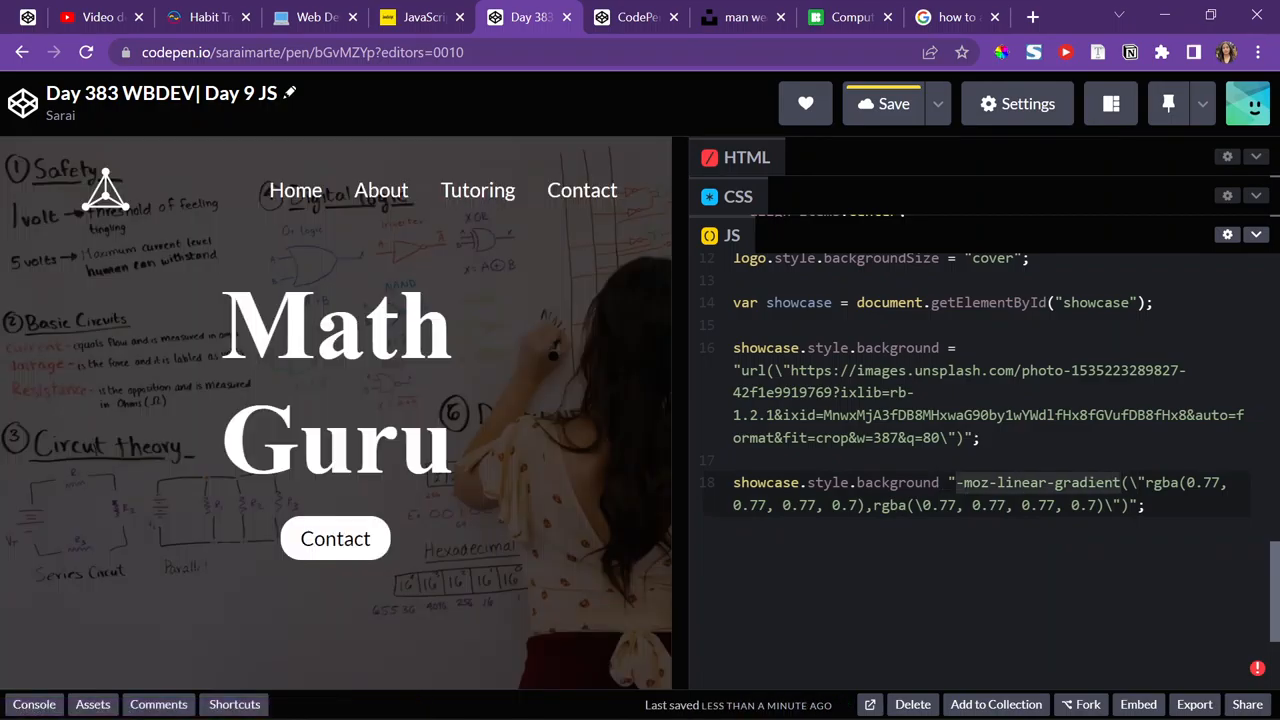
{"action": "left_click", "coordinate": [1120, 482]}
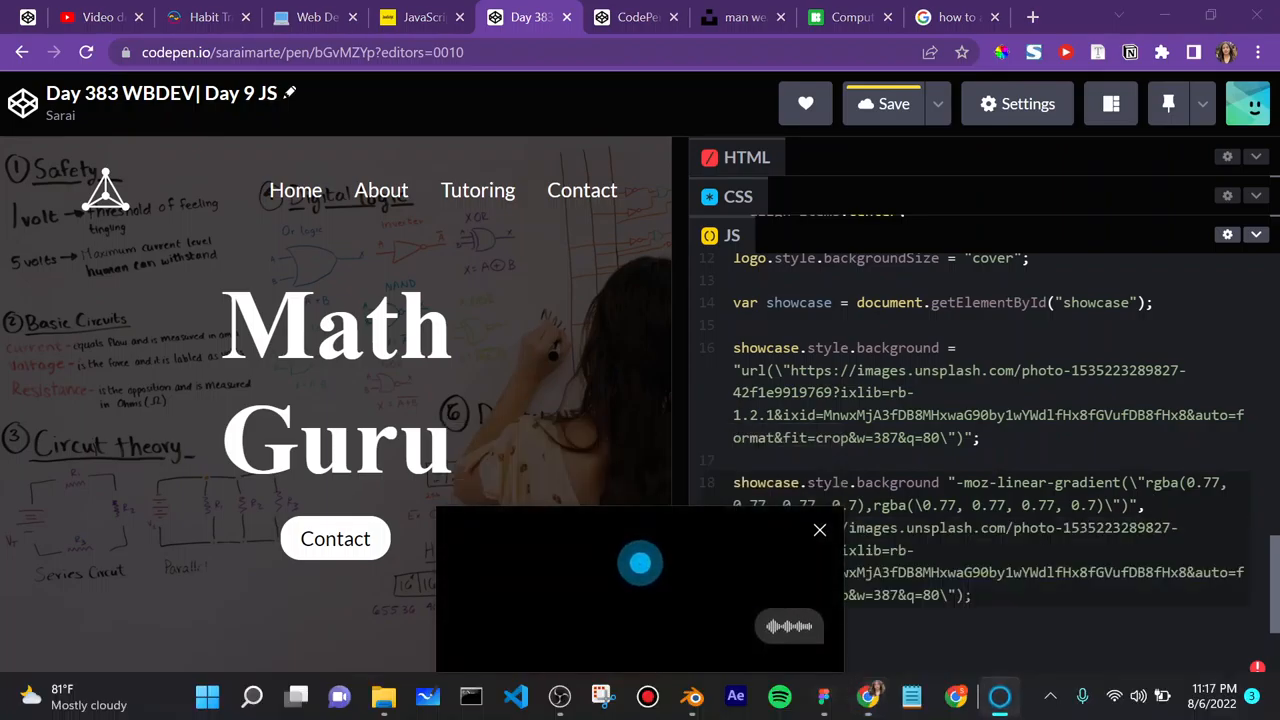
{"action": "left_click", "coordinate": [820, 529]}
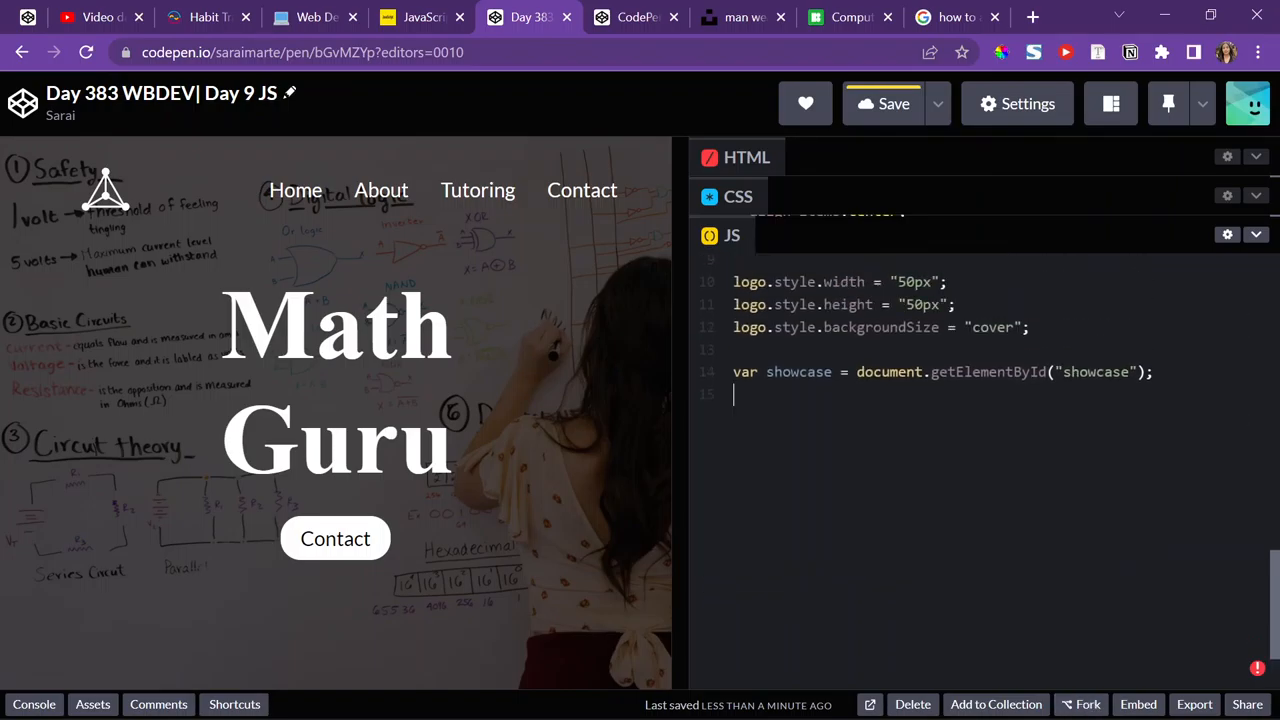
- Save the pen so Tech Guru with the heart logo shows, and open a new tab
{"action": "left_click", "coordinate": [884, 103]}
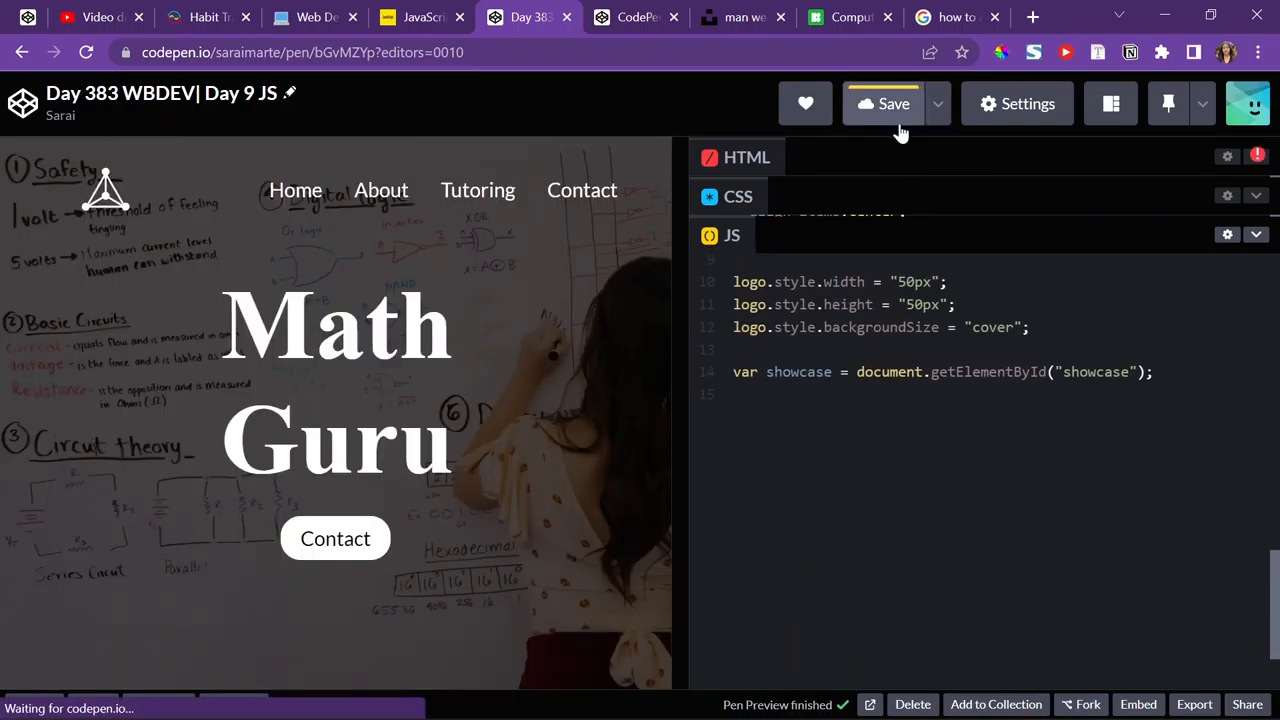
{"action": "left_click", "coordinate": [955, 17]}
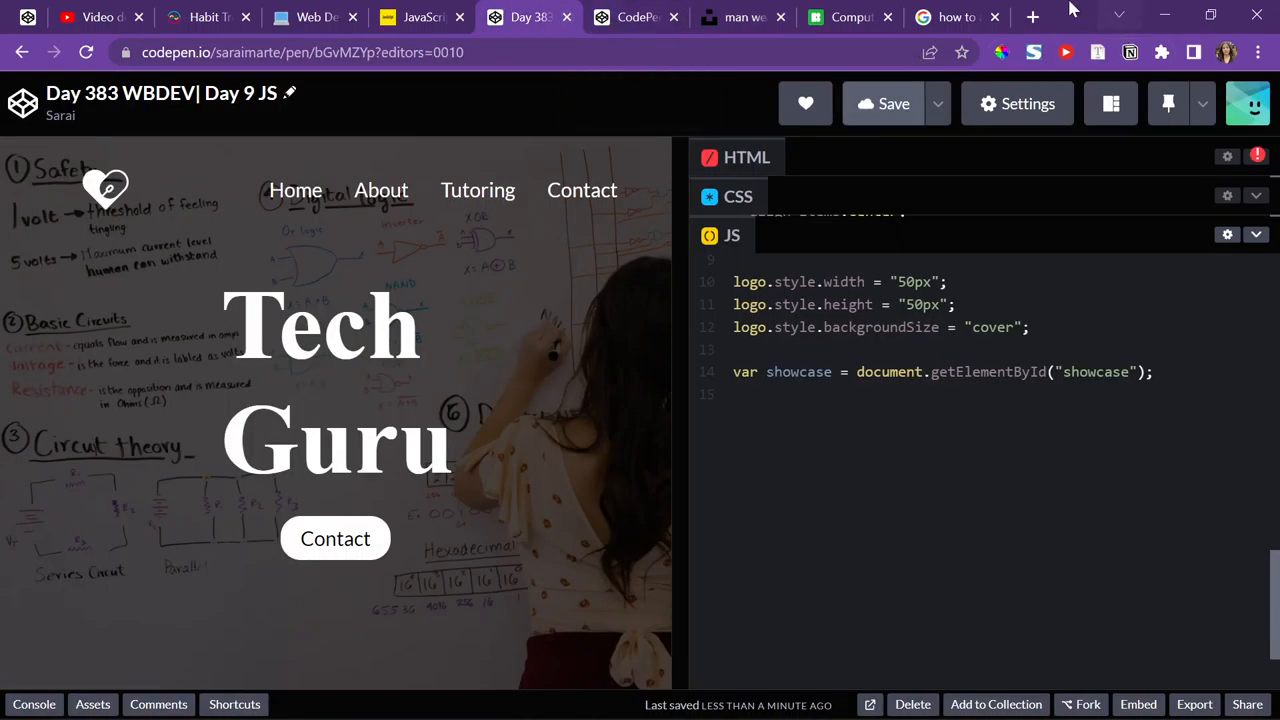
{"action": "left_click", "coordinate": [1032, 17]}
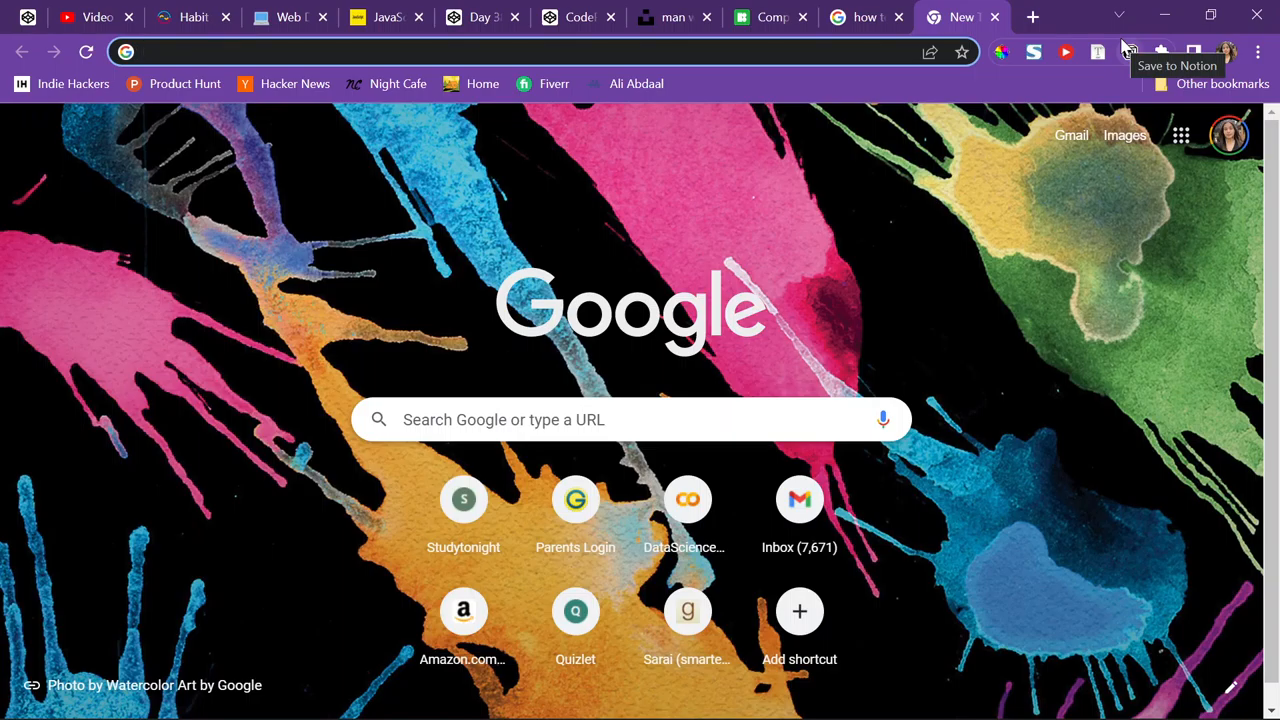
- Search 'add overaly' and open the 'Overlay images online (no upload)' result
{"action": "type", "text": "add overaly"}
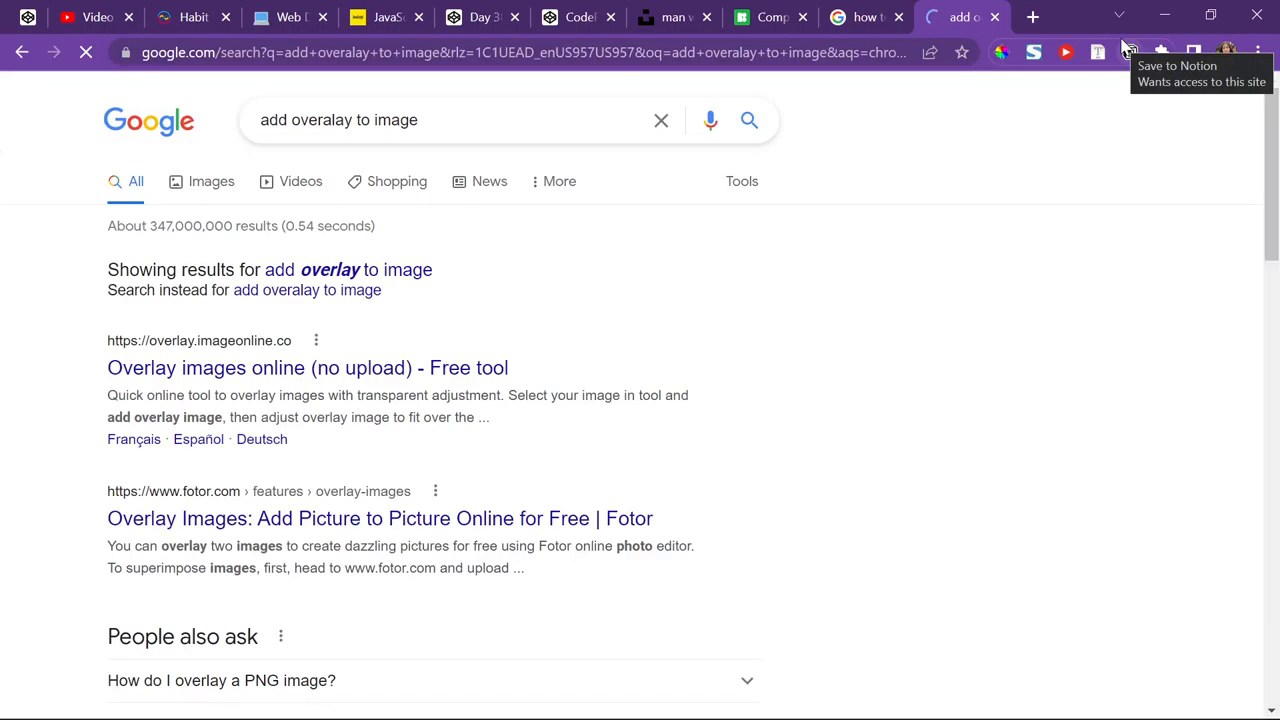
{"action": "left_click", "coordinate": [307, 367]}
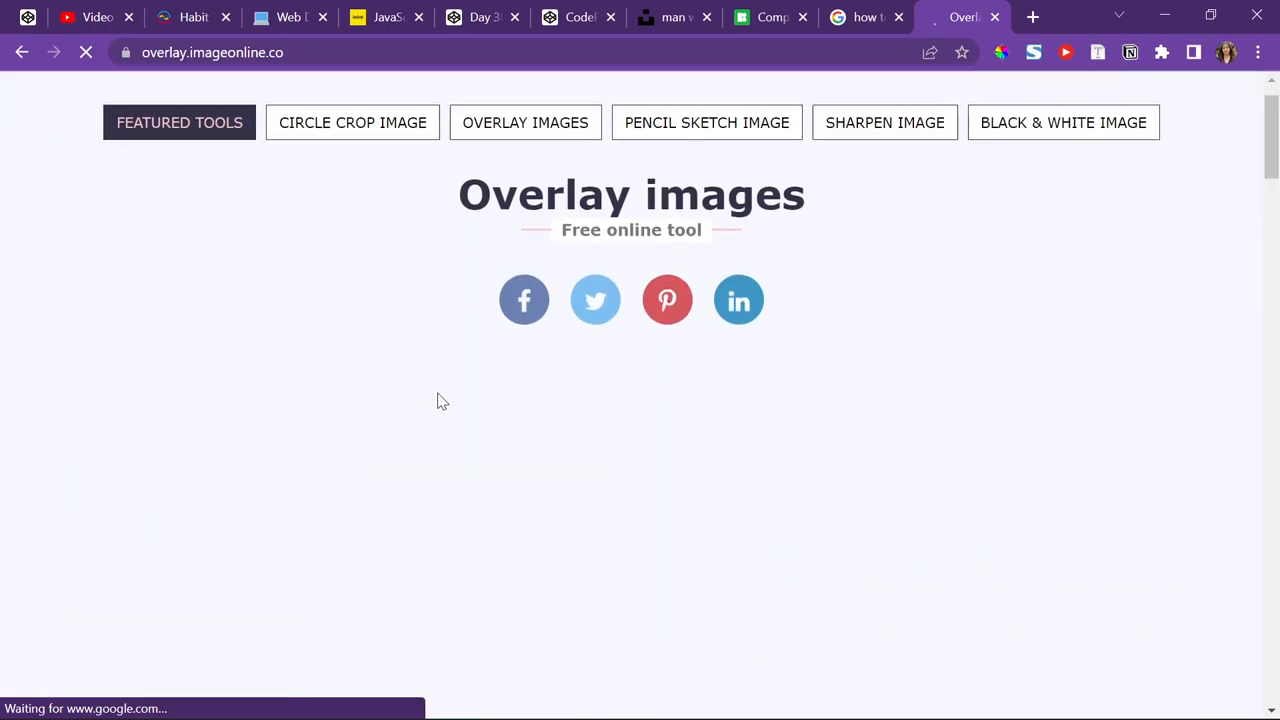
- Scroll through the imageonline overlay tool's upload and blend options
{"action": "scroll", "scroll_direction": "down", "scroll_amount": 3}
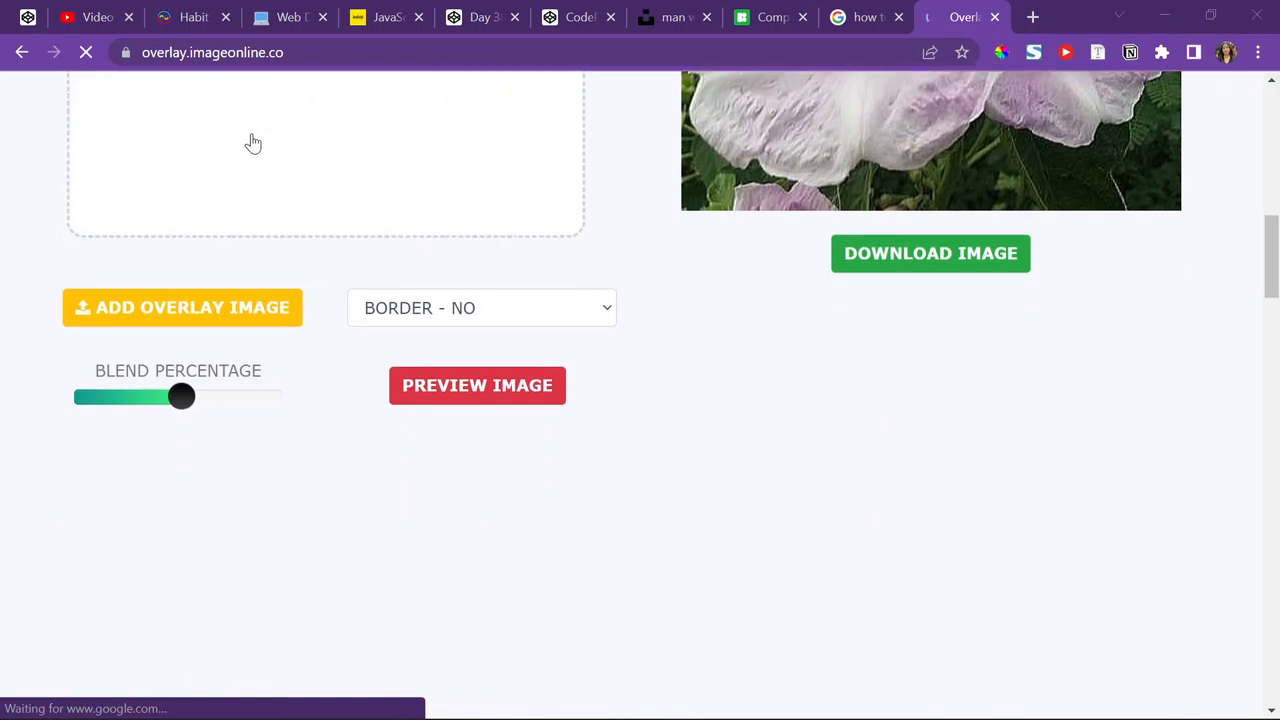
{"action": "scroll", "scroll_direction": "up", "scroll_amount": 3}
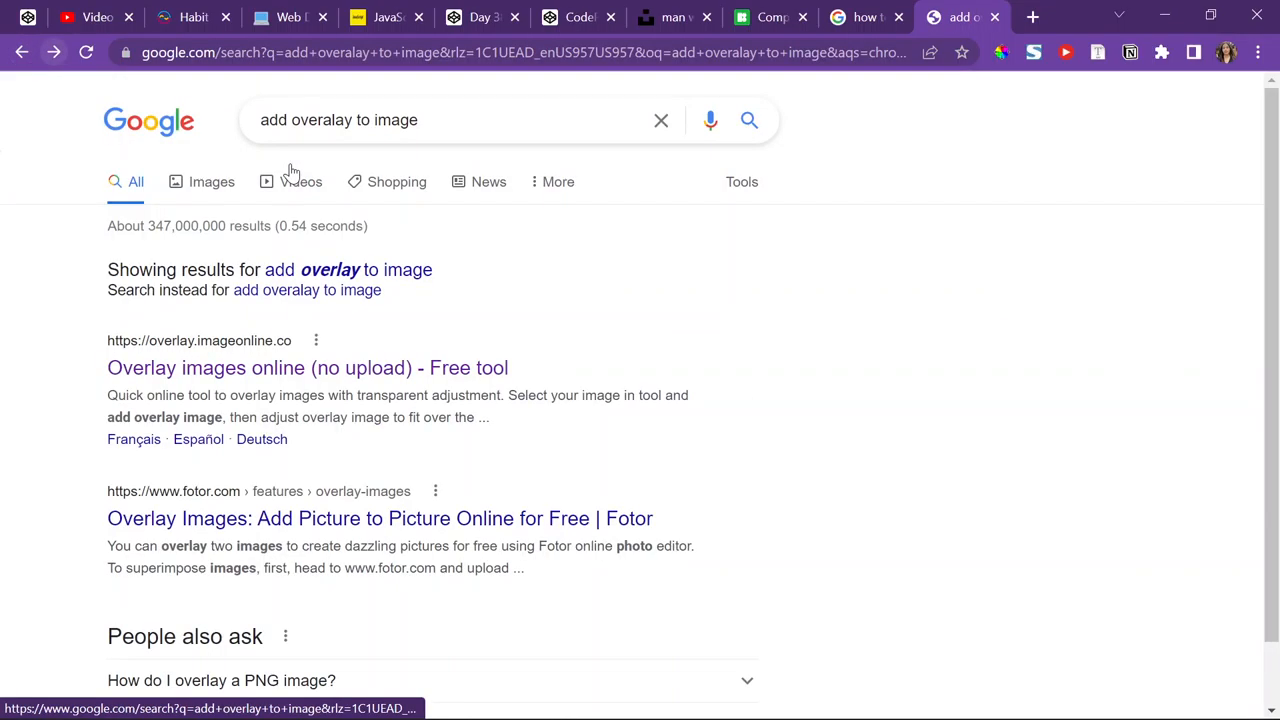
- Browse the dark-overlay results, opening and leaving the Stack Overflow dark overlay question
{"action": "scroll", "scroll_direction": "down", "scroll_amount": 3}
{"action": "type", "text": " a dark"}
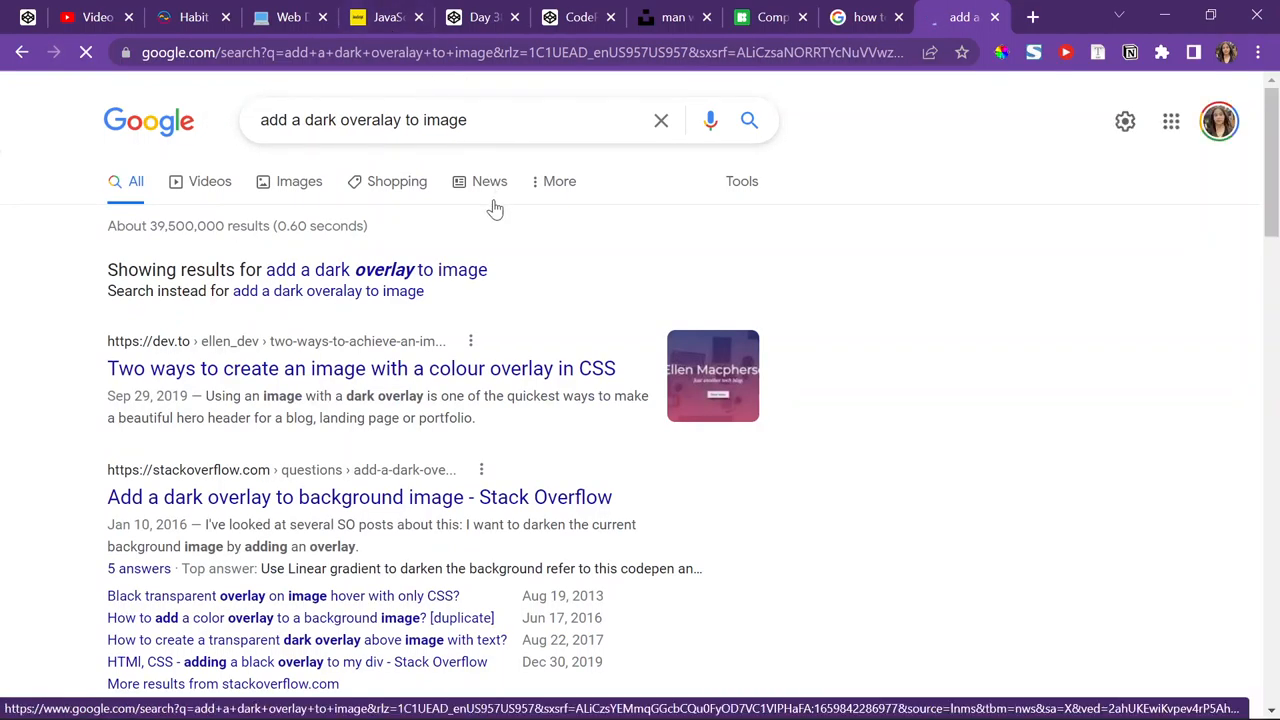
{"action": "scroll", "scroll_direction": "down", "scroll_amount": 3}
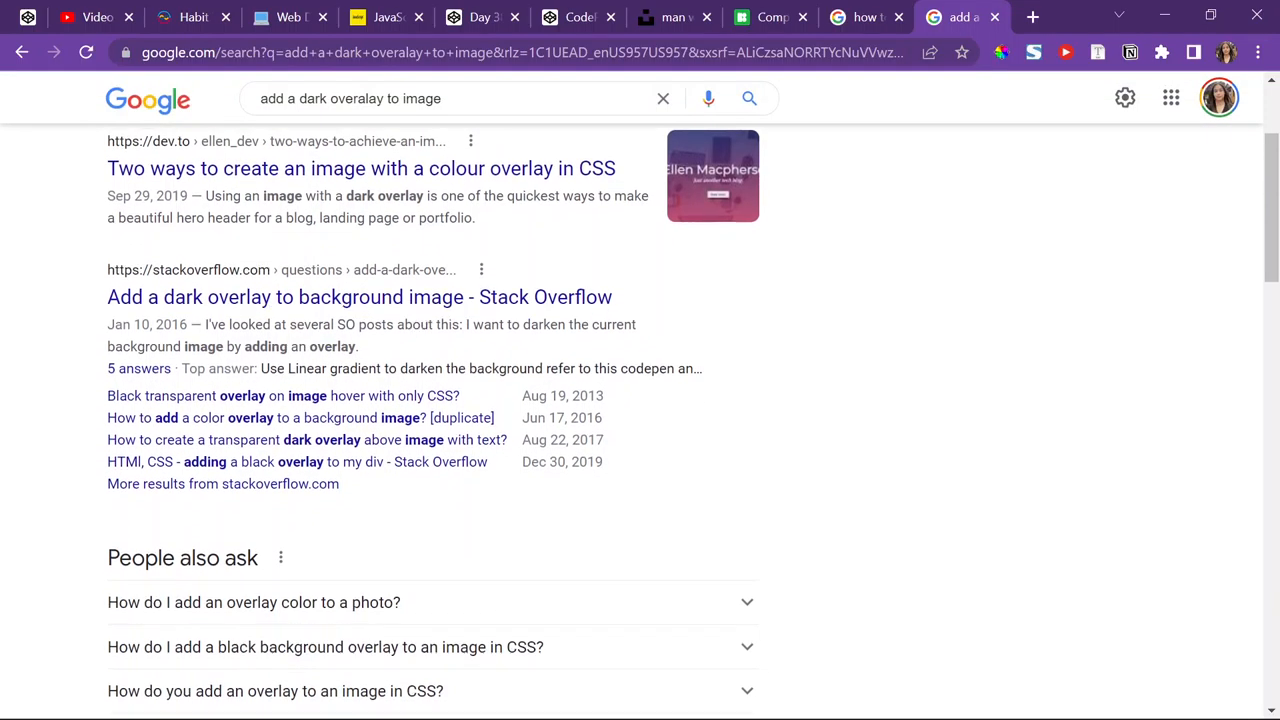
{"action": "left_click", "coordinate": [359, 297]}
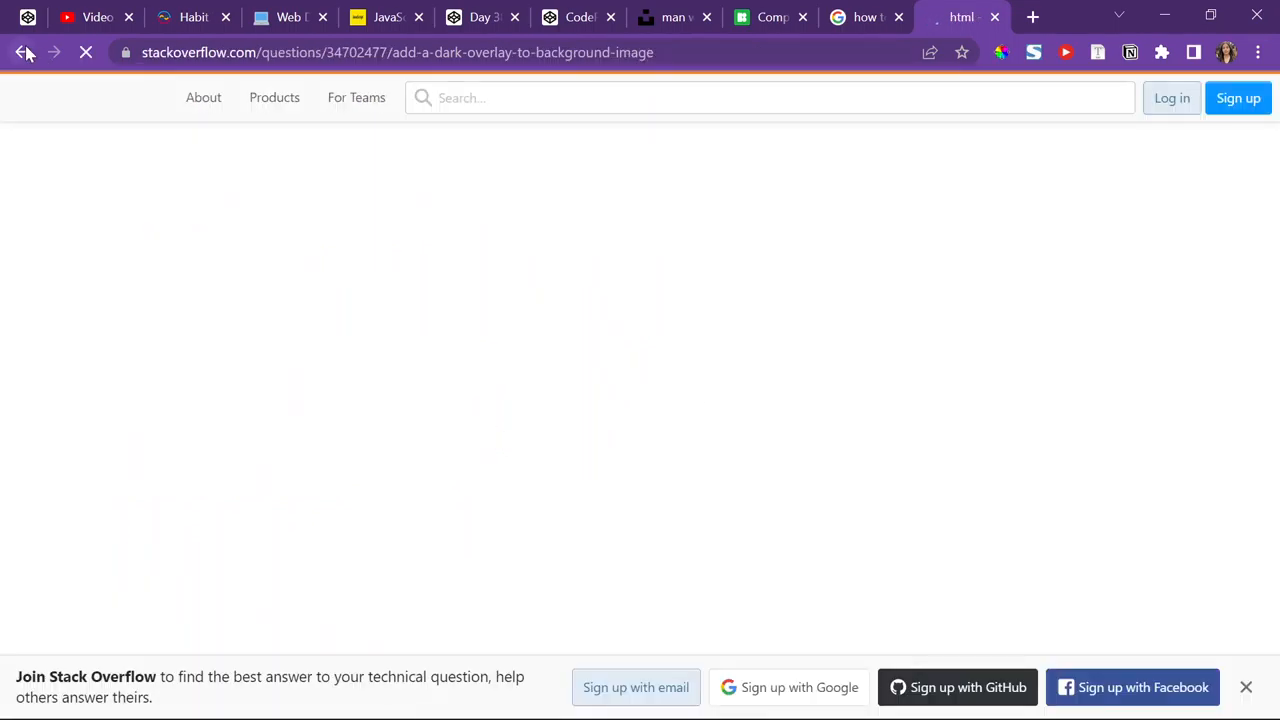
{"action": "left_click", "coordinate": [25, 52]}
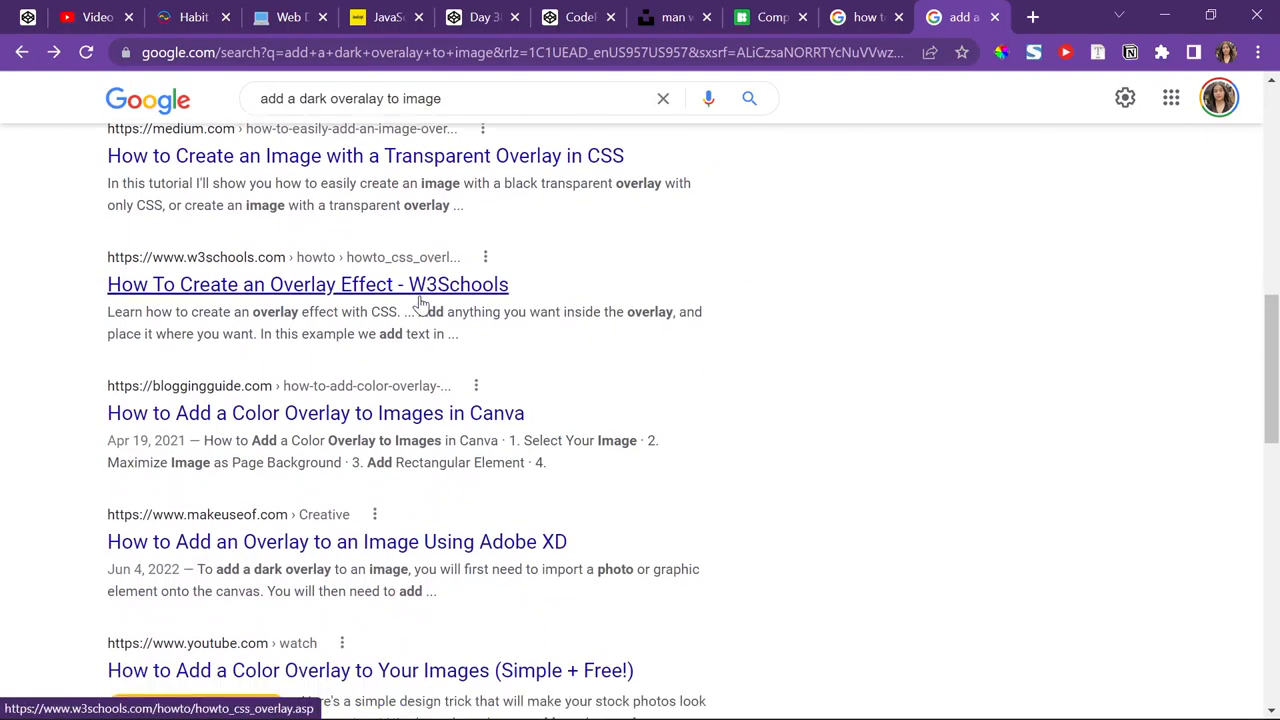
{"action": "scroll", "scroll_direction": "up", "scroll_amount": 3}
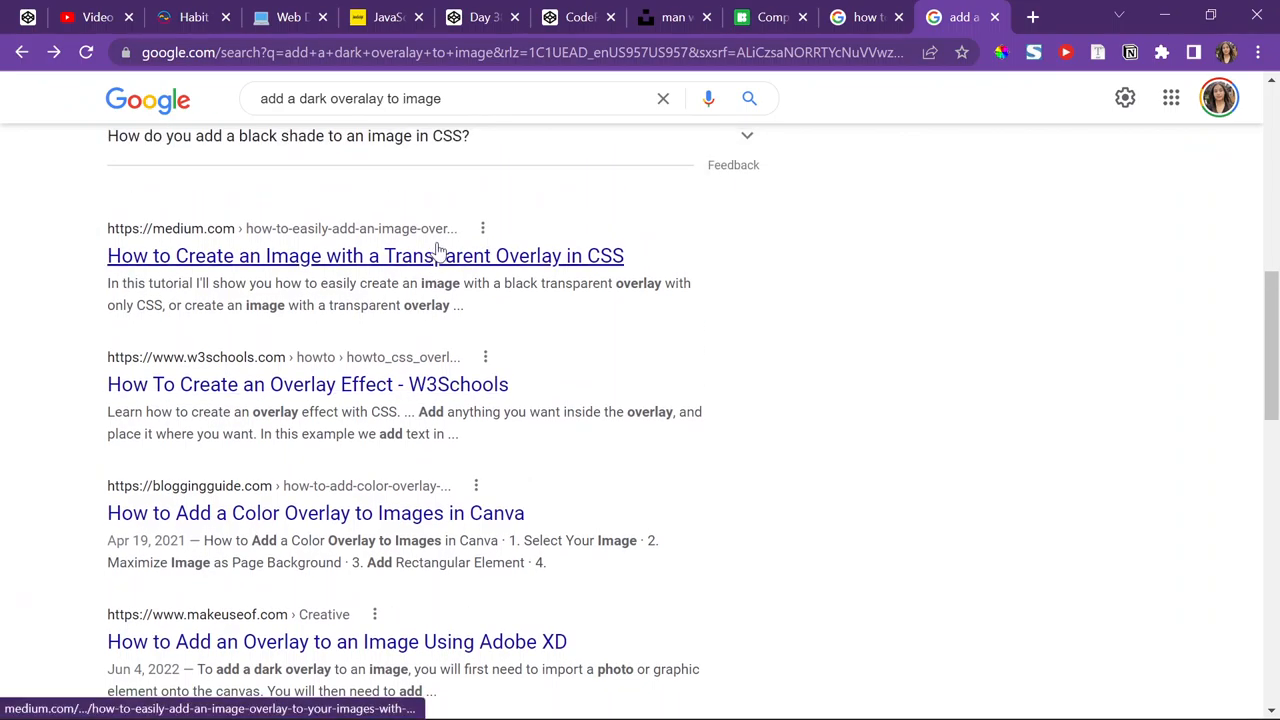
- Search 'add transparency to image' and scroll the results
{"action": "left_click", "coordinate": [365, 255]}
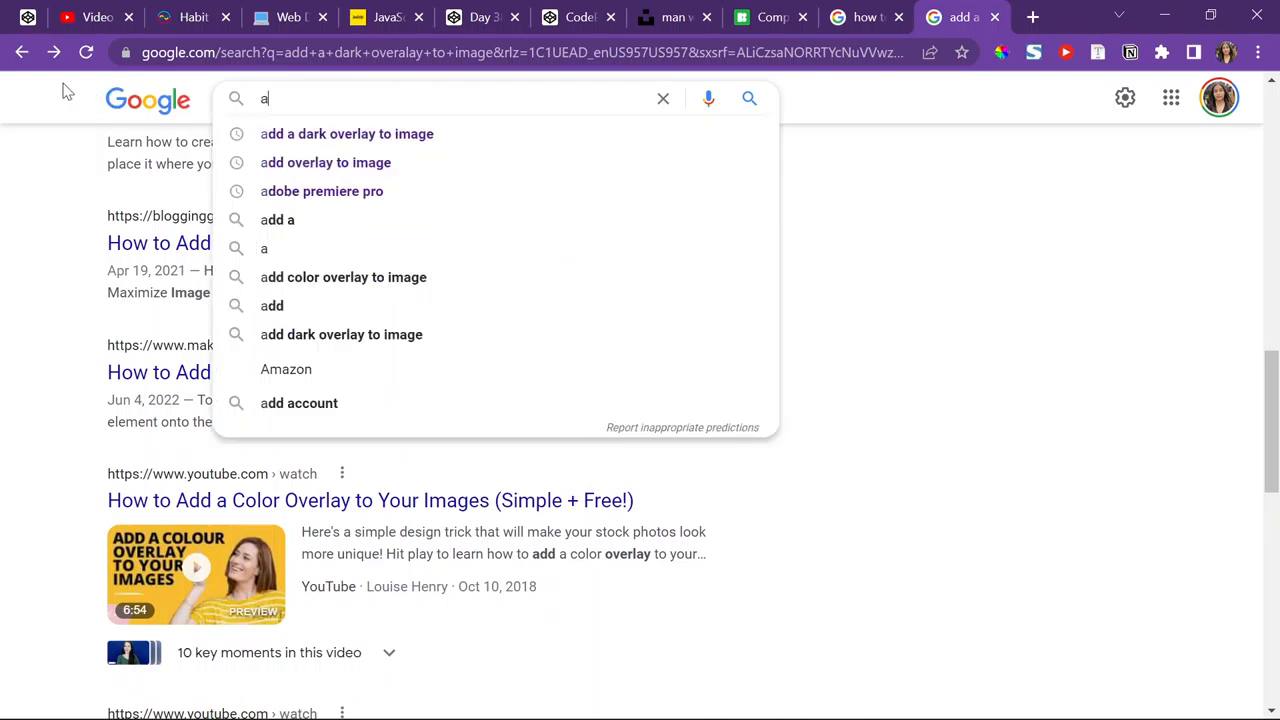
{"action": "type", "text": "add transparency to image"}
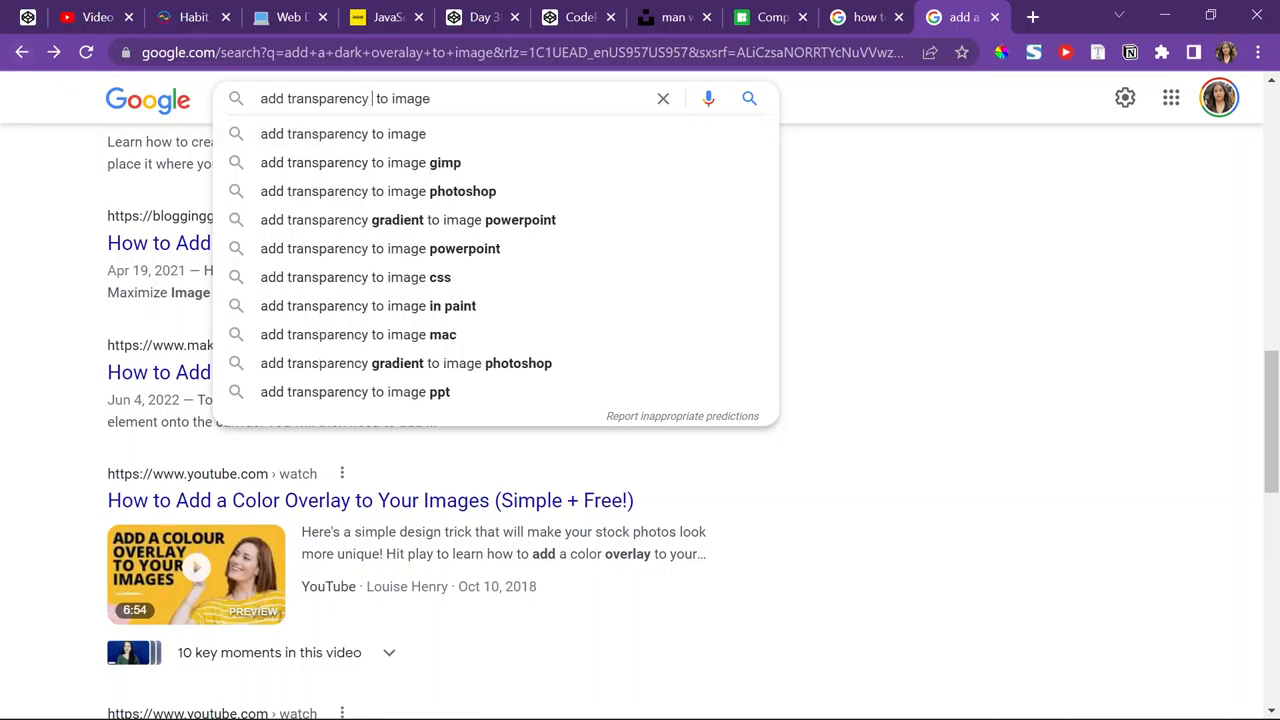
{"action": "type", "text": "color "}
{"action": "key", "text": "Return"}
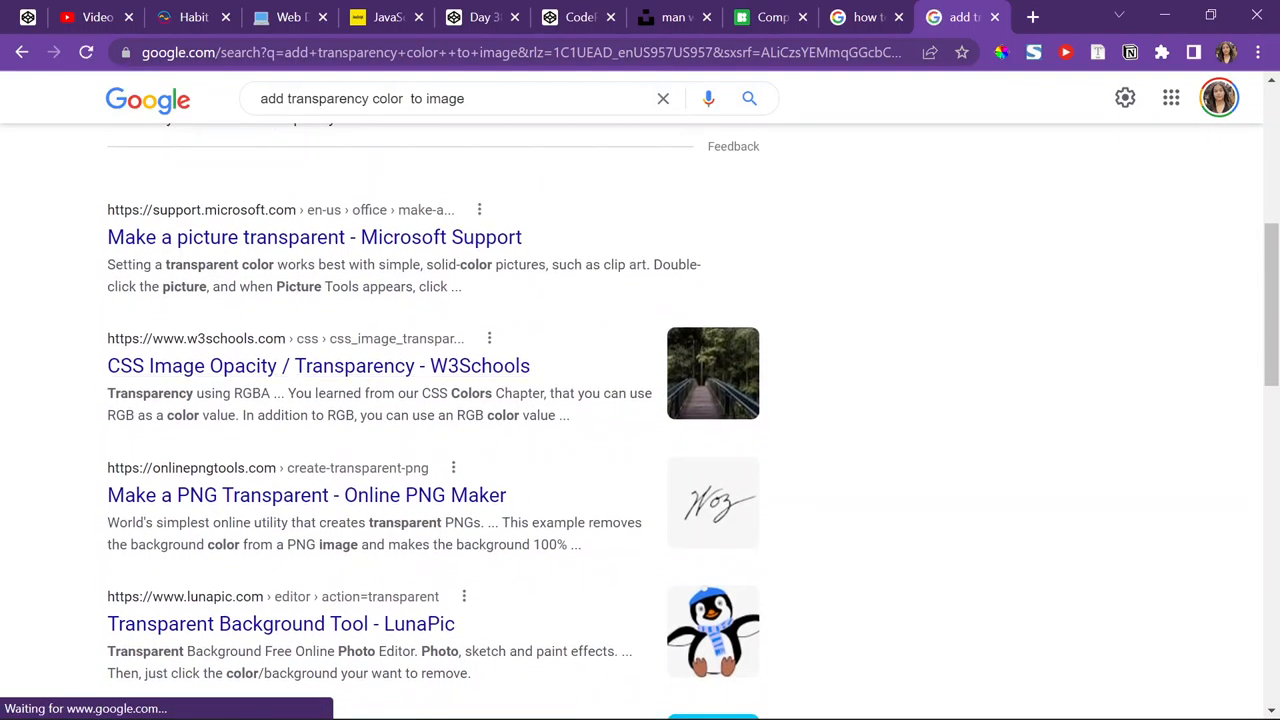
{"action": "scroll", "scroll_direction": "down", "scroll_amount": 3}
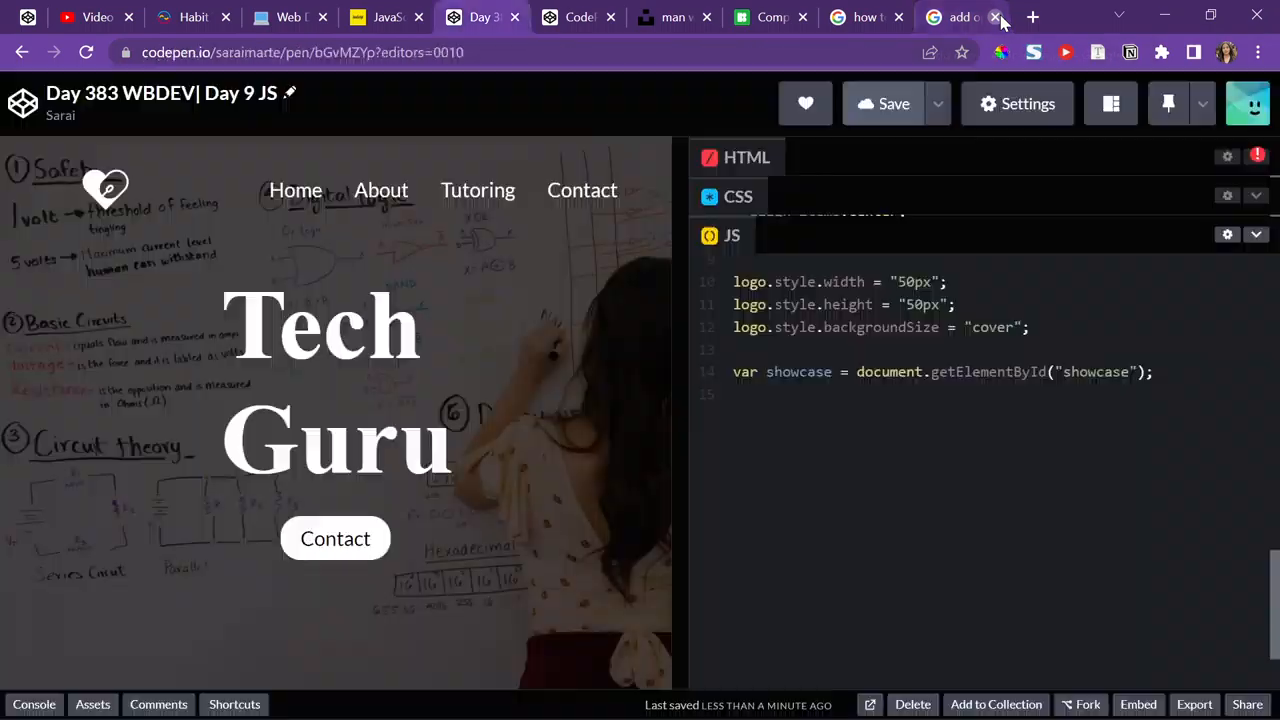
- Type showcase.style.background = "url("")" for the Unsplash VR-headset photo
{"action": "left_click", "coordinate": [996, 17]}
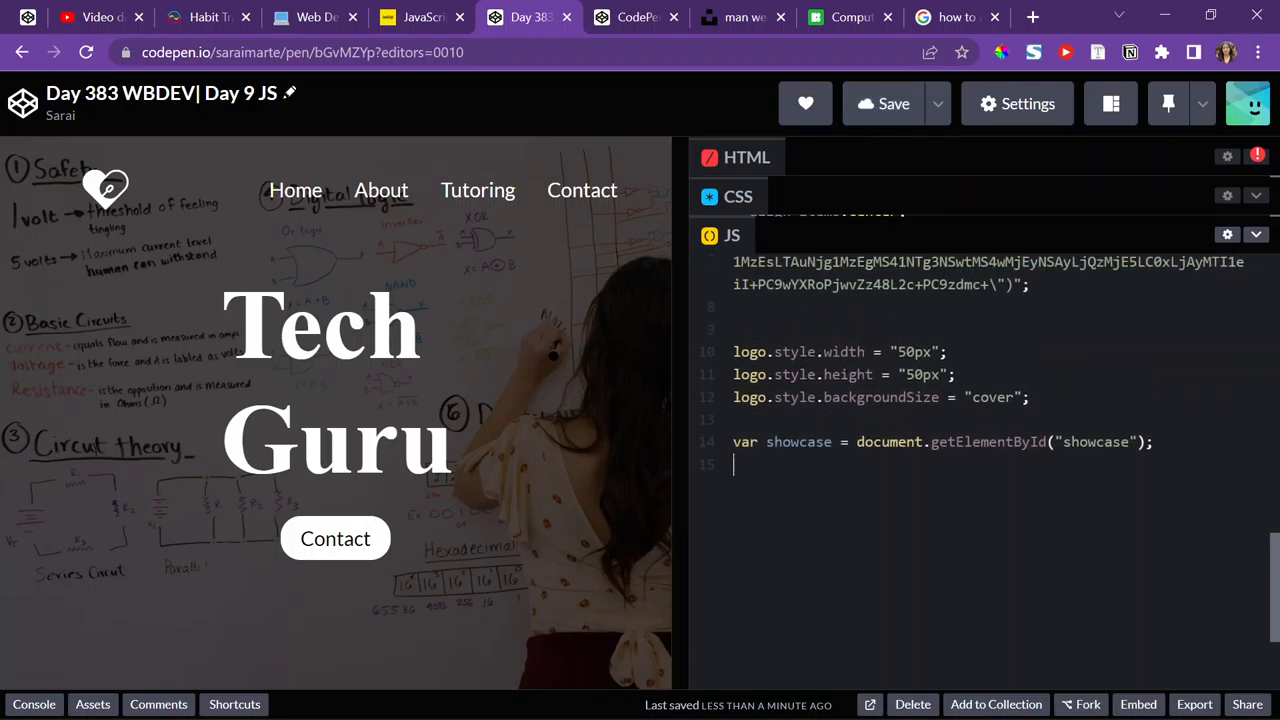
{"action": "type", "text": "showcase."}
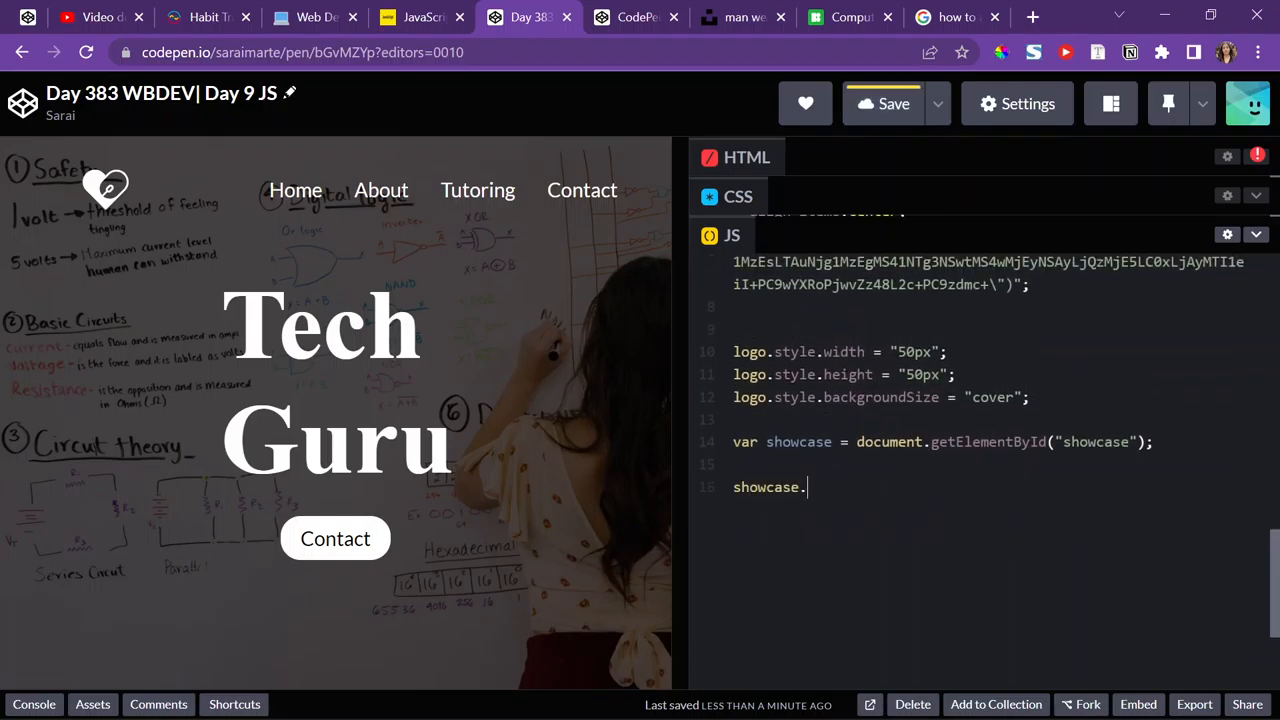
{"action": "type", "text": "style."}
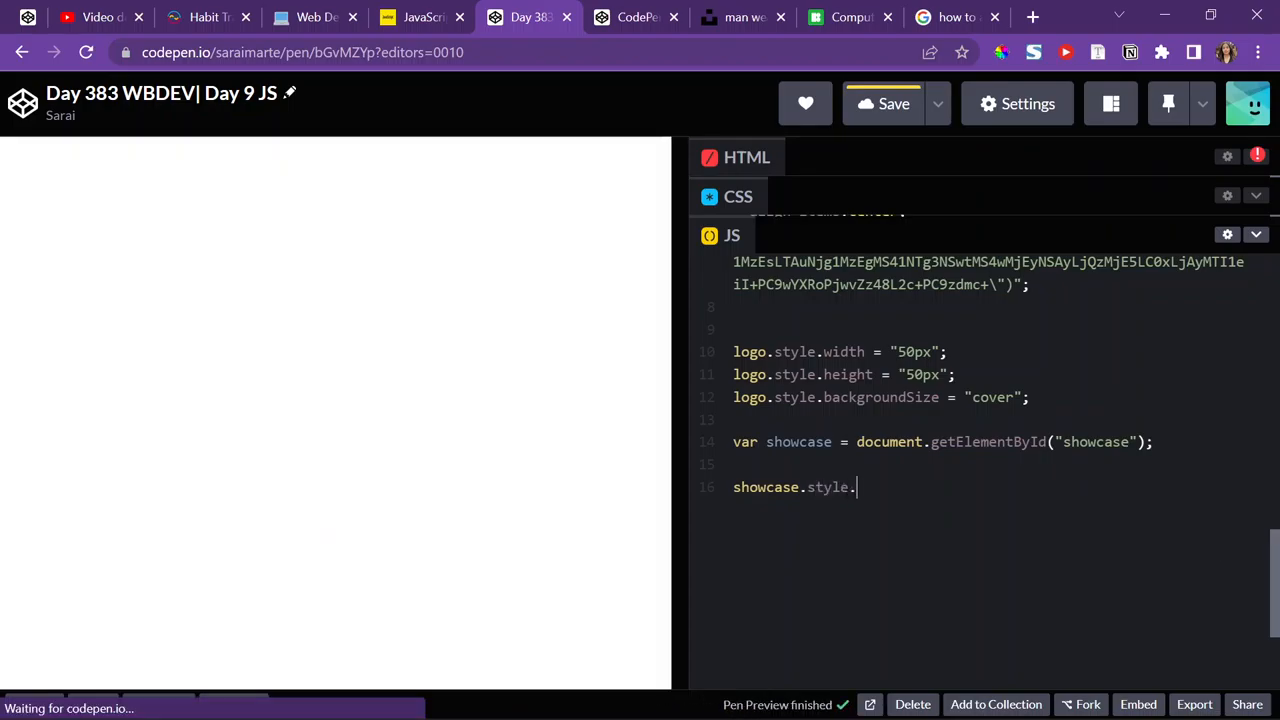
{"action": "type", "text": "background"}
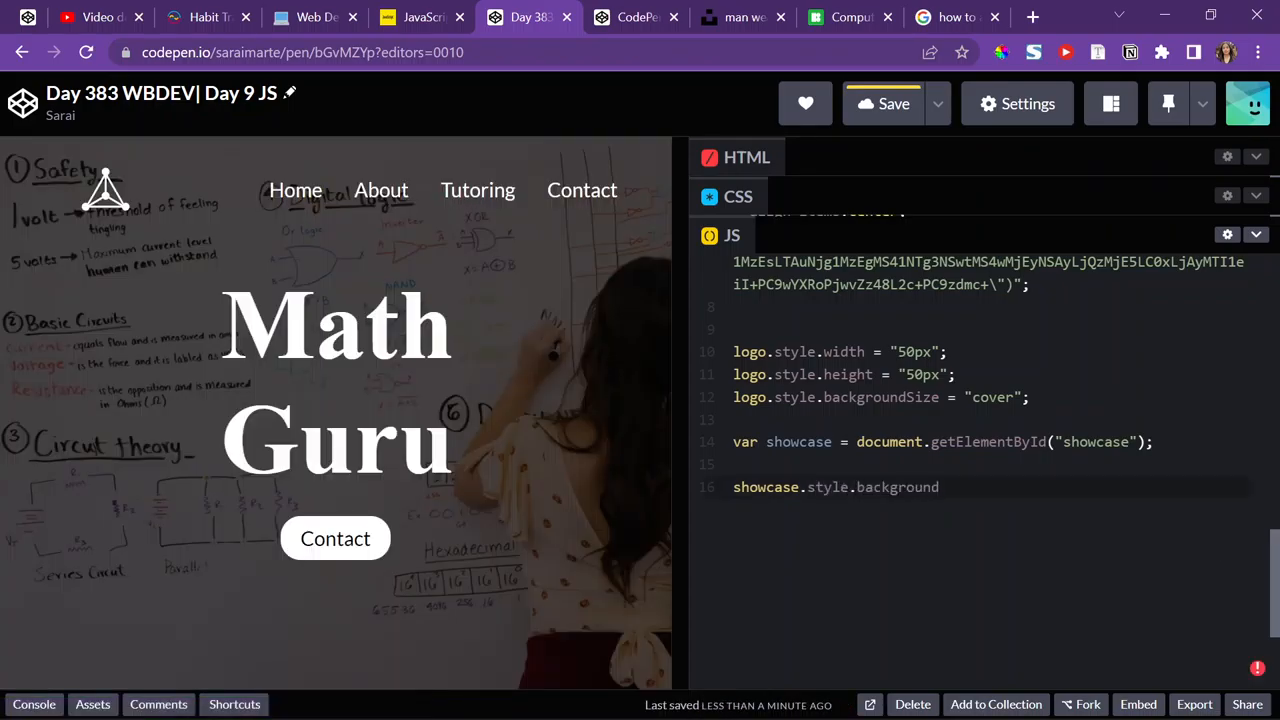
{"action": "type", "text": "= \"u\""}
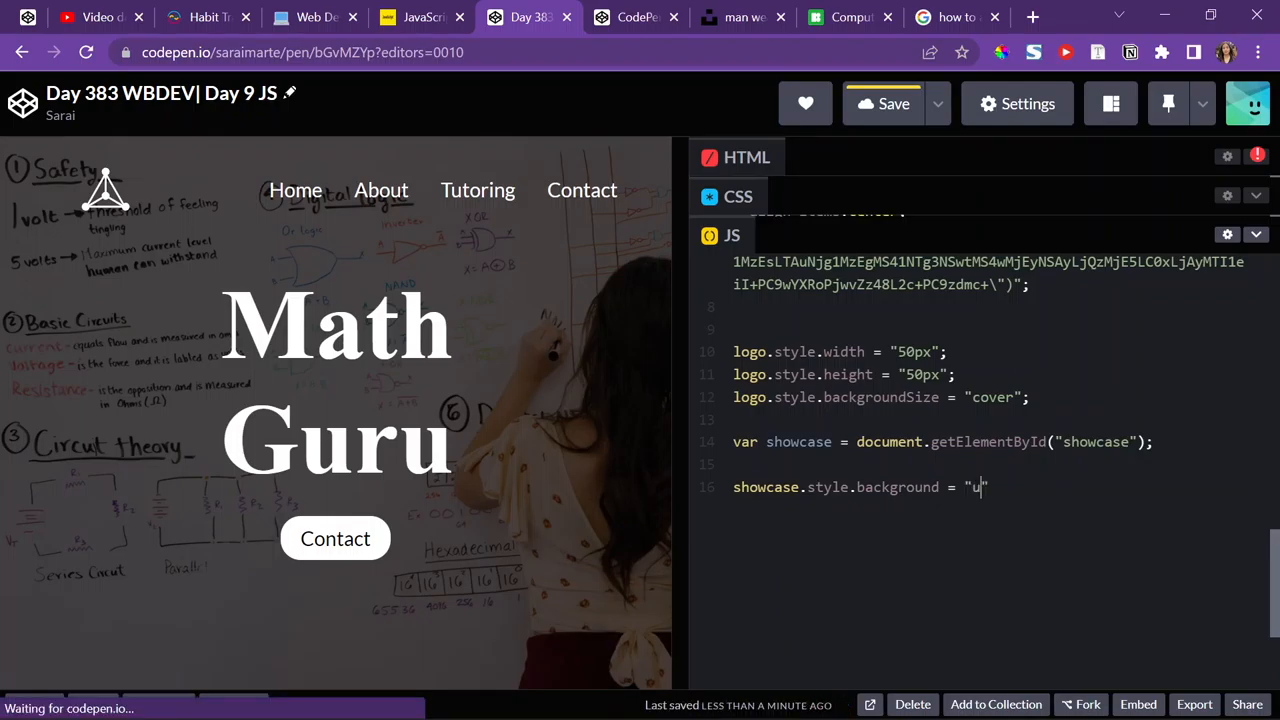
{"action": "type", "text": "rl(\"\")"}
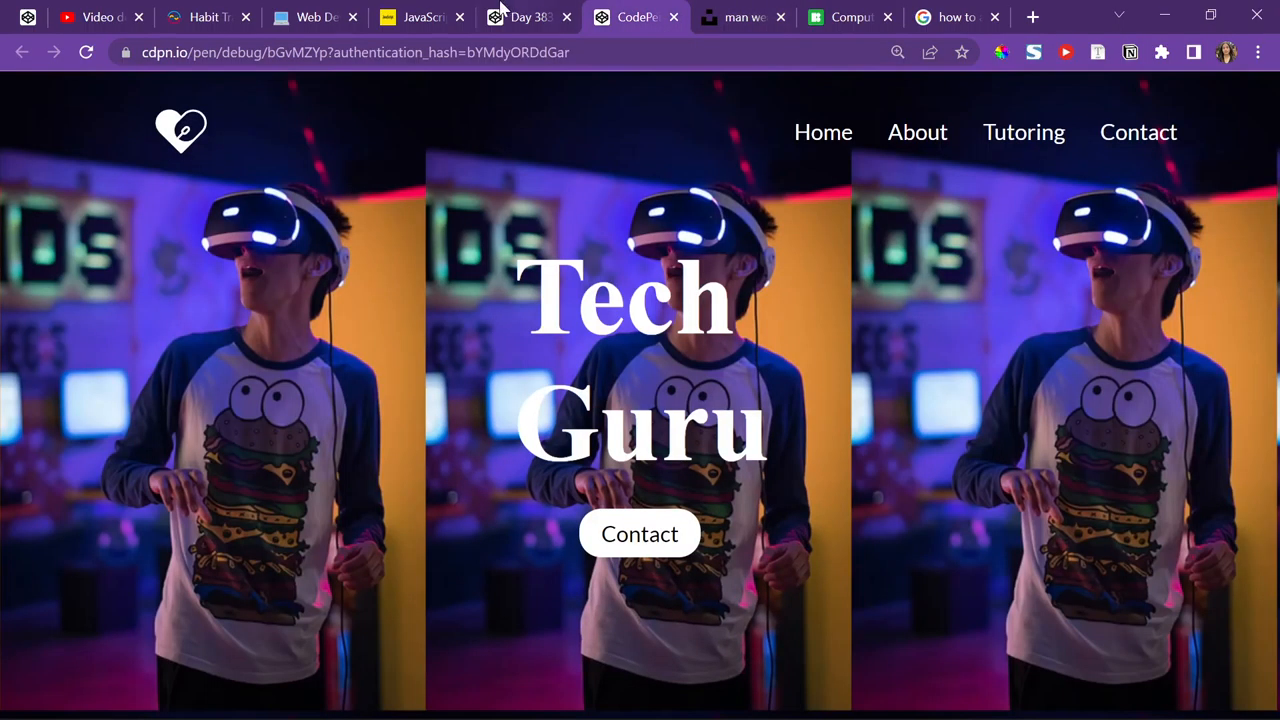
- Return to the pen editor and begin another showcase.style line
{"action": "left_click", "coordinate": [527, 17]}
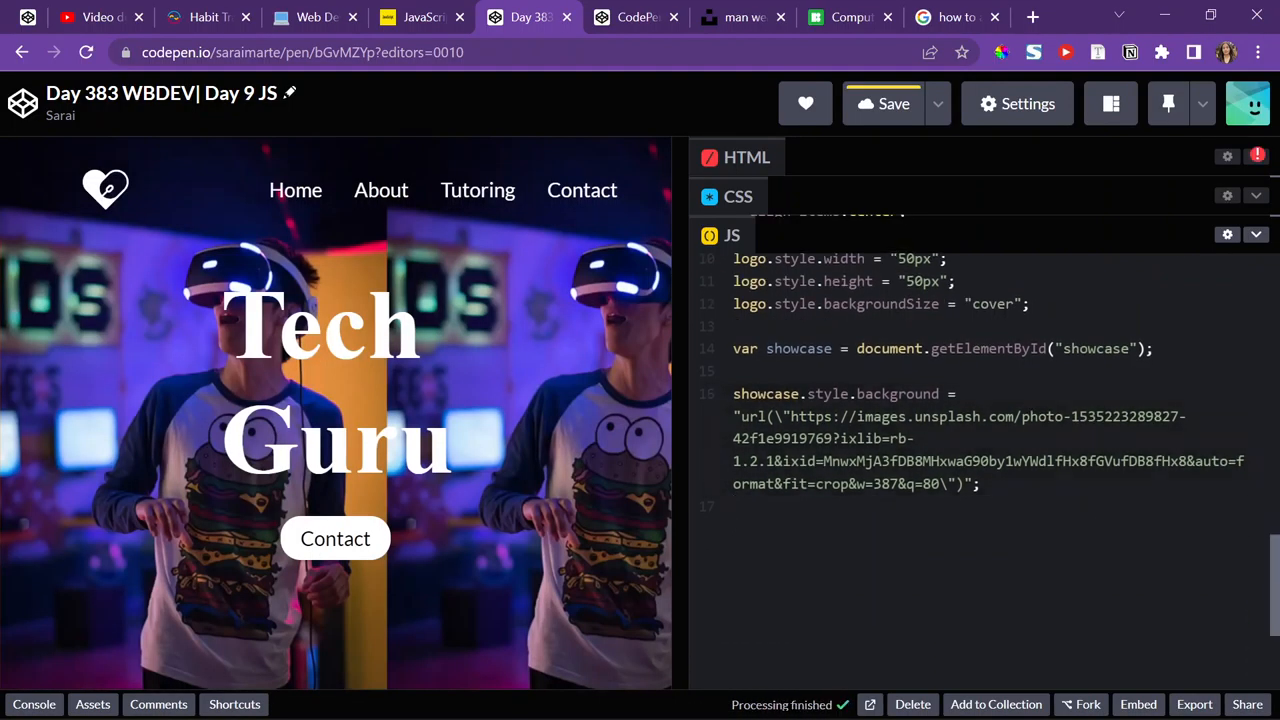
{"action": "type", "text": "sh"}
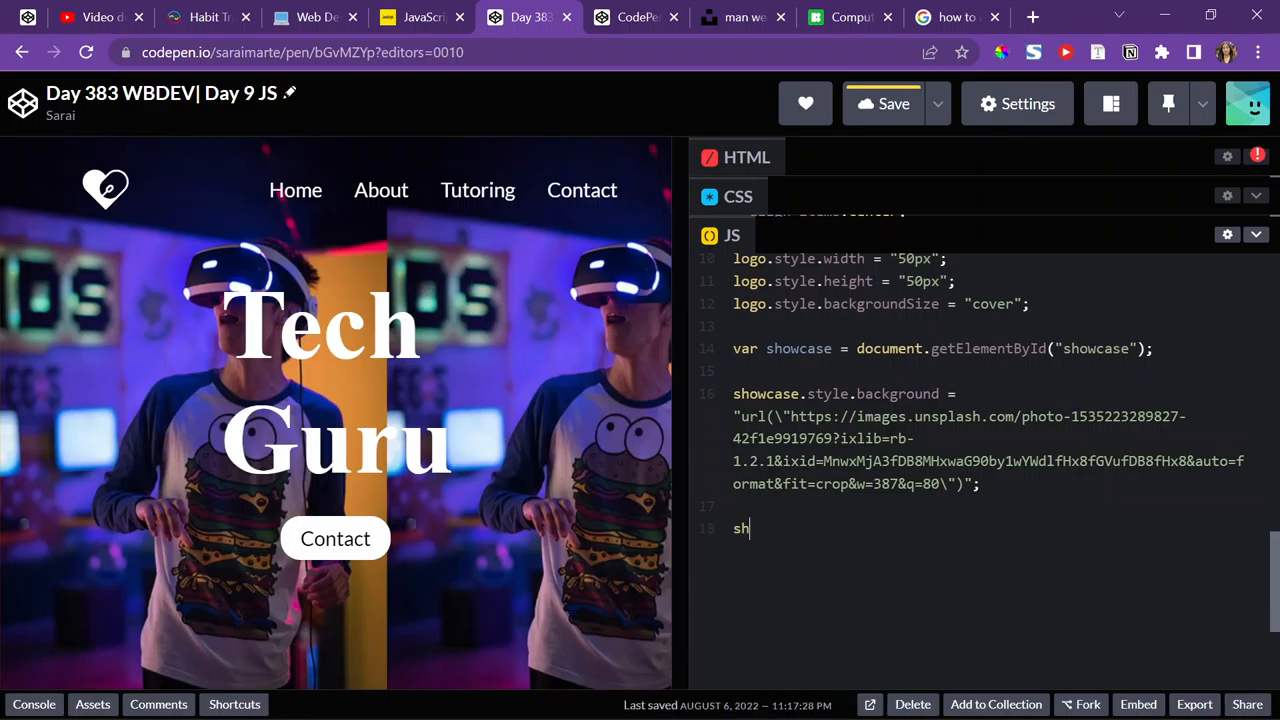
{"action": "type", "text": "owcase.sty"}
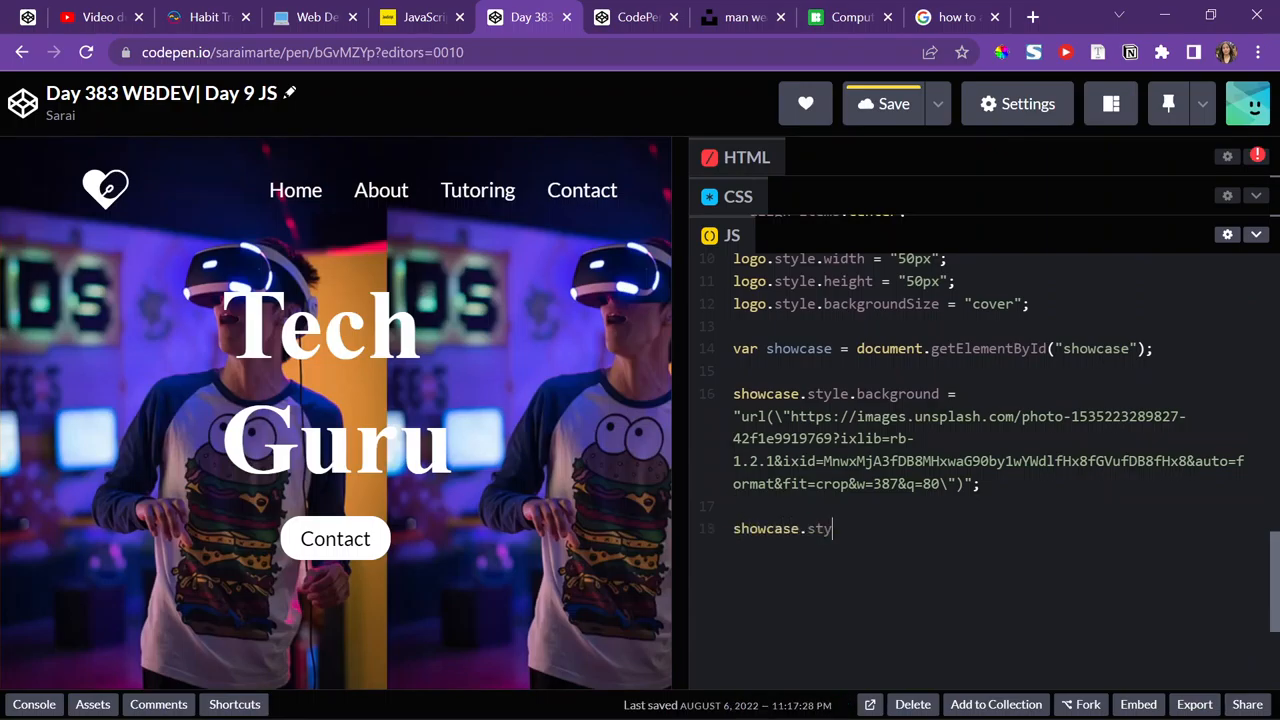
- Add showcase.style.opacity = "4" on line 18, then change the value to 5
{"action": "type", "text": "le.opac"}
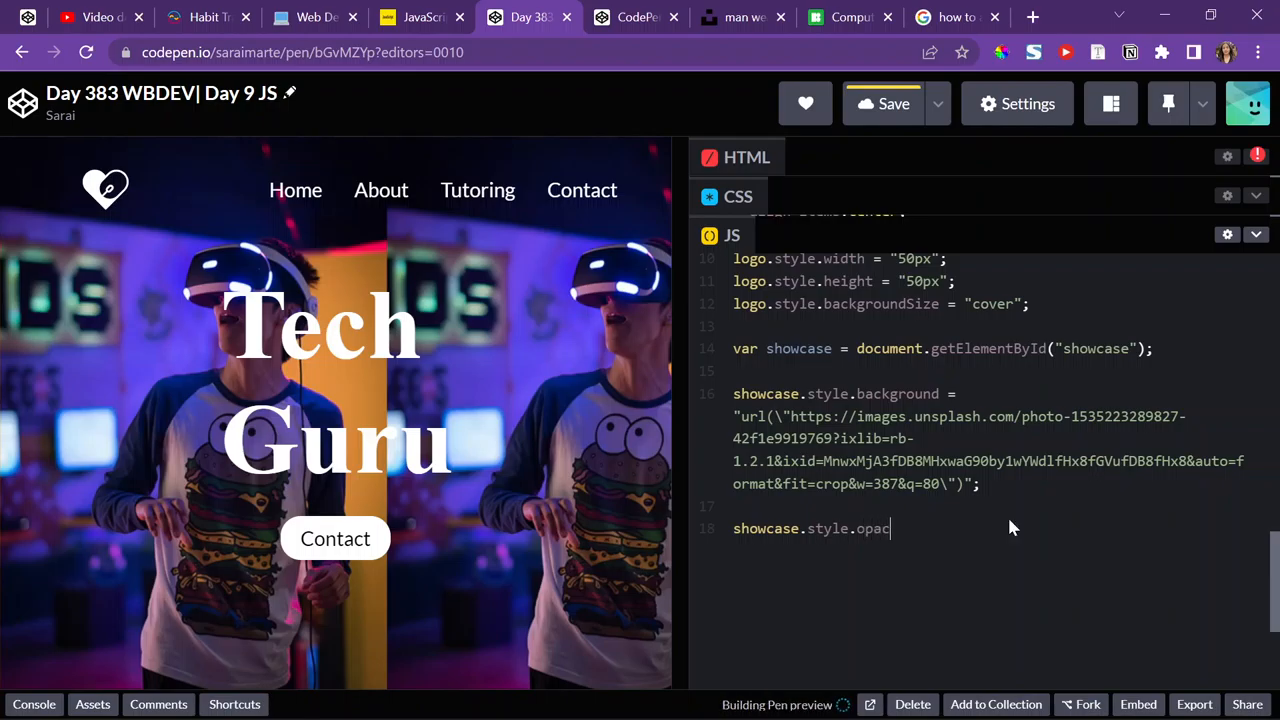
{"action": "type", "text": "ity ="}
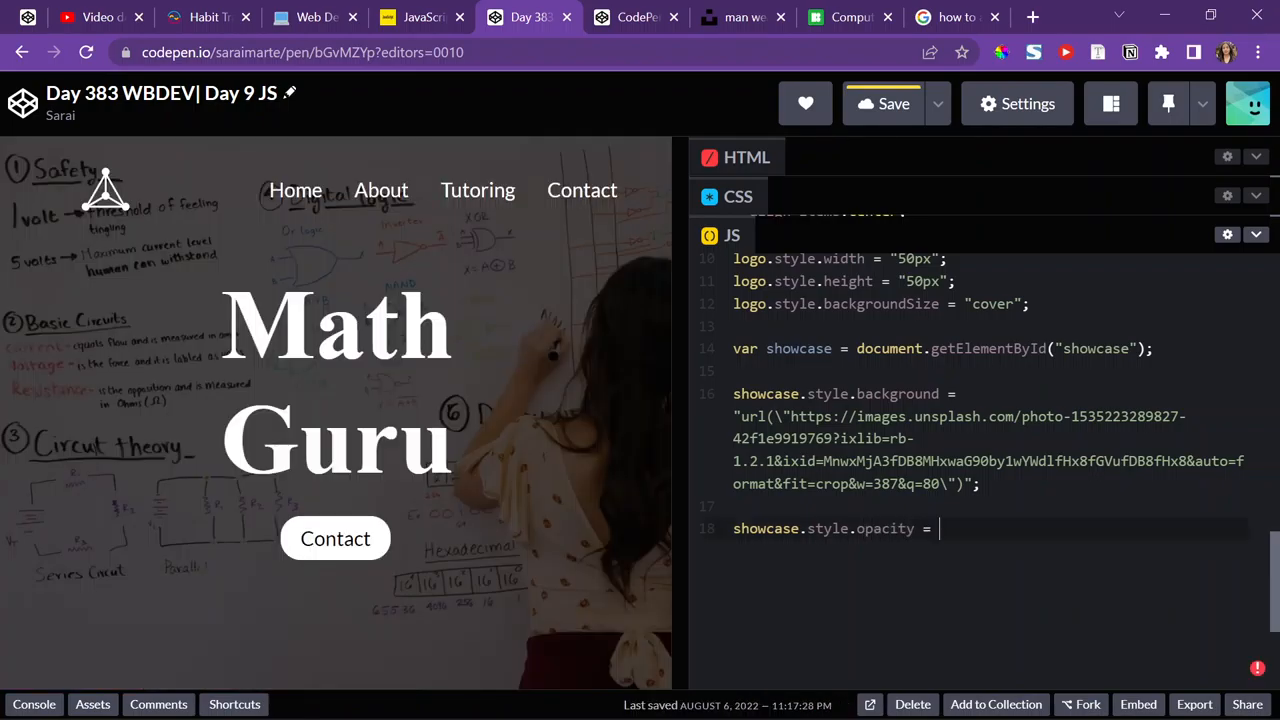
{"action": "type", "text": "\"4\";"}
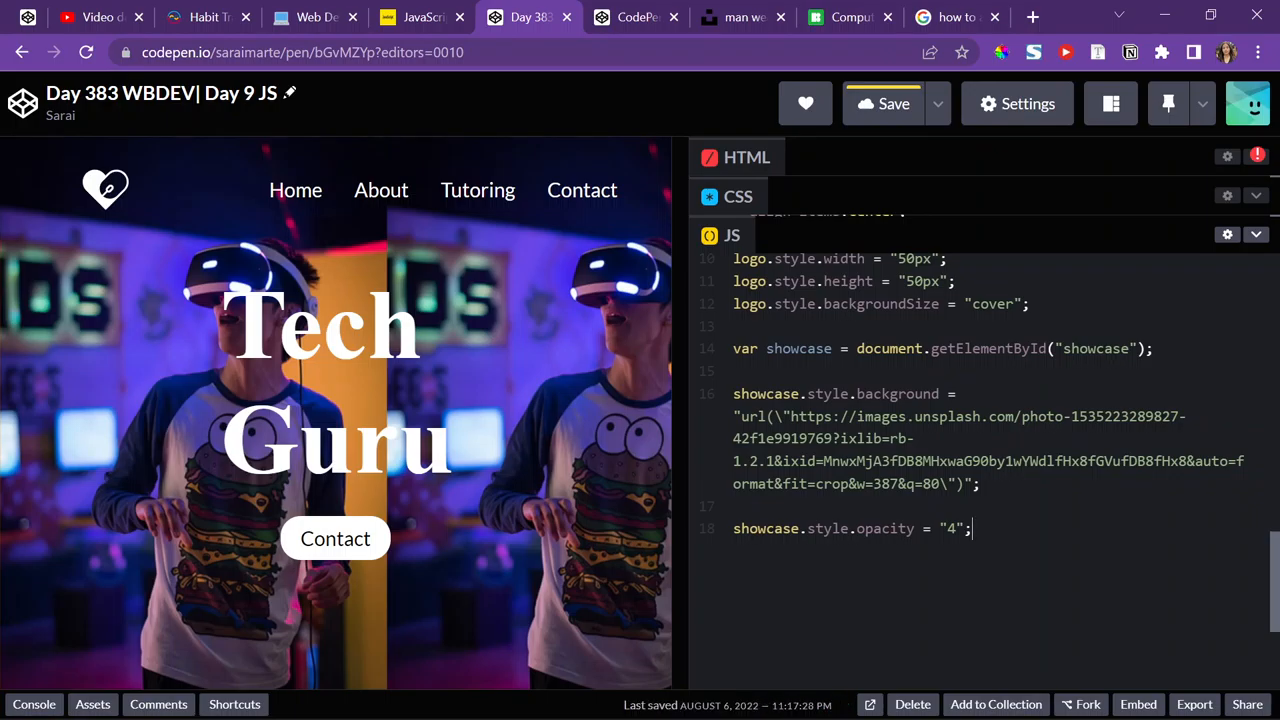
{"action": "type", "text": "5"}
{"action": "type", "text": "opactiy cs"}
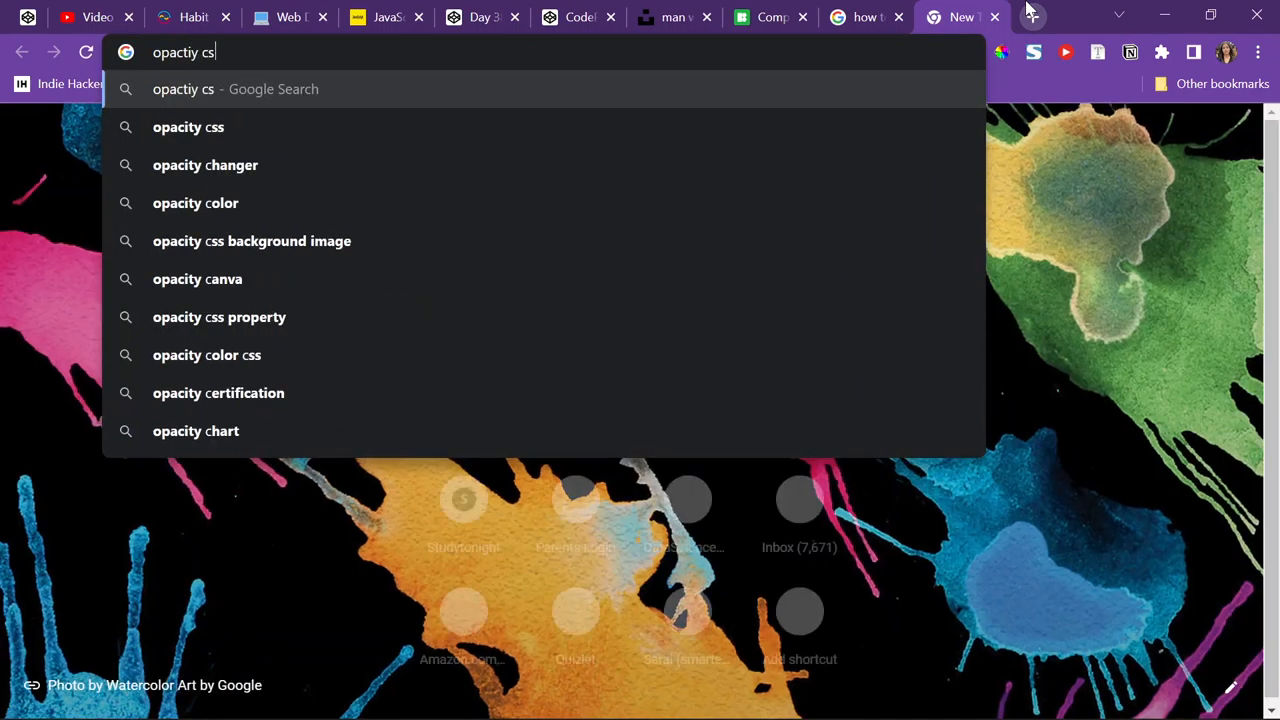
- Search 'opacity css property' and read the W3Schools opacity Definition and Usage
{"action": "type", "text": "r"}
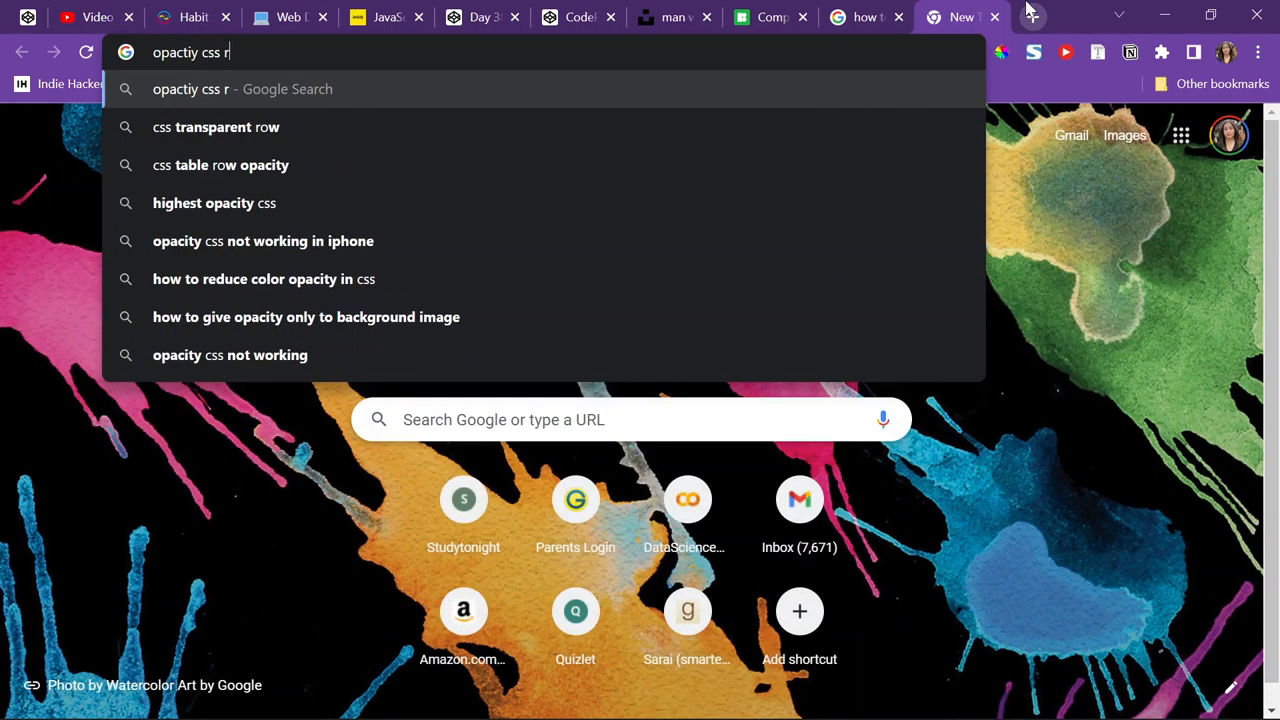
{"action": "key", "text": "Return"}
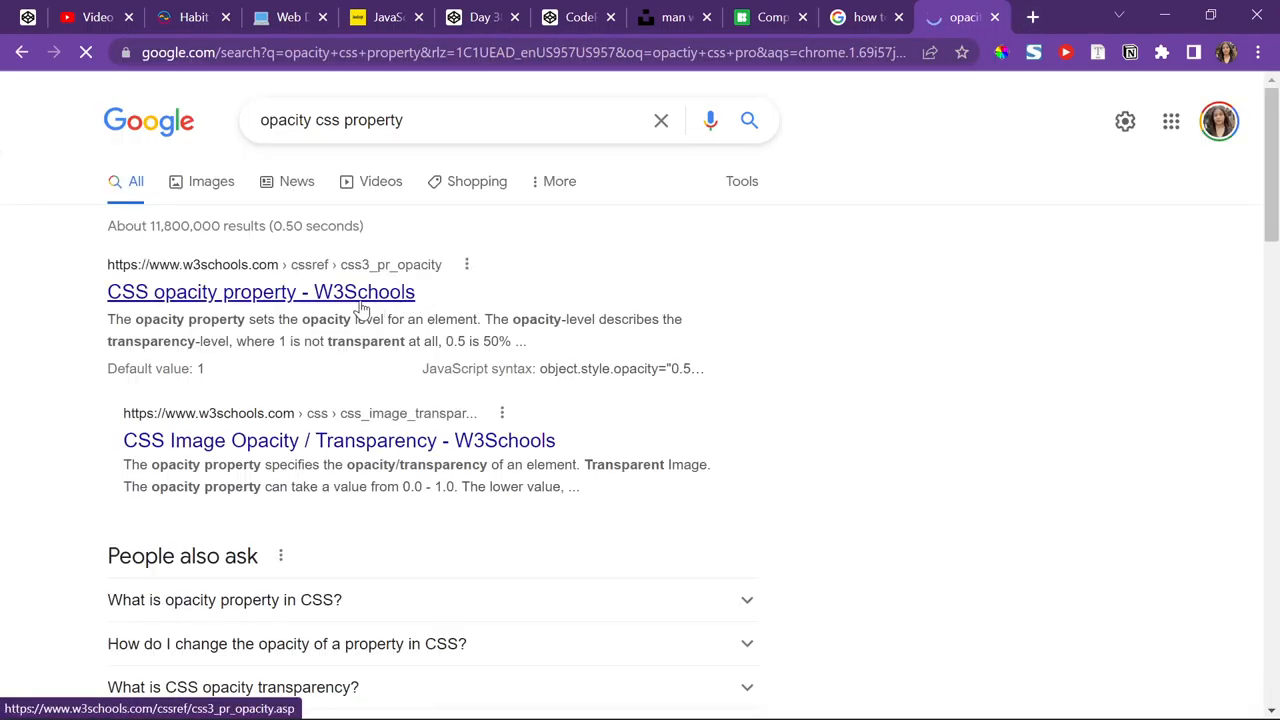
{"action": "left_click", "coordinate": [261, 291]}
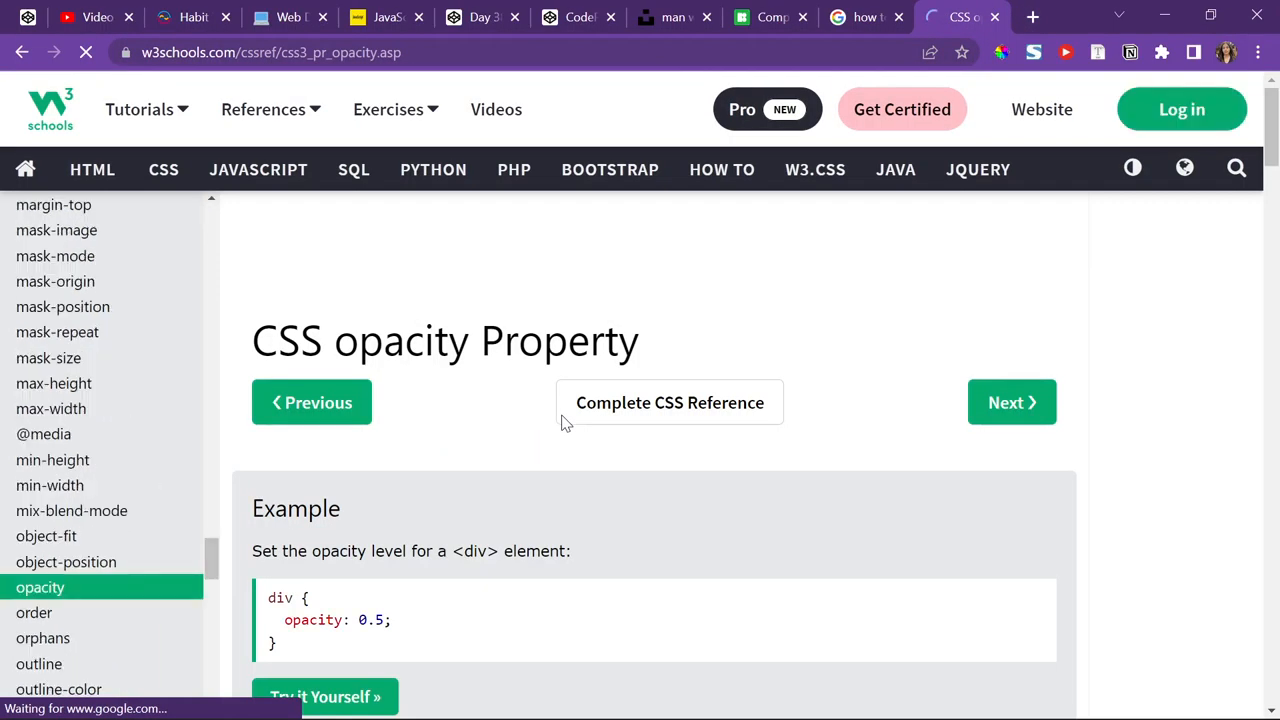
{"action": "scroll", "scroll_direction": "down", "scroll_amount": 3}
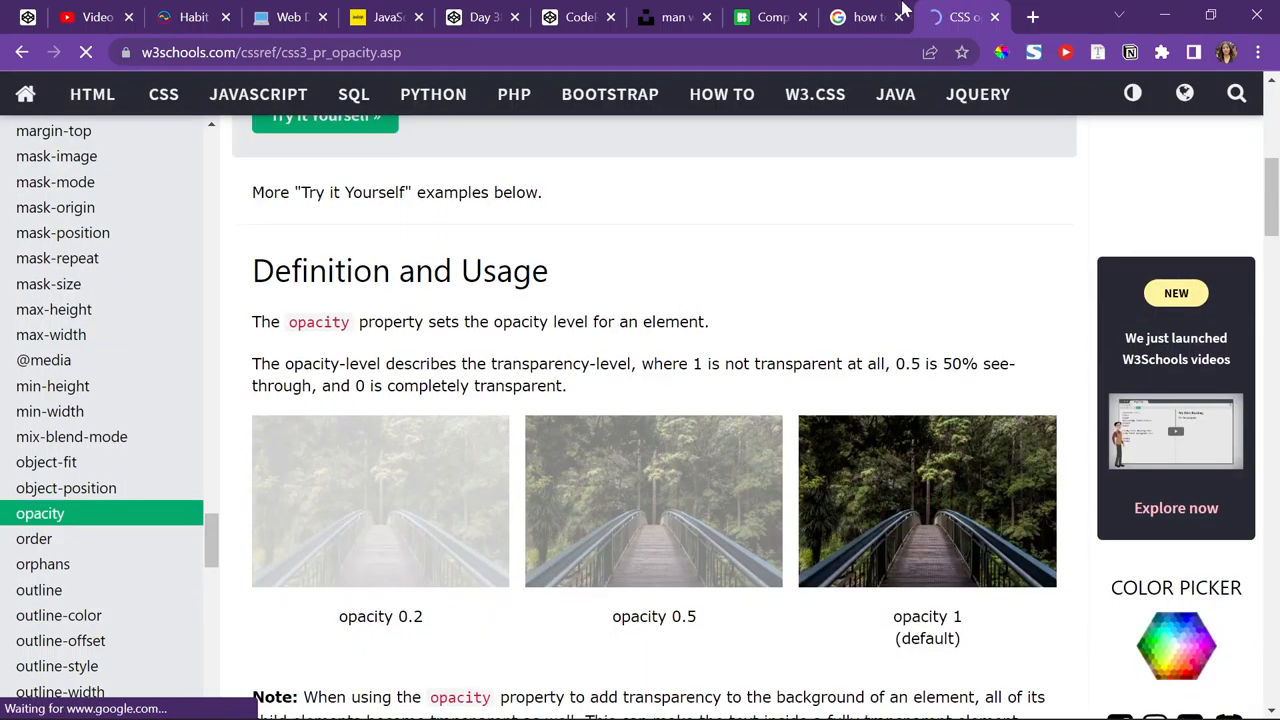
{"action": "left_click", "coordinate": [770, 17]}
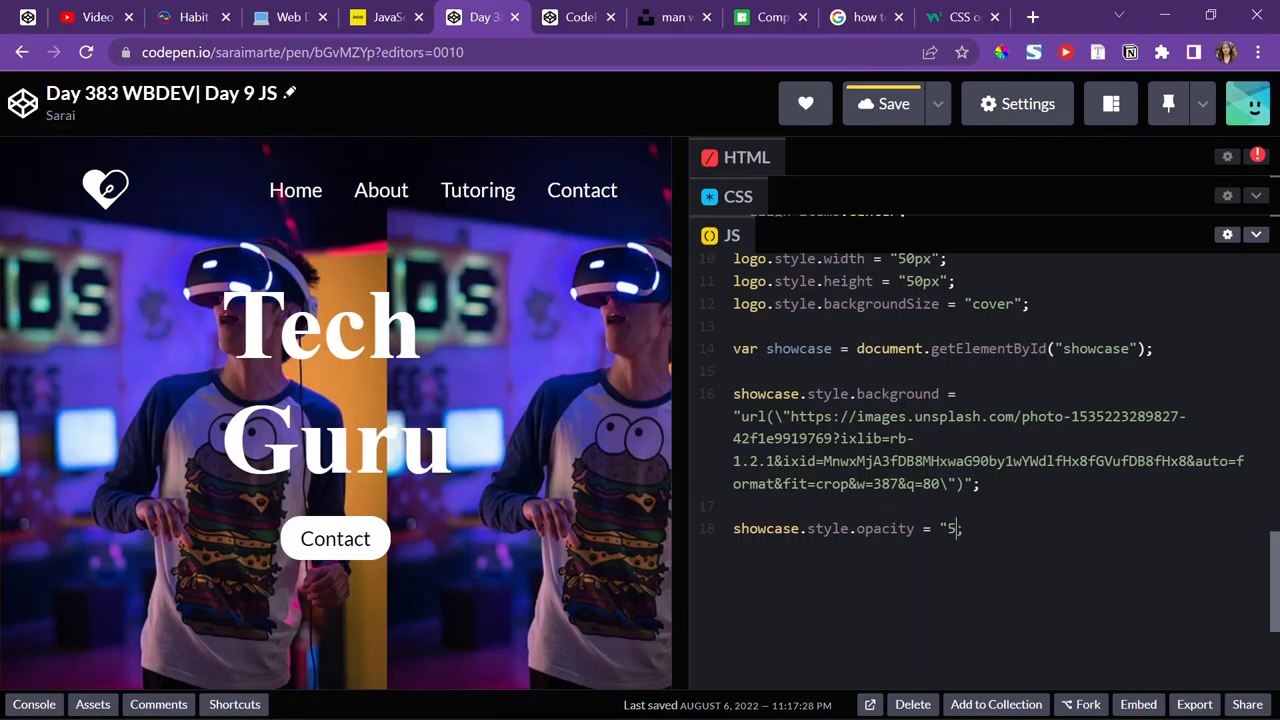
- Try showcase opacity at 0.3 and 0.9, then delete the opacity line
{"action": "type", "text": "0.3"}
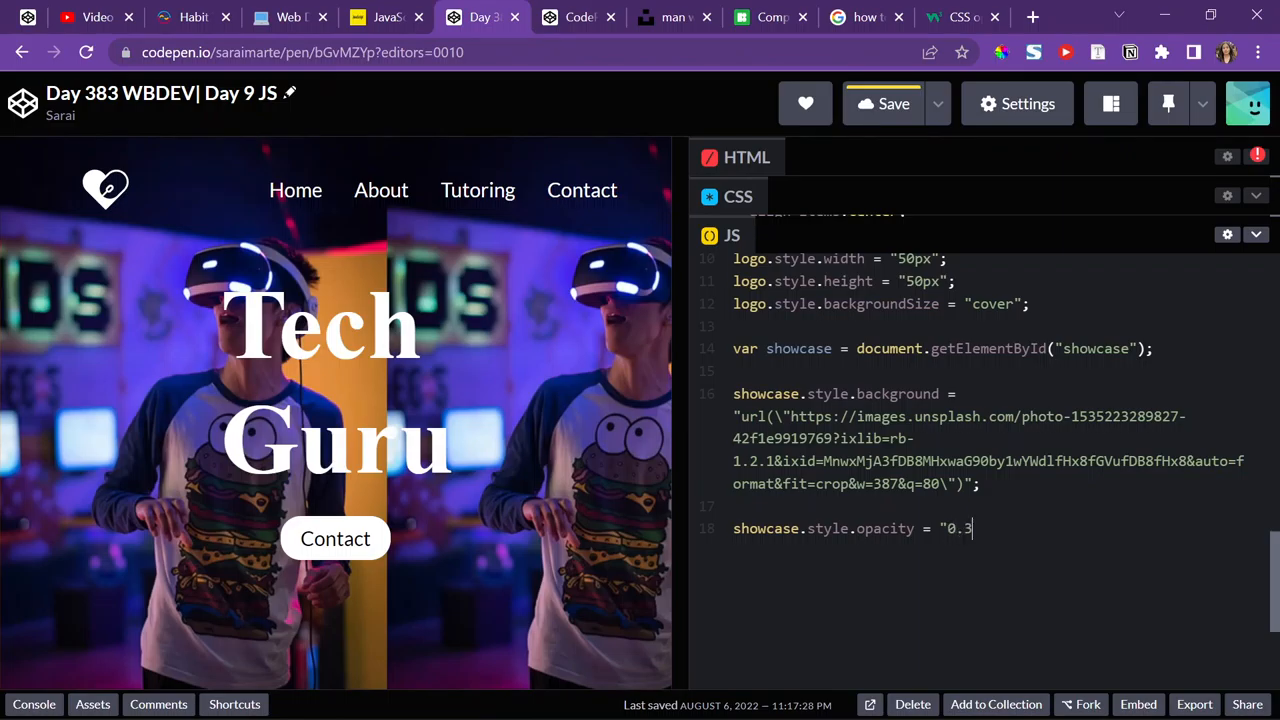
{"action": "type", "text": "\";"}
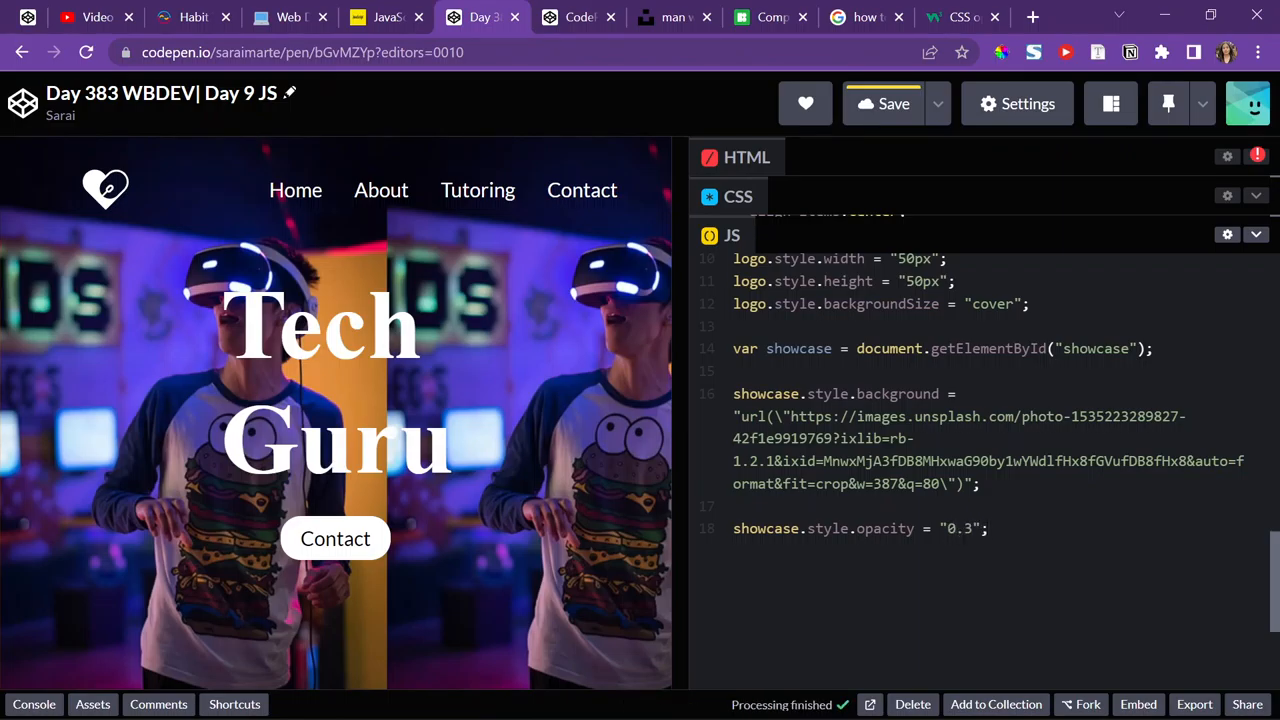
{"action": "left_click", "coordinate": [882, 103]}
{"action": "type", "text": "9"}
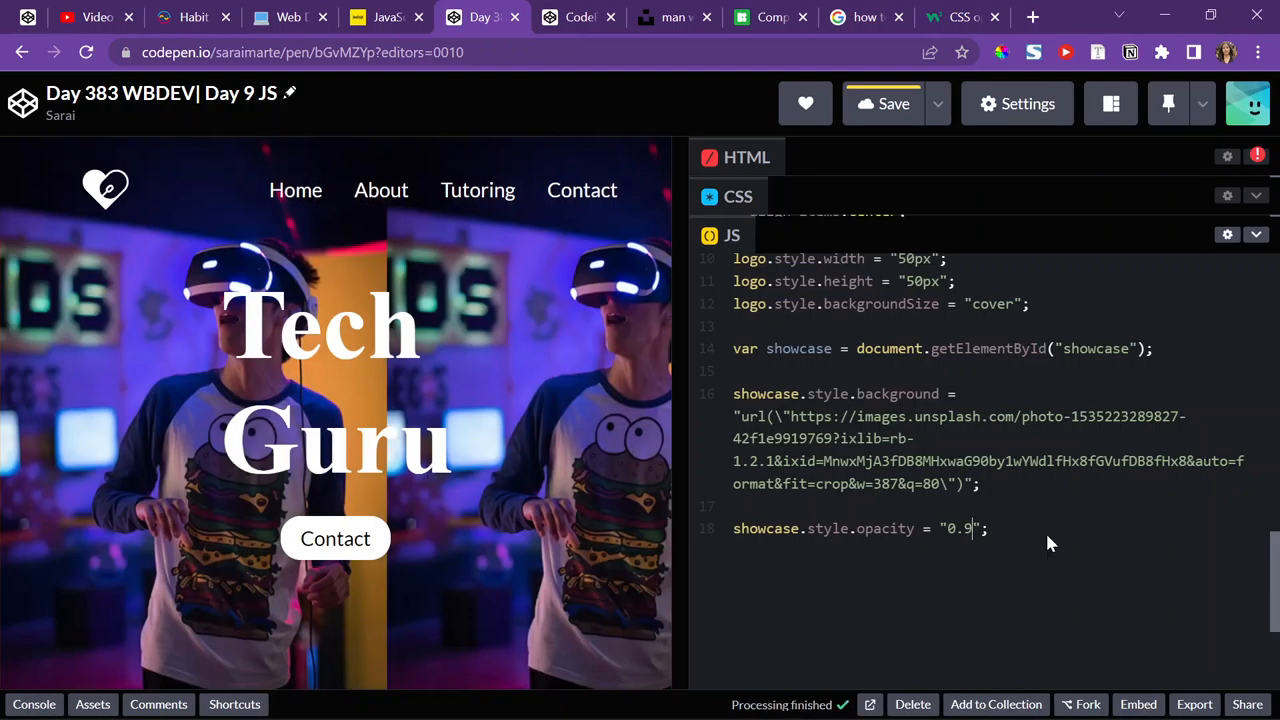
{"action": "left_click", "coordinate": [892, 103]}
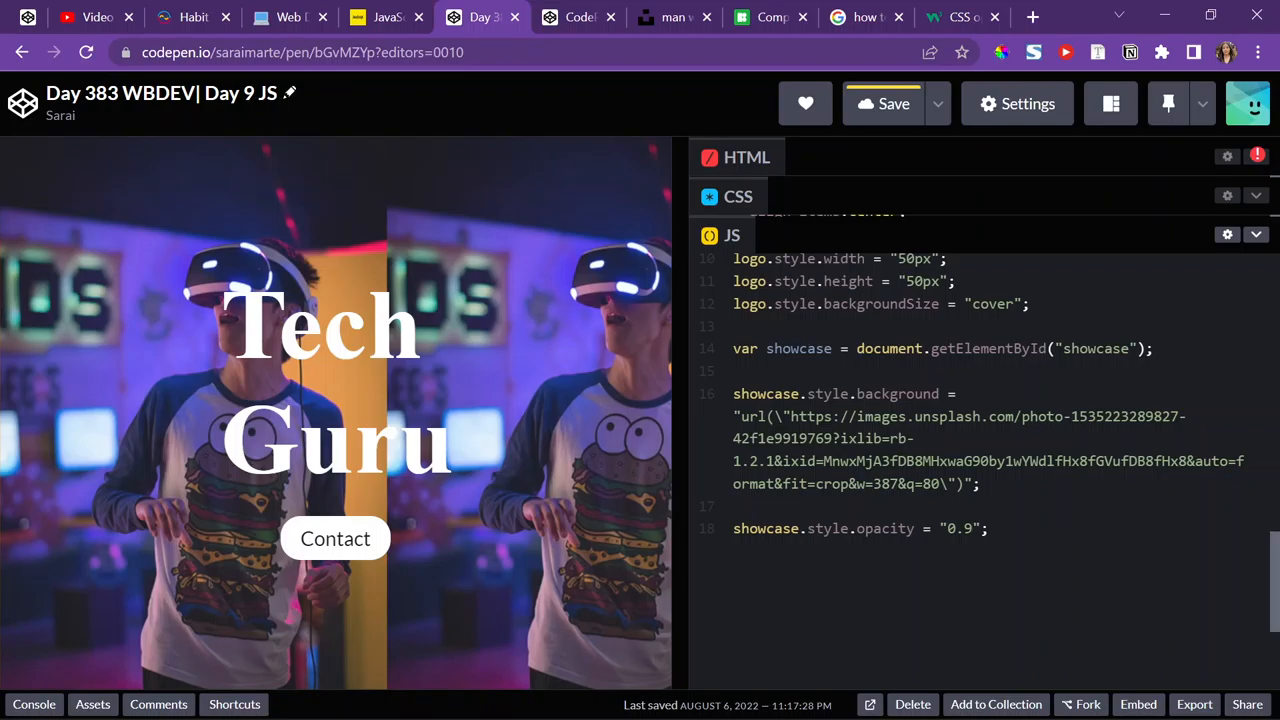
{"action": "key", "text": "Backspace"}
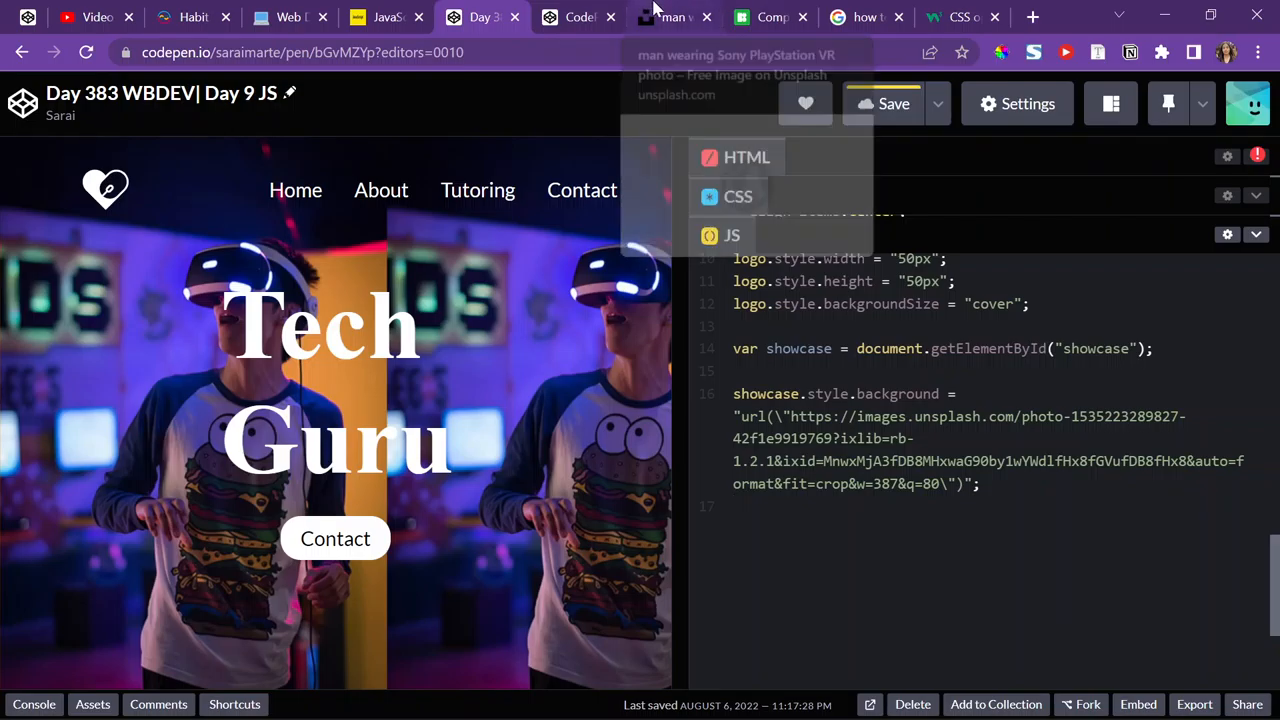
- Scroll the Unsplash tech results and copy NASA's Earth-at-night photo address
{"action": "left_click", "coordinate": [673, 17]}
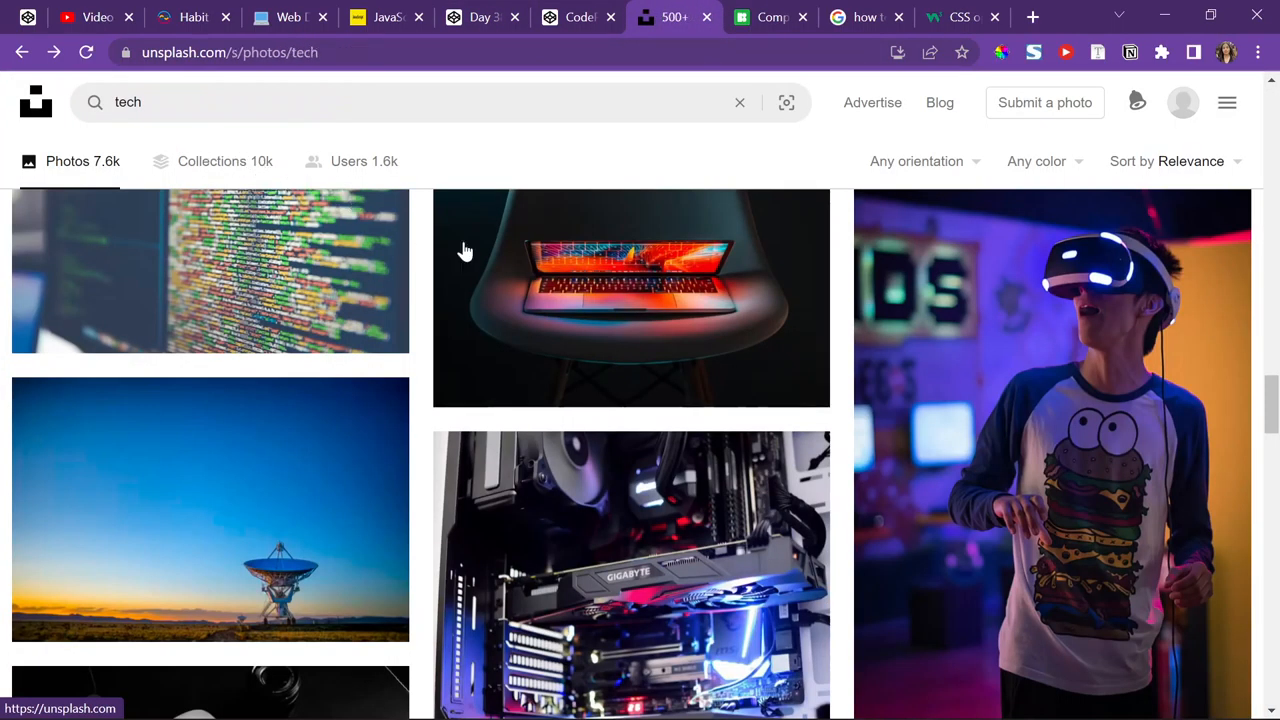
{"action": "mouse_move", "coordinate": [700, 294]}
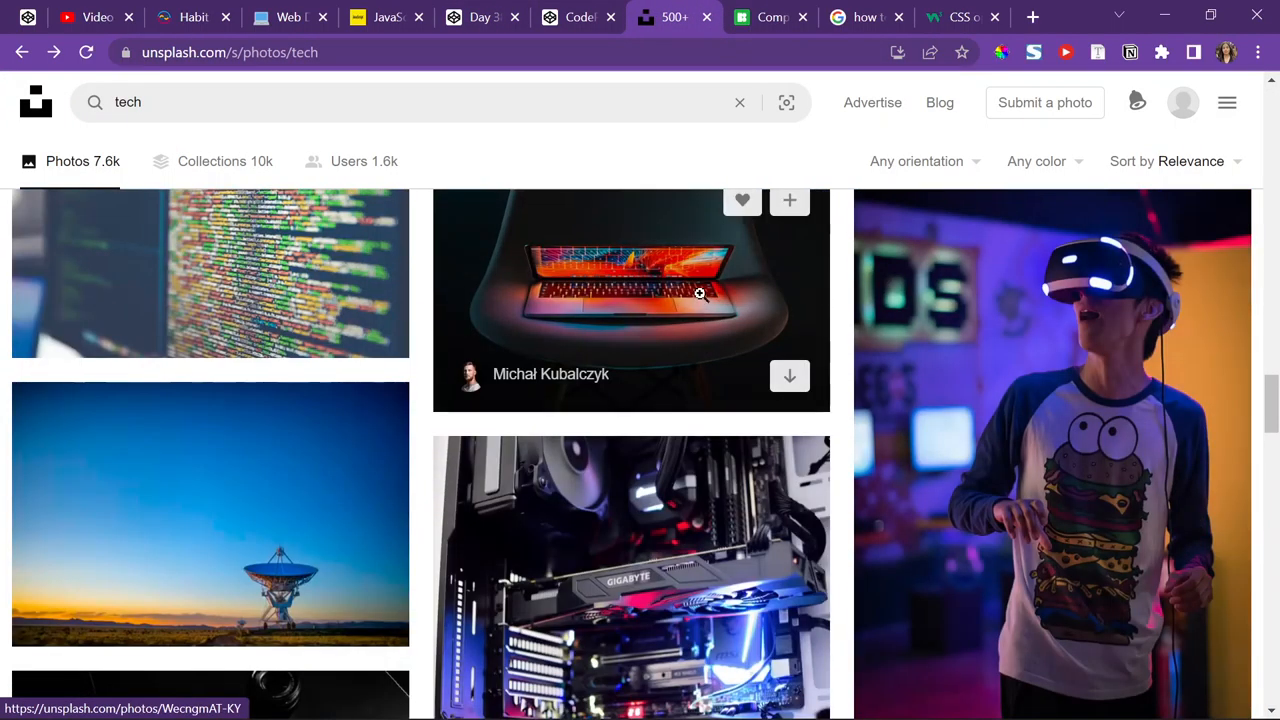
{"action": "scroll", "scroll_direction": "down", "scroll_amount": 3}
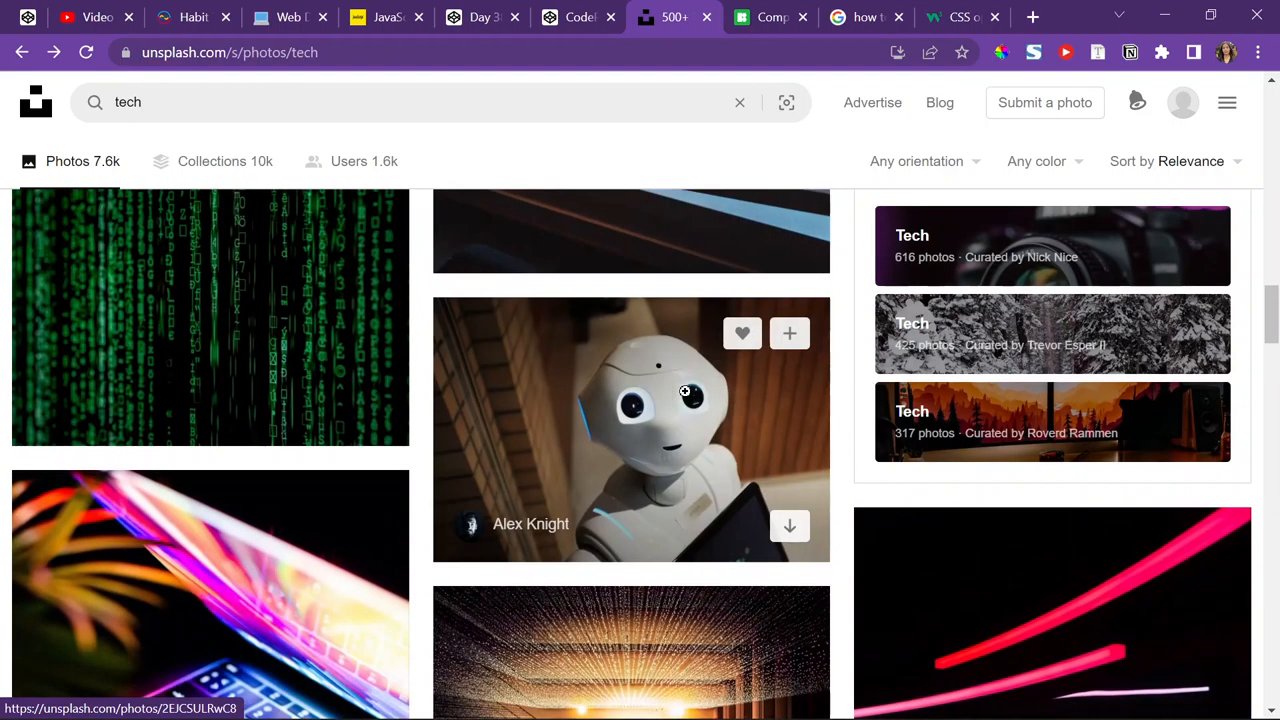
{"action": "scroll", "scroll_direction": "down", "scroll_amount": 3}
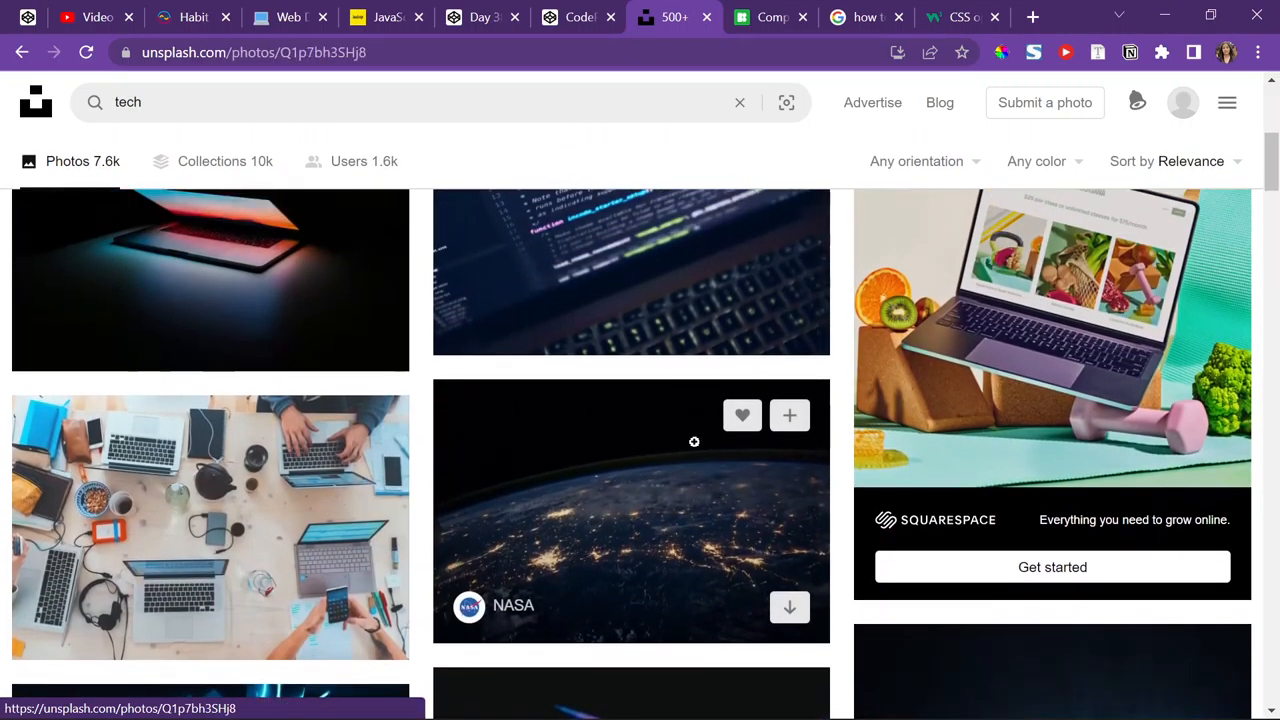
{"action": "left_click", "coordinate": [631, 509]}
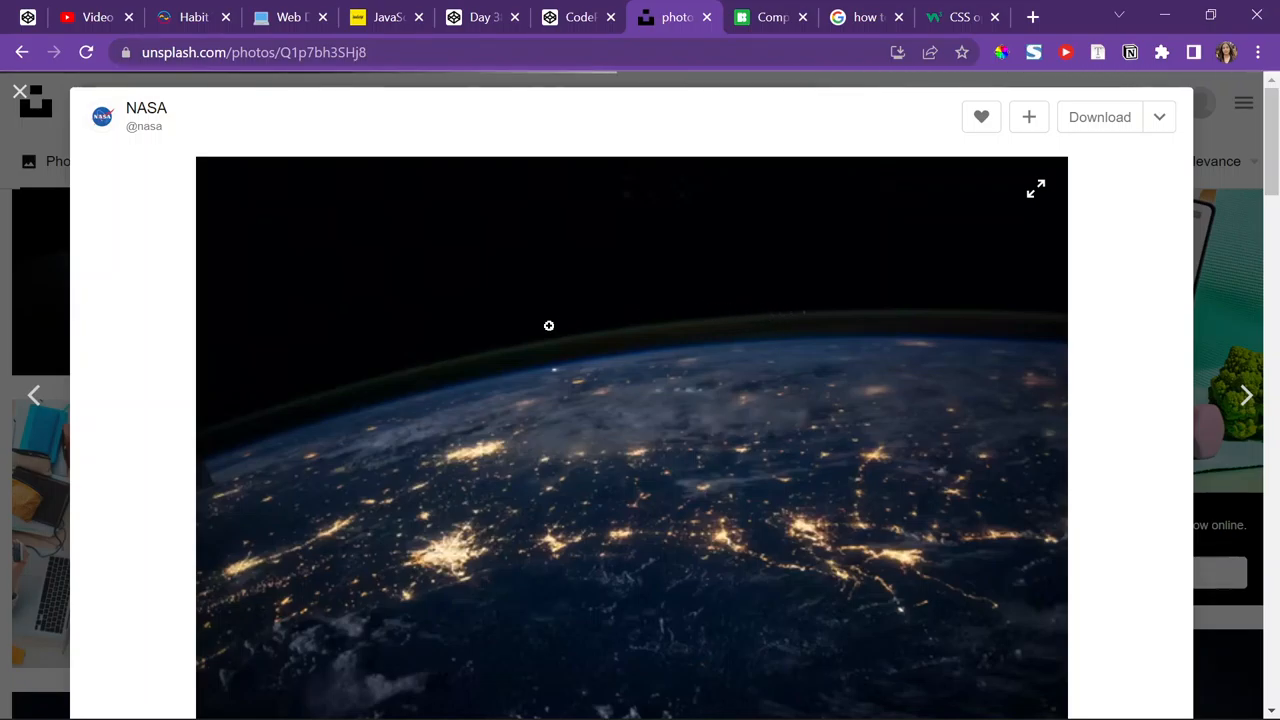
{"action": "right_click", "coordinate": [548, 326]}
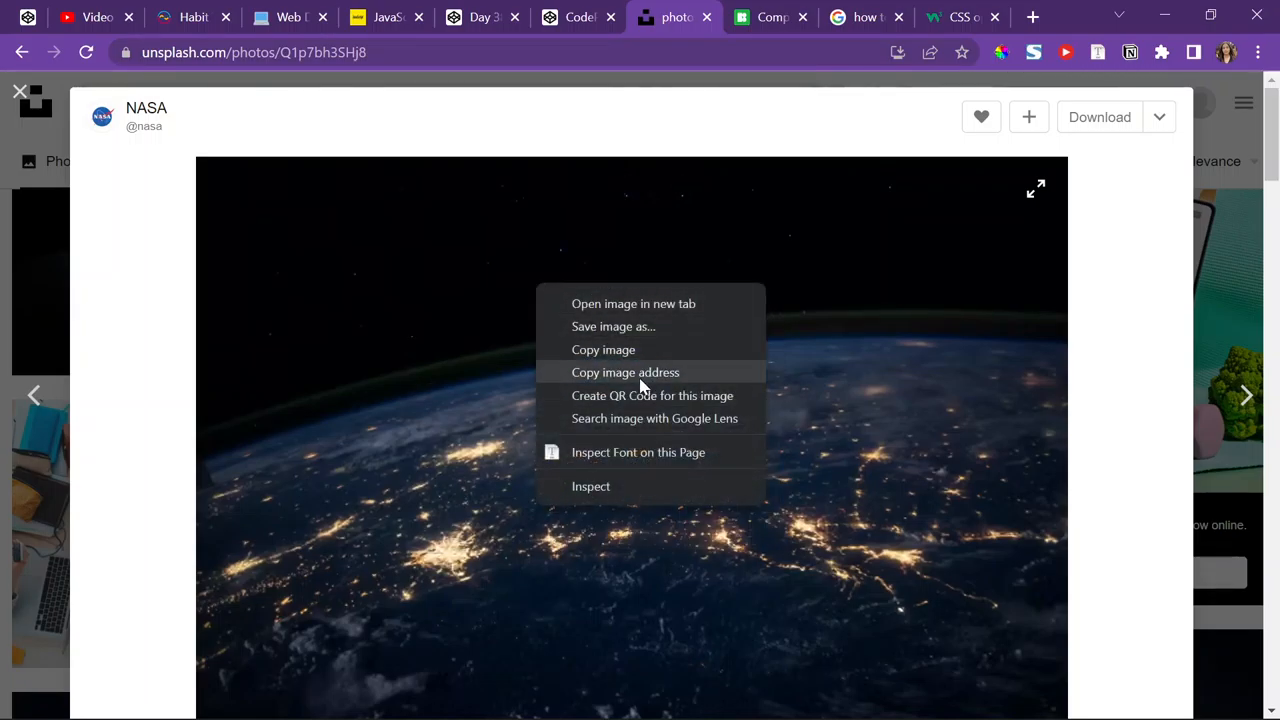
{"action": "left_click", "coordinate": [483, 17]}
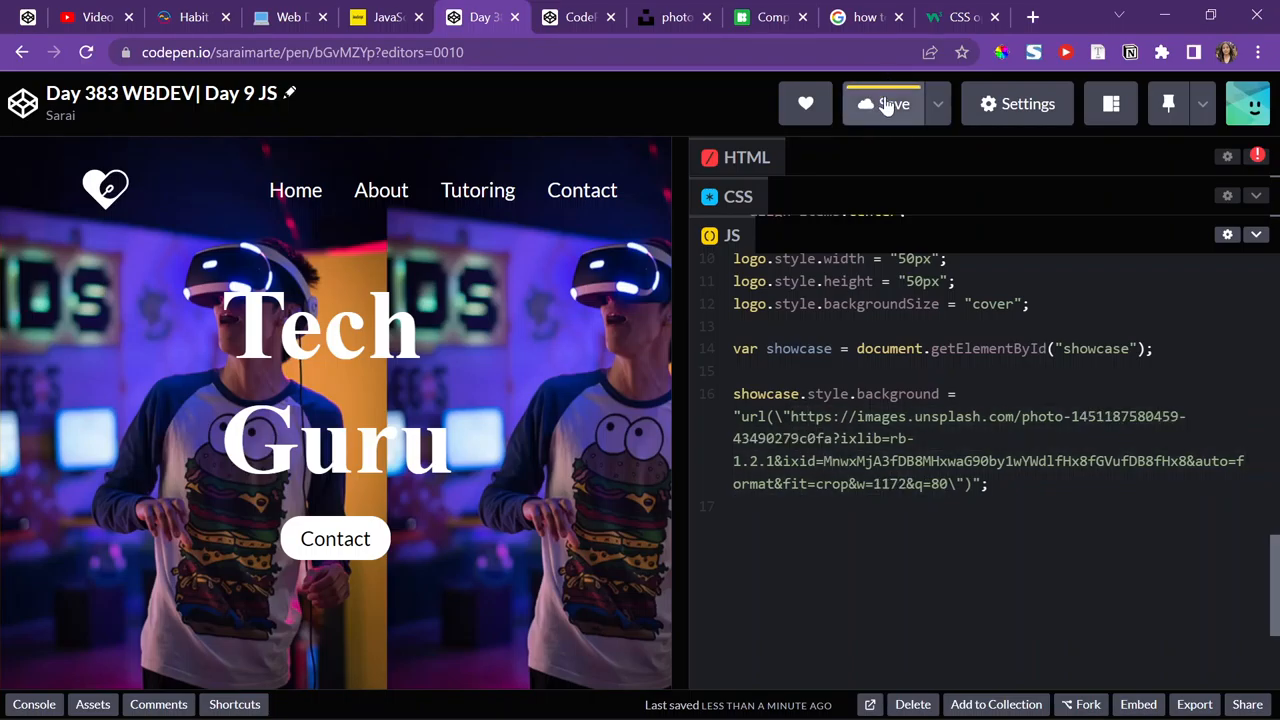
- Paste the NASA photo URL into line 16's showcase background url() and save
{"action": "left_click", "coordinate": [883, 103]}
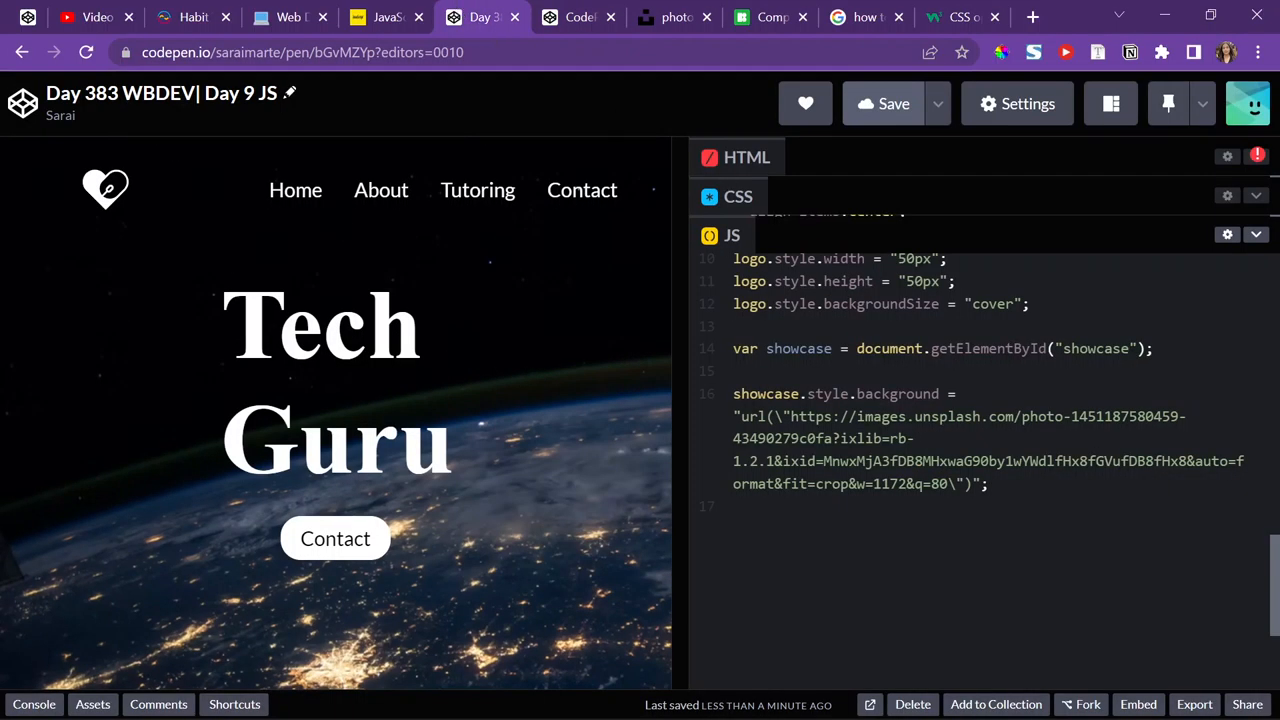
{"action": "left_click", "coordinate": [738, 196]}
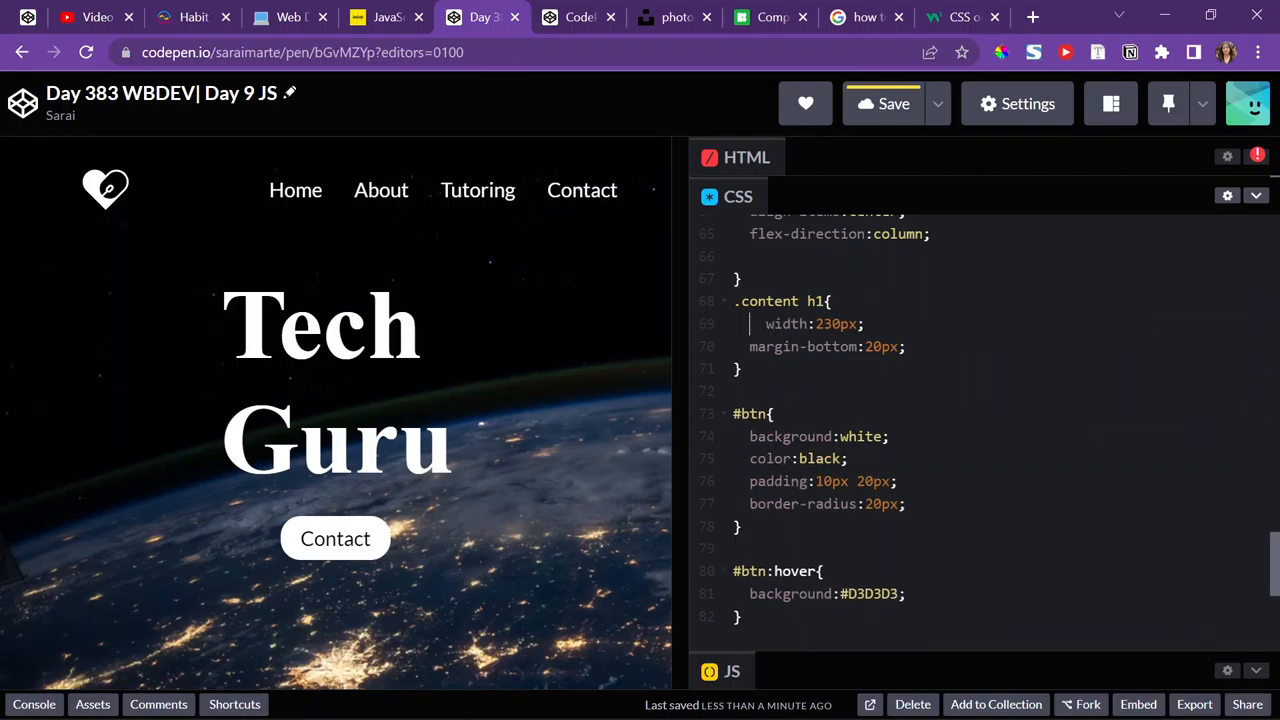
- Add border:5px white solid and text-align:center to the .content h1 rule
{"action": "type", "text": "border:5px wit"}
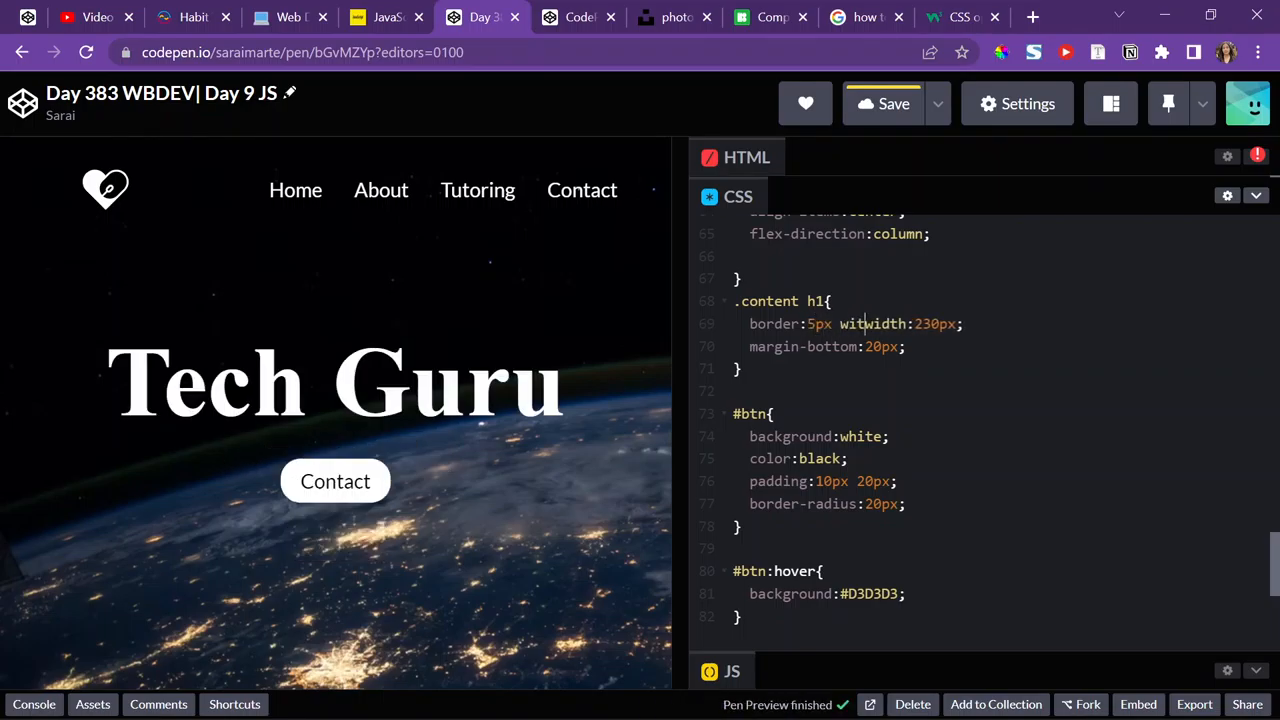
{"action": "type", "text": "white solid"}
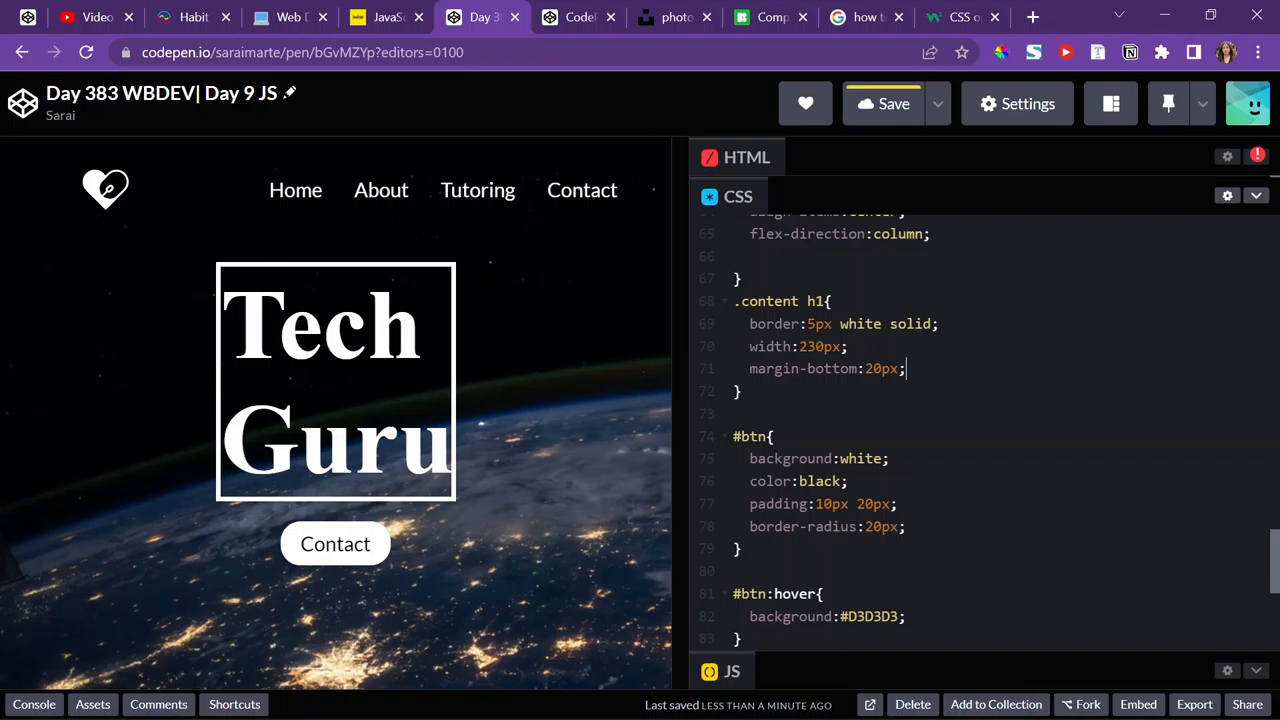
{"action": "type", "text": "text-align:ce"}
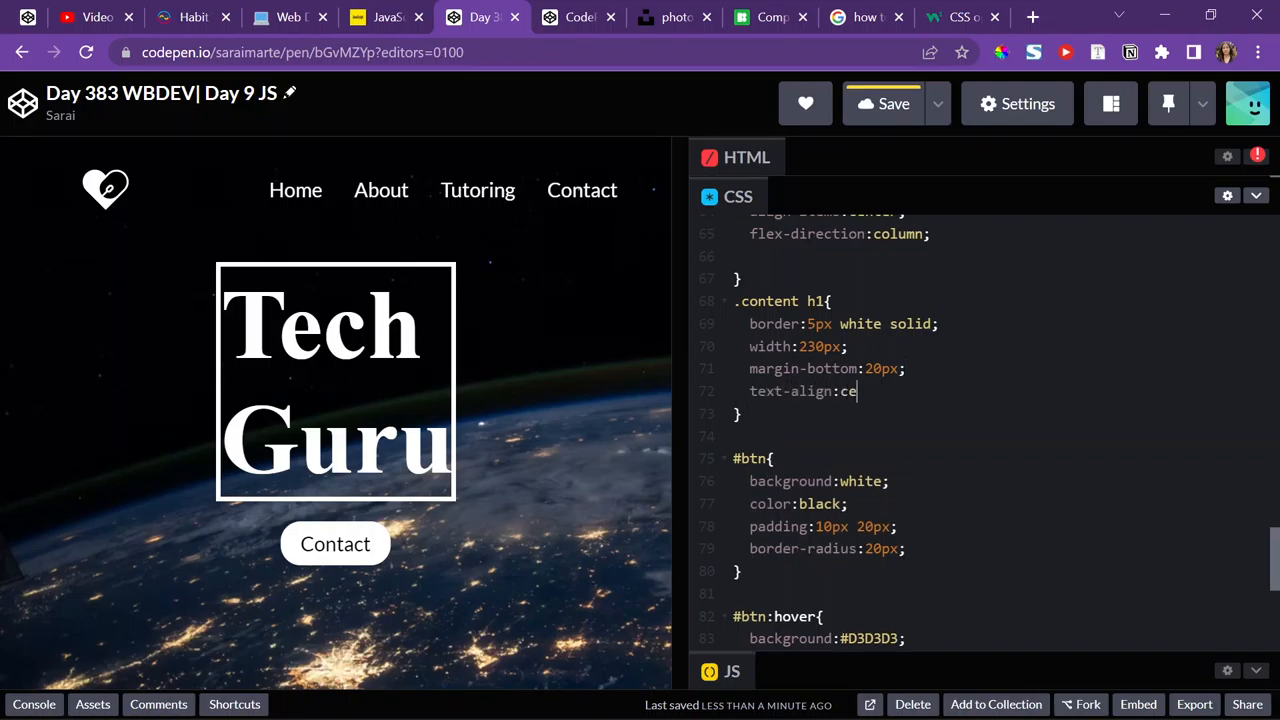
{"action": "type", "text": "nter;"}
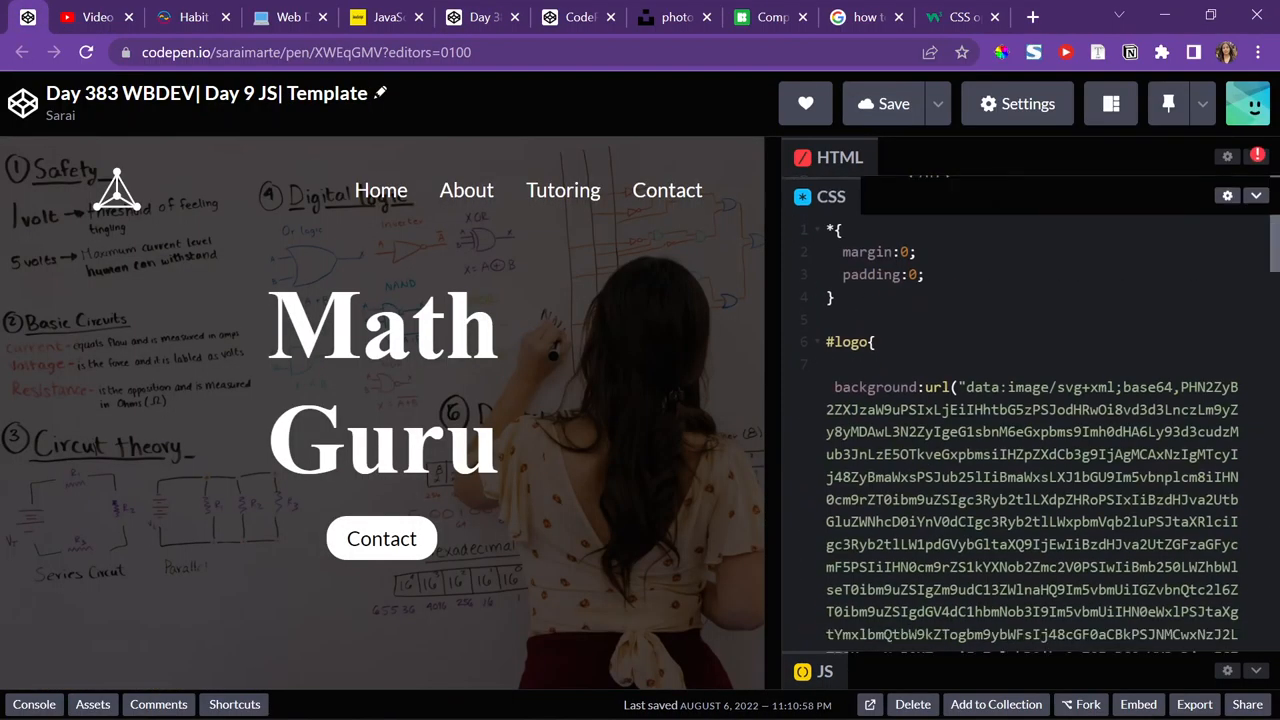
- Scroll the Math Guru template's CSS panel down to the .content h1 rule
{"action": "scroll", "scroll_direction": "down", "scroll_amount": 3}
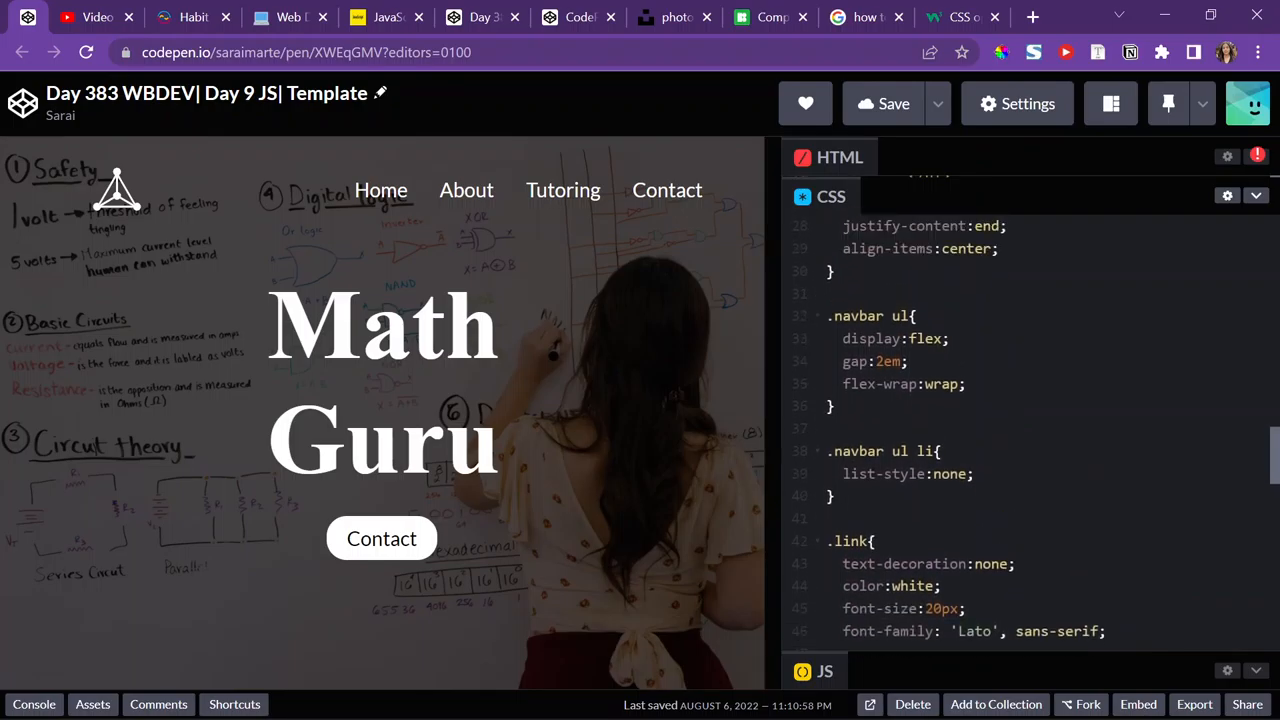
{"action": "scroll", "scroll_direction": "down", "scroll_amount": 3}
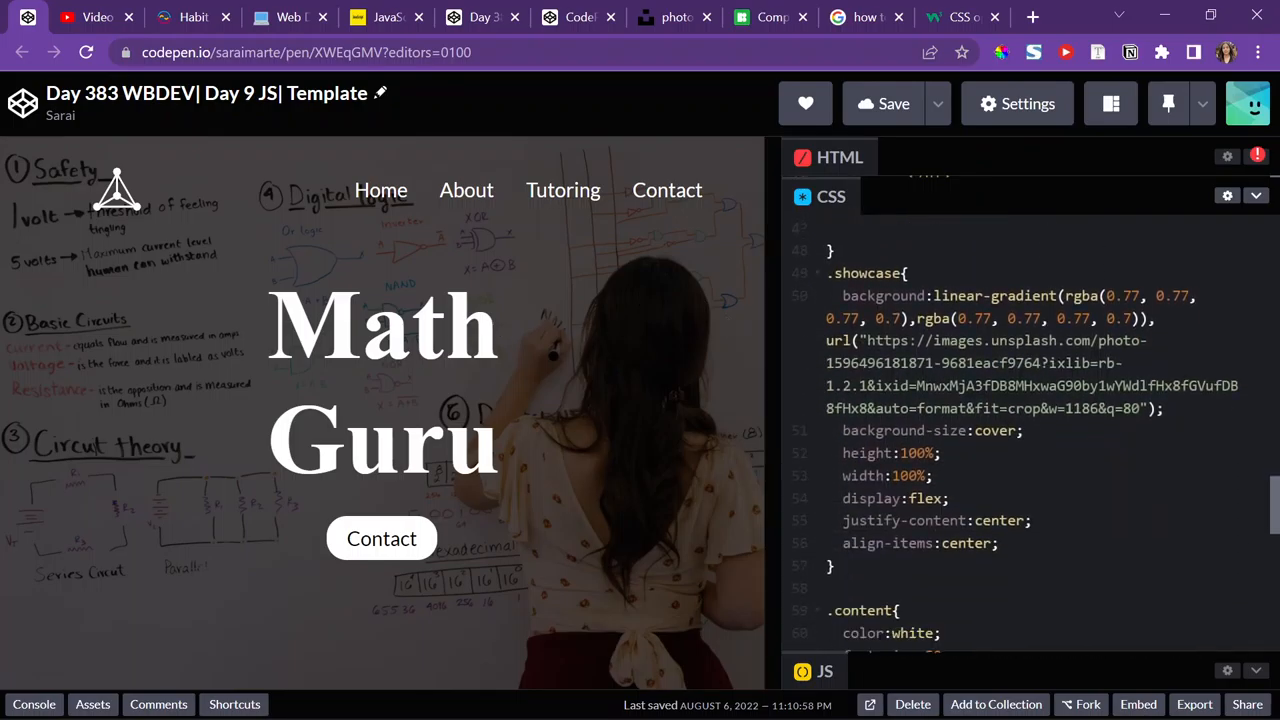
{"action": "scroll", "scroll_direction": "down", "scroll_amount": 3}
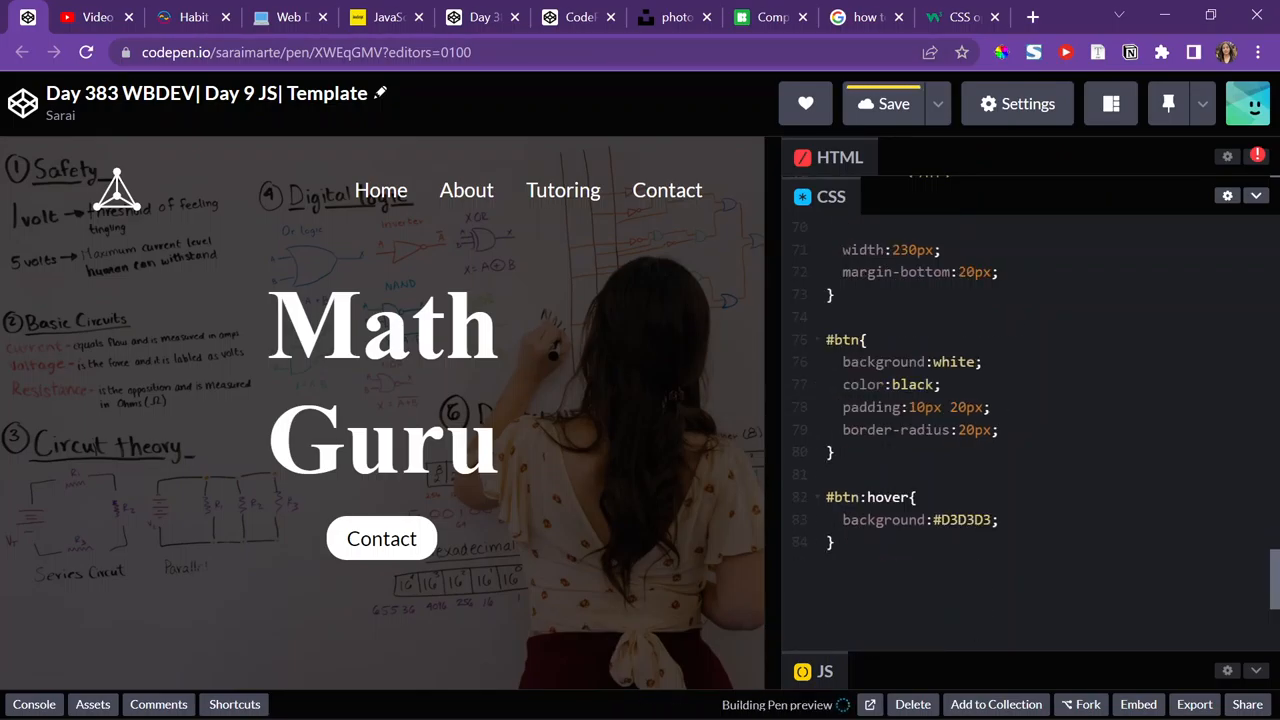
{"action": "scroll", "scroll_direction": "up", "scroll_amount": 3}
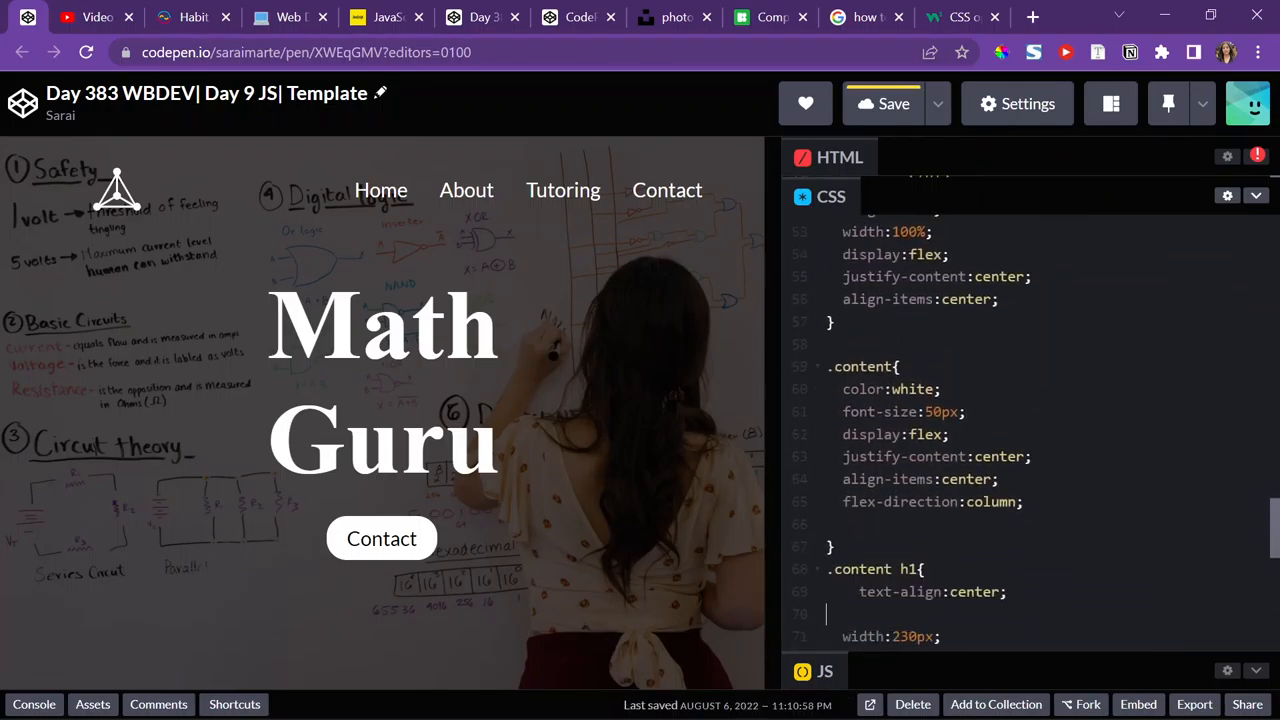
{"action": "scroll", "scroll_direction": "down", "scroll_amount": 3}
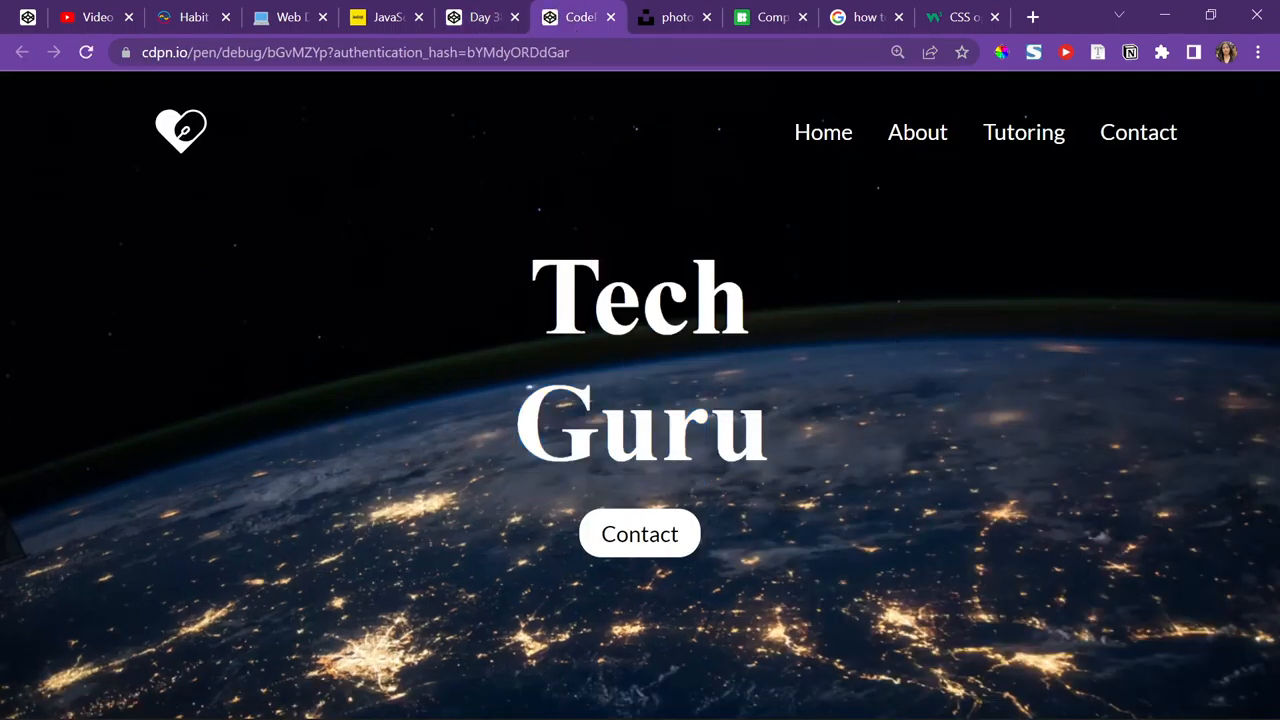
- Open the Math Guru template in Debug view and maximize the window
{"action": "left_click", "coordinate": [1210, 14]}
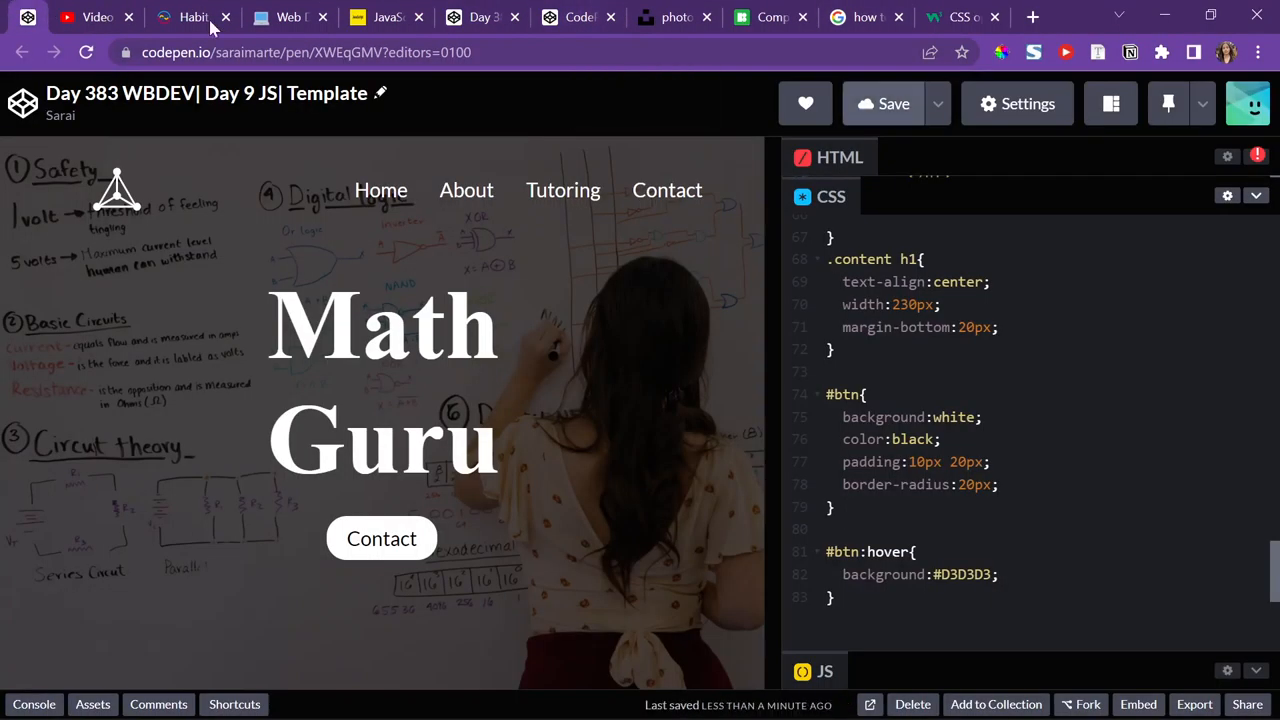
{"action": "left_click", "coordinate": [1111, 103]}
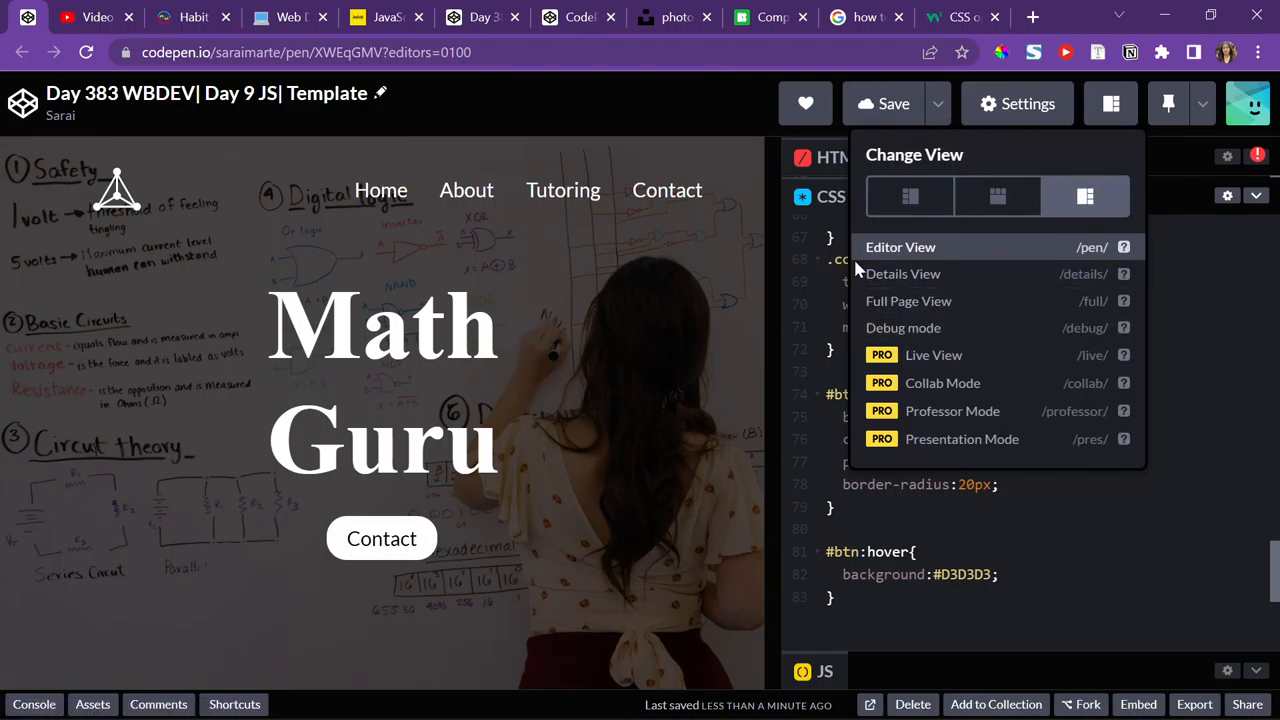
{"action": "left_click", "coordinate": [903, 327]}
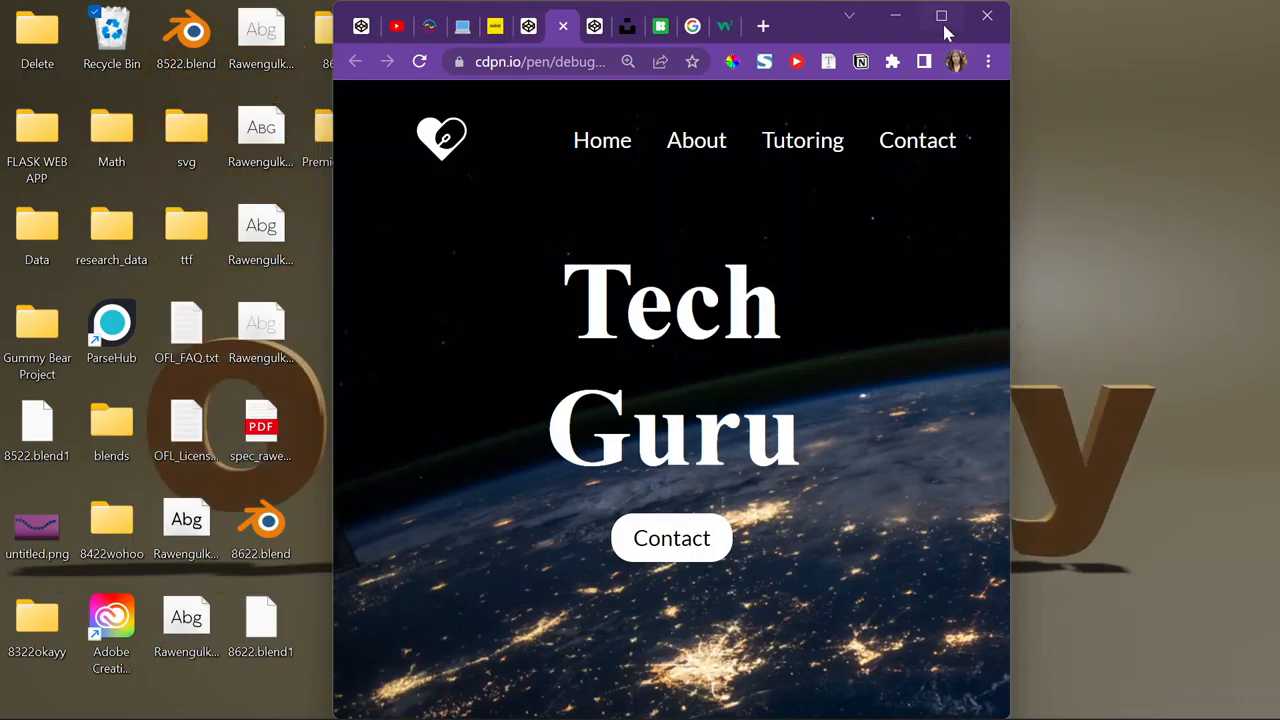
{"action": "left_click", "coordinate": [941, 16]}
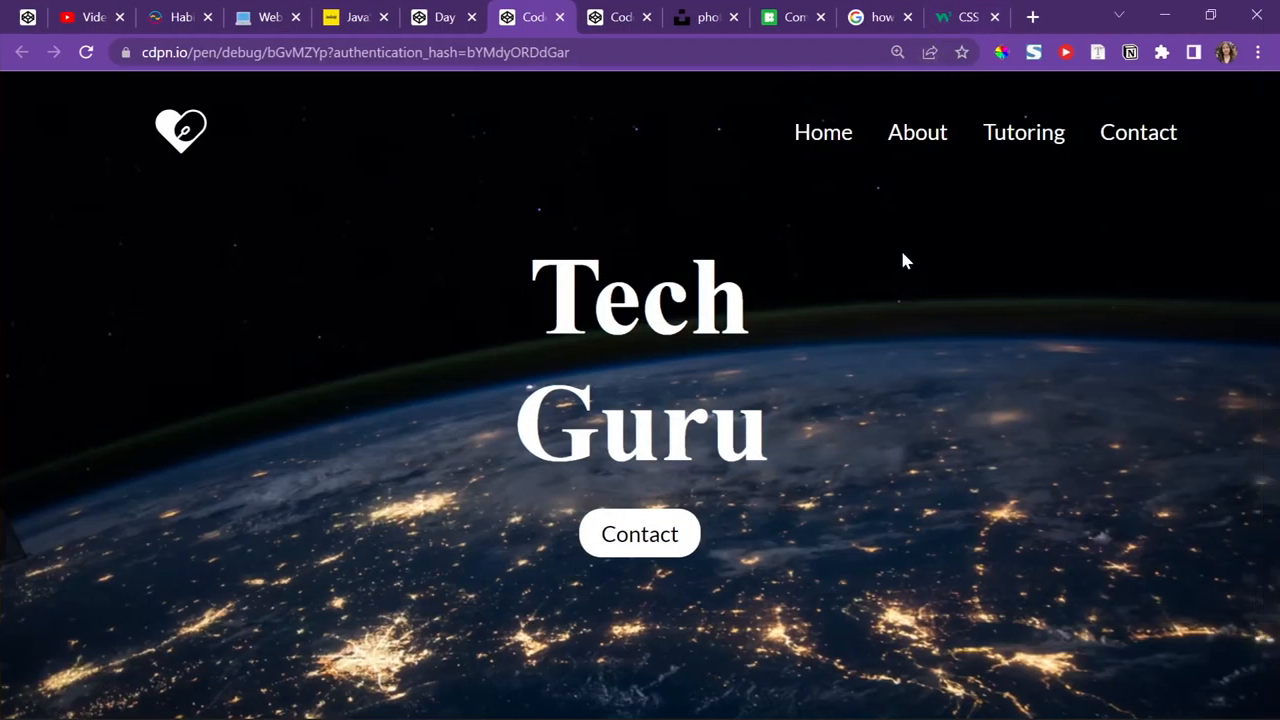
- Compare the Tech Guru and Math Guru debug previews, then return to the Day 383 editor
{"action": "left_click", "coordinate": [620, 17]}
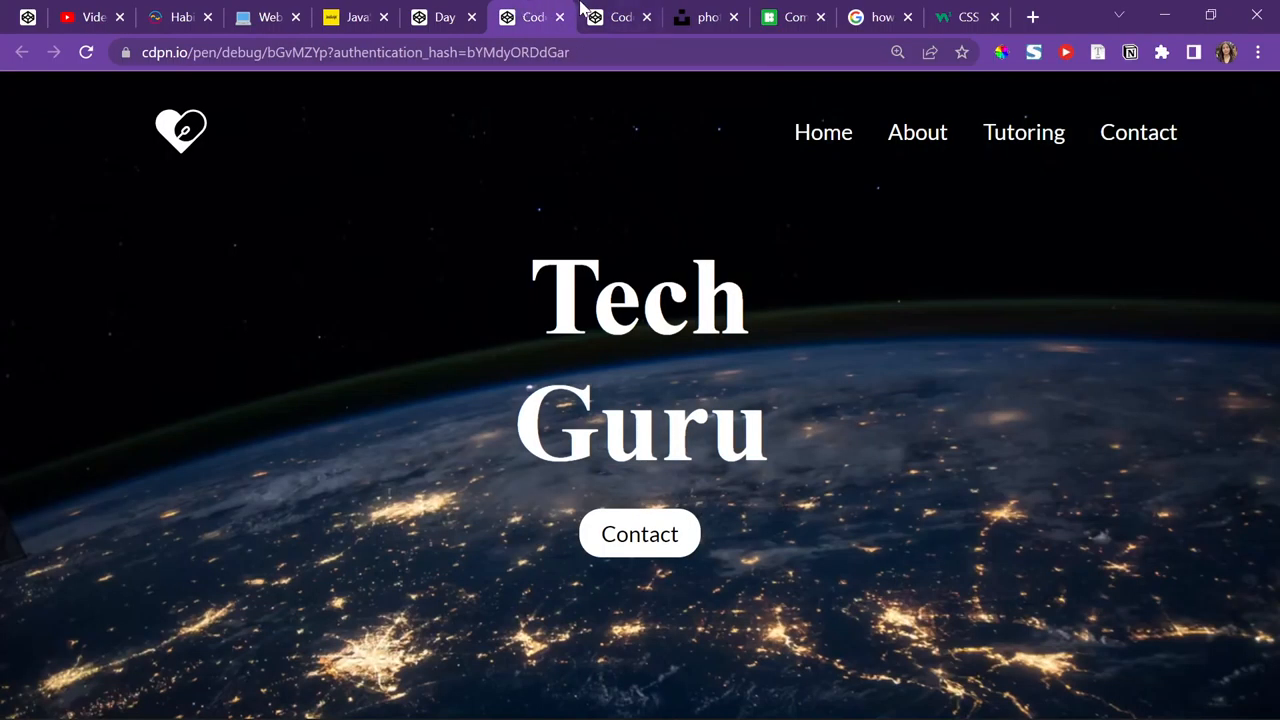
{"action": "double_click", "coordinate": [560, 297]}
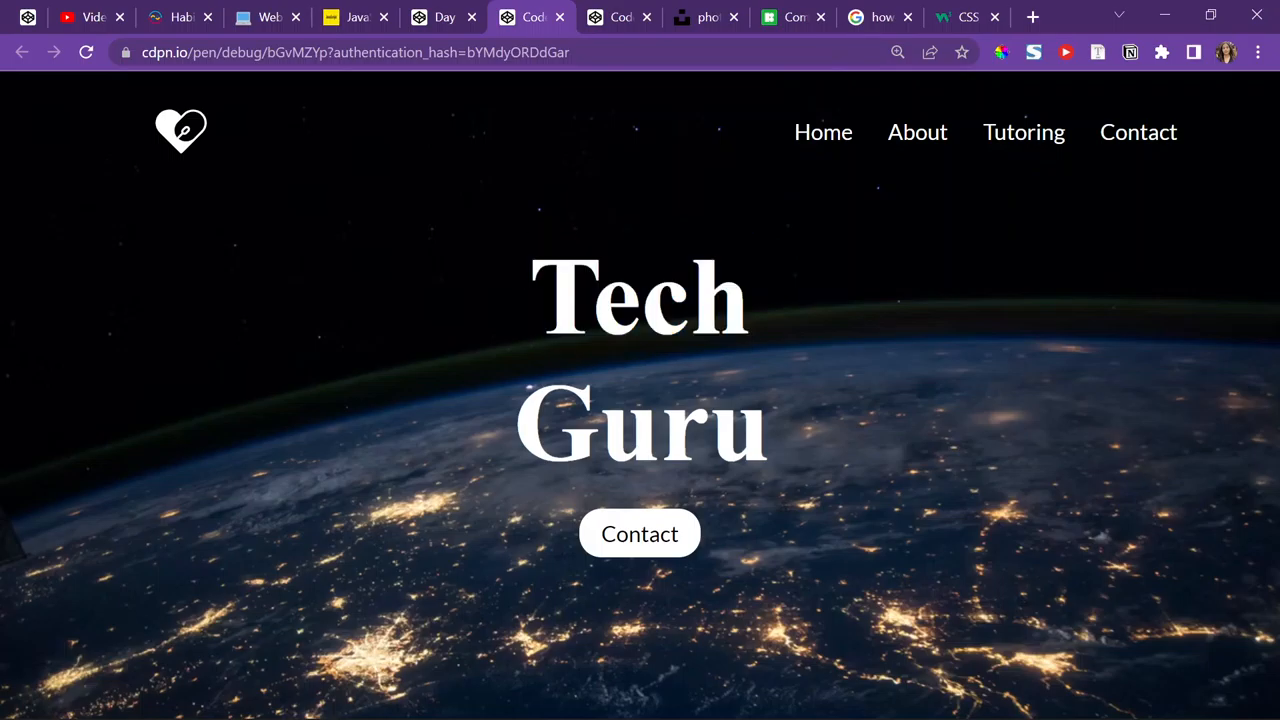
{"action": "left_click", "coordinate": [615, 17]}
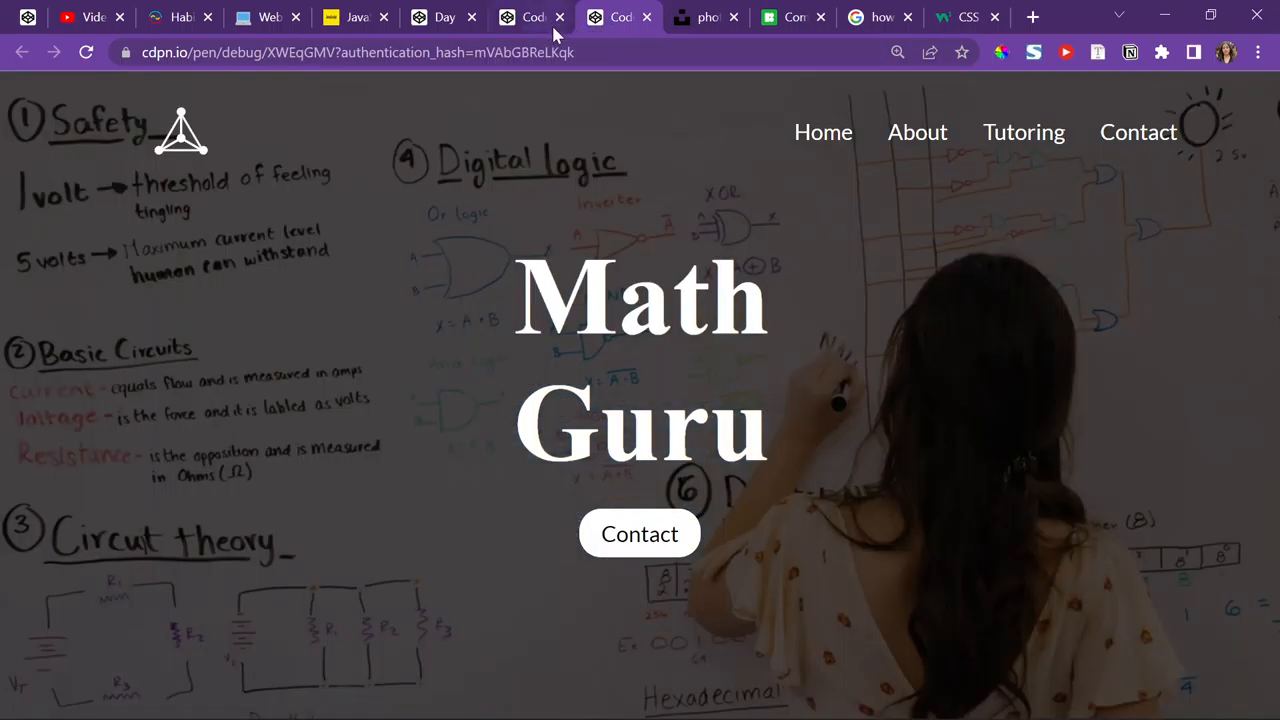
{"action": "double_click", "coordinate": [640, 297]}
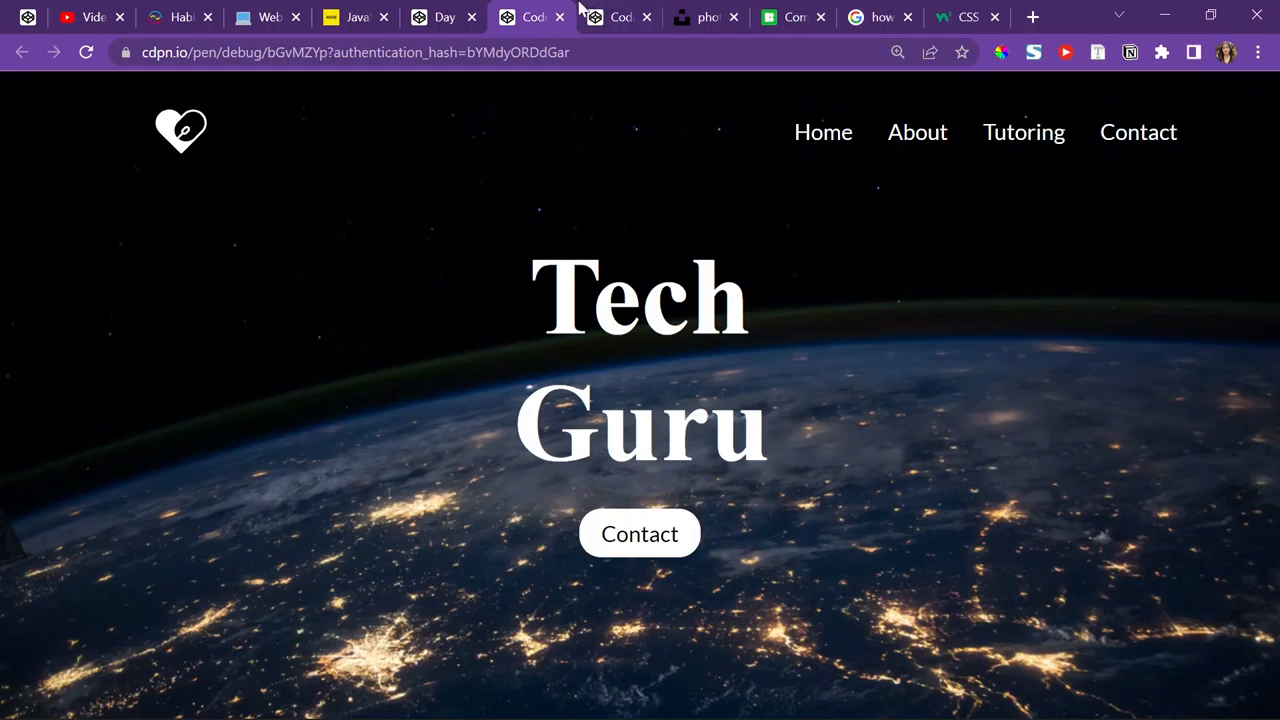
{"action": "mouse_move", "coordinate": [192, 163]}
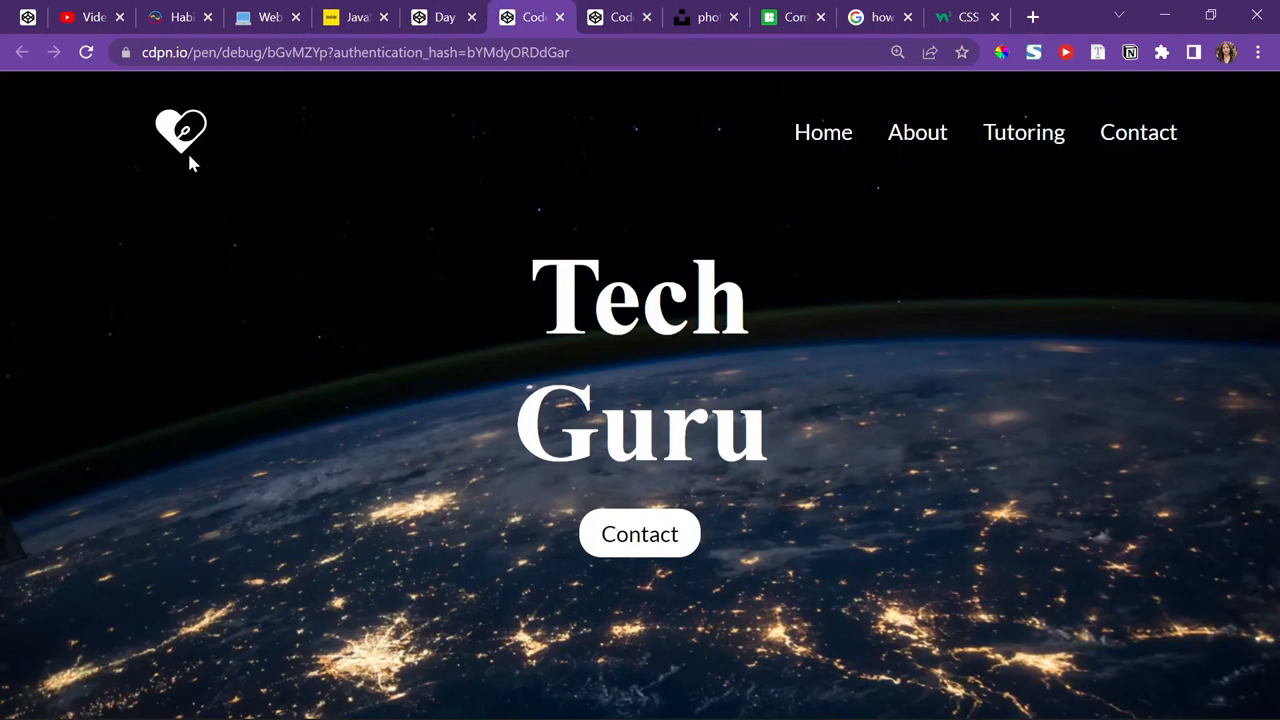
{"action": "mouse_move", "coordinate": [810, 180]}
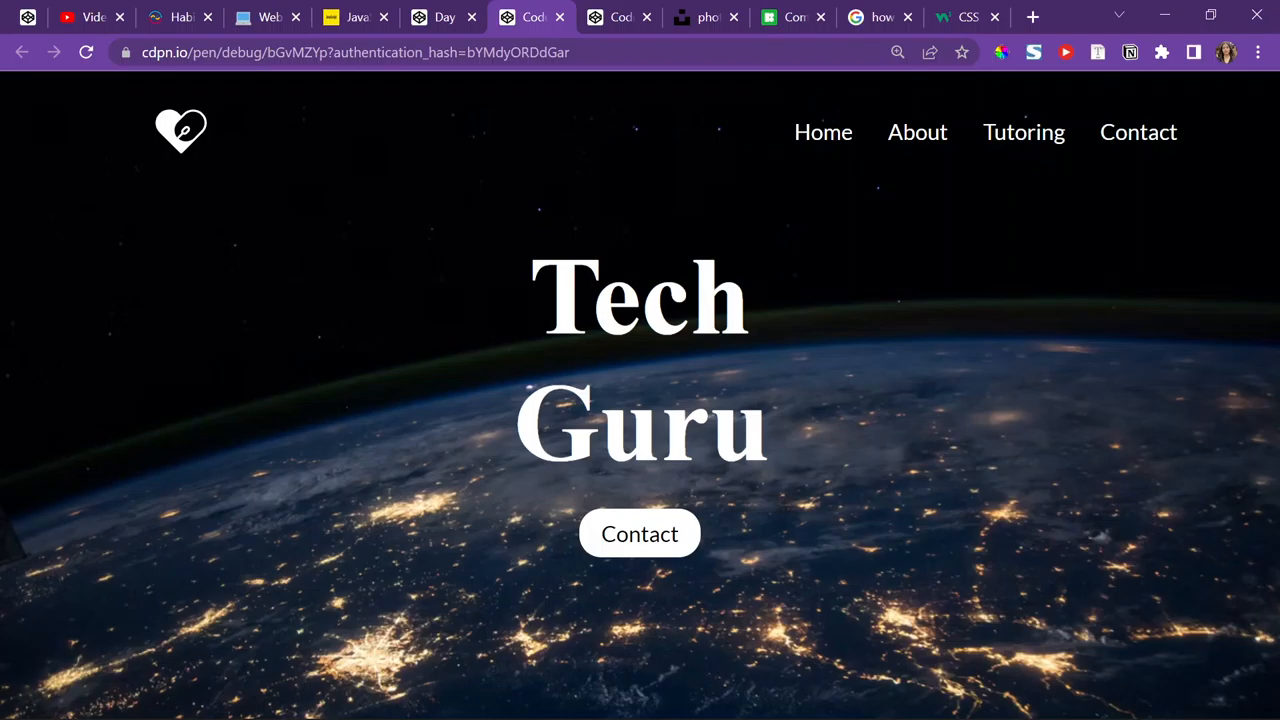
{"action": "mouse_move", "coordinate": [622, 157]}
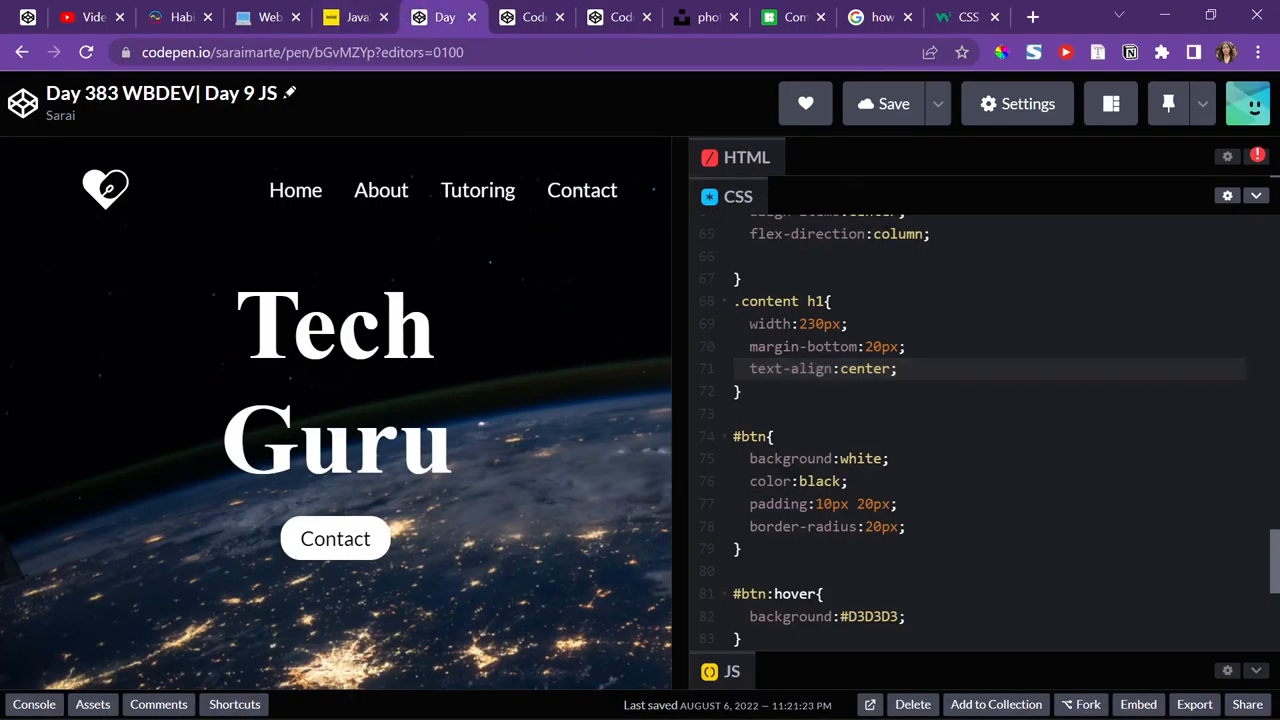
{"action": "scroll", "scroll_direction": "up", "scroll_amount": 3}
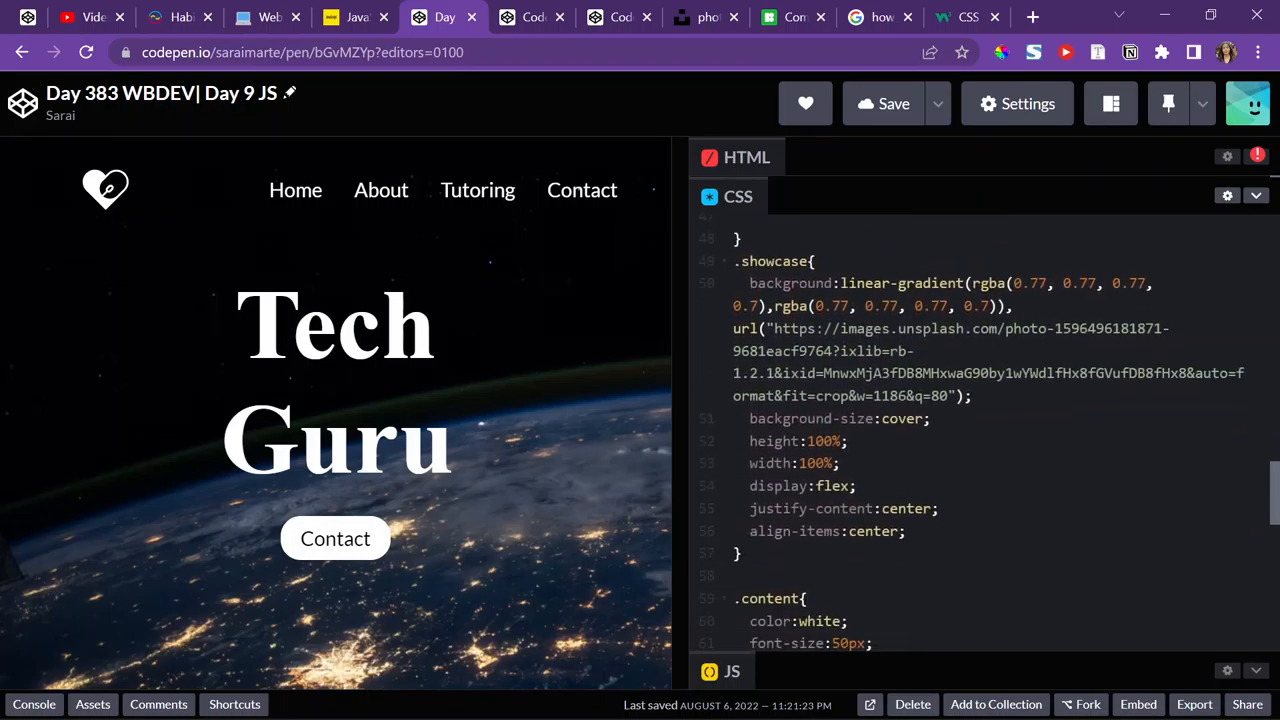